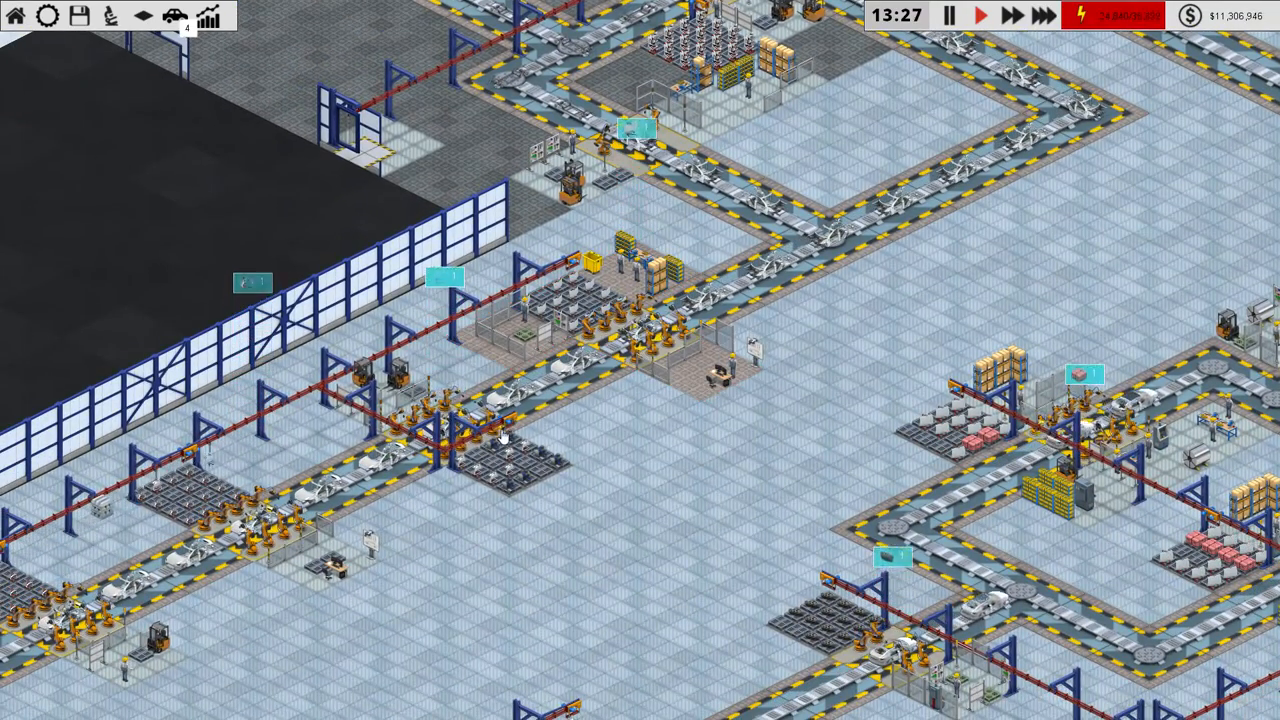
Step: Buy the Reversing Camera upgrade for the Fit Trunk station, then close its panel
{"action": "left_click", "coordinate": [500, 440]}
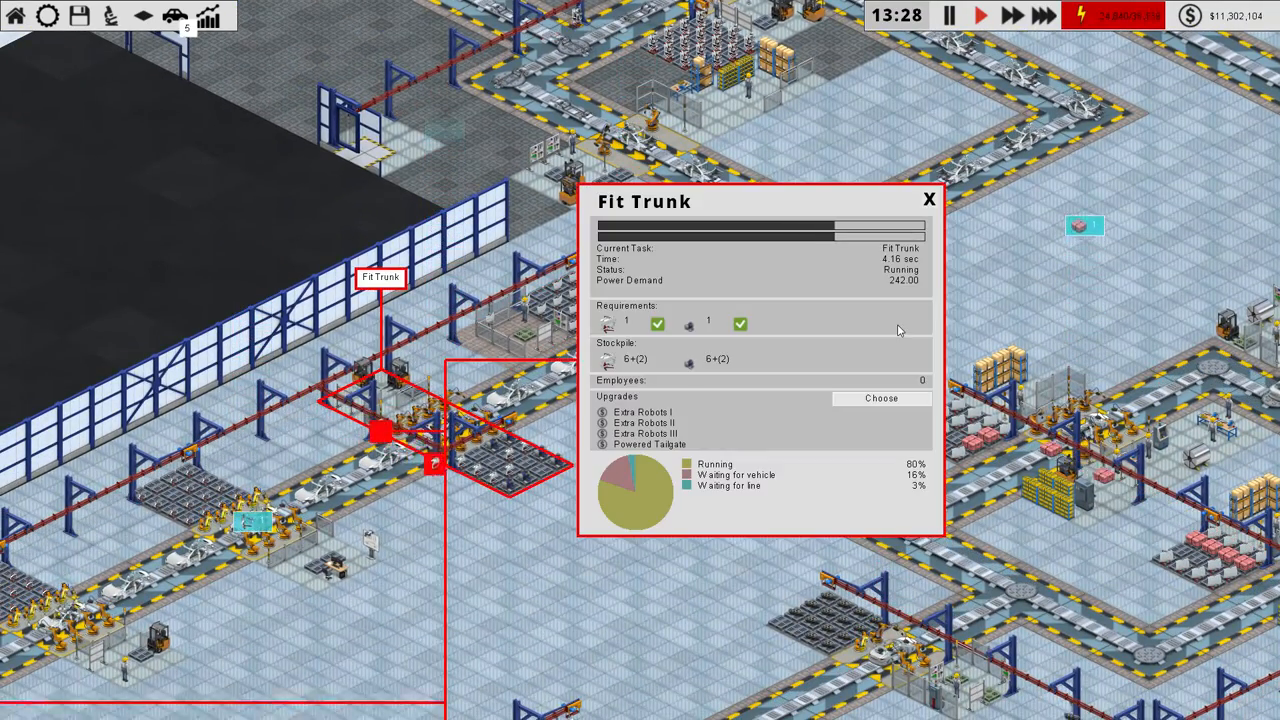
{"action": "left_click", "coordinate": [881, 398]}
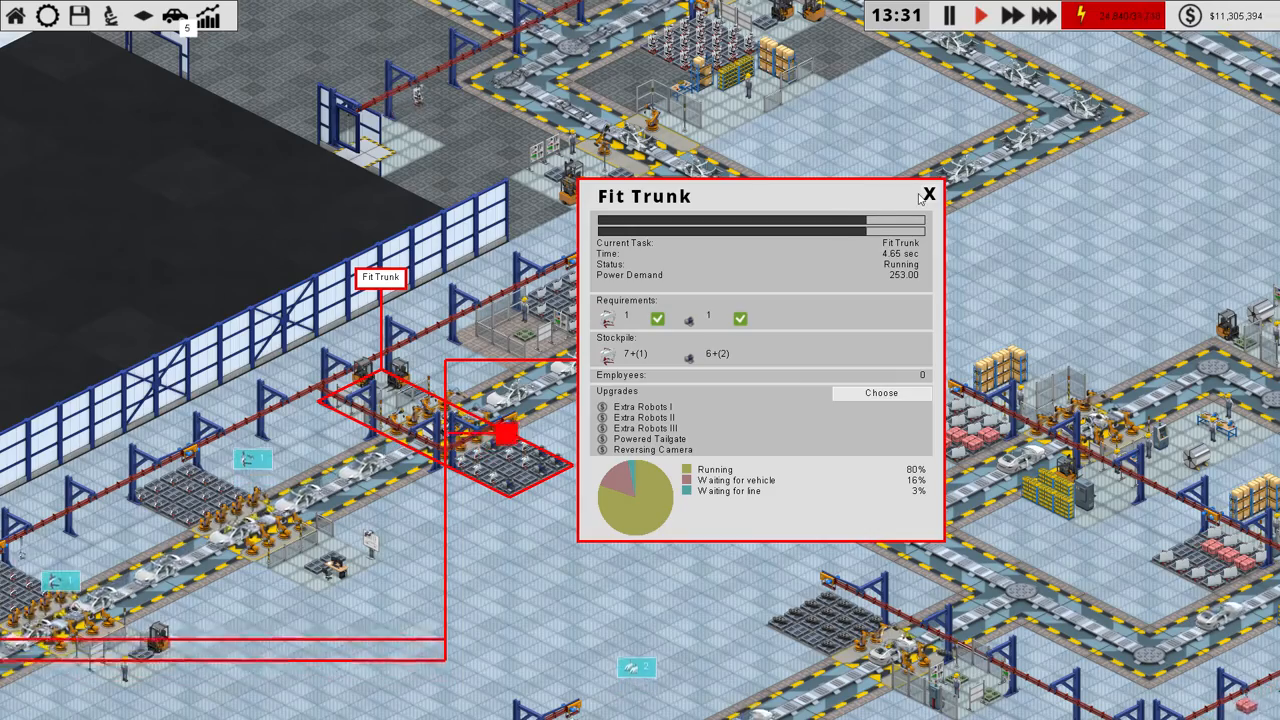
{"action": "left_click", "coordinate": [928, 193]}
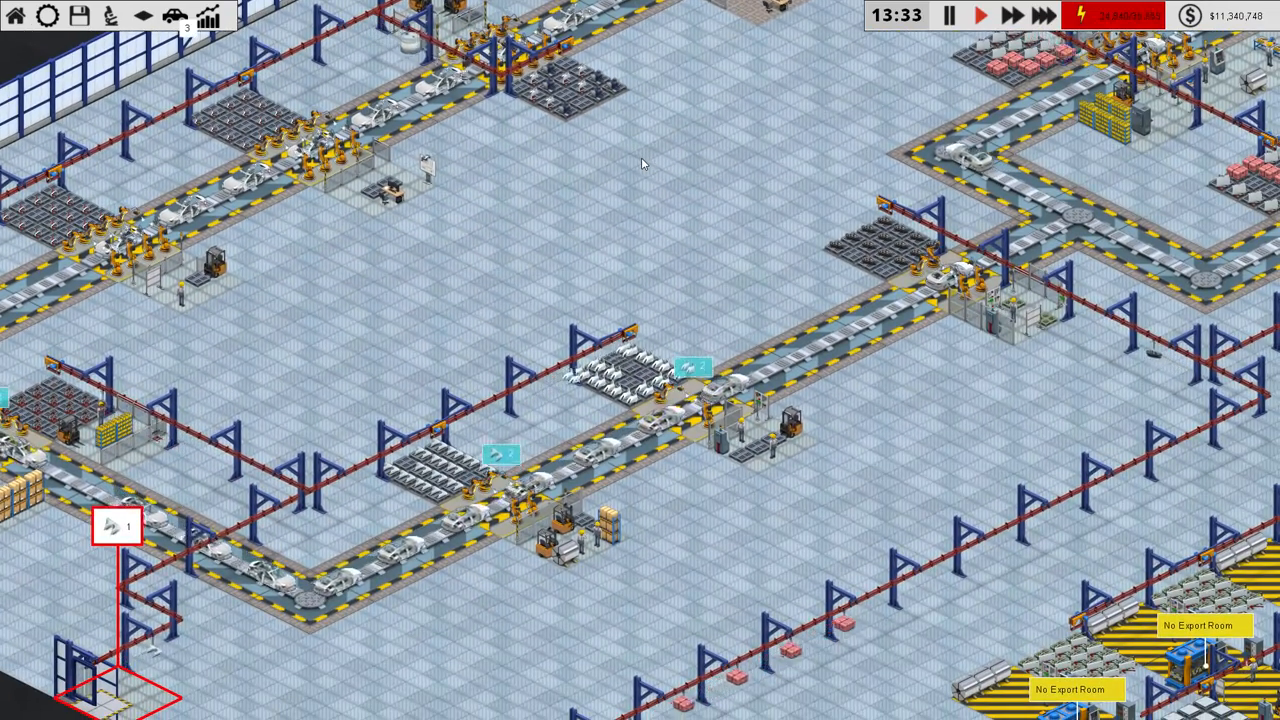
Step: Buy the Car Alarm and Keyless Entry upgrades for the Fit Door panels station
{"action": "left_click", "coordinate": [490, 470]}
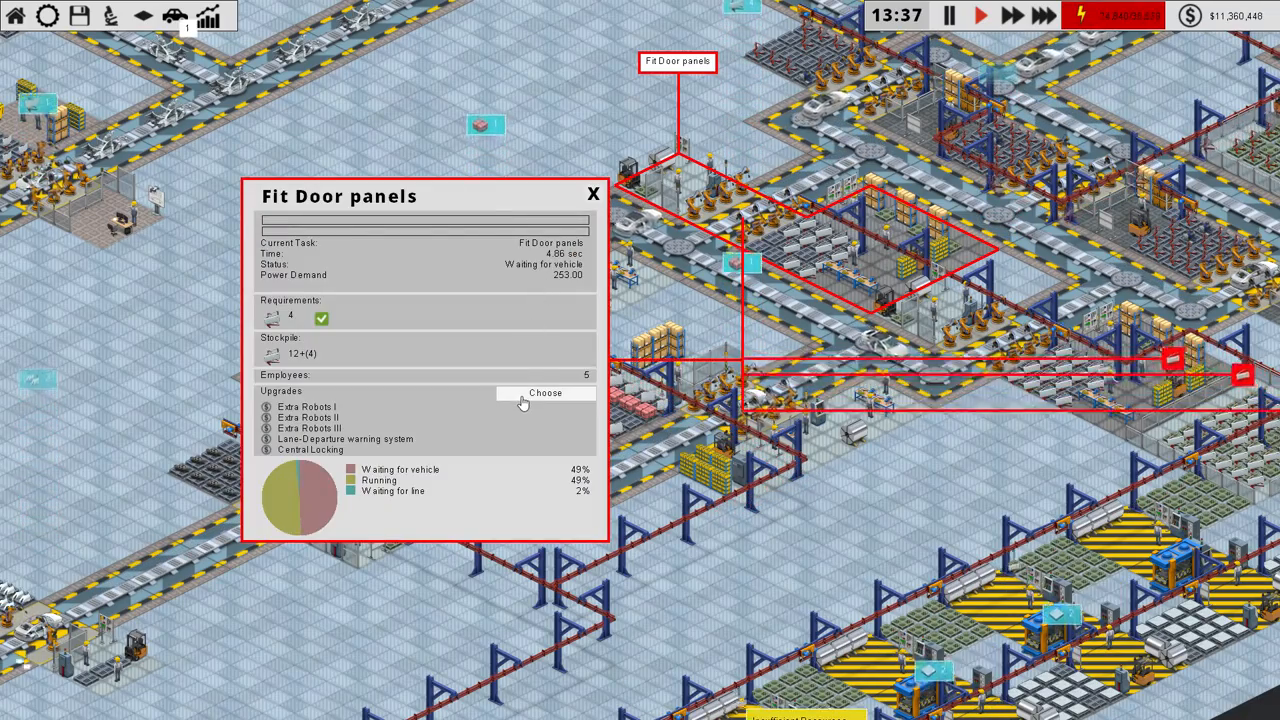
{"action": "left_click", "coordinate": [545, 392]}
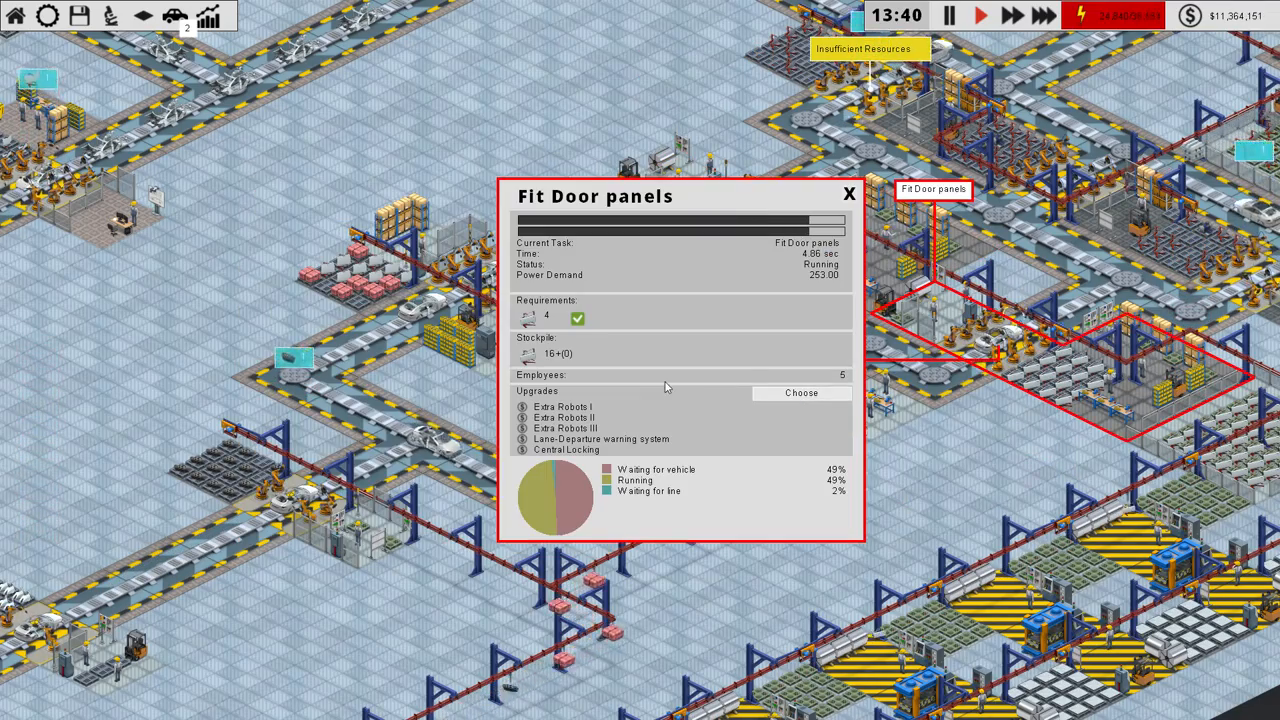
{"action": "left_click", "coordinate": [801, 392]}
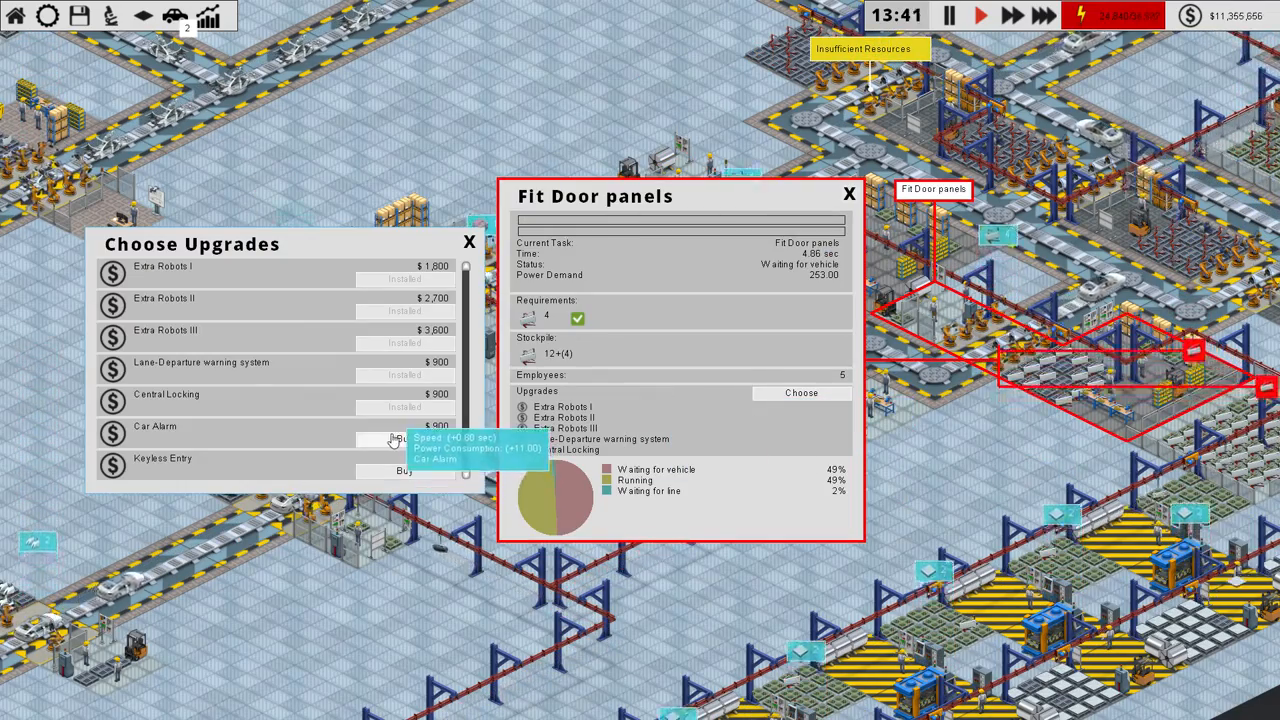
{"action": "left_click", "coordinate": [468, 241]}
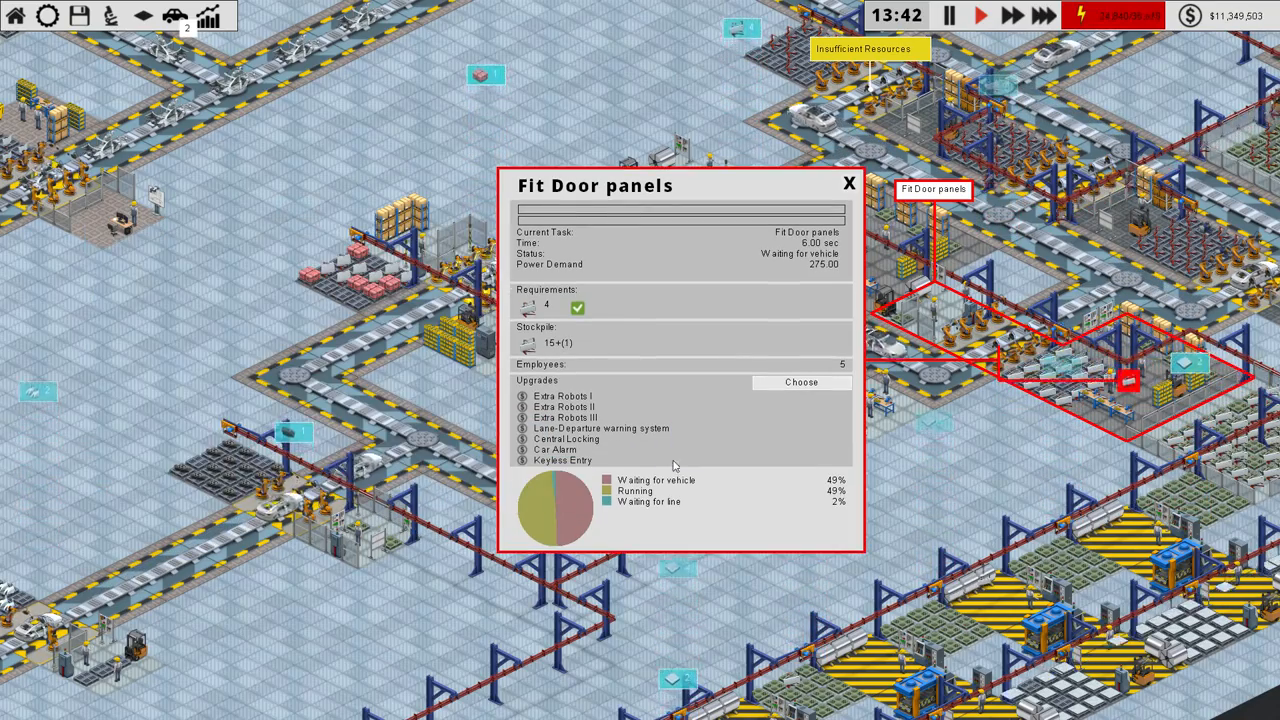
{"action": "left_click", "coordinate": [849, 183]}
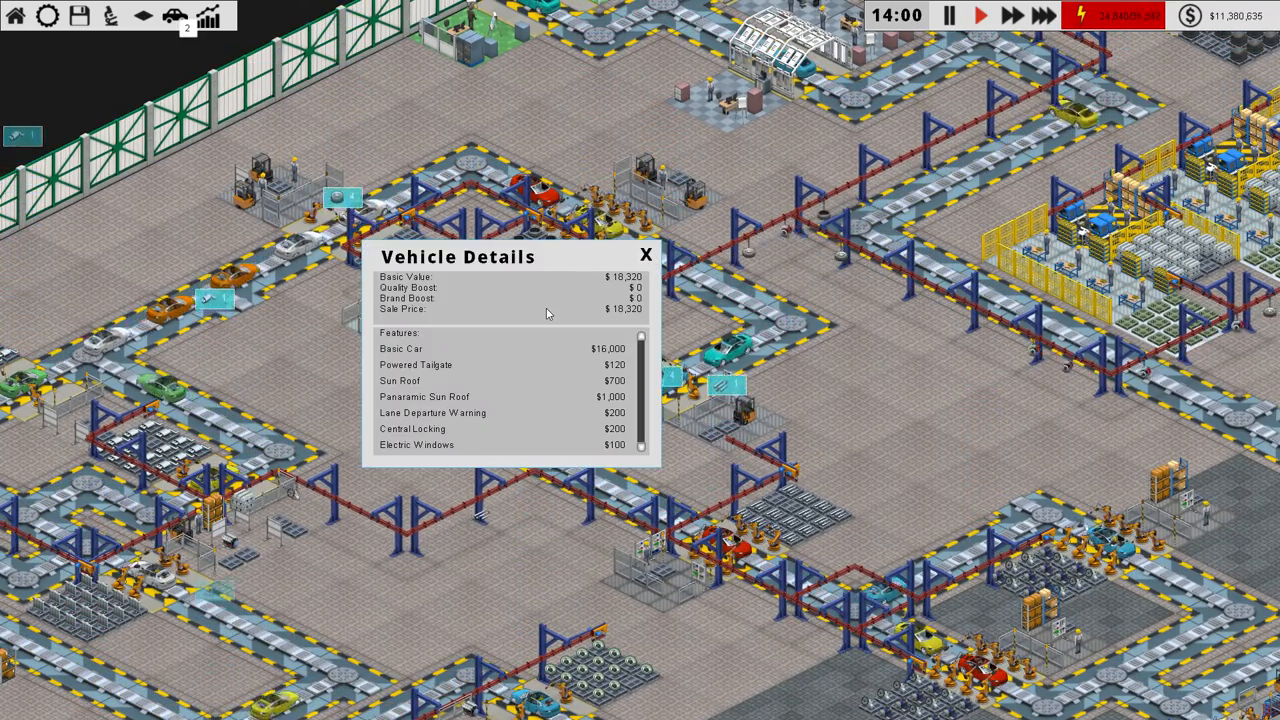
Step: Buy Spare Wheel and Extra Robots I, II and III for Fit Wheels, then close it
{"action": "left_click", "coordinate": [645, 255]}
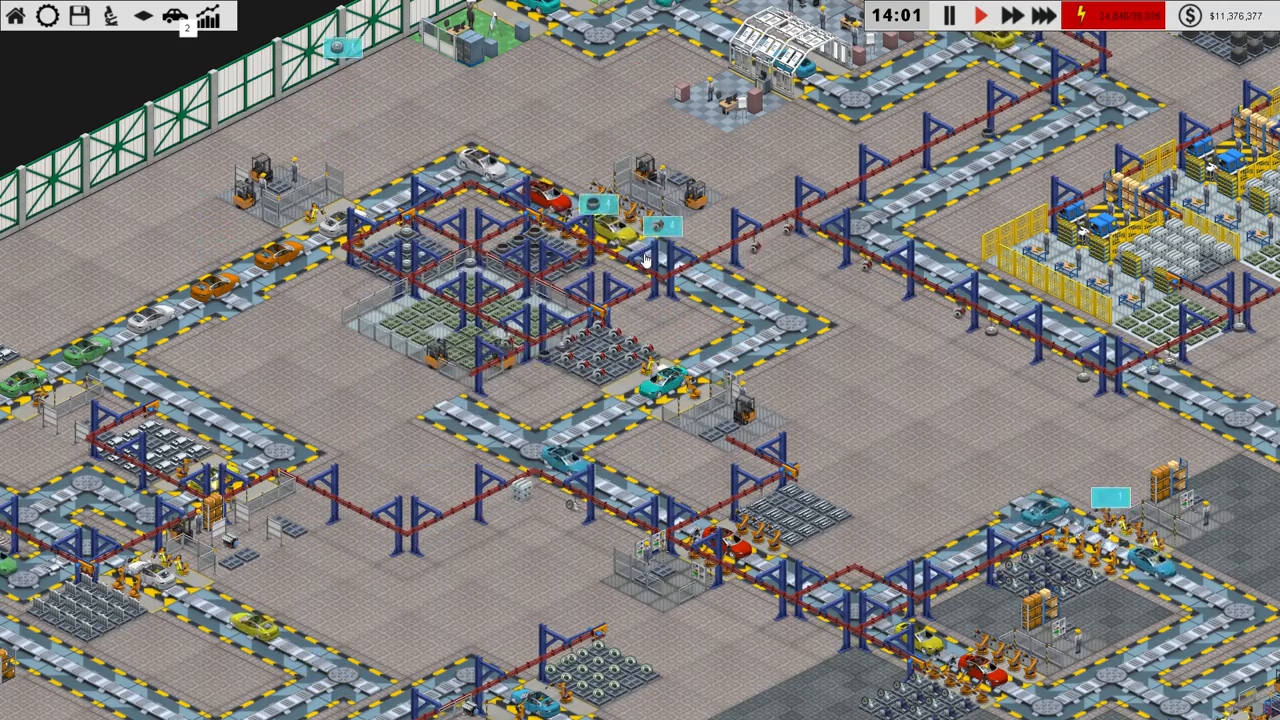
{"action": "left_click", "coordinate": [645, 260]}
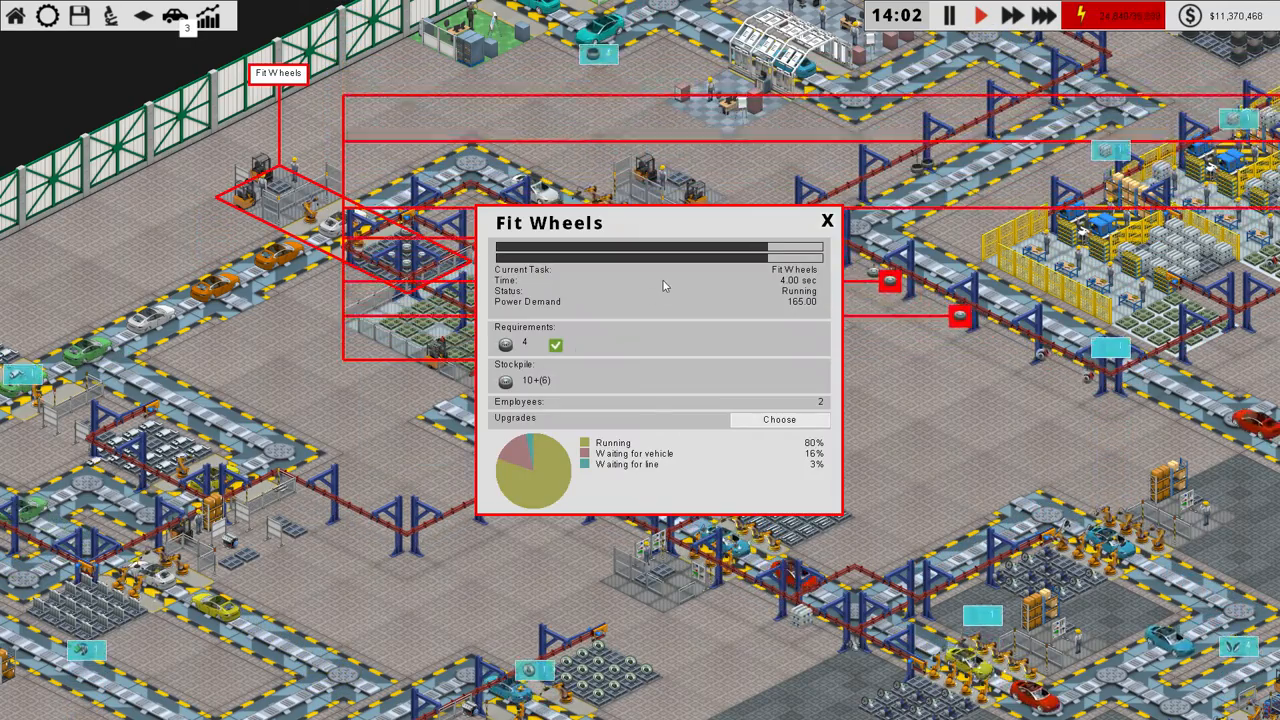
{"action": "left_click", "coordinate": [779, 419]}
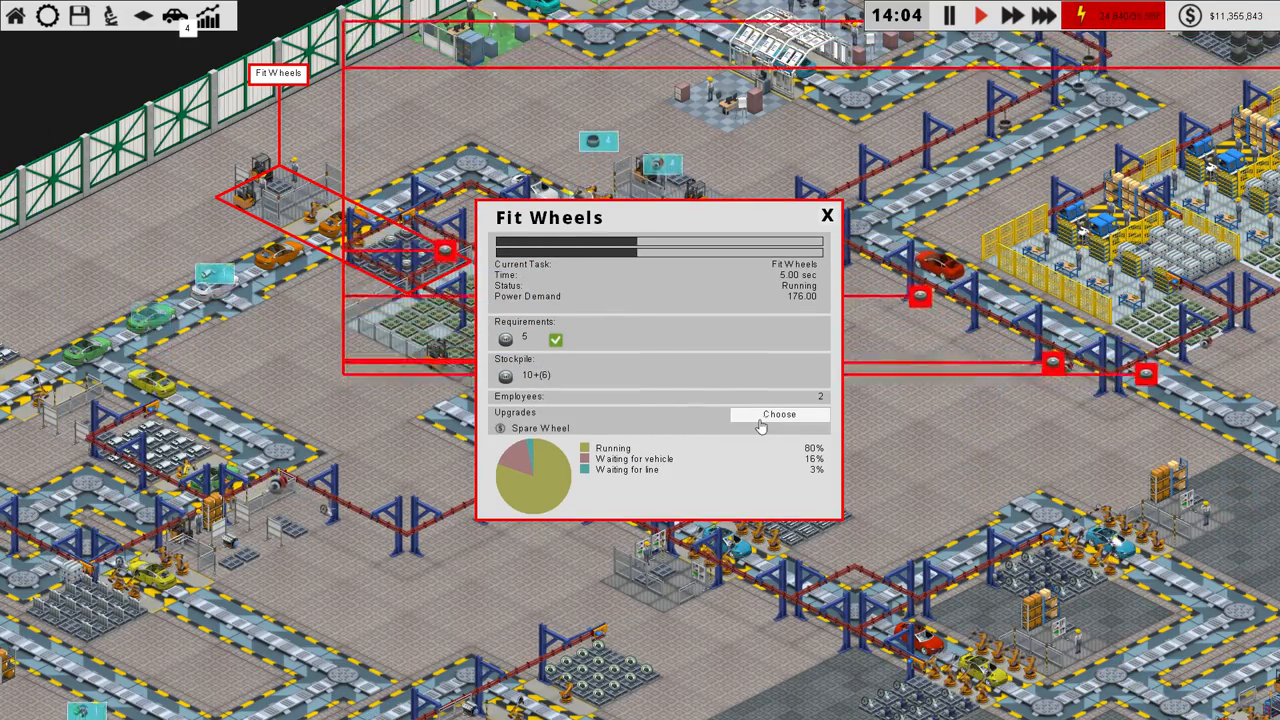
{"action": "left_click", "coordinate": [779, 414]}
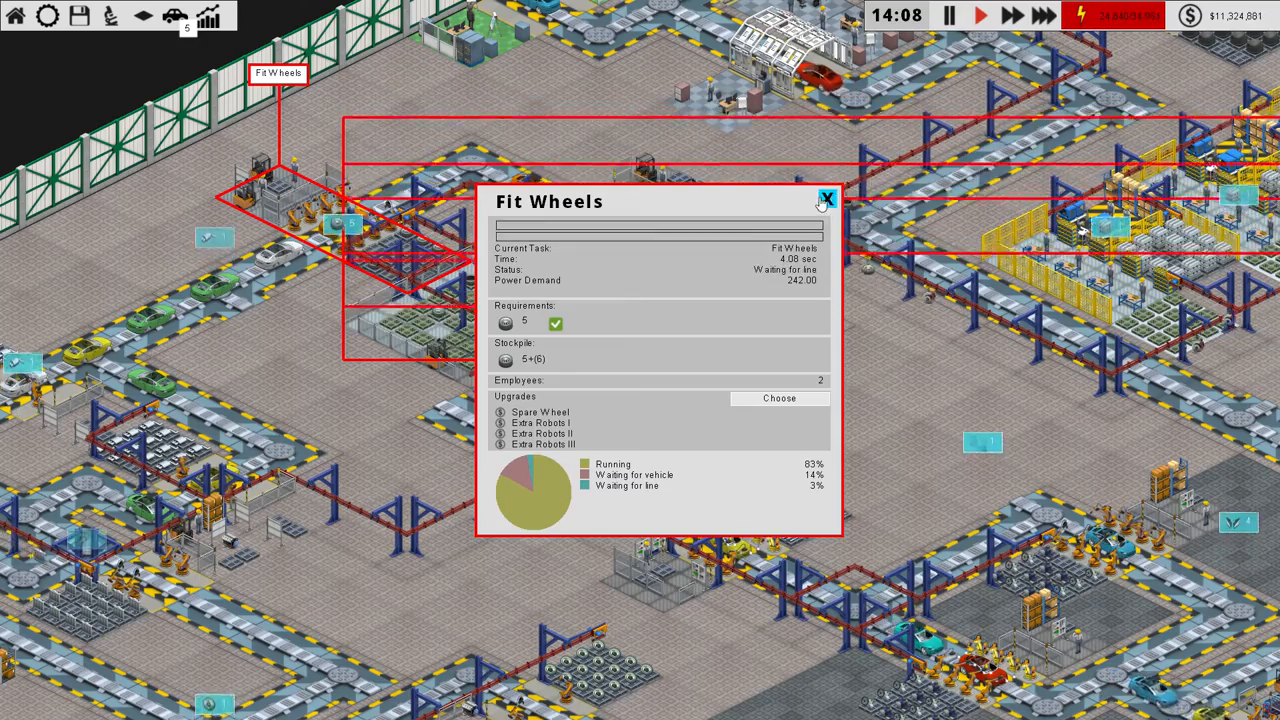
{"action": "left_click", "coordinate": [827, 197]}
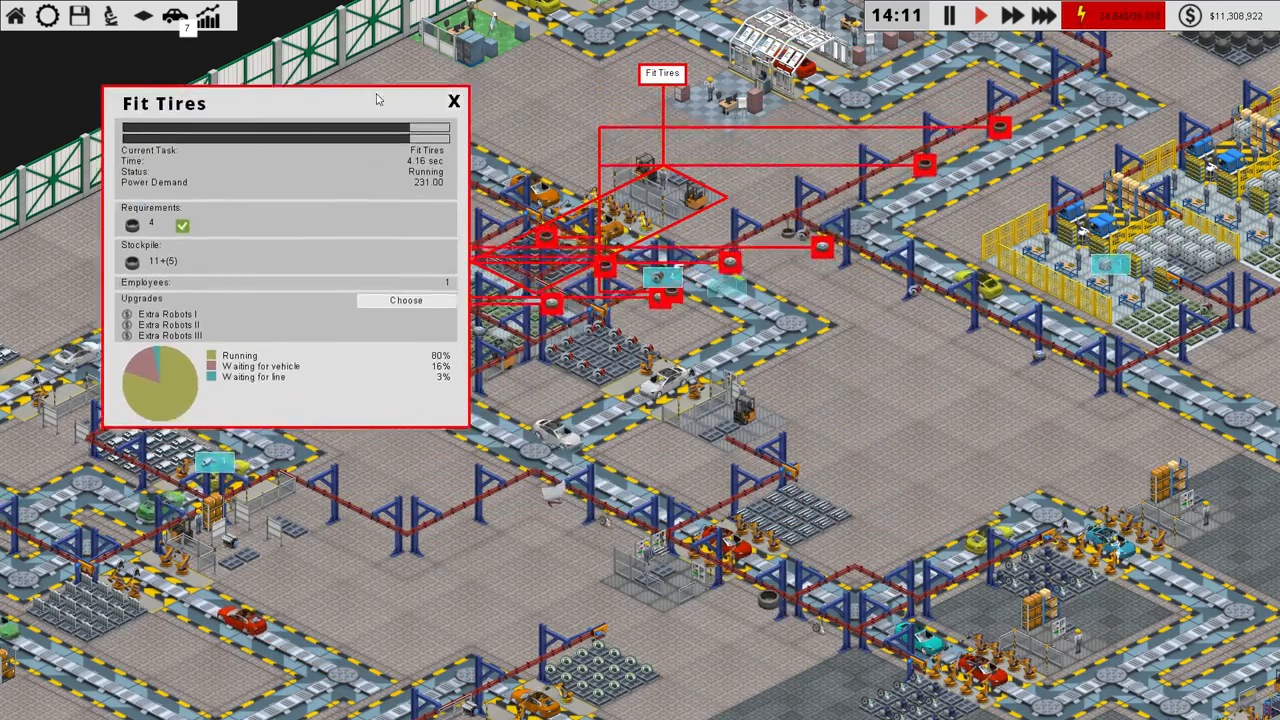
Step: Buy the Tire-pressure sensors upgrade for the Fit Tires station
{"action": "left_click", "coordinate": [406, 300]}
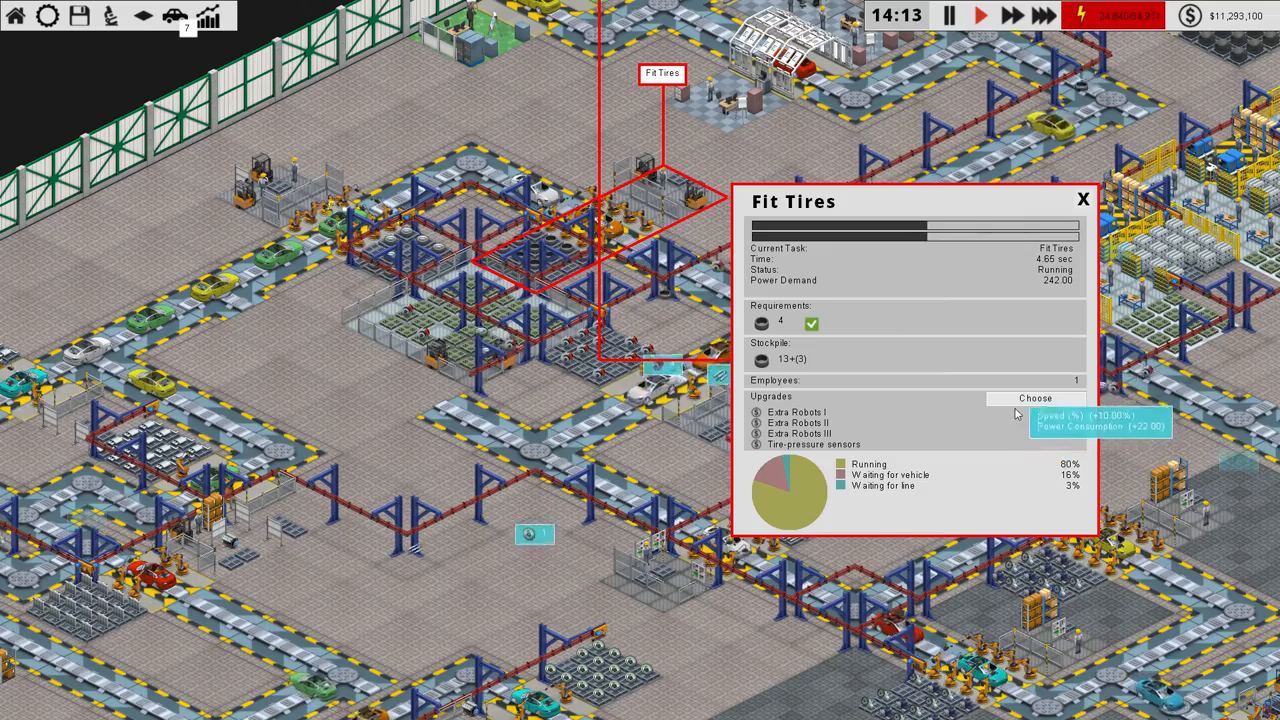
{"action": "left_click", "coordinate": [1035, 398]}
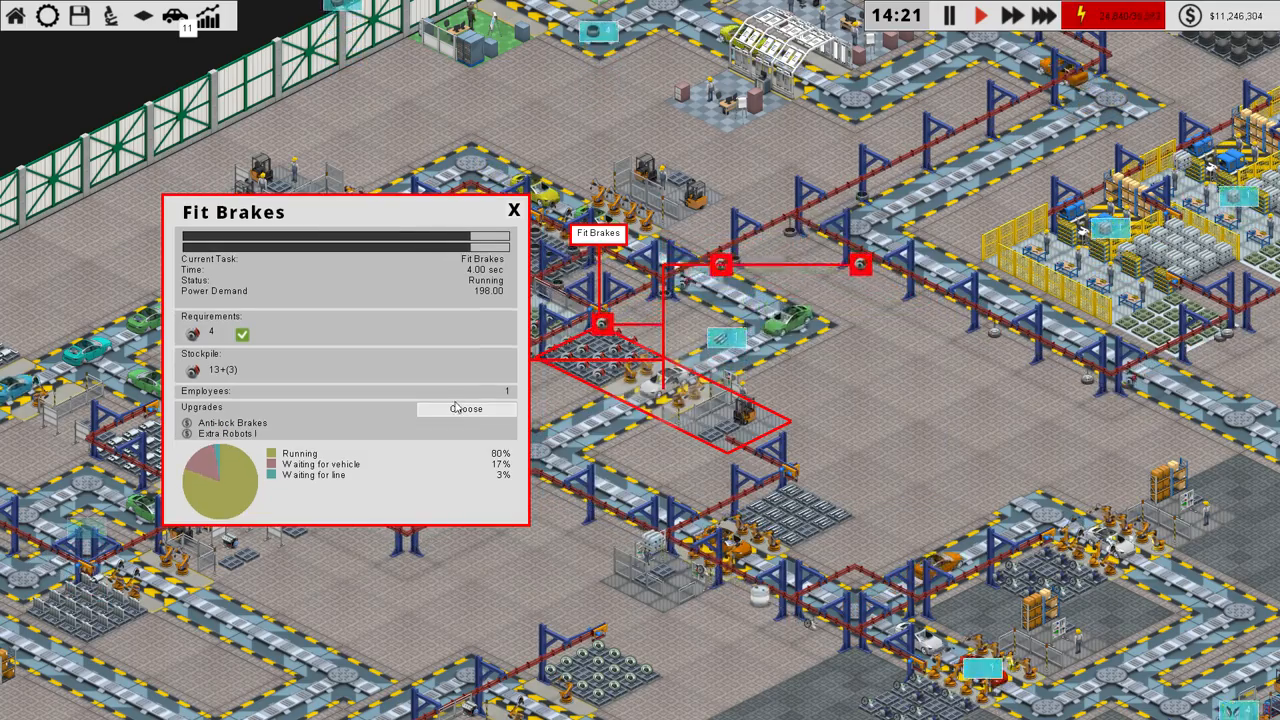
Step: Buy Extra Robots II–III and Cruise, Adaptive and Traffic-Aware Cruise Control for Fit Brakes
{"action": "left_click", "coordinate": [467, 408]}
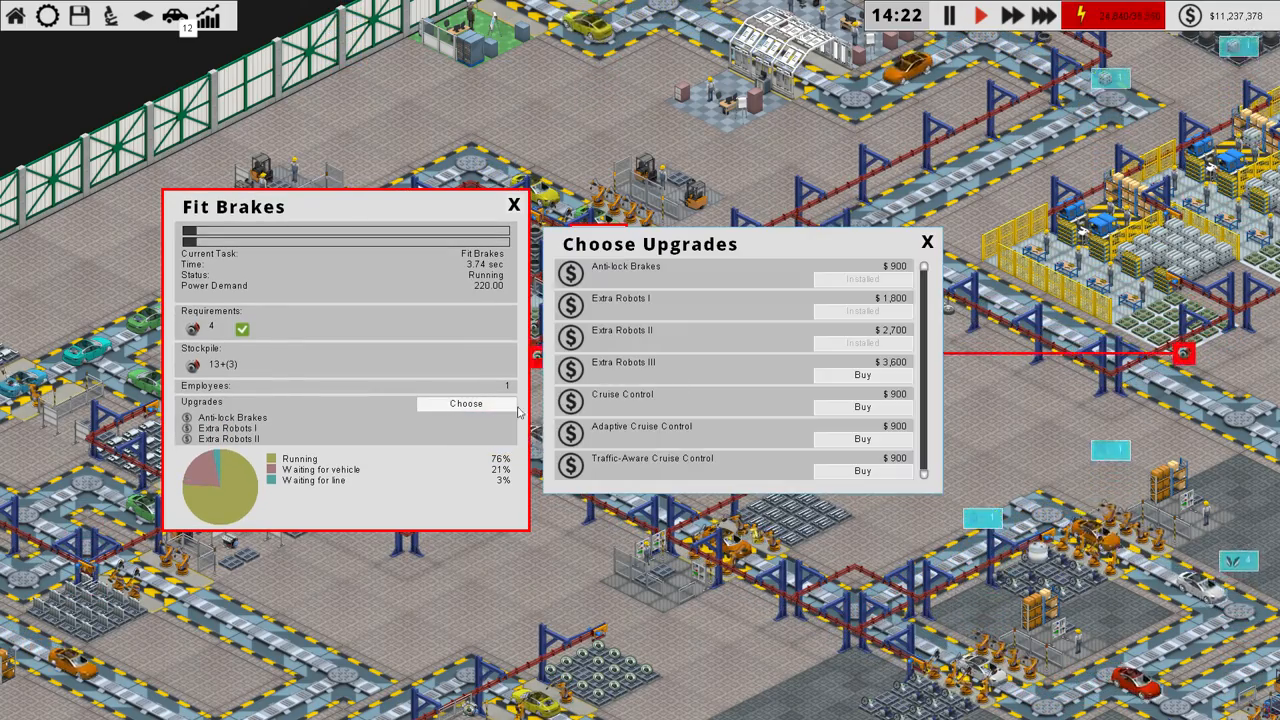
{"action": "left_click", "coordinate": [925, 242]}
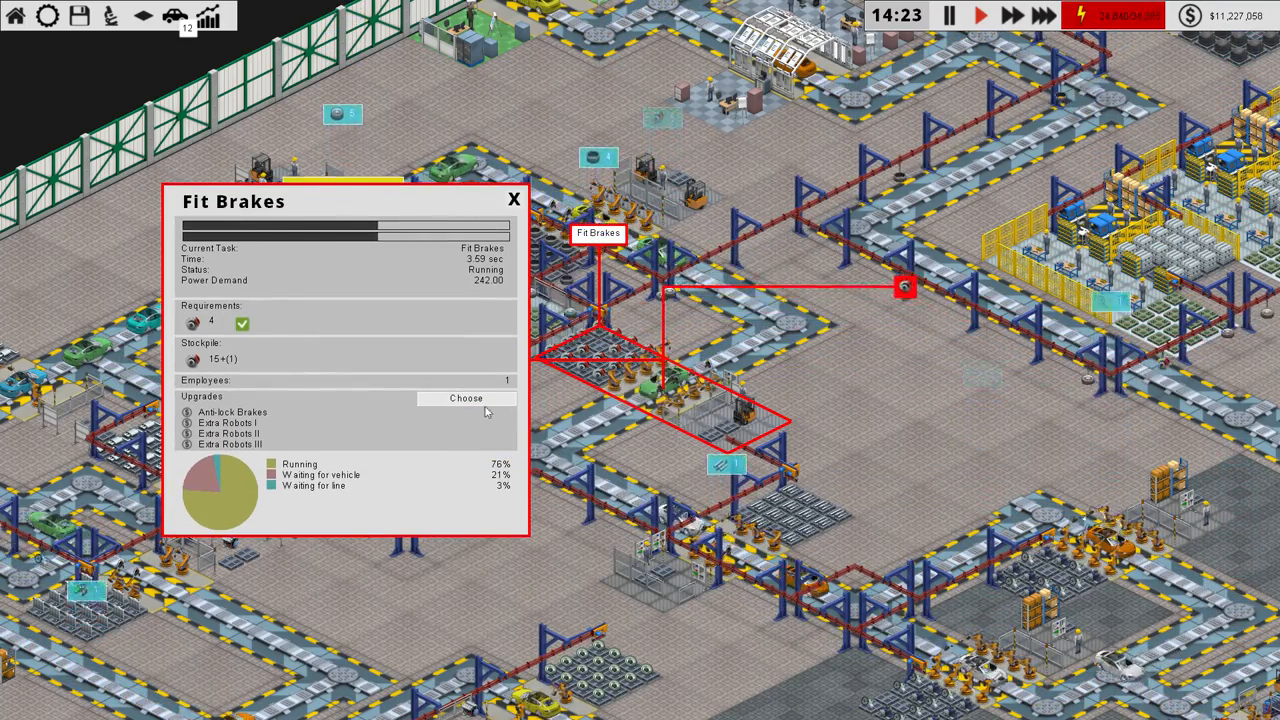
{"action": "left_click", "coordinate": [466, 398]}
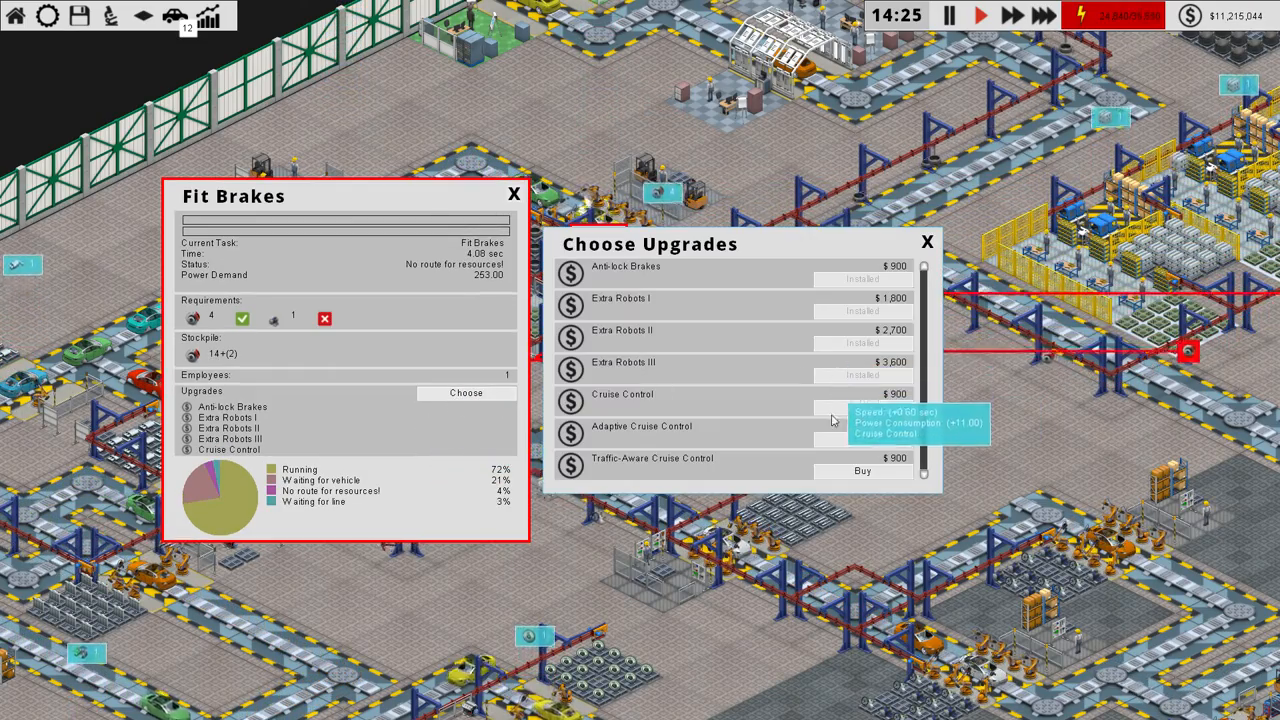
{"action": "left_click", "coordinate": [861, 438]}
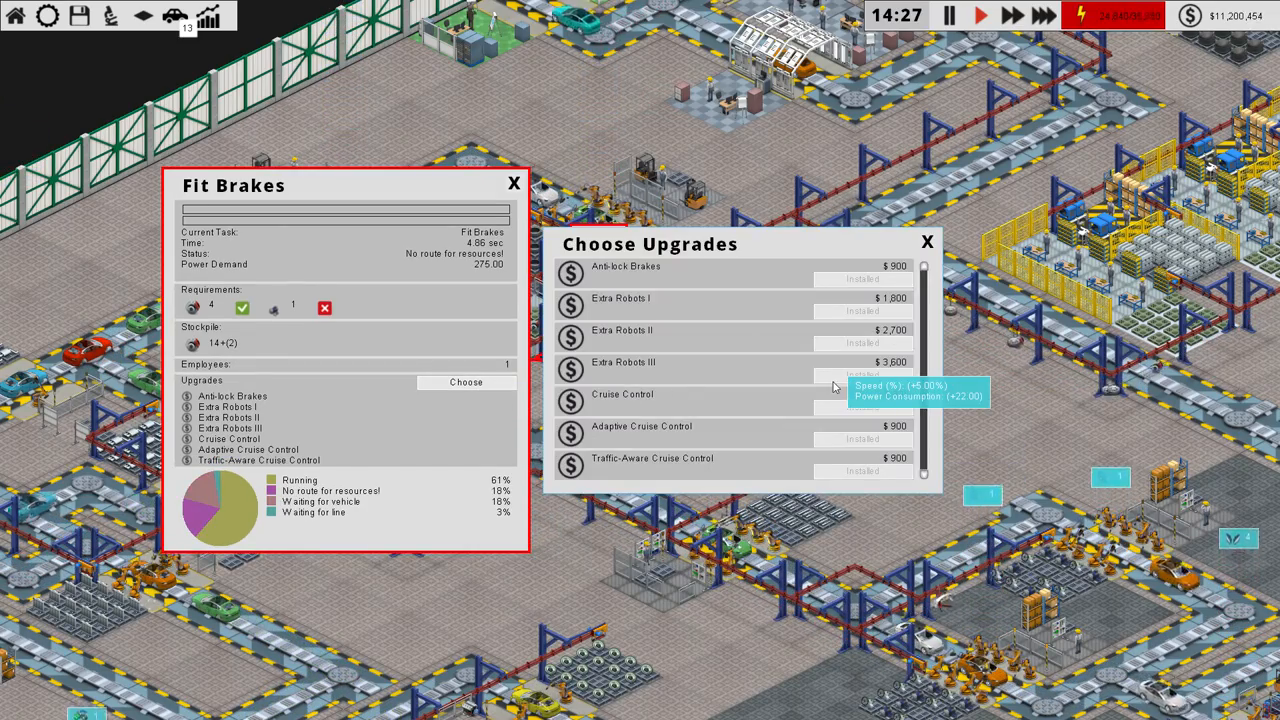
{"action": "left_click", "coordinate": [926, 241]}
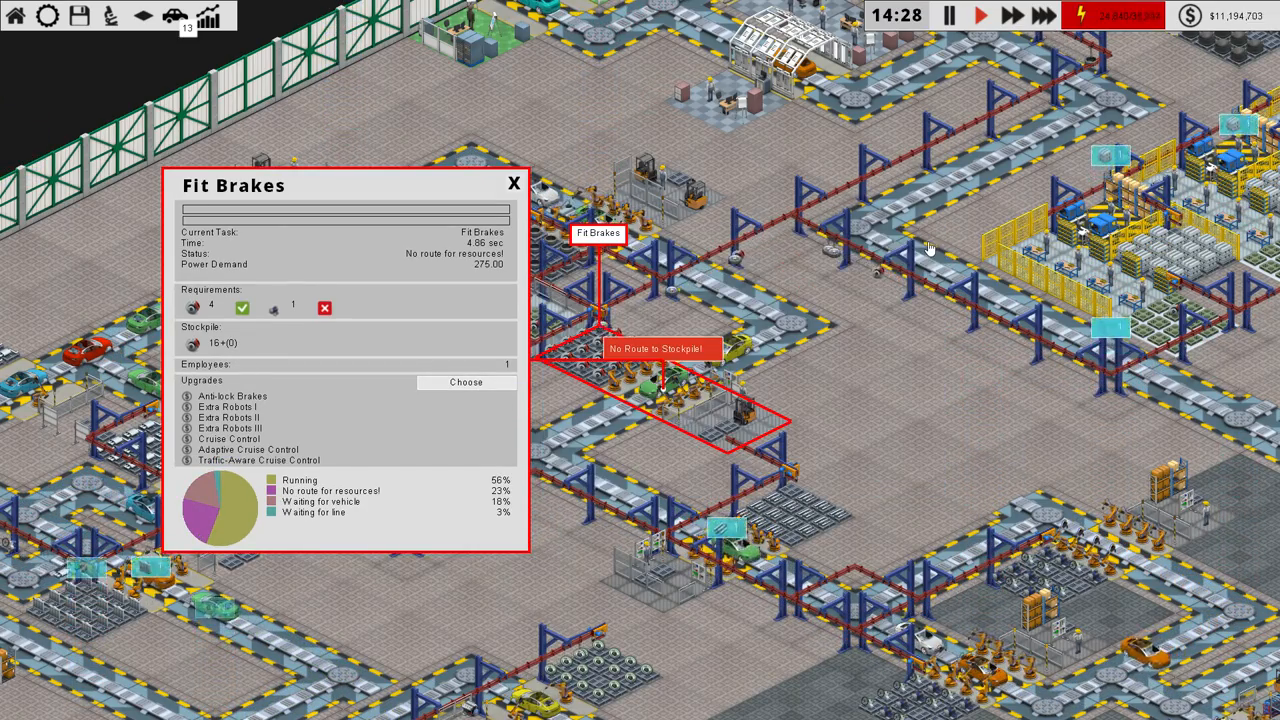
{"action": "left_click", "coordinate": [514, 184]}
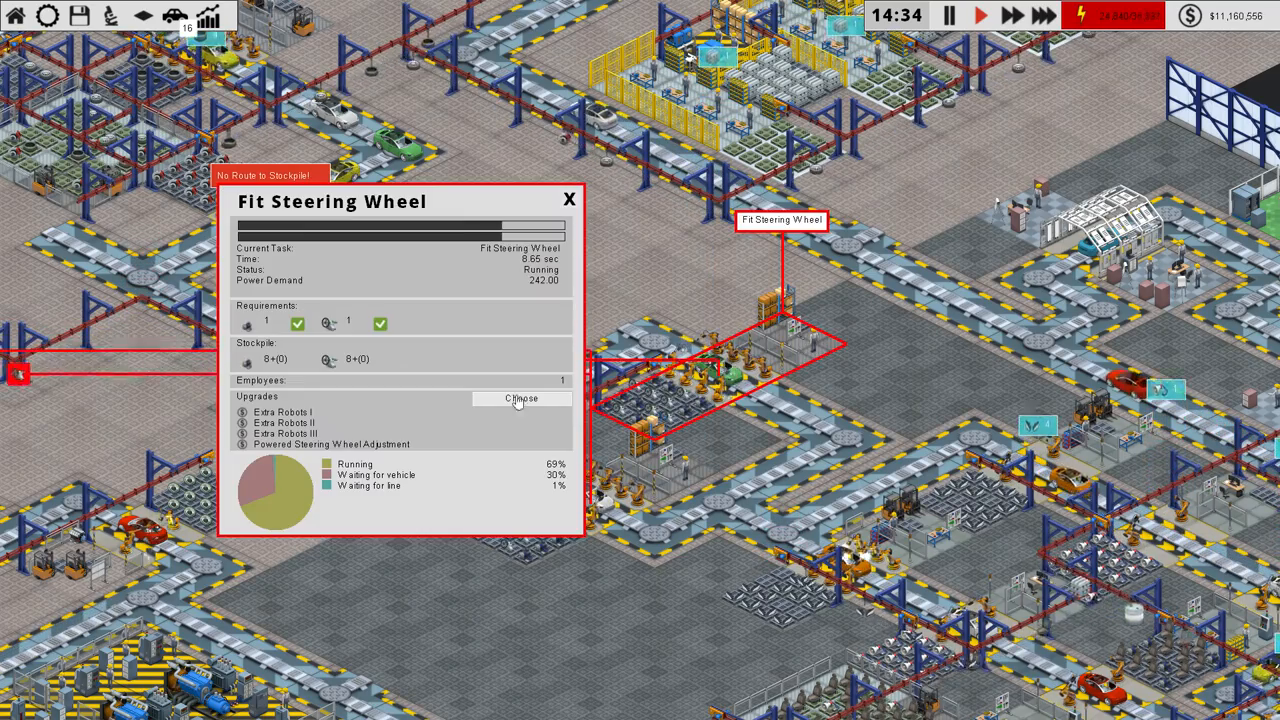
Step: Buy Power-Steering for the Fit Steering Wheel station and close its panel
{"action": "left_click", "coordinate": [521, 398]}
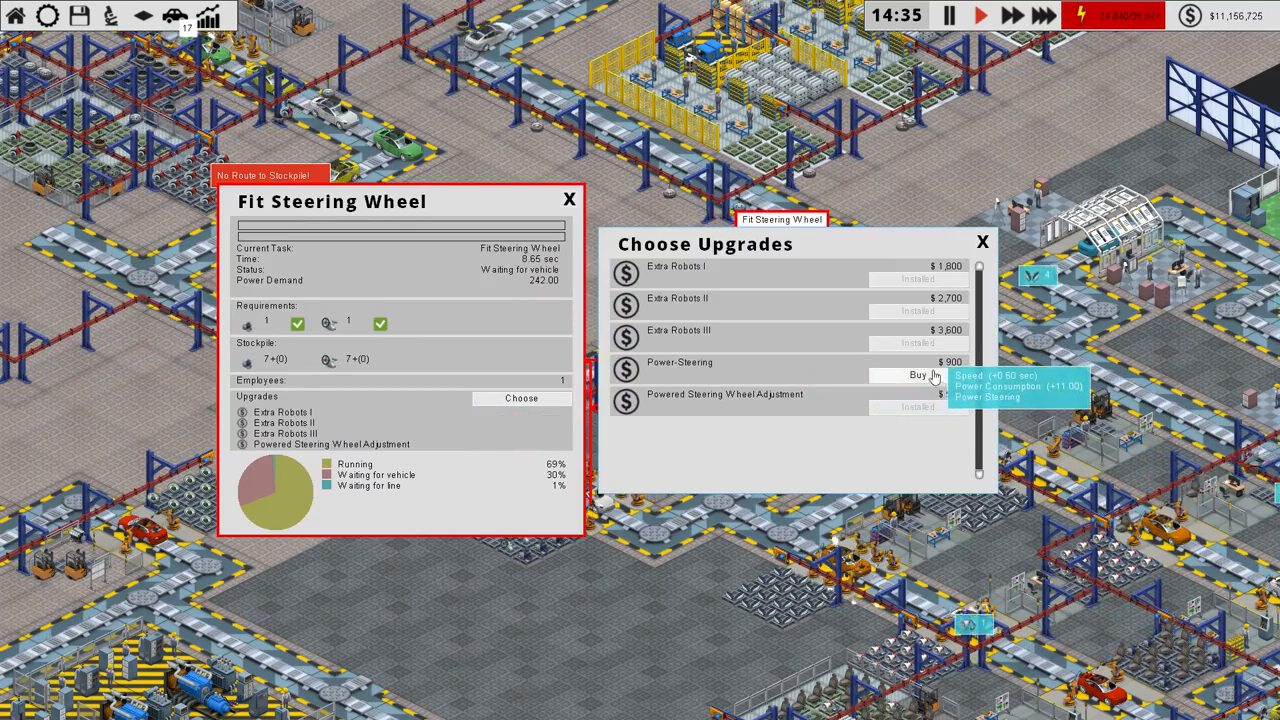
{"action": "left_click", "coordinate": [917, 374]}
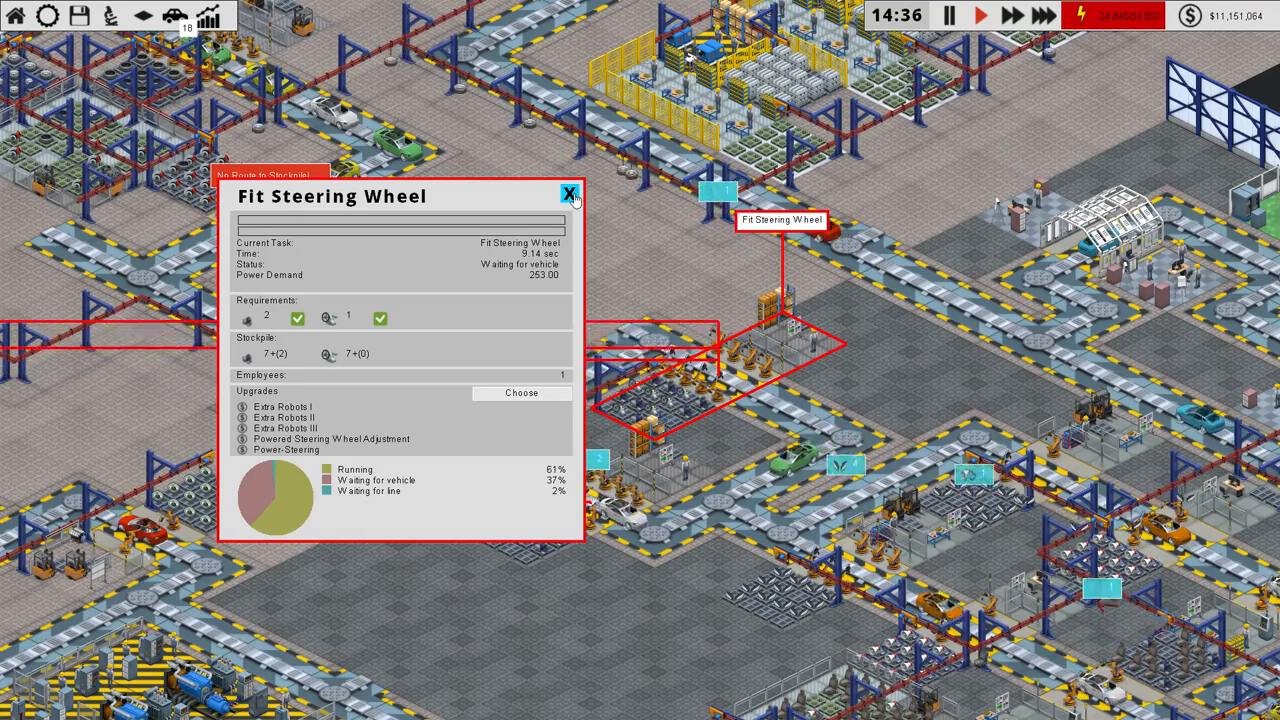
{"action": "left_click", "coordinate": [570, 193]}
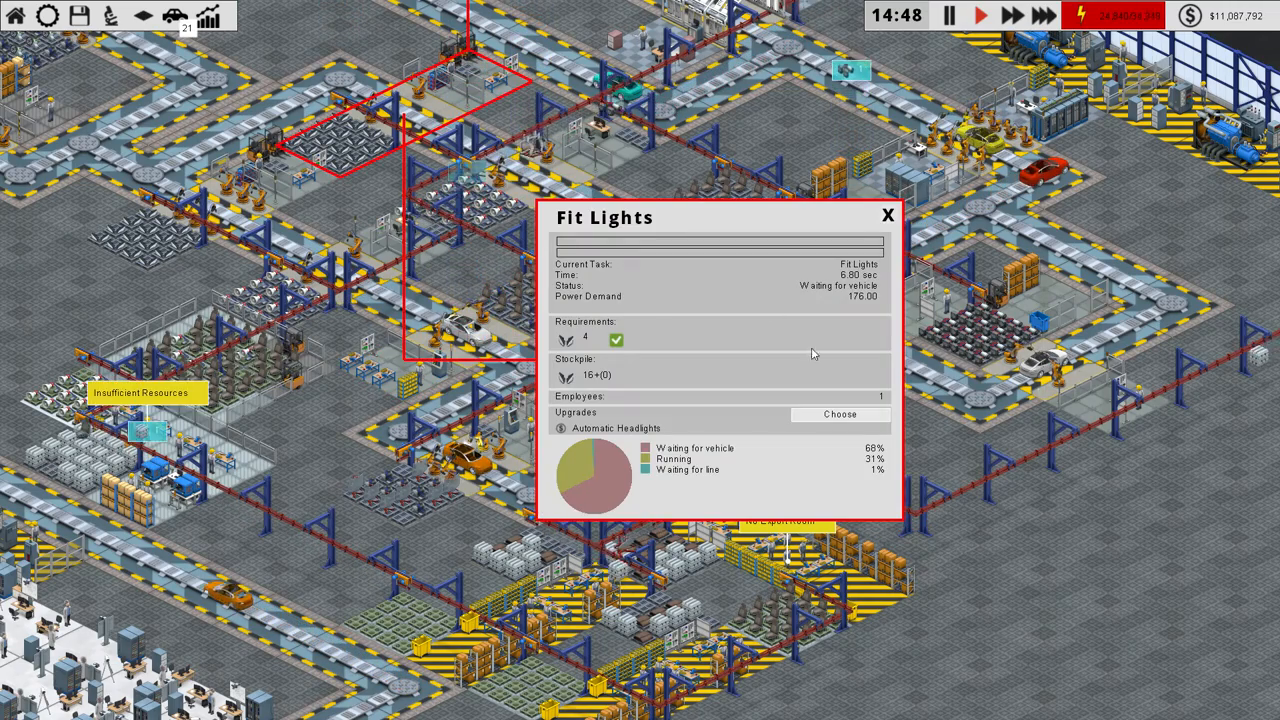
Step: Buy Autosteer Headlights and Extra Robots for both Fit Lights stations, then close the panel
{"action": "left_click", "coordinate": [840, 414]}
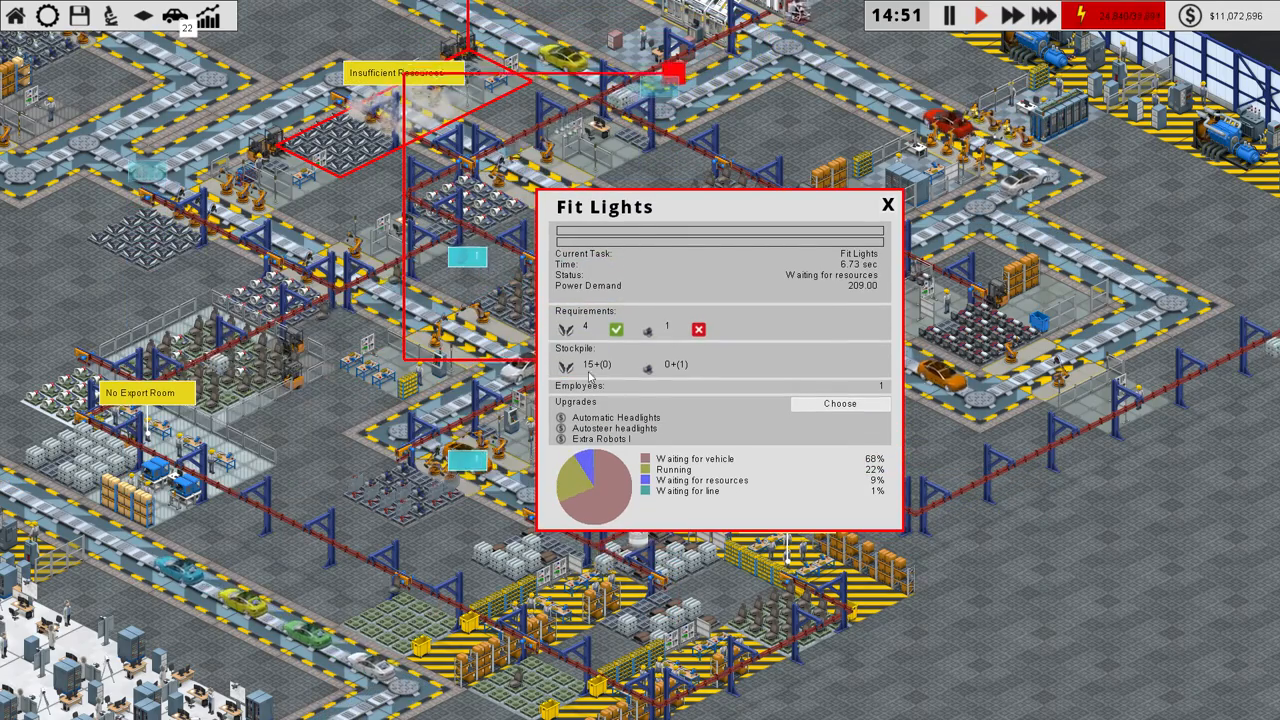
{"action": "left_click", "coordinate": [840, 403]}
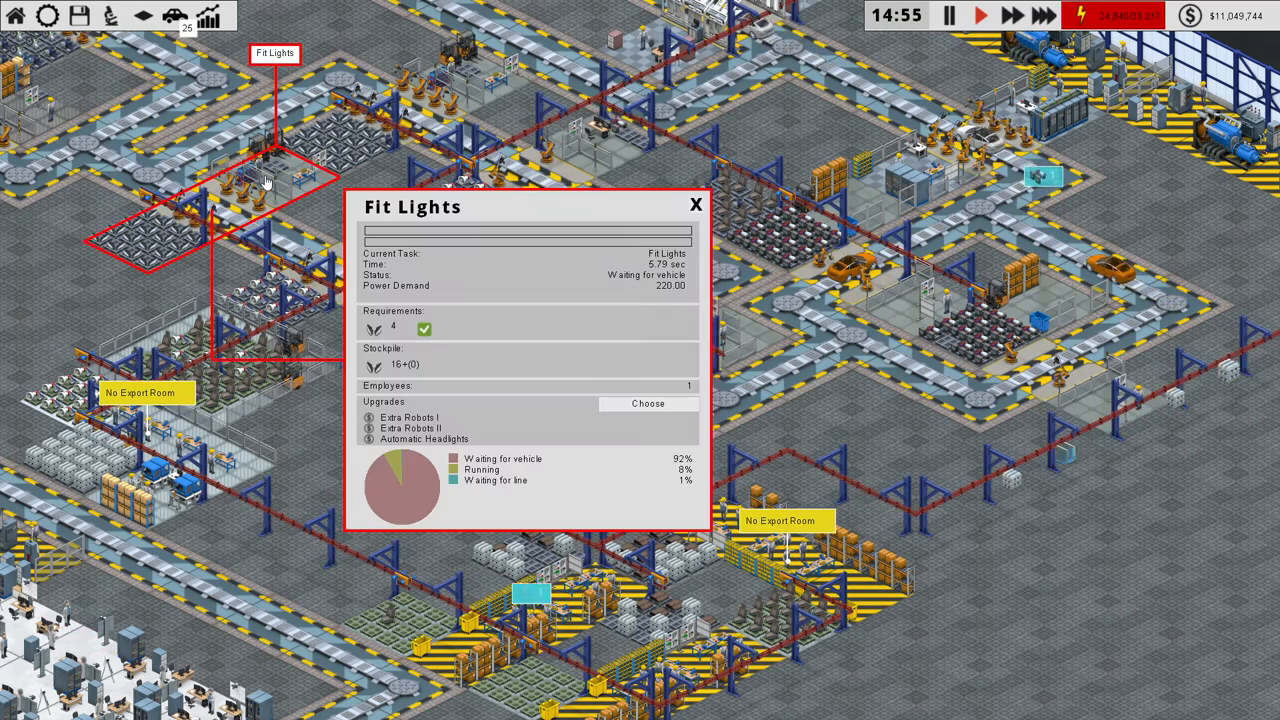
{"action": "left_click", "coordinate": [648, 403]}
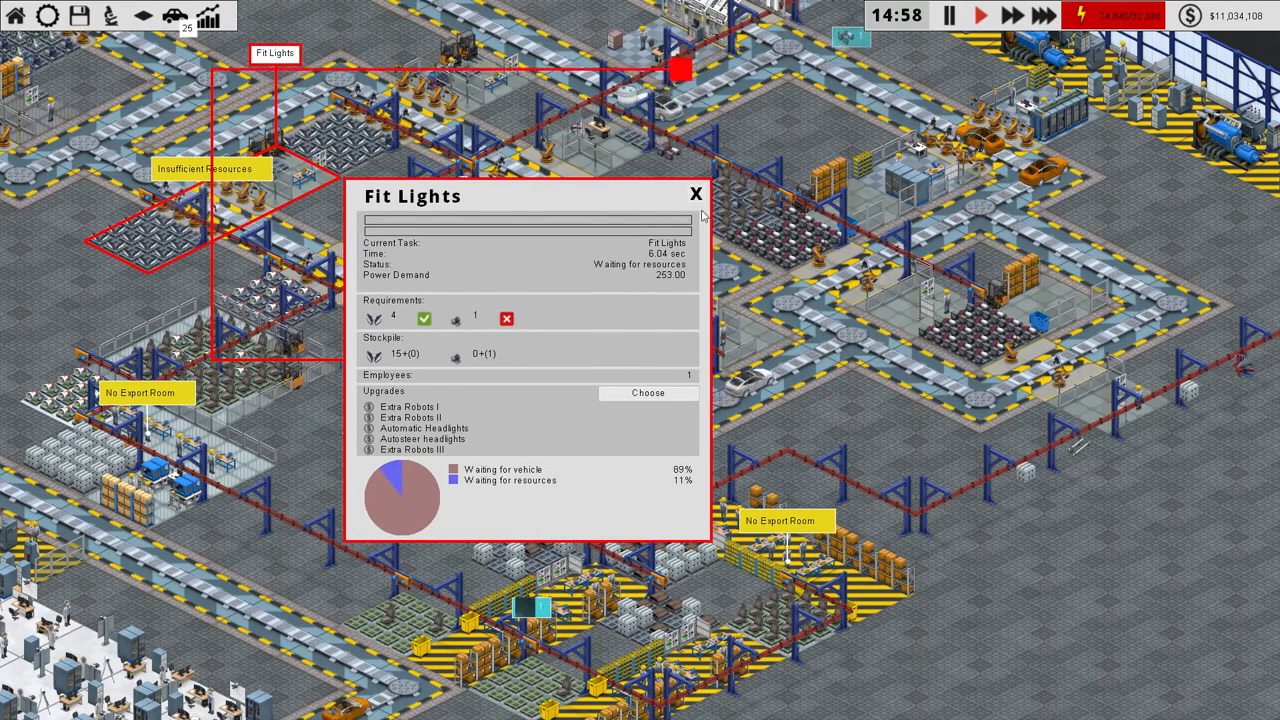
{"action": "left_click", "coordinate": [696, 194]}
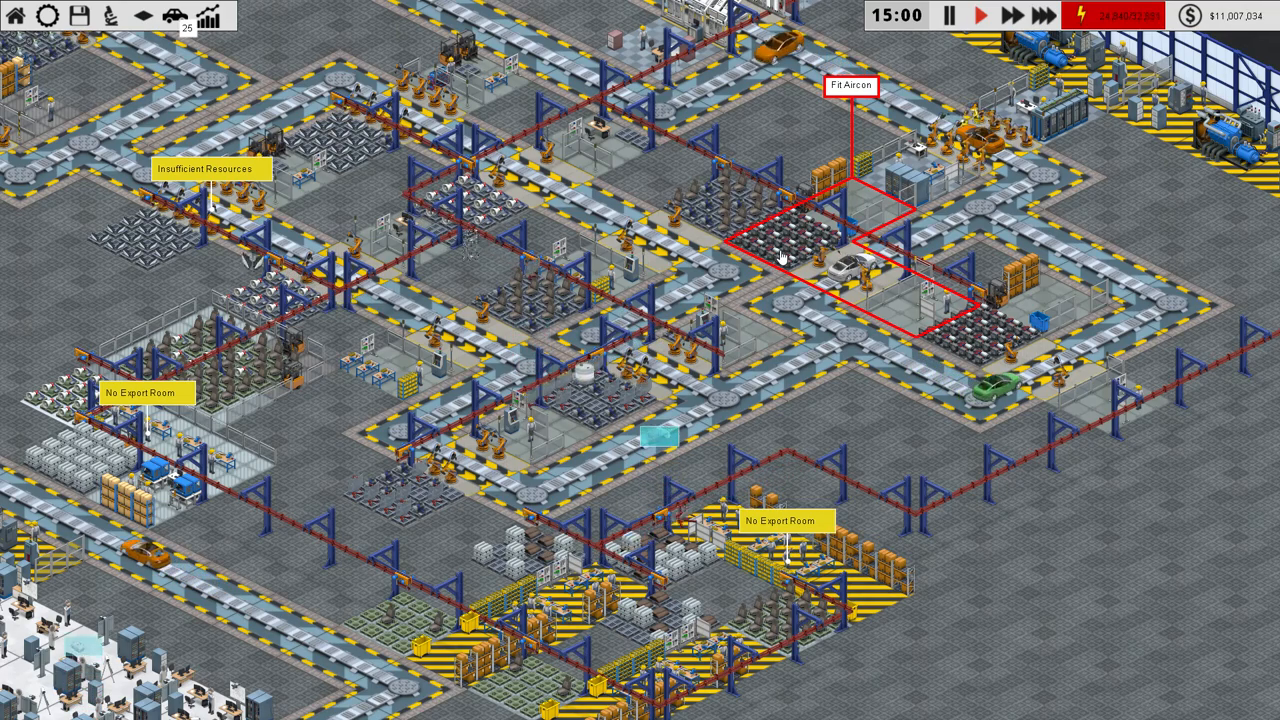
Step: Buy Extra Robots I, II and III for both Fit Seats stations
{"action": "left_click", "coordinate": [525, 315]}
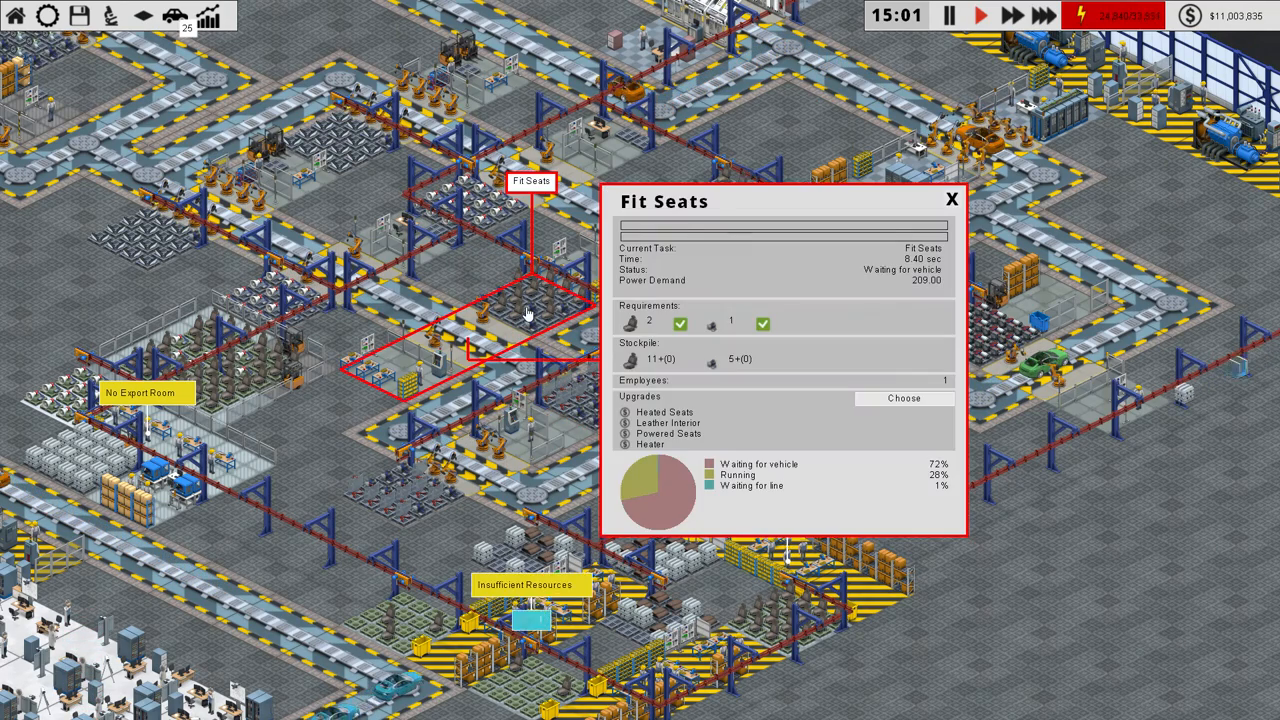
{"action": "left_click", "coordinate": [903, 398]}
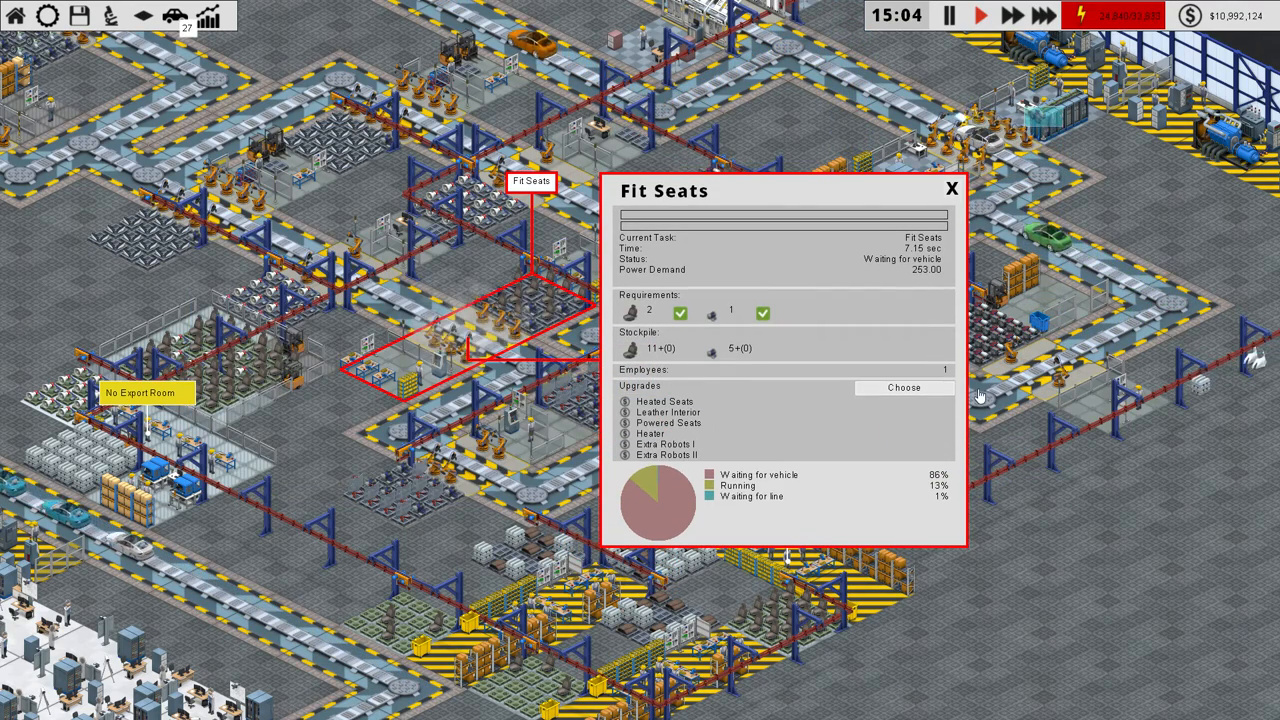
{"action": "left_click", "coordinate": [903, 387]}
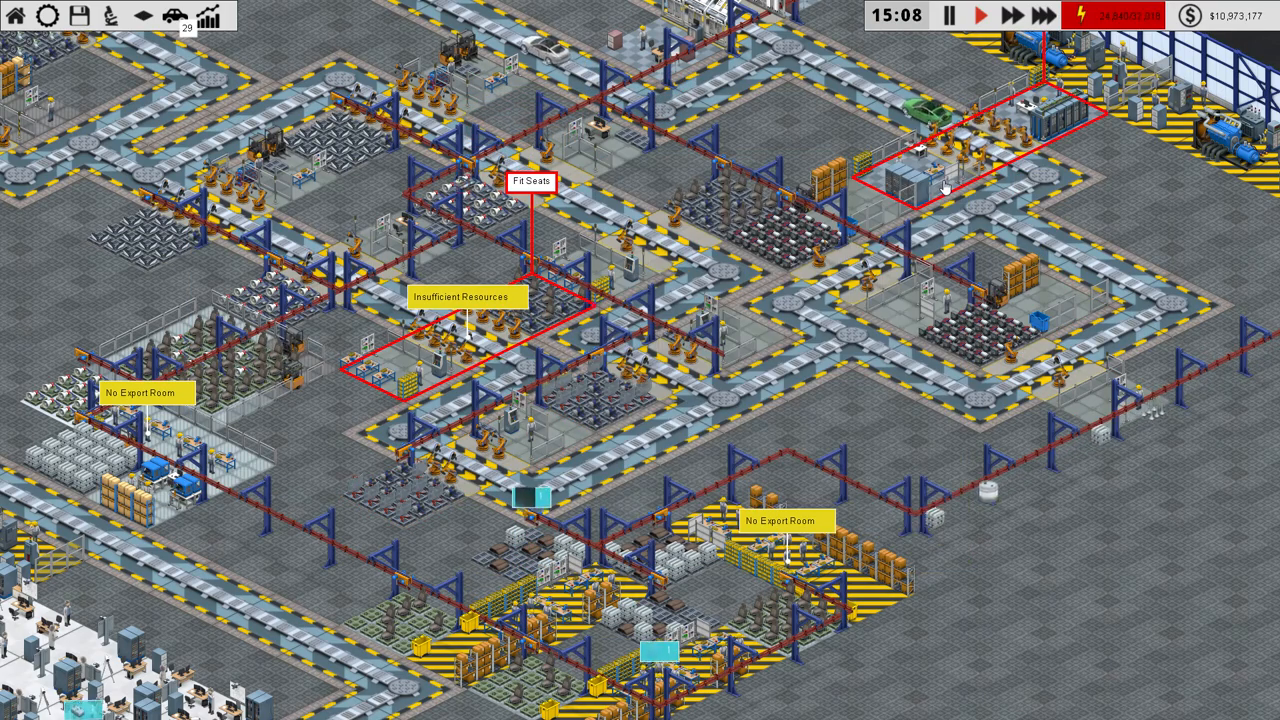
{"action": "left_click", "coordinate": [530, 181]}
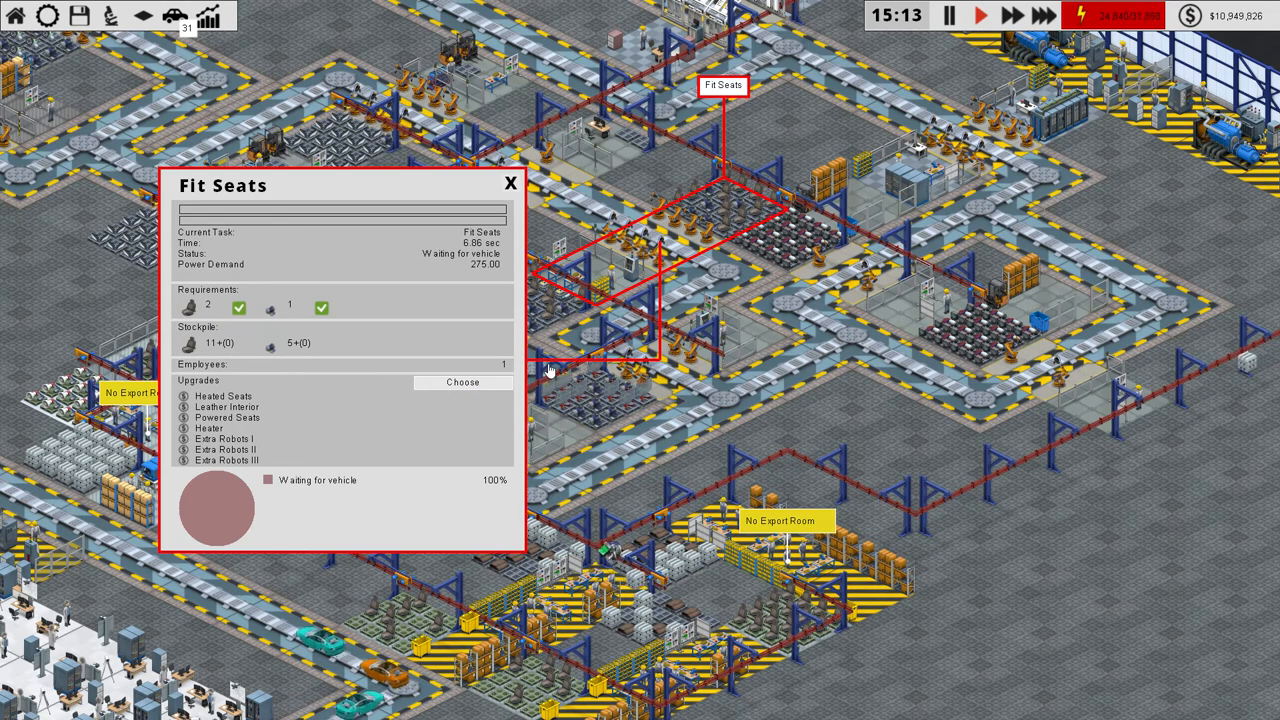
{"action": "left_click", "coordinate": [462, 382]}
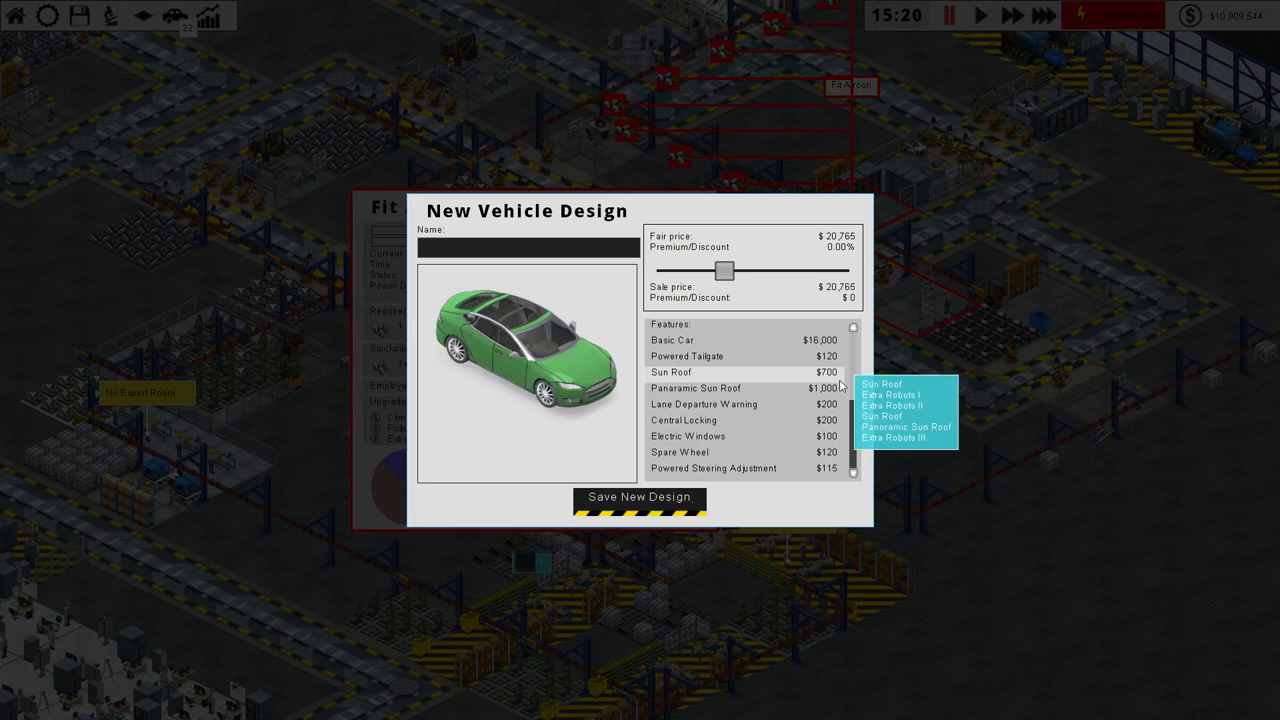
Step: Name the new car design Vanilla Ibex 1 and set a premium sale price
{"action": "left_click", "coordinate": [527, 248]}
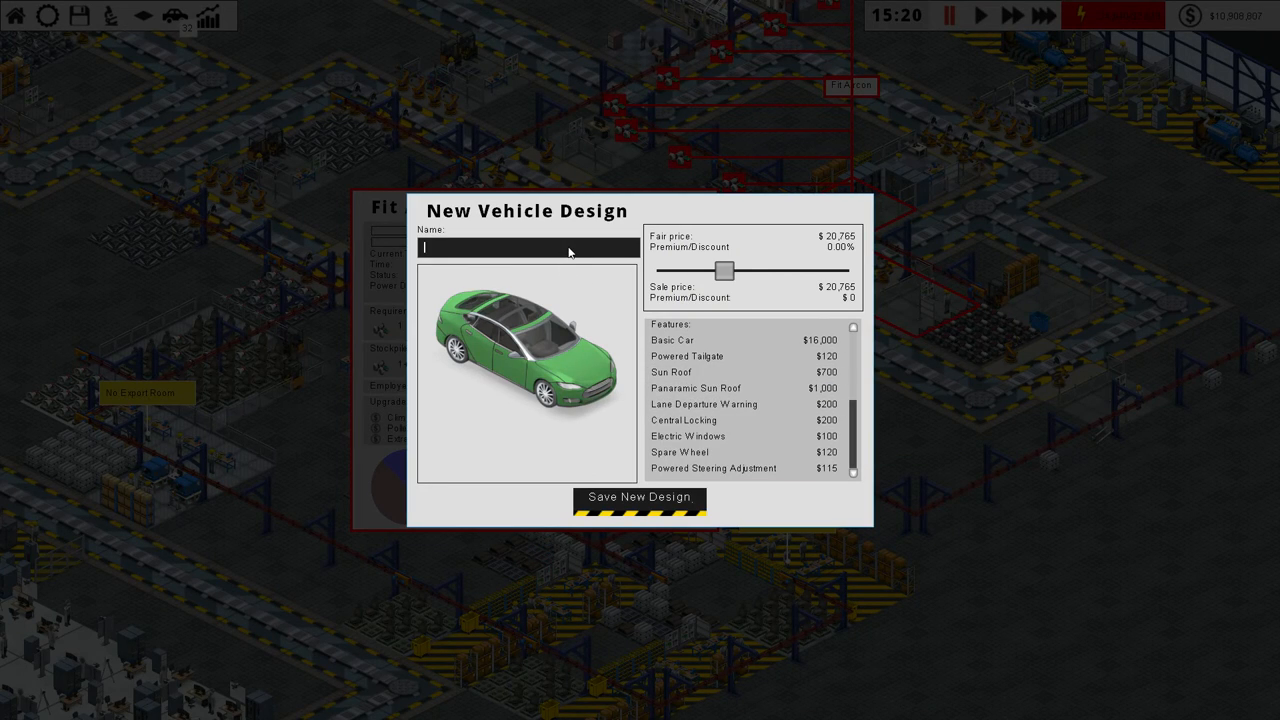
{"action": "type", "text": "V"}
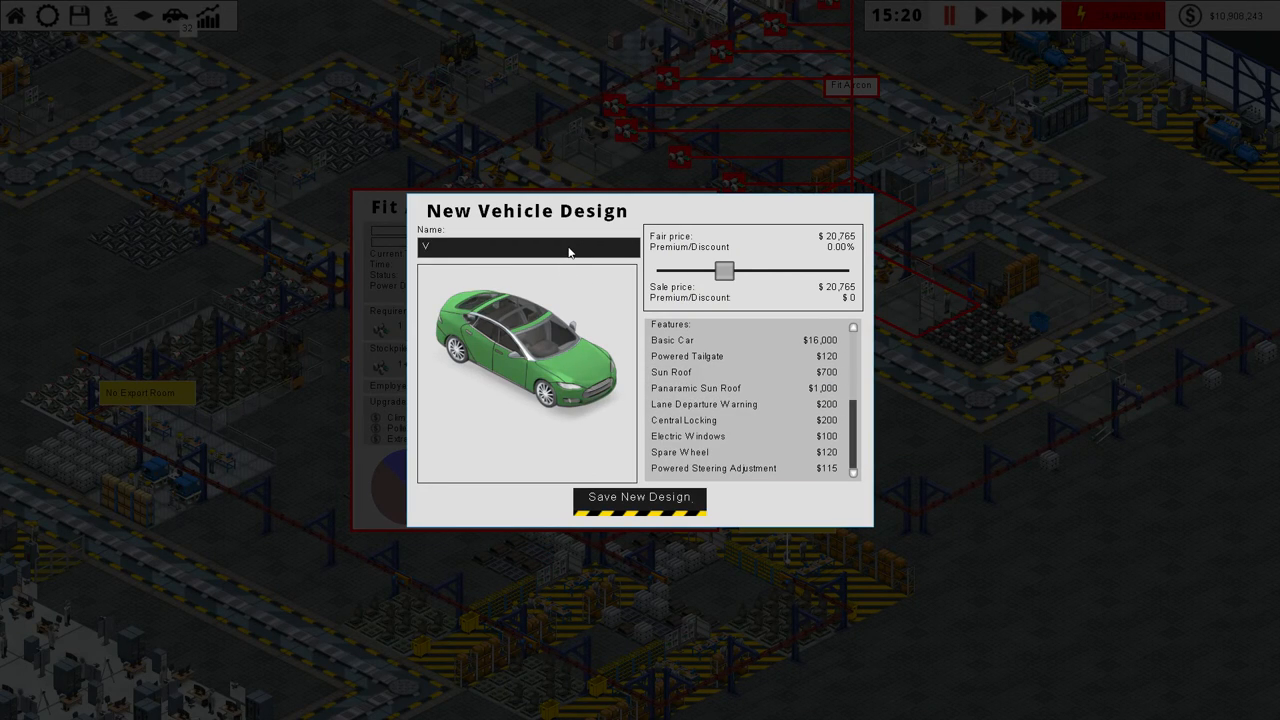
{"action": "type", "text": "anilla Ibex 1"}
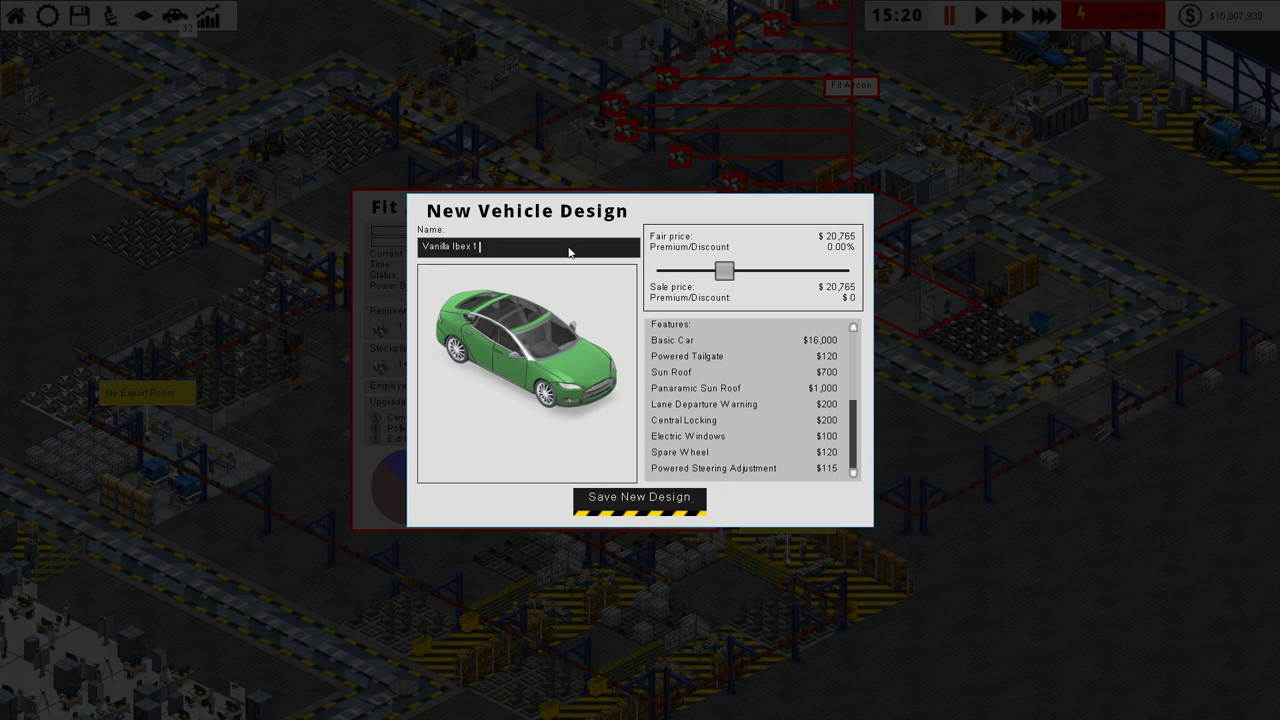
{"action": "left_click_drag", "start_coordinate": [724, 271], "coordinate": [745, 271]}
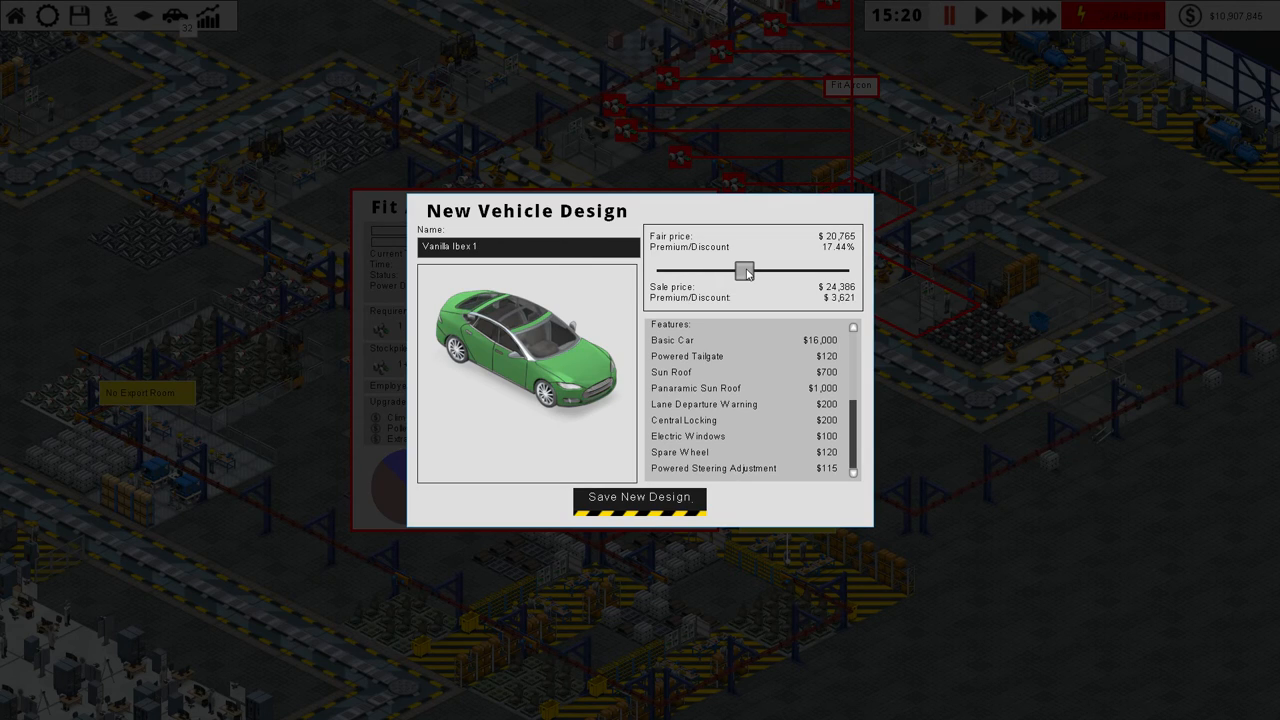
{"action": "left_click_drag", "start_coordinate": [744, 271], "coordinate": [750, 271]}
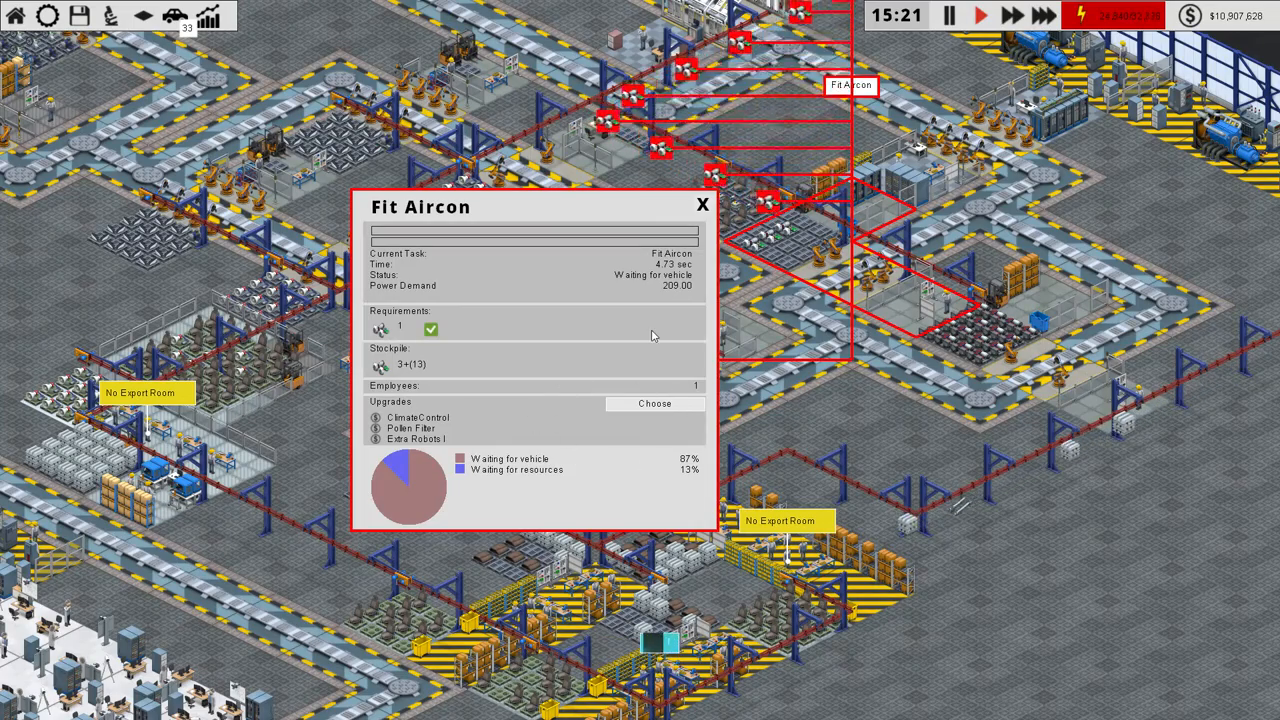
Step: Buy another Fit Aircon robot upgrade and save Vanilla Ibex 2 at a premium price
{"action": "left_click", "coordinate": [655, 403]}
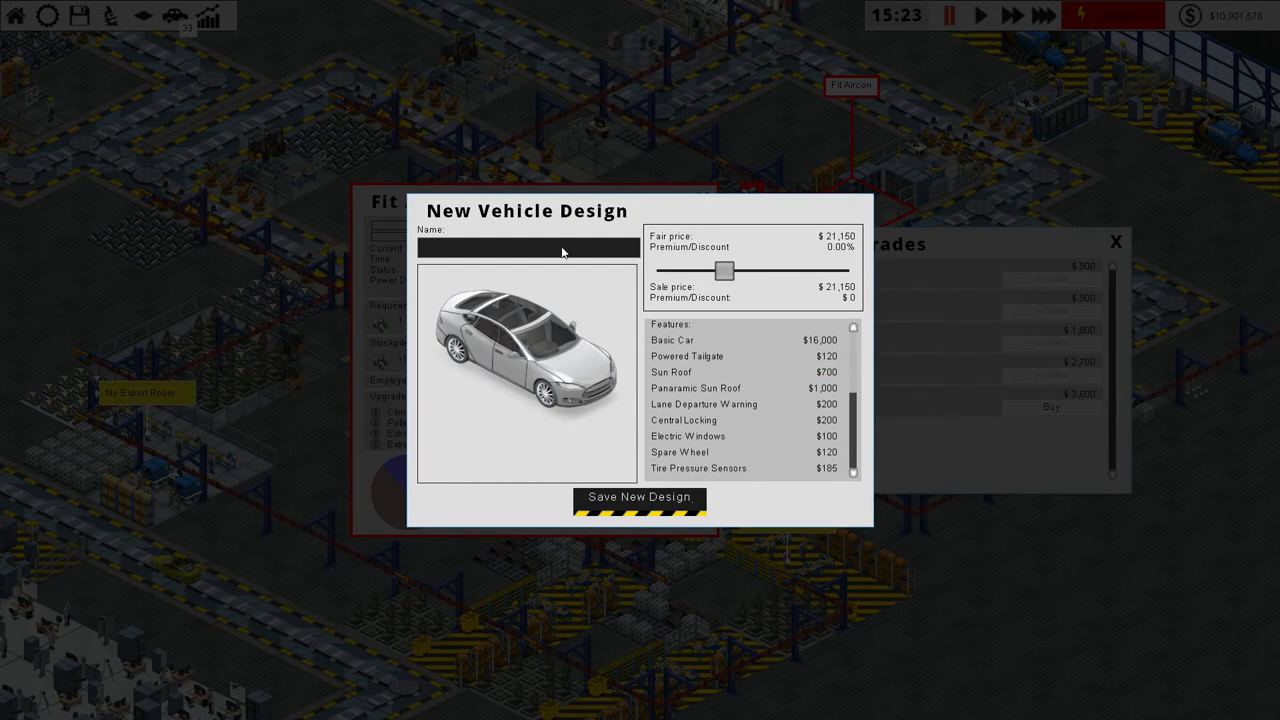
{"action": "type", "text": "Vanilla Ibex 2"}
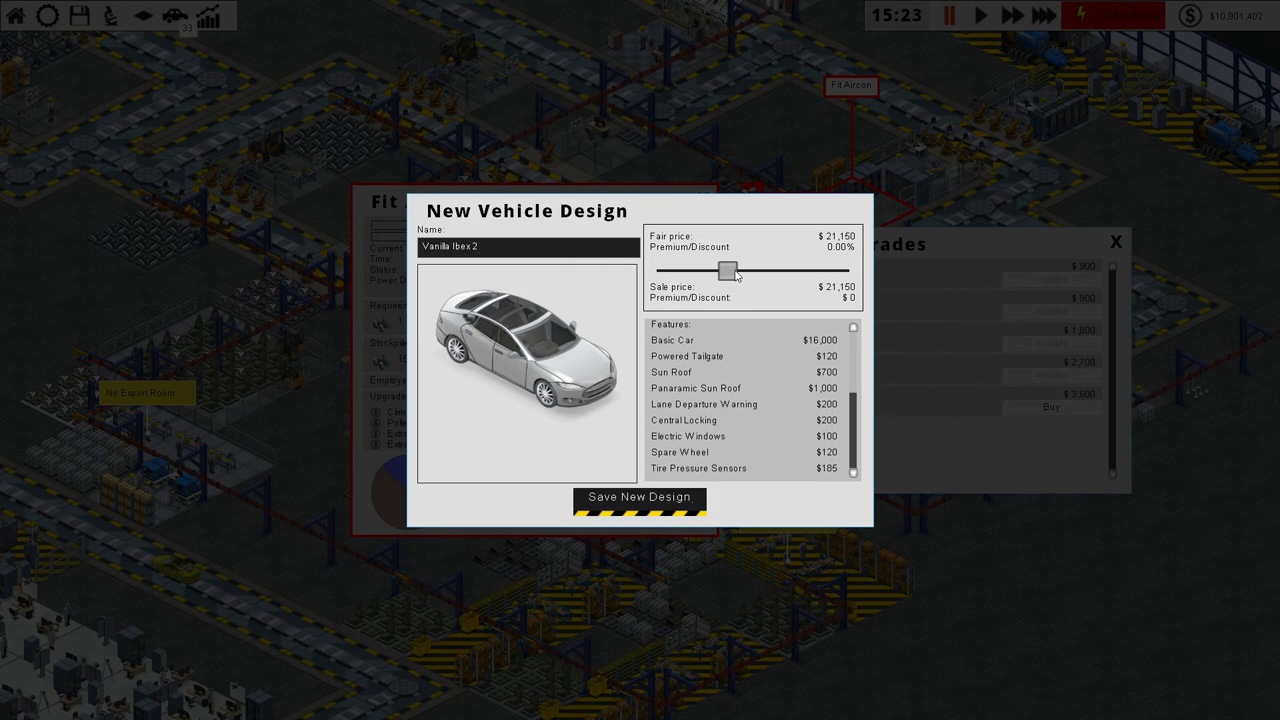
{"action": "left_click_drag", "start_coordinate": [725, 271], "coordinate": [747, 271]}
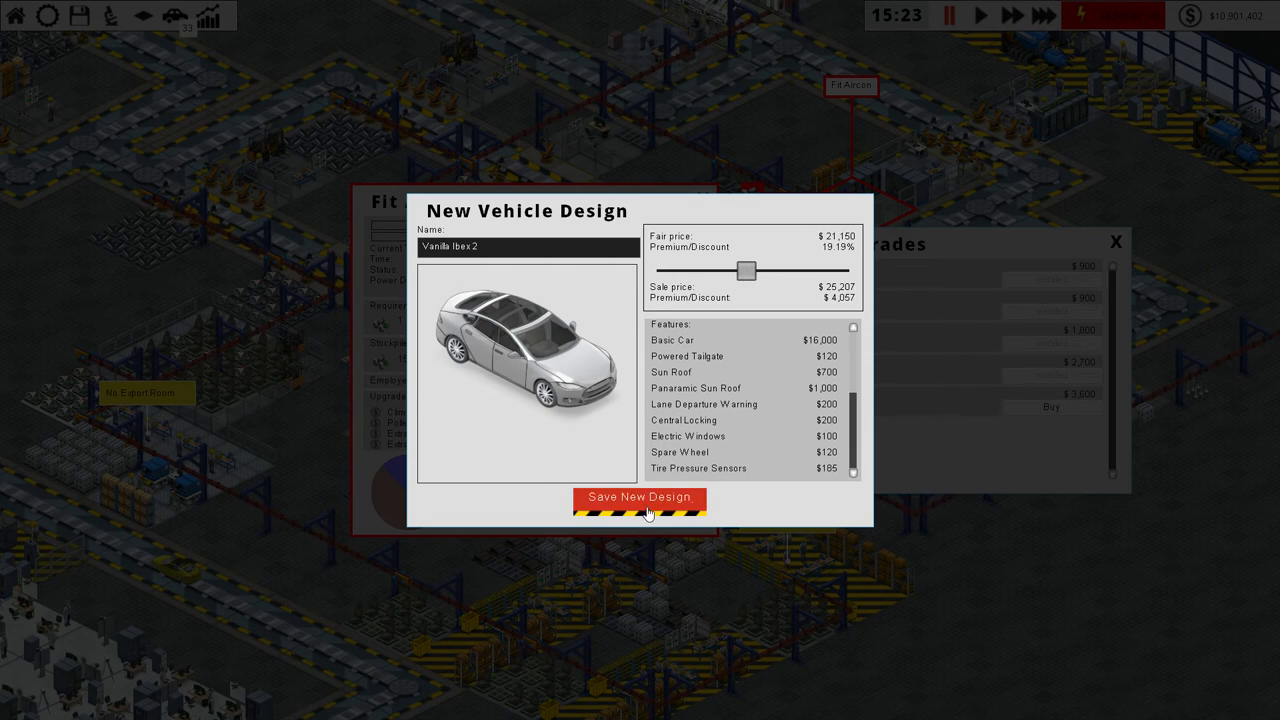
{"action": "left_click", "coordinate": [640, 497]}
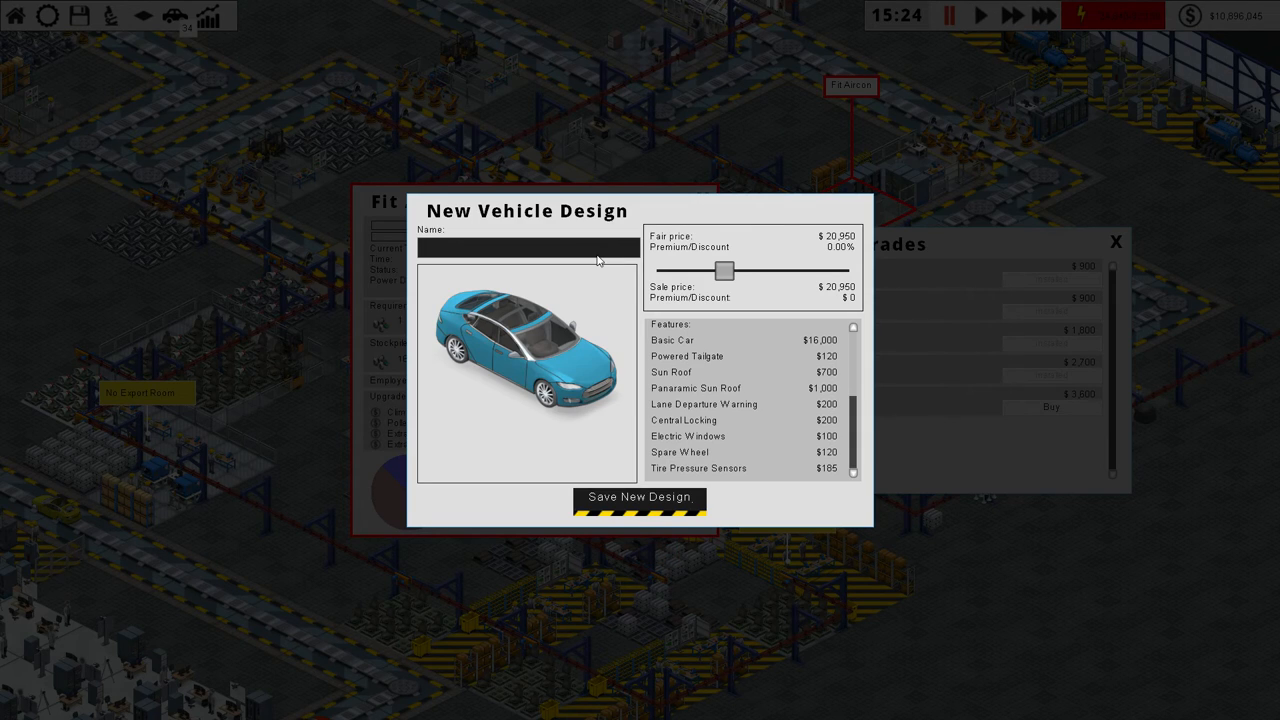
Step: Price Vanilla Ibex 3 at a premium, buy Extra Robots III, and save Vanilla Ibex 4
{"action": "type", "text": "Vanilla Ibex 3"}
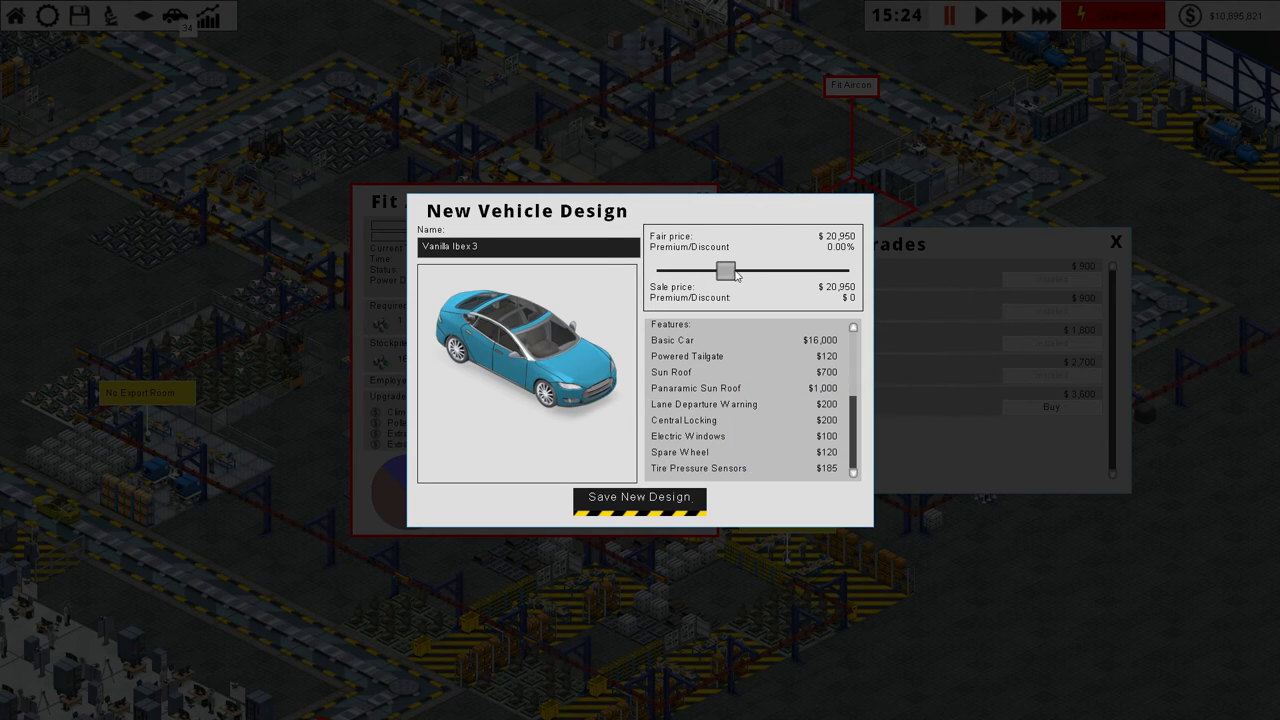
{"action": "left_click_drag", "start_coordinate": [725, 271], "coordinate": [745, 271]}
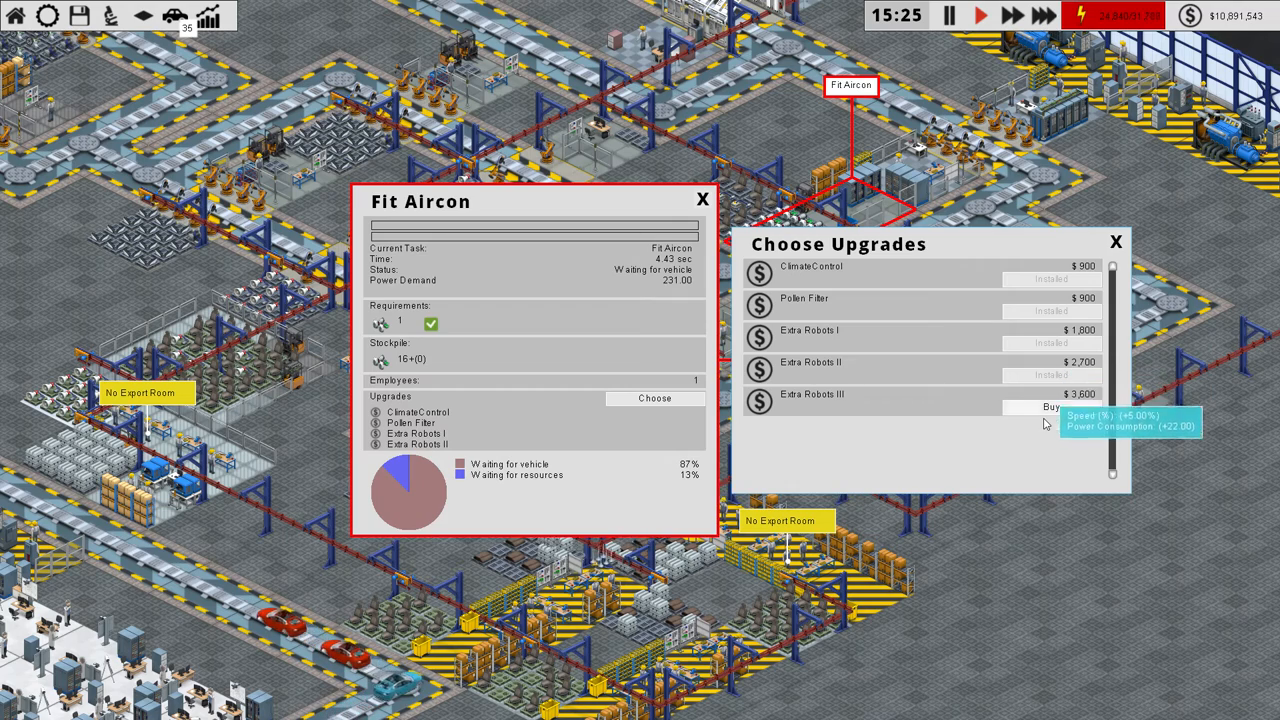
{"action": "left_click", "coordinate": [1116, 242]}
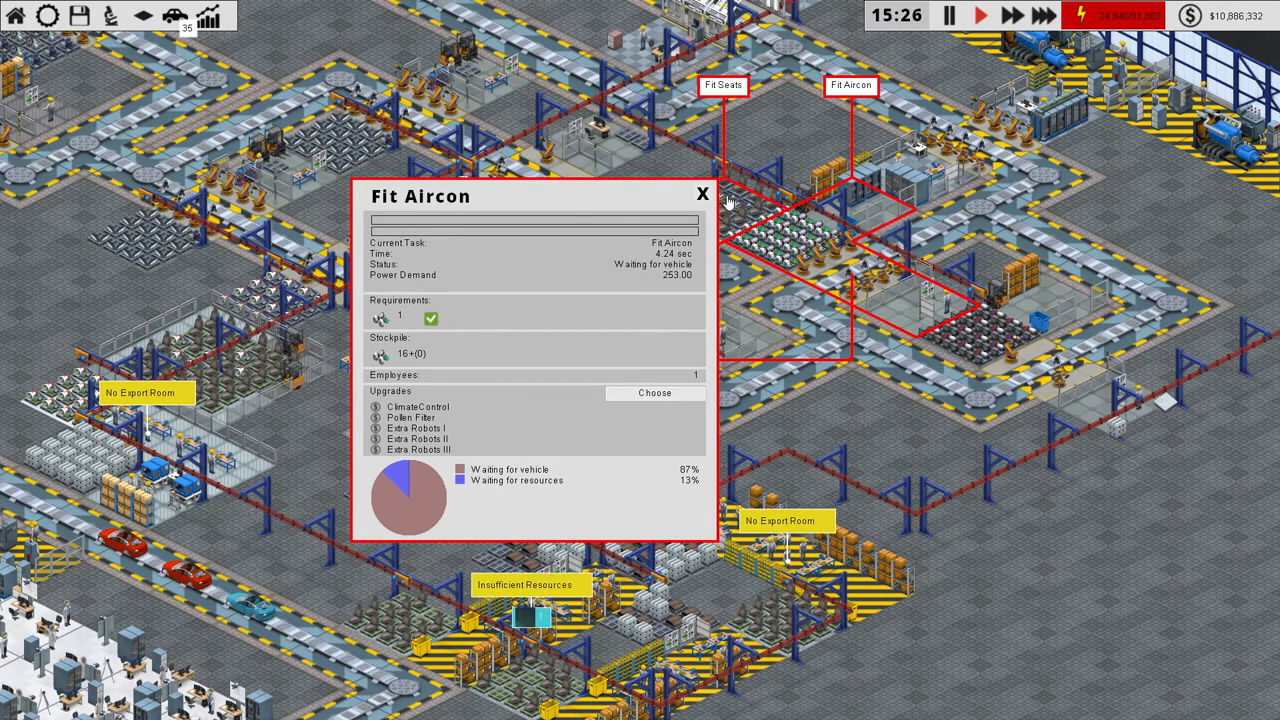
{"action": "left_click", "coordinate": [702, 193]}
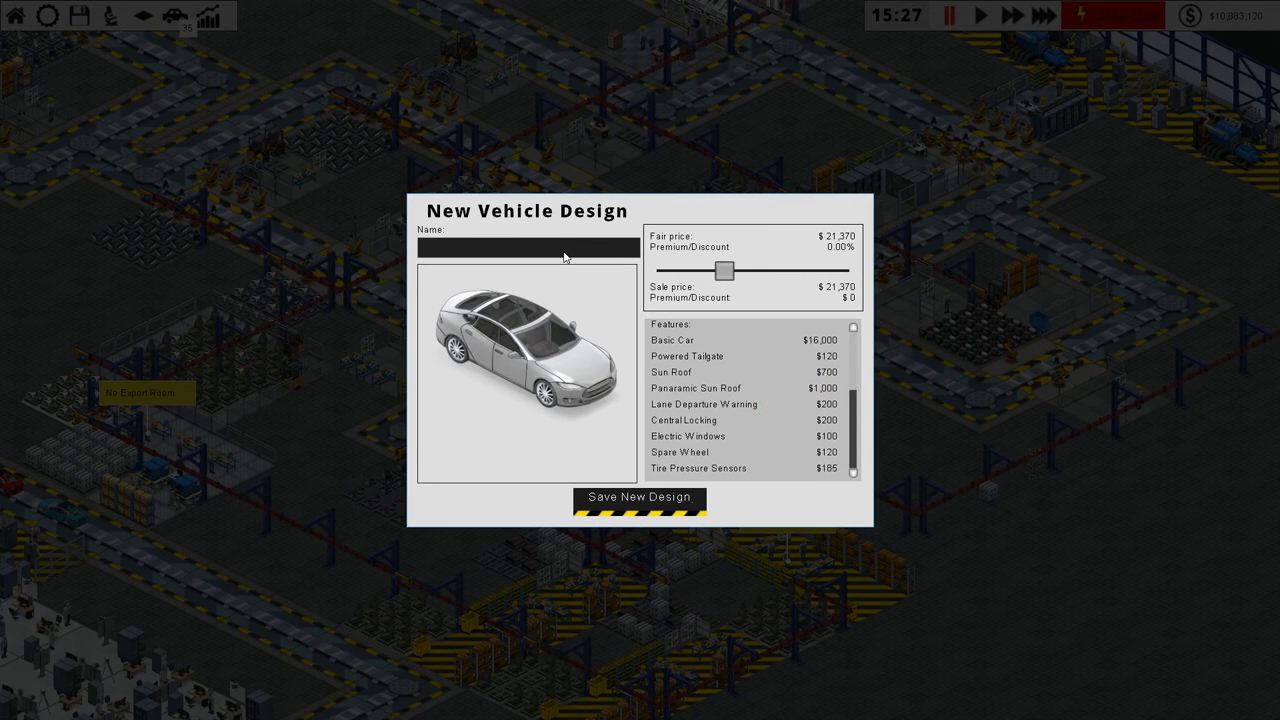
{"action": "type", "text": "Vanilla Ibex 4"}
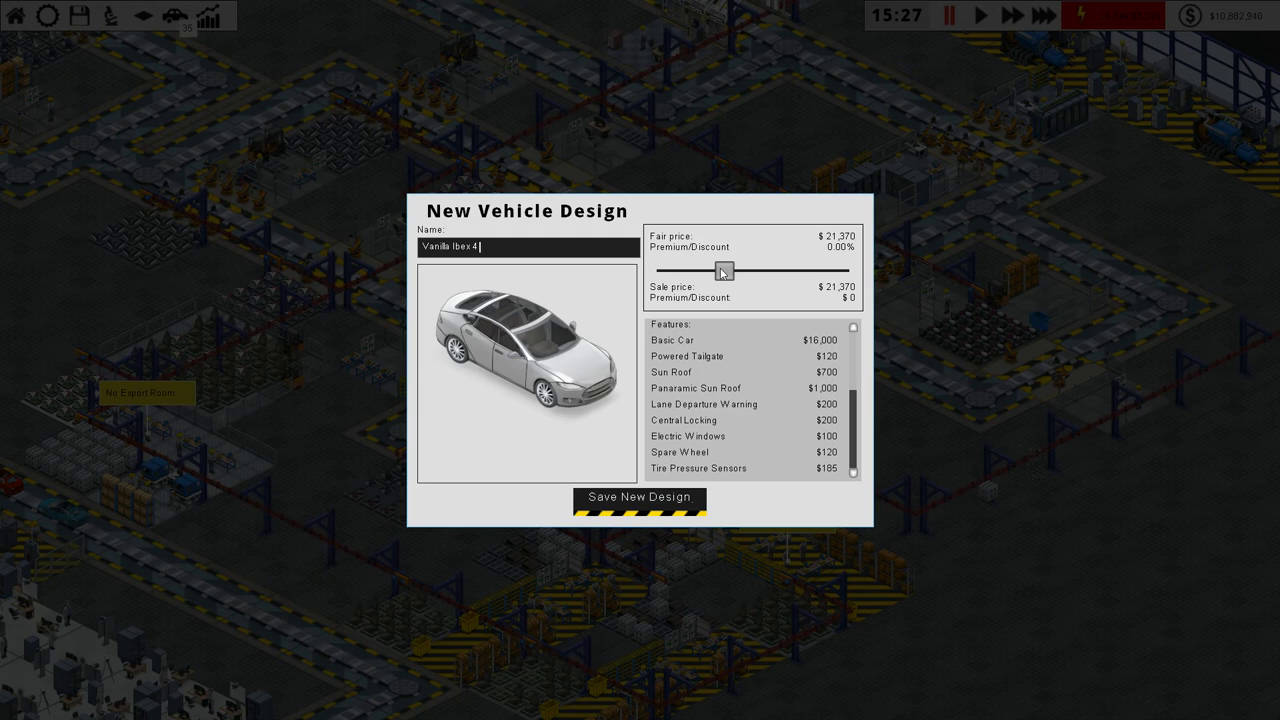
{"action": "left_click_drag", "start_coordinate": [723, 271], "coordinate": [750, 271]}
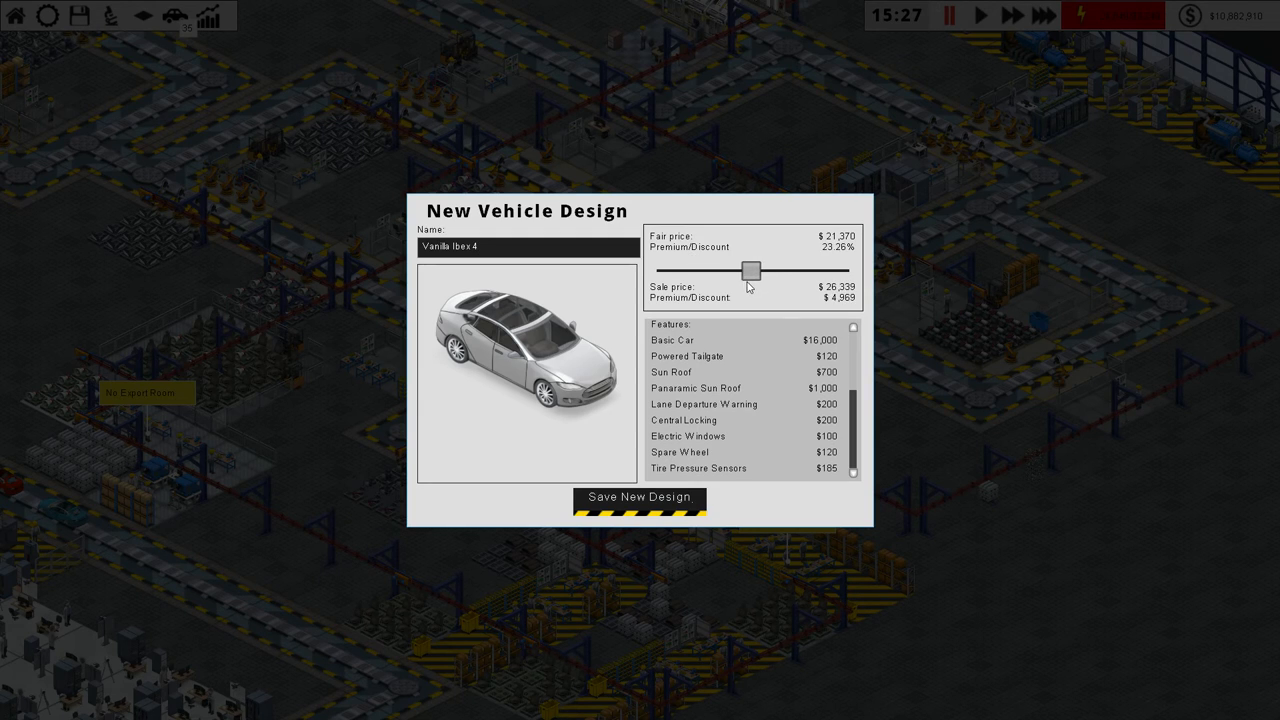
{"action": "left_click", "coordinate": [641, 497]}
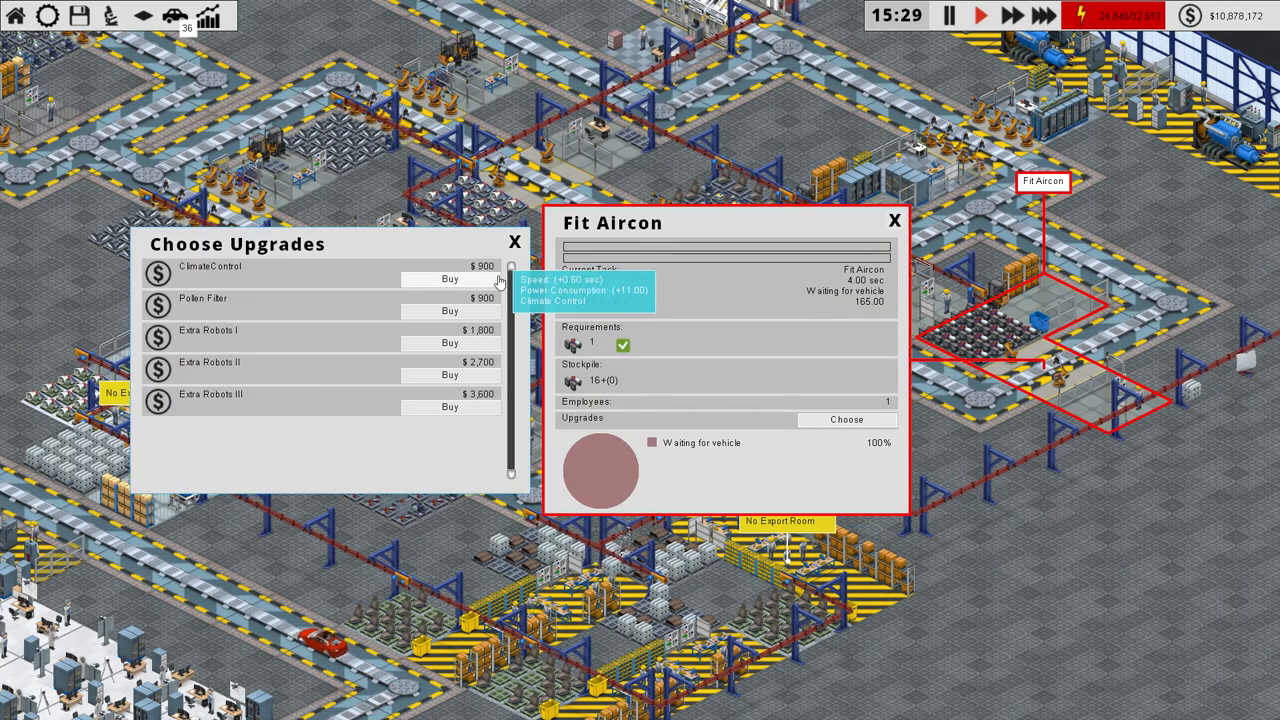
Step: Buy Climate Control for the second Fit Aircon and every Fit Electronics upgrade
{"action": "left_click", "coordinate": [450, 278]}
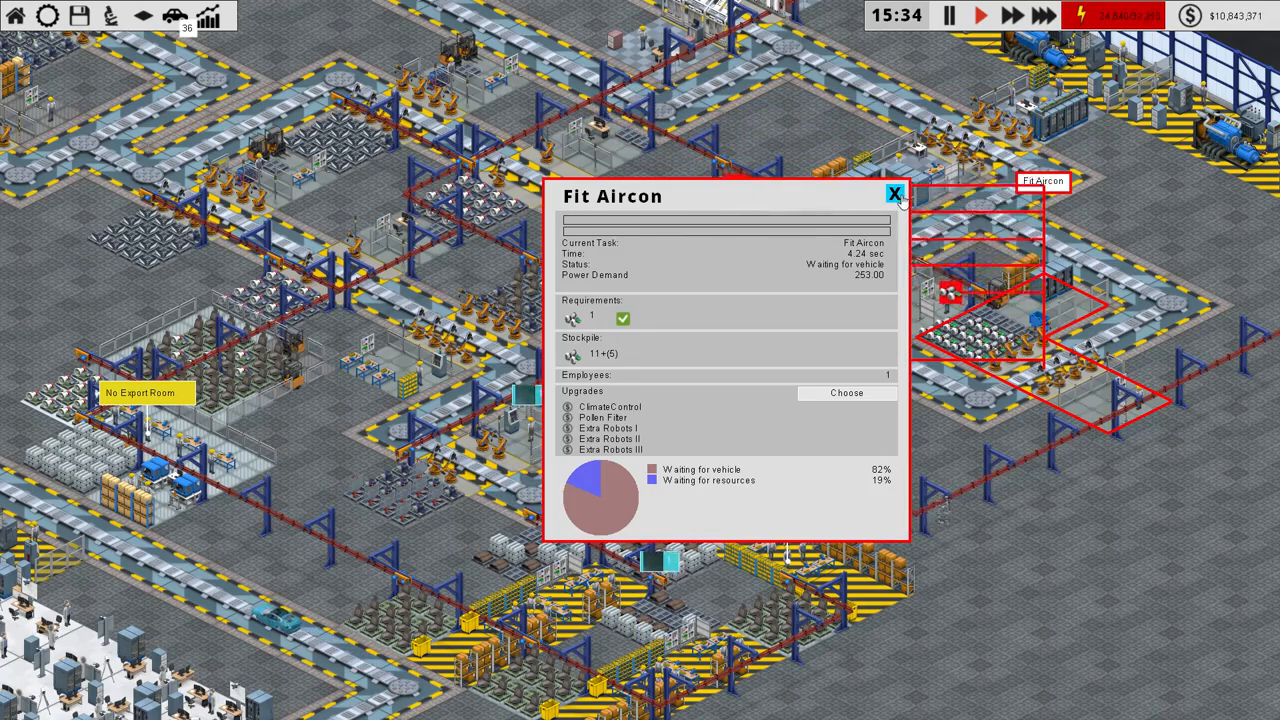
{"action": "left_click", "coordinate": [893, 192]}
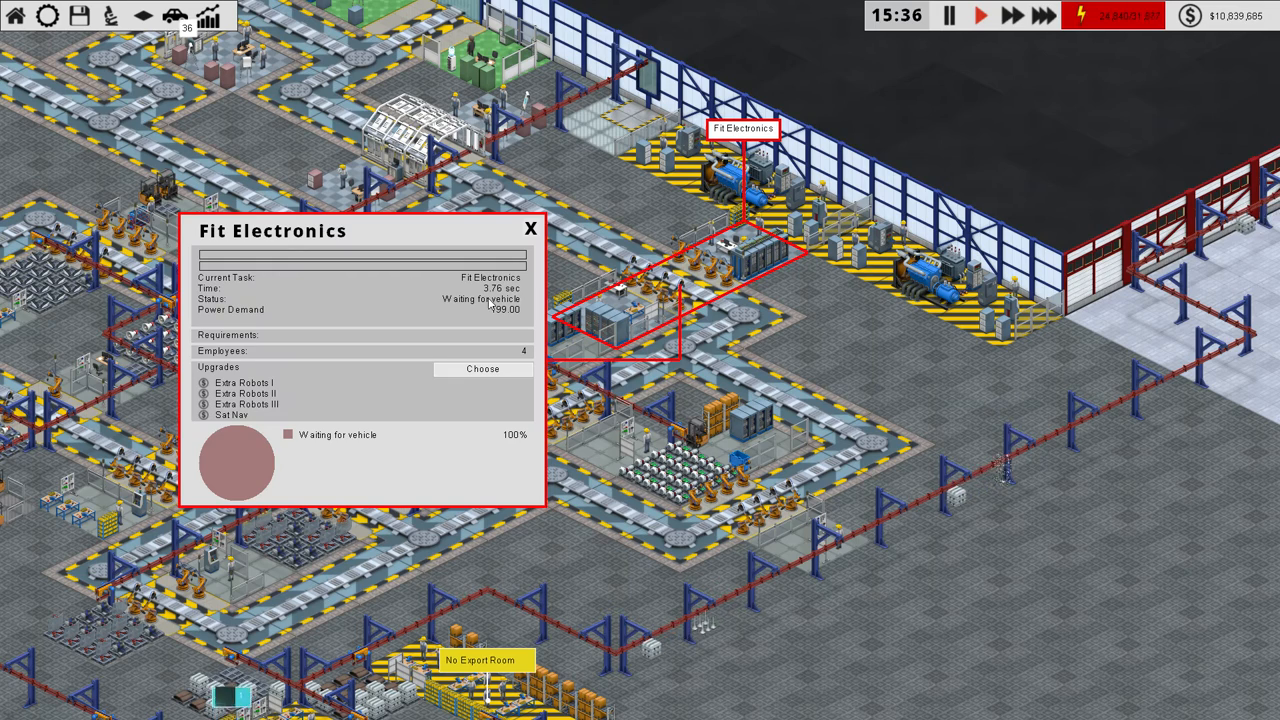
{"action": "left_click", "coordinate": [482, 368]}
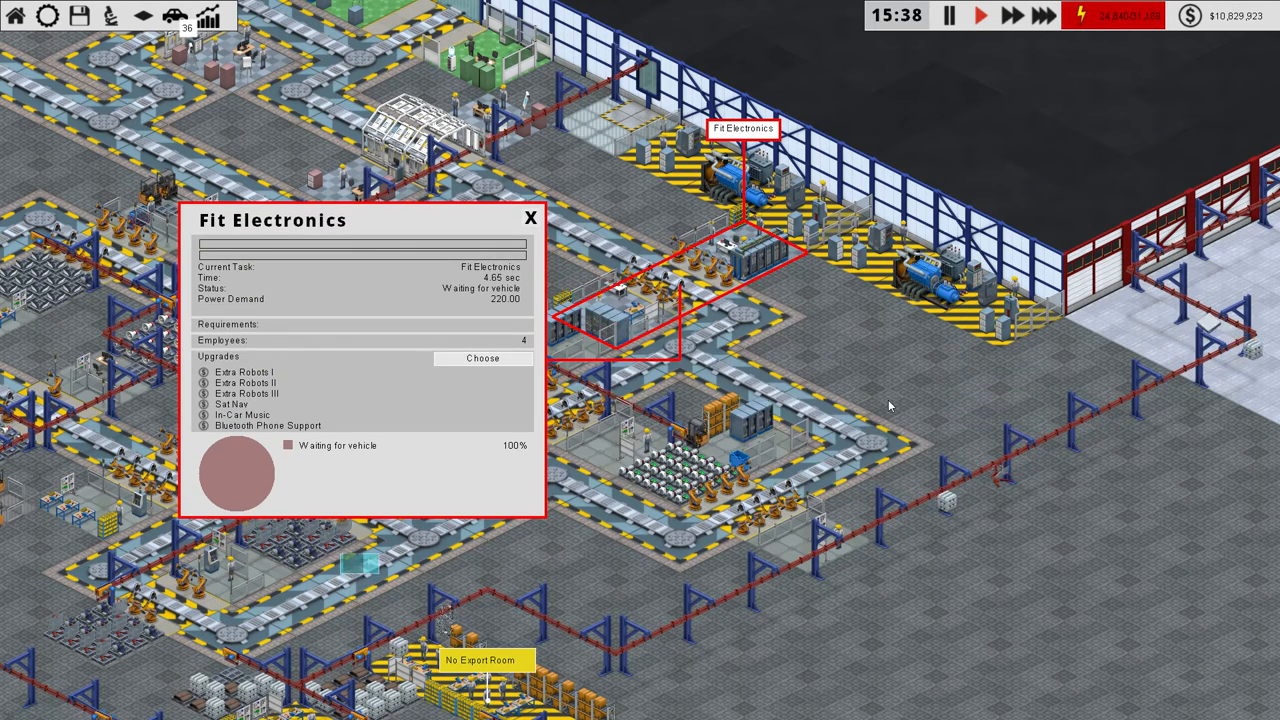
{"action": "left_click", "coordinate": [483, 358]}
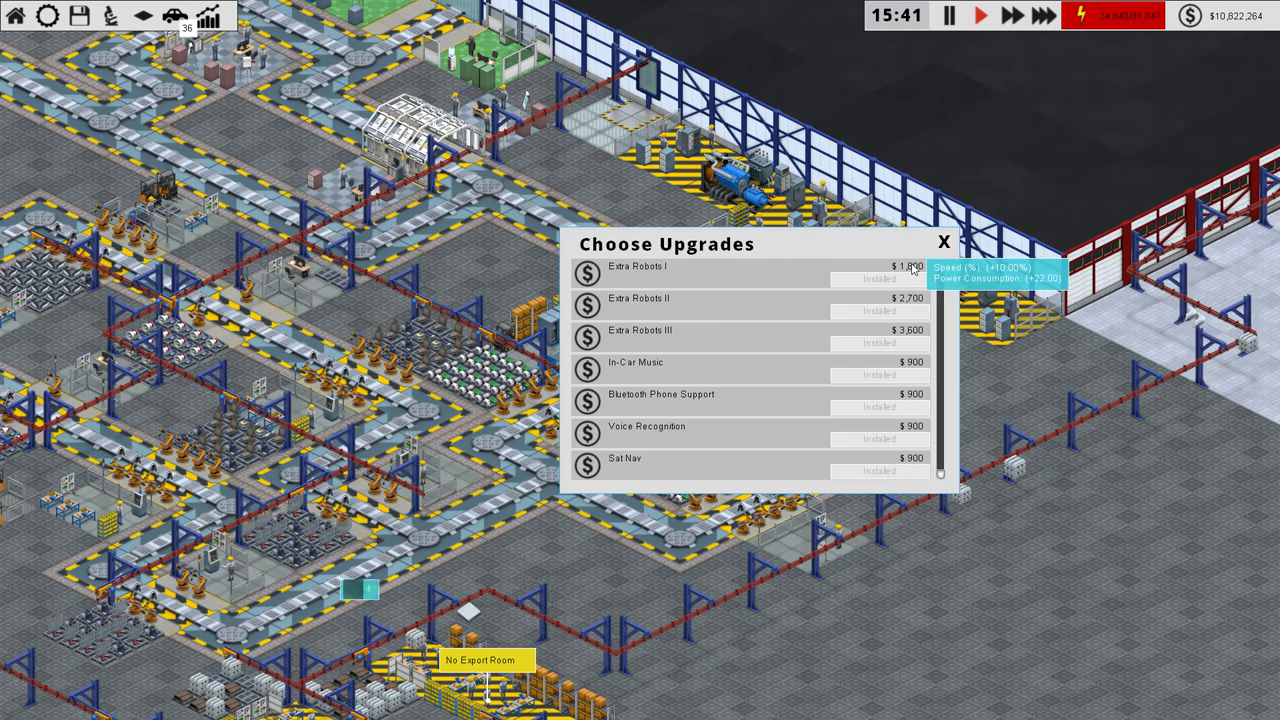
{"action": "left_click", "coordinate": [941, 242]}
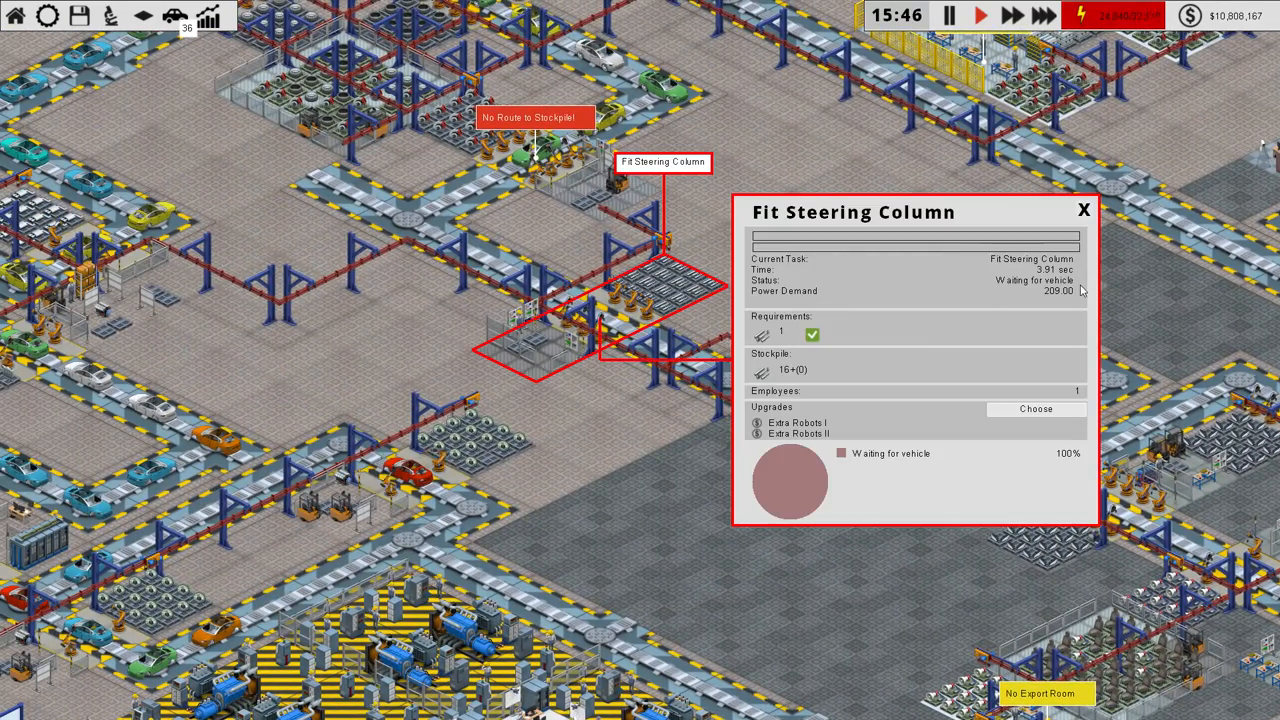
Step: Close the Fit Steering Column panel and inspect Fit Brakes, which has no Servo route
{"action": "left_click", "coordinate": [1083, 209]}
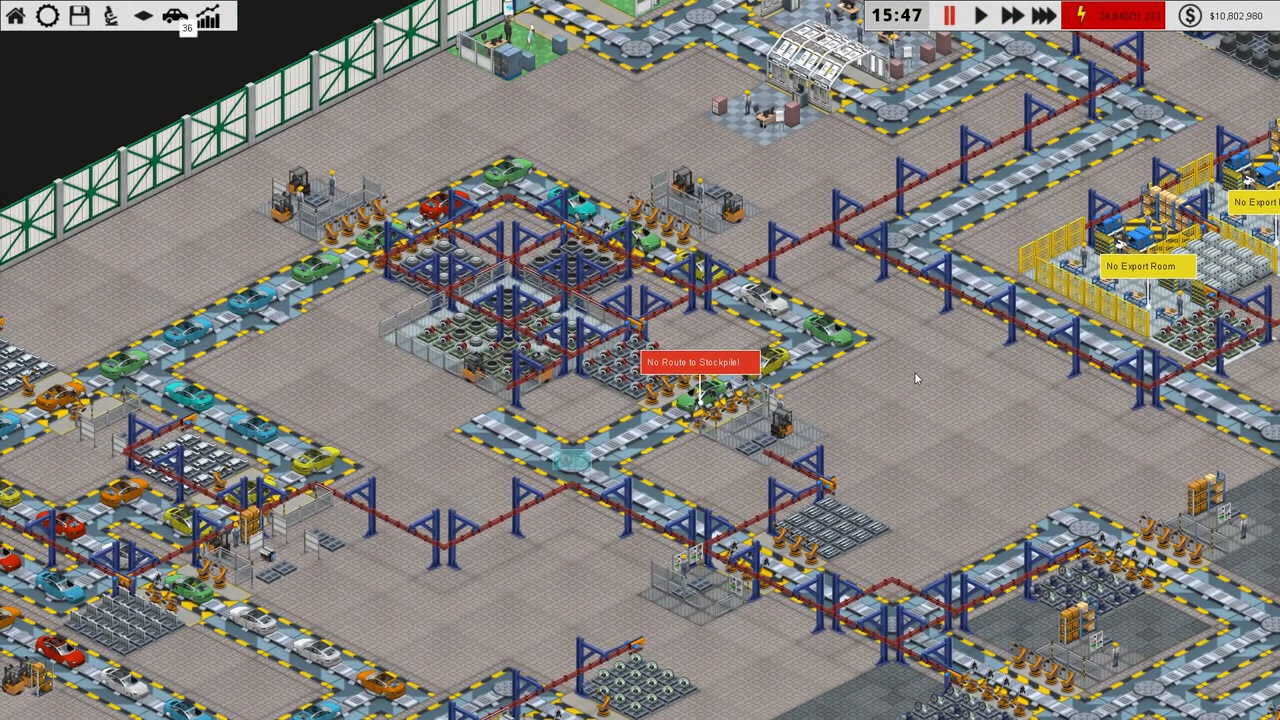
{"action": "scroll", "scroll_direction": "down", "scroll_amount": 3}
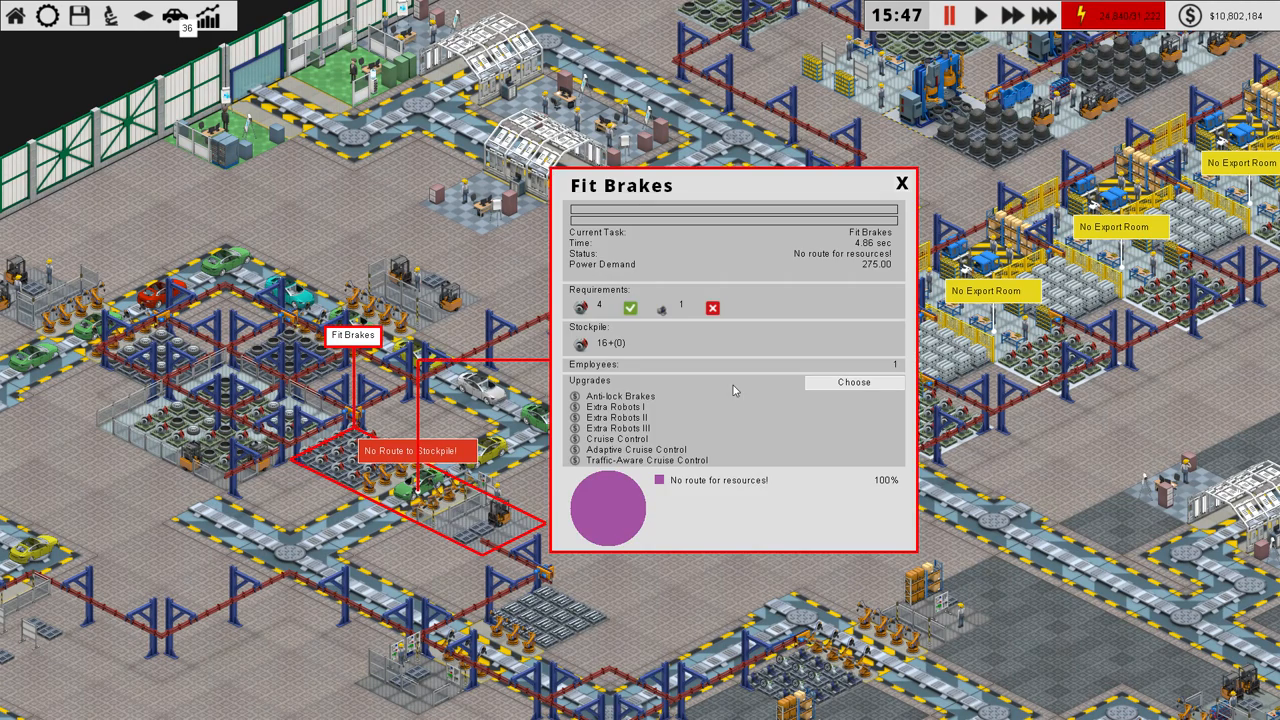
{"action": "mouse_move", "coordinate": [680, 322]}
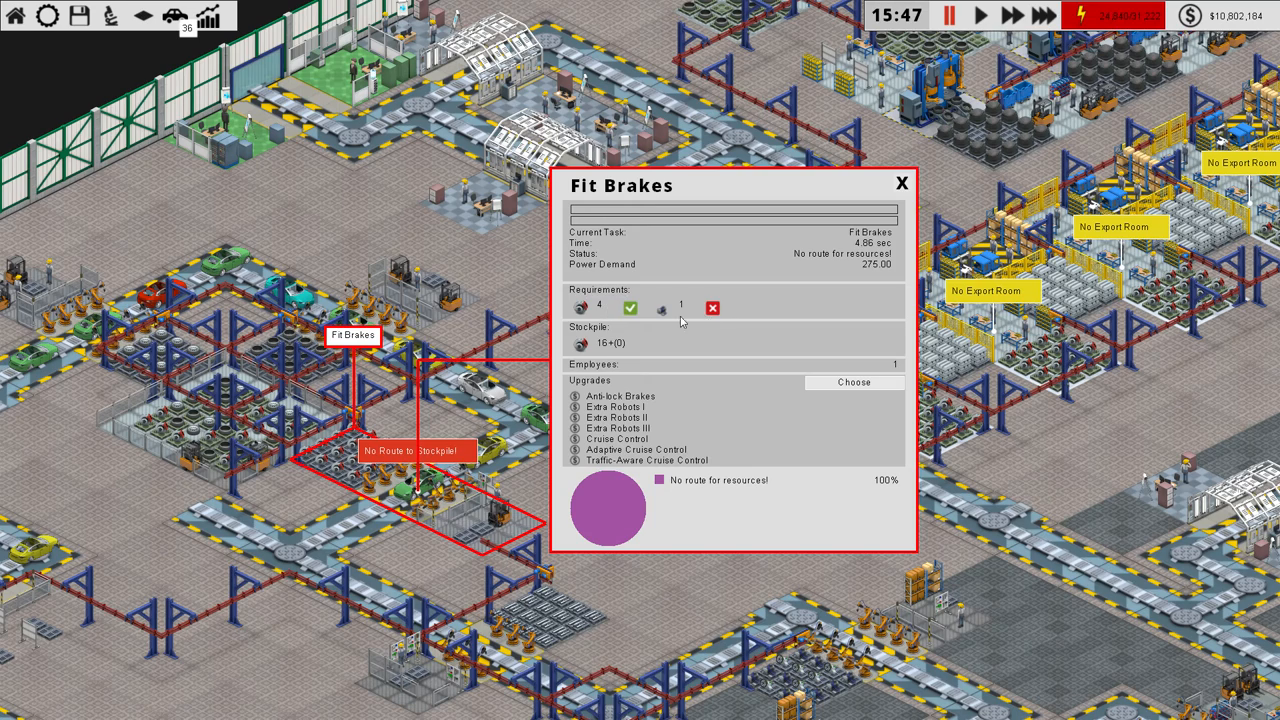
{"action": "mouse_move", "coordinate": [668, 343]}
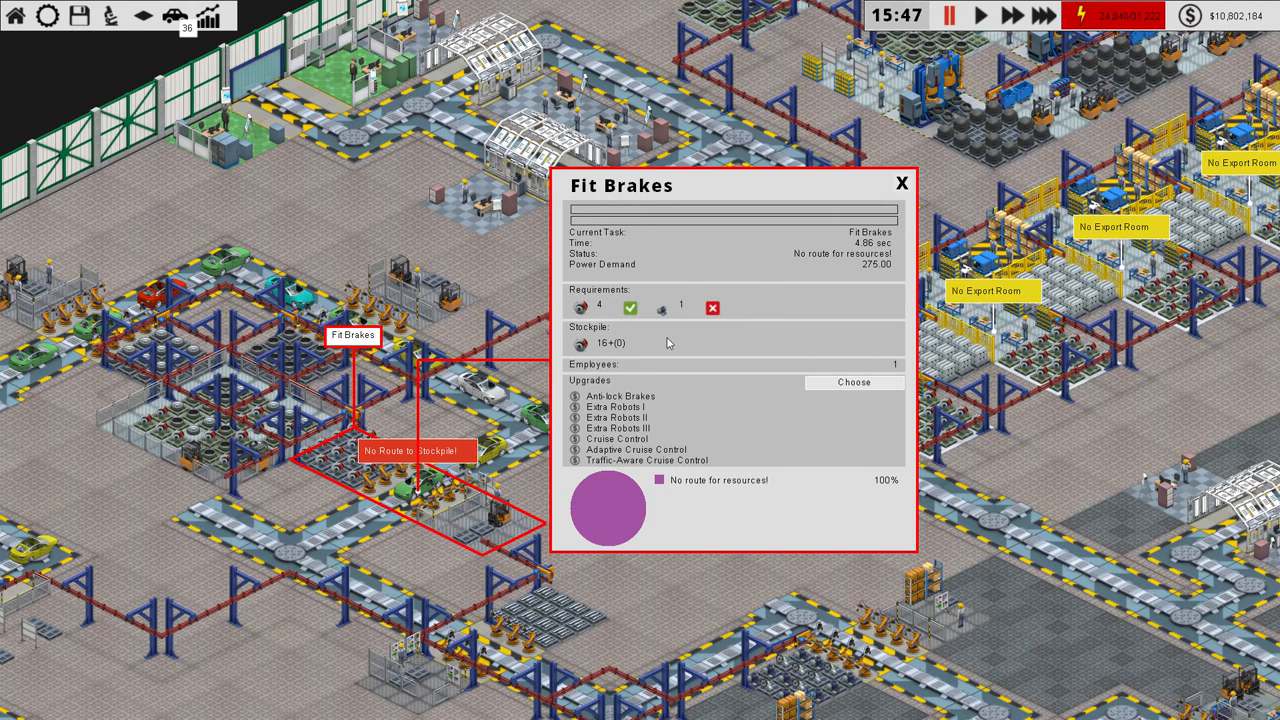
{"action": "mouse_move", "coordinate": [713, 308]}
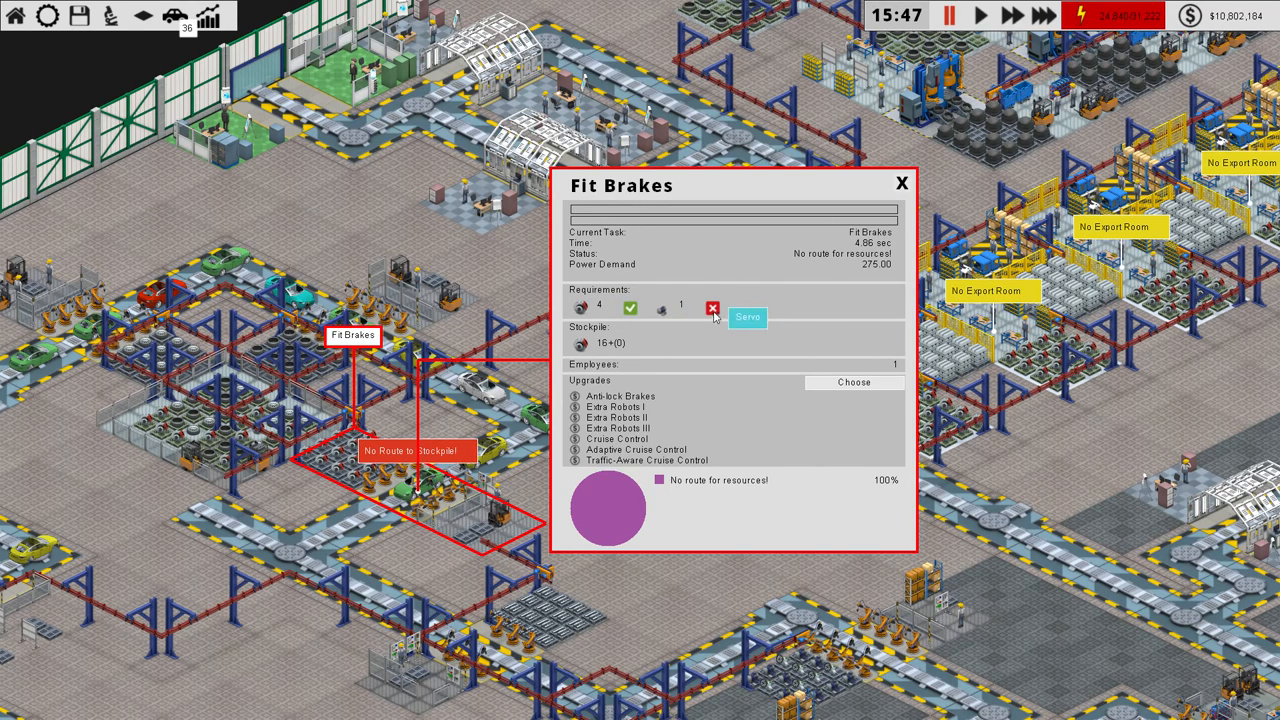
Step: Close Fit Brakes and check the wall-side Resource Importer and Fit Electronics station
{"action": "left_click", "coordinate": [900, 183]}
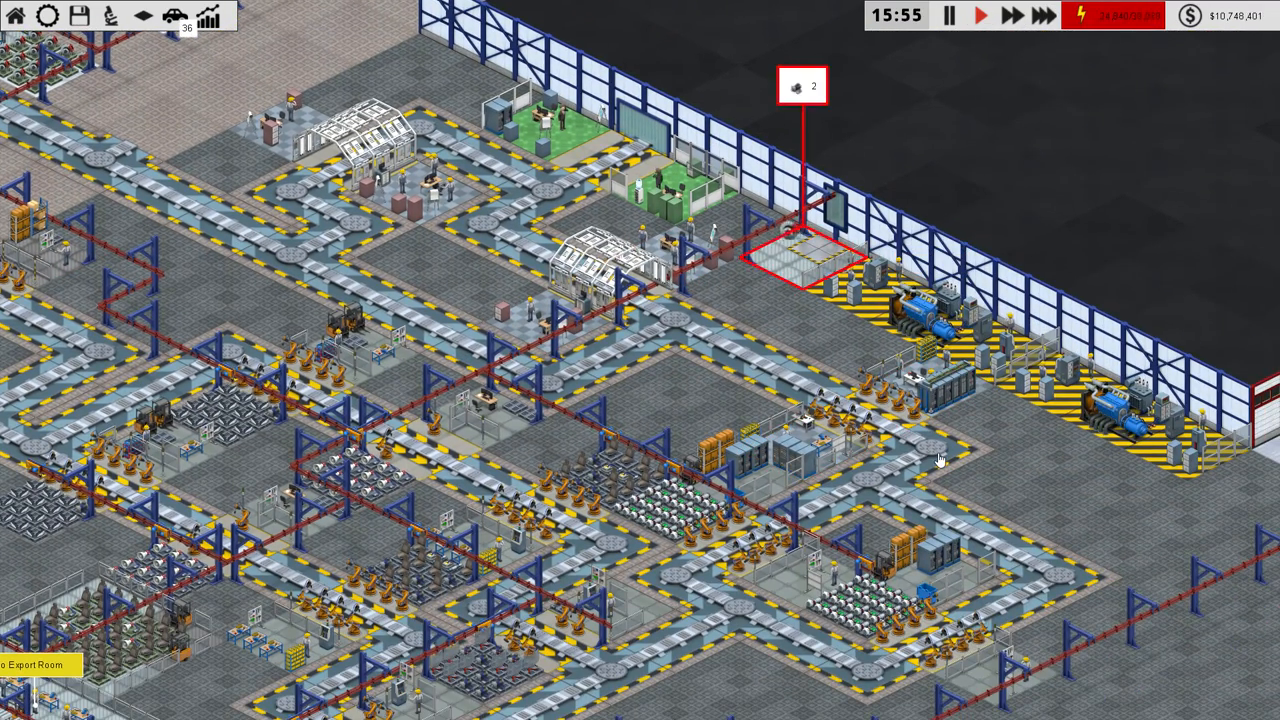
{"action": "mouse_move", "coordinate": [825, 248]}
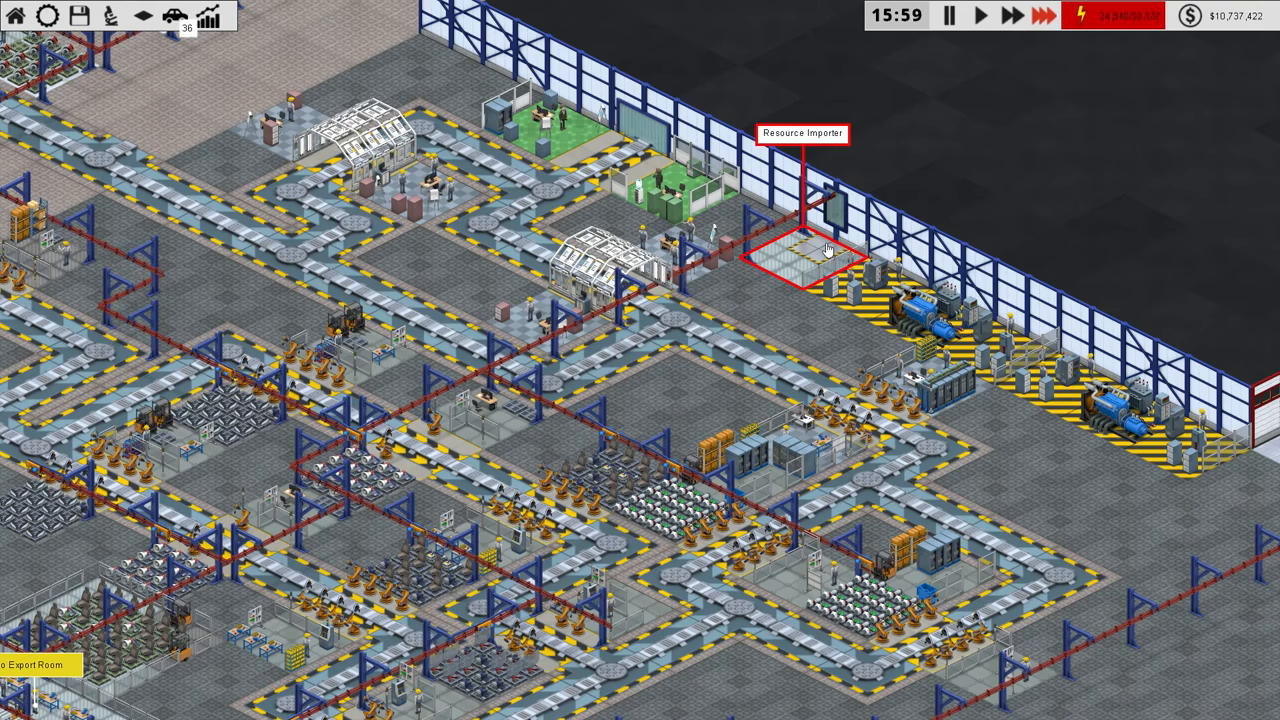
{"action": "left_click", "coordinate": [993, 16]}
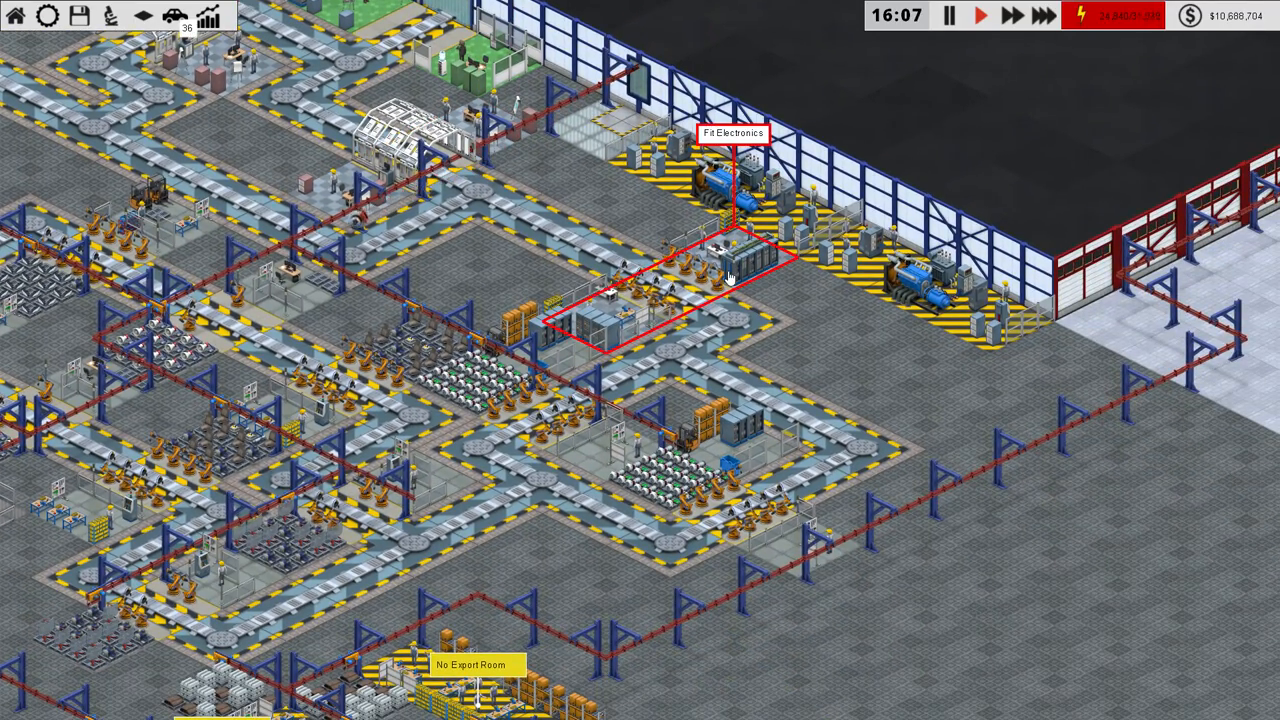
Step: Demolish the wall-side power plants and place a second Fit Electronics station
{"action": "left_click", "coordinate": [730, 285]}
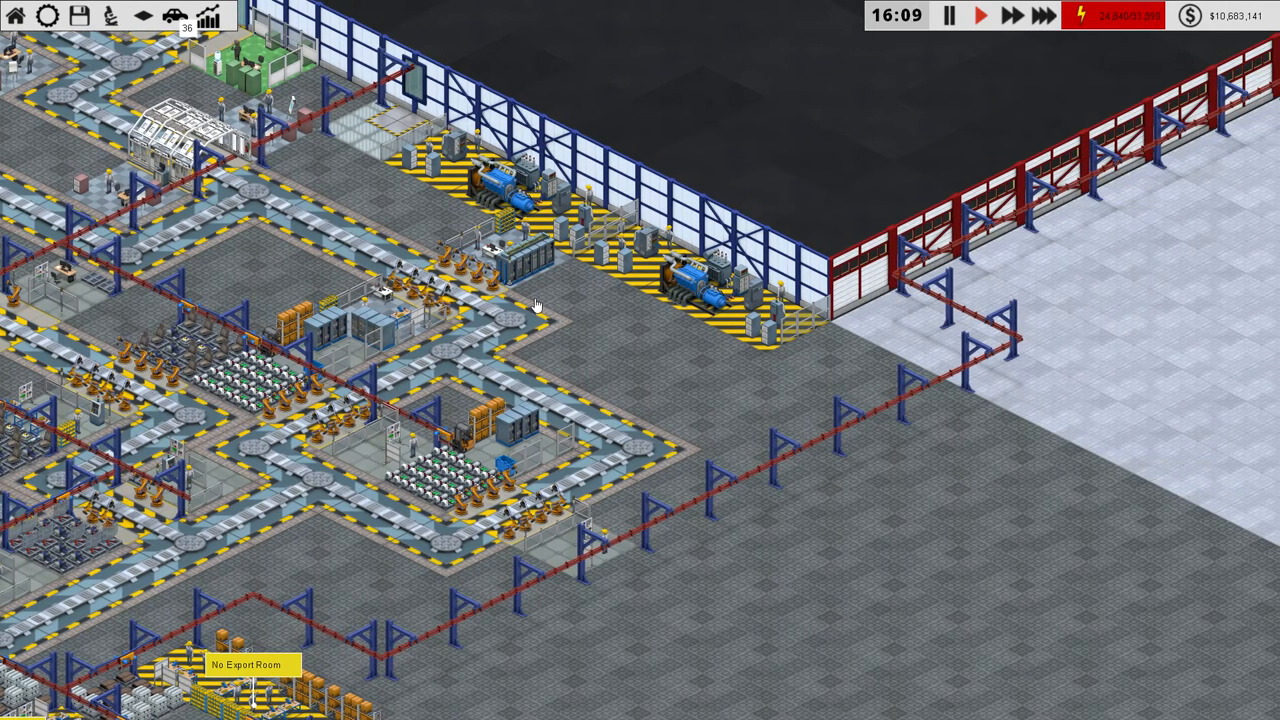
{"action": "mouse_move", "coordinate": [590, 345]}
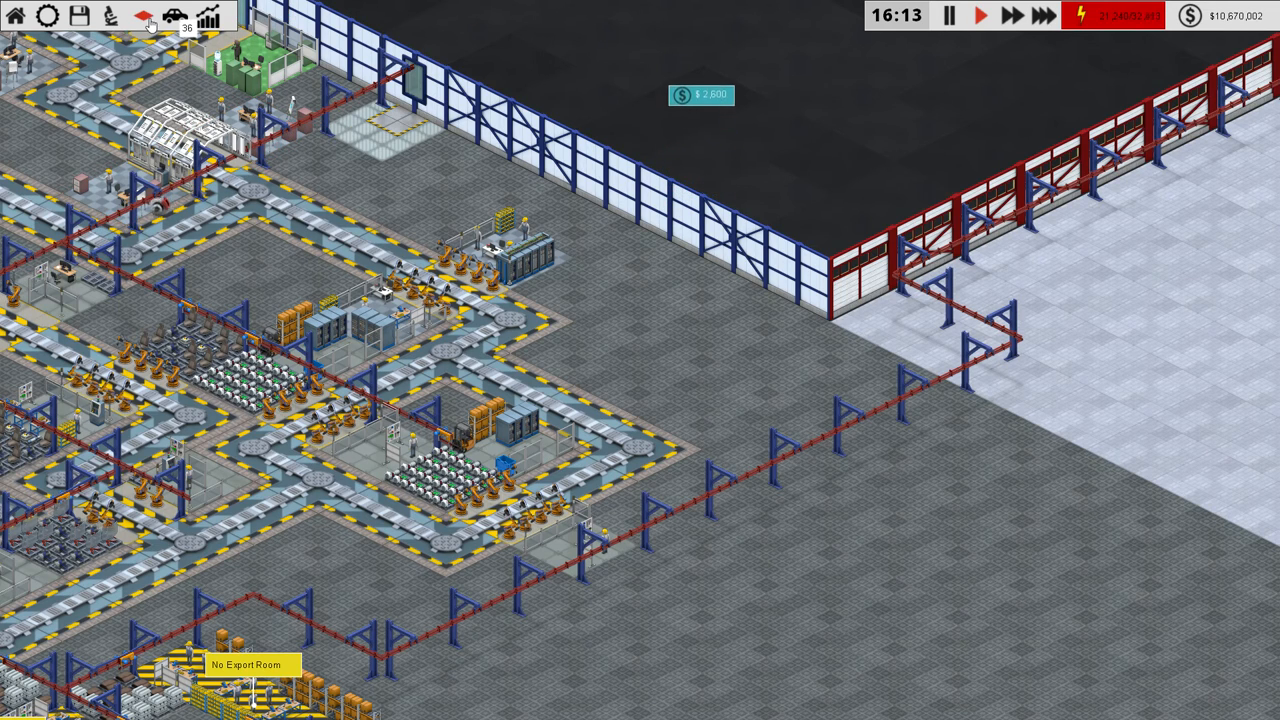
{"action": "left_click", "coordinate": [143, 16]}
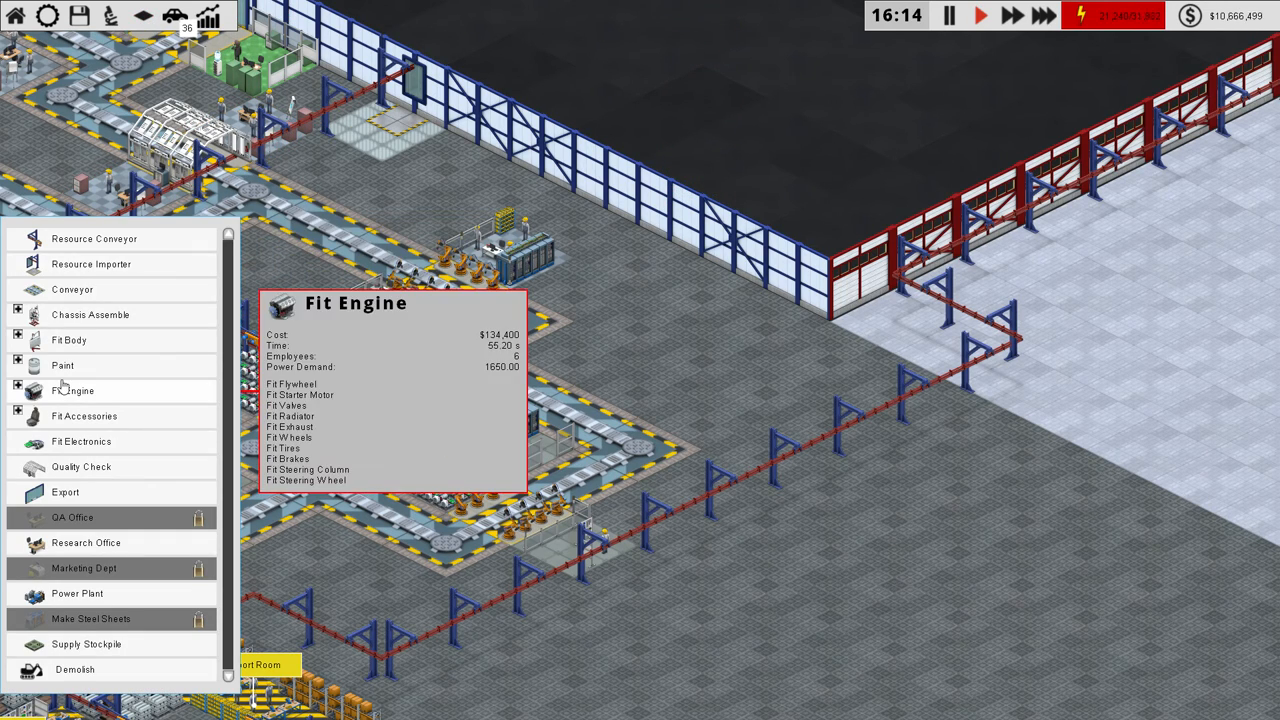
{"action": "left_click", "coordinate": [72, 390]}
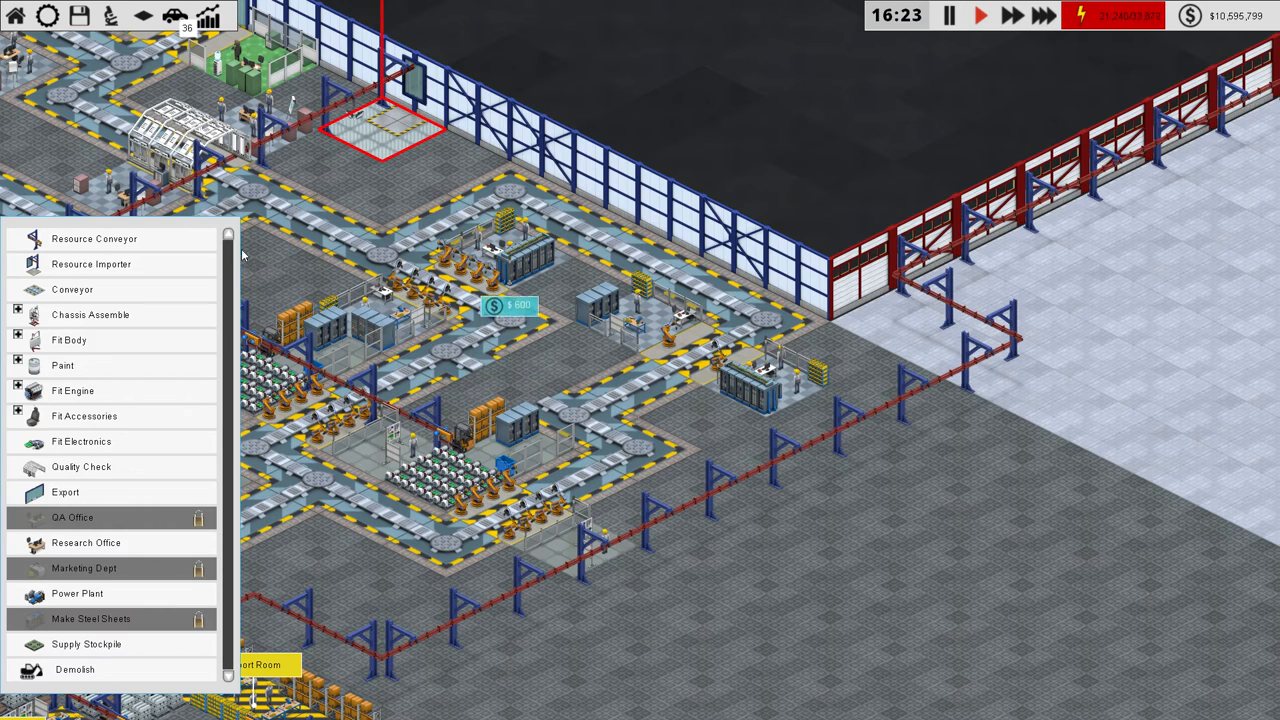
Step: Give the new Fit Electronics station Extra Robots I–III, entertainment and Sat Nav upgrades
{"action": "left_click", "coordinate": [755, 380]}
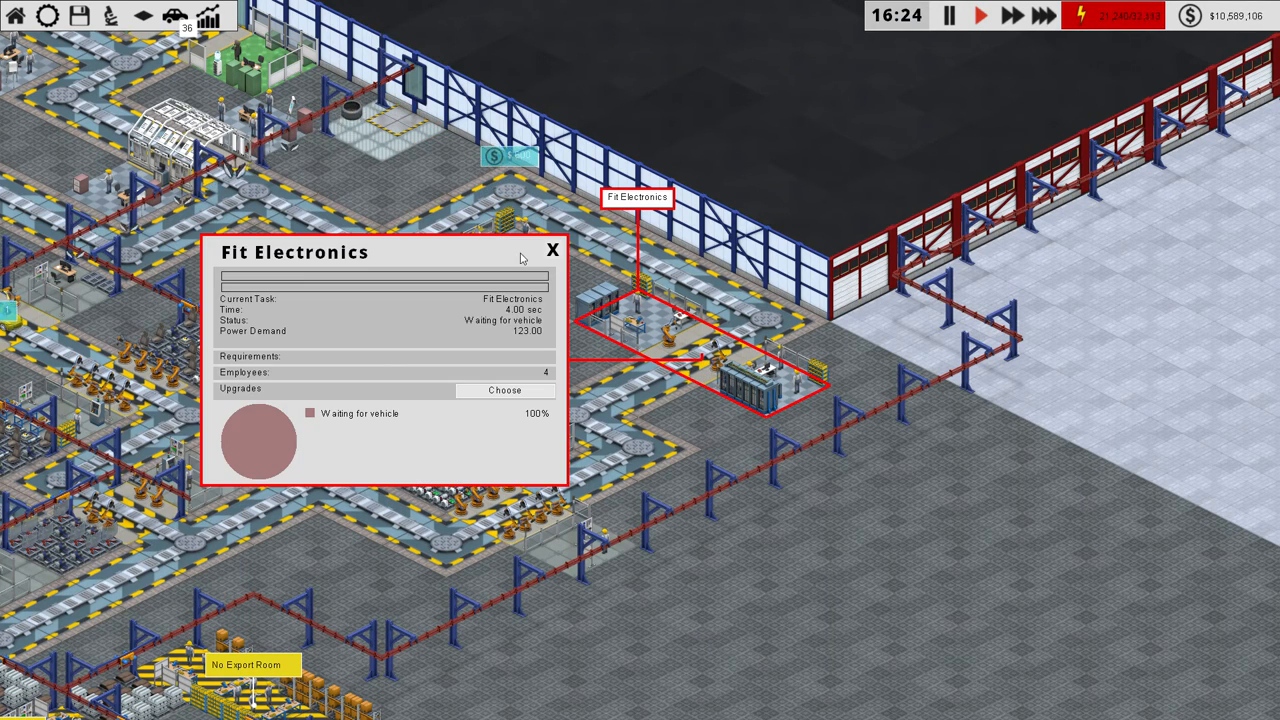
{"action": "left_click", "coordinate": [504, 390]}
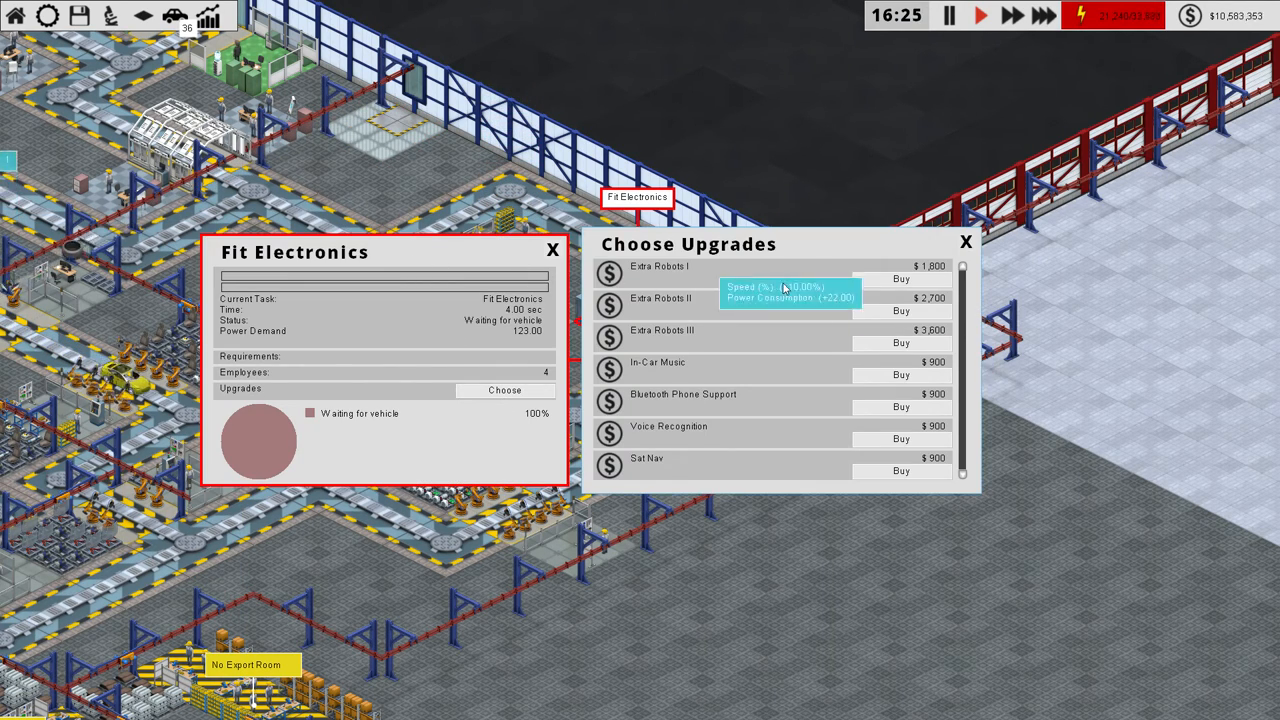
{"action": "left_click", "coordinate": [899, 278]}
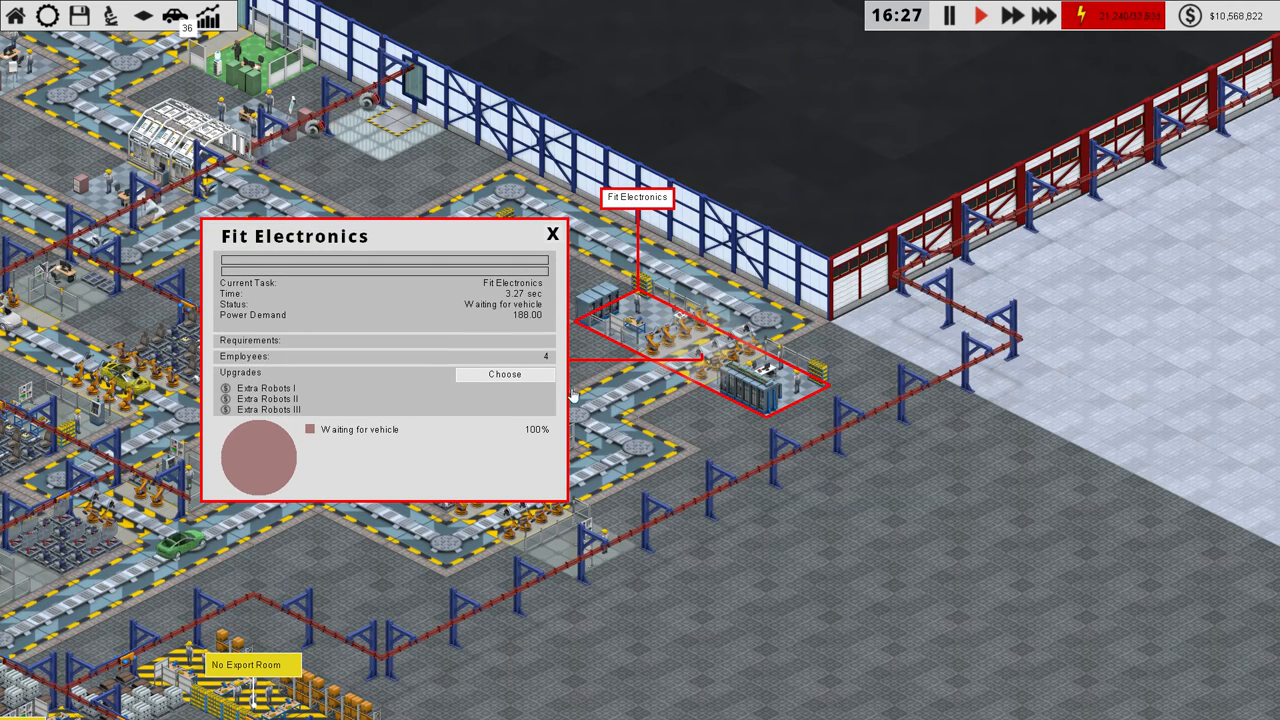
{"action": "left_click", "coordinate": [505, 374]}
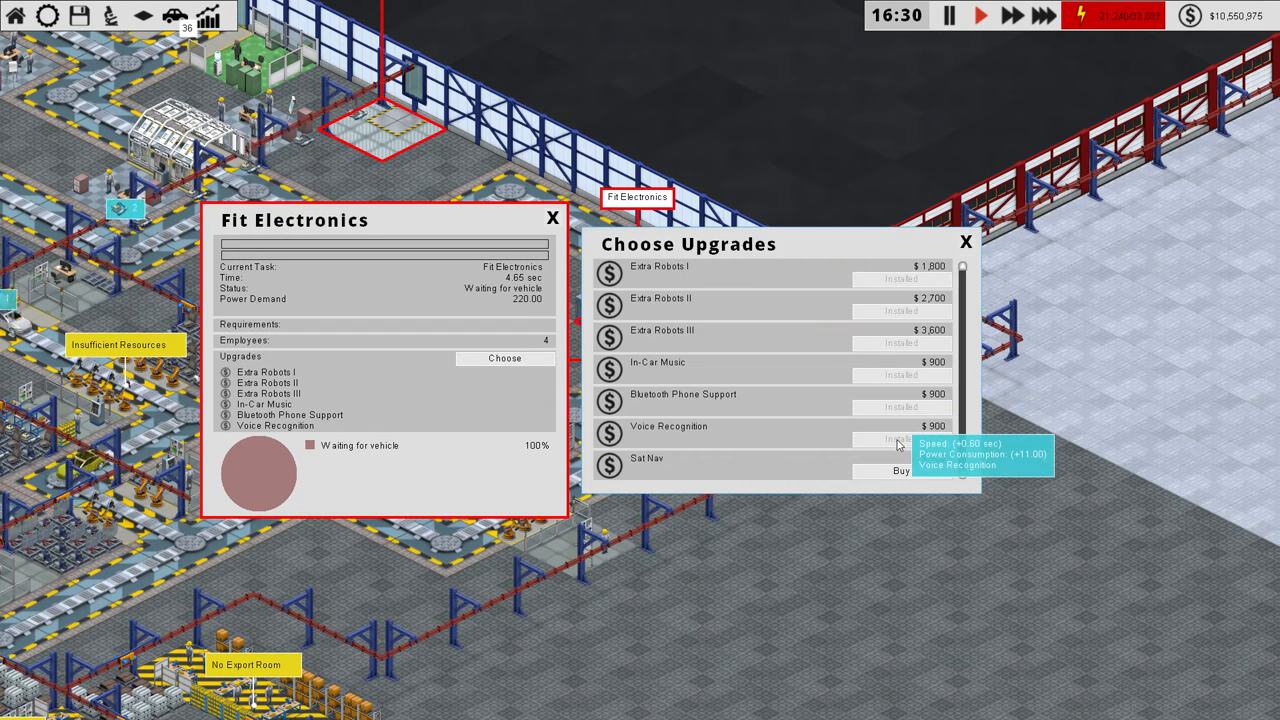
{"action": "left_click", "coordinate": [965, 242]}
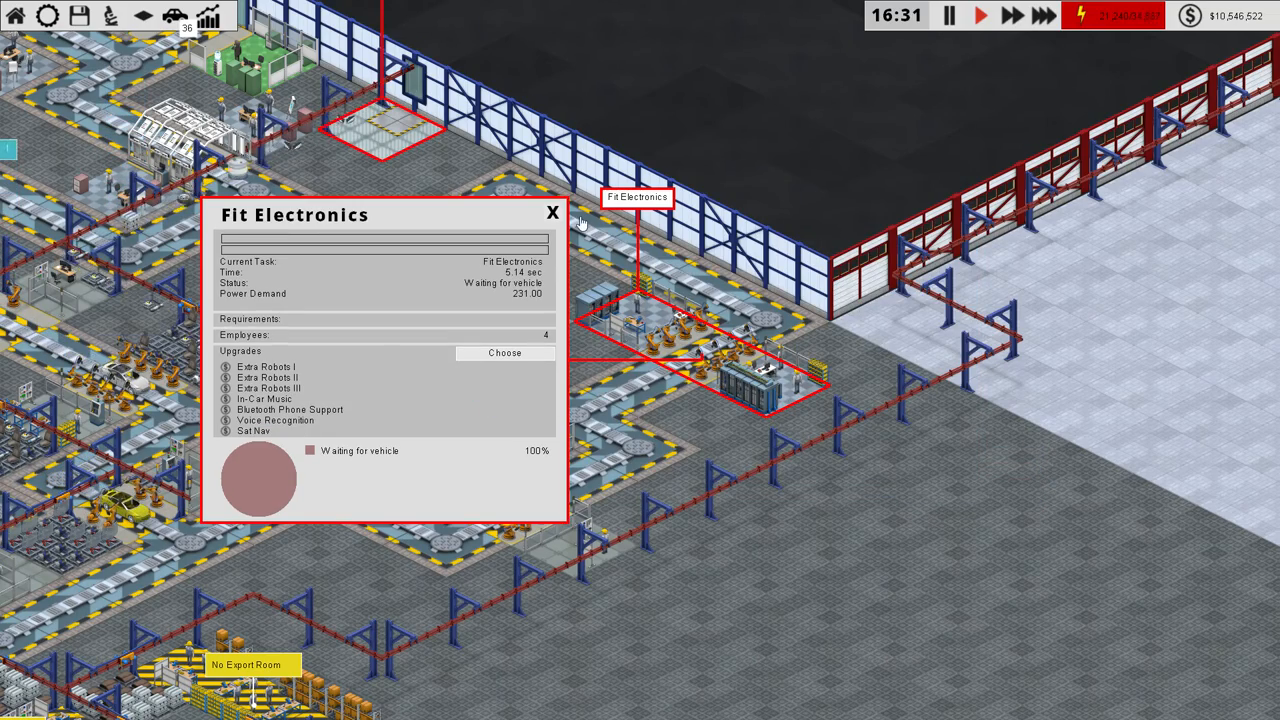
{"action": "left_click", "coordinate": [552, 213]}
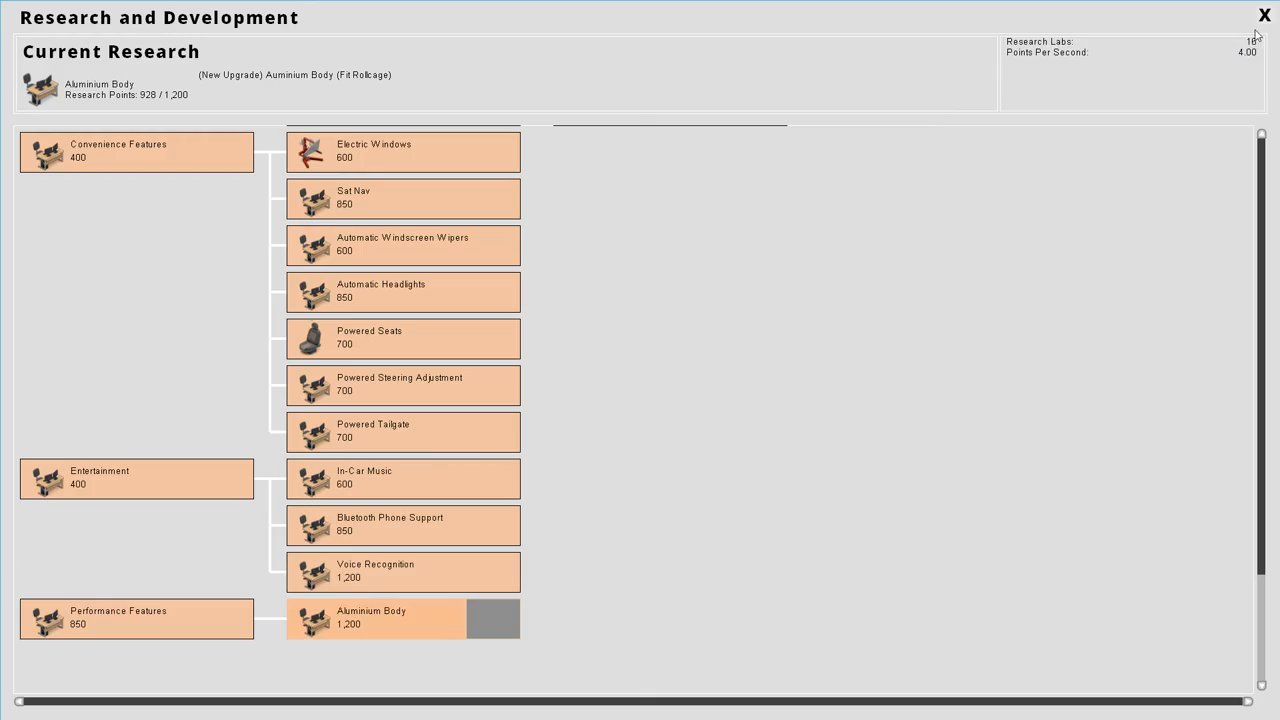
Step: Close the Aluminium Body research overview and bring up a new blue car design ($24,440)
{"action": "left_click", "coordinate": [1264, 15]}
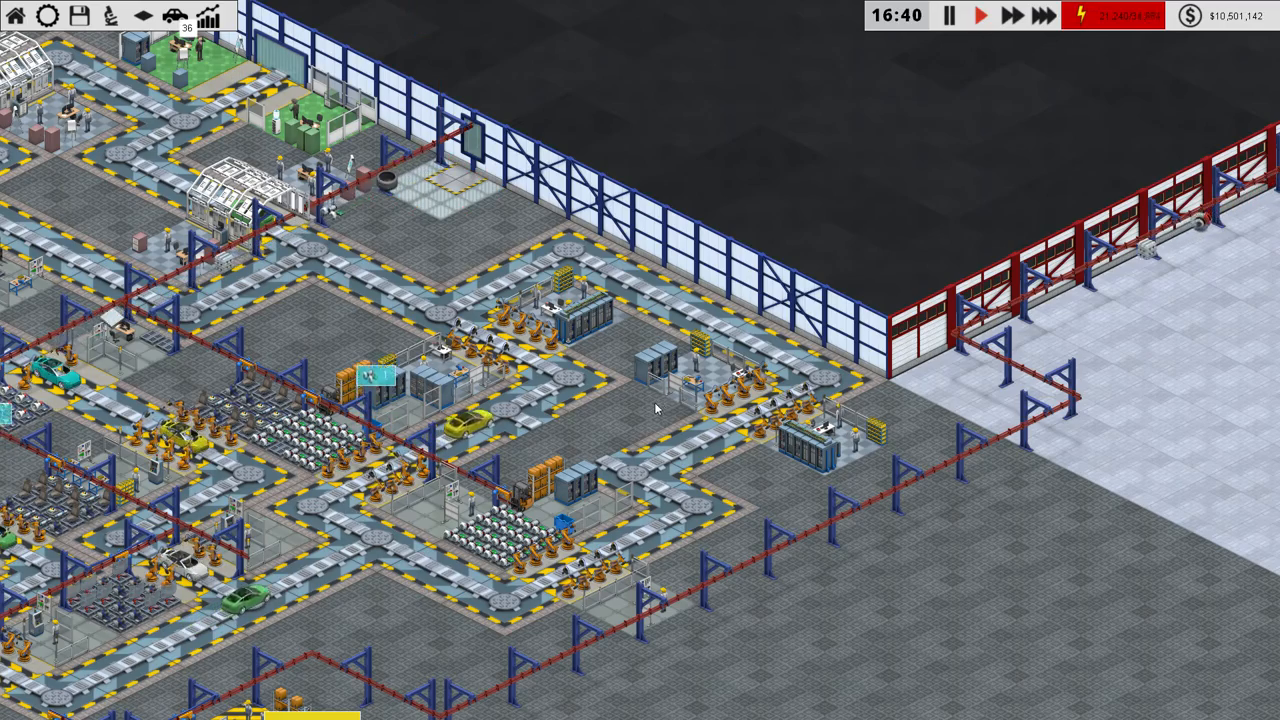
{"action": "left_click", "coordinate": [505, 375]}
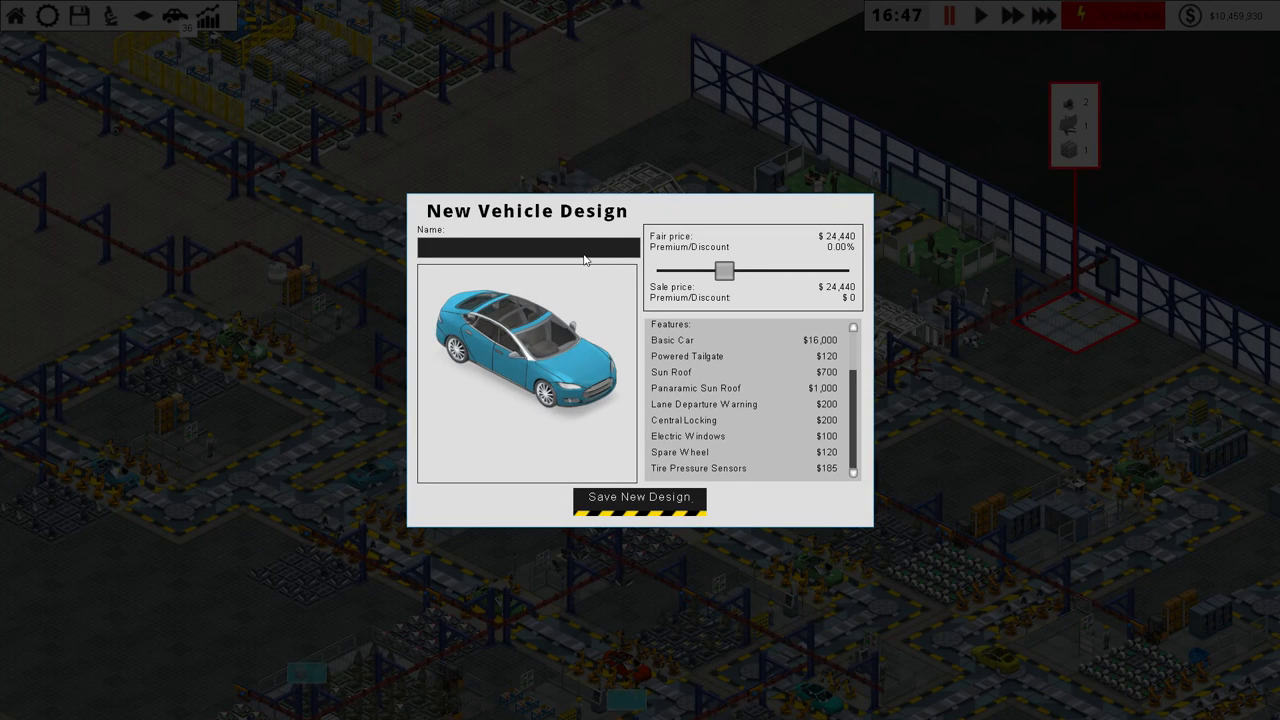
Step: Name the blue car Vanilla Ibex 6, add a roughly 20% premium, and save it
{"action": "left_click", "coordinate": [527, 247]}
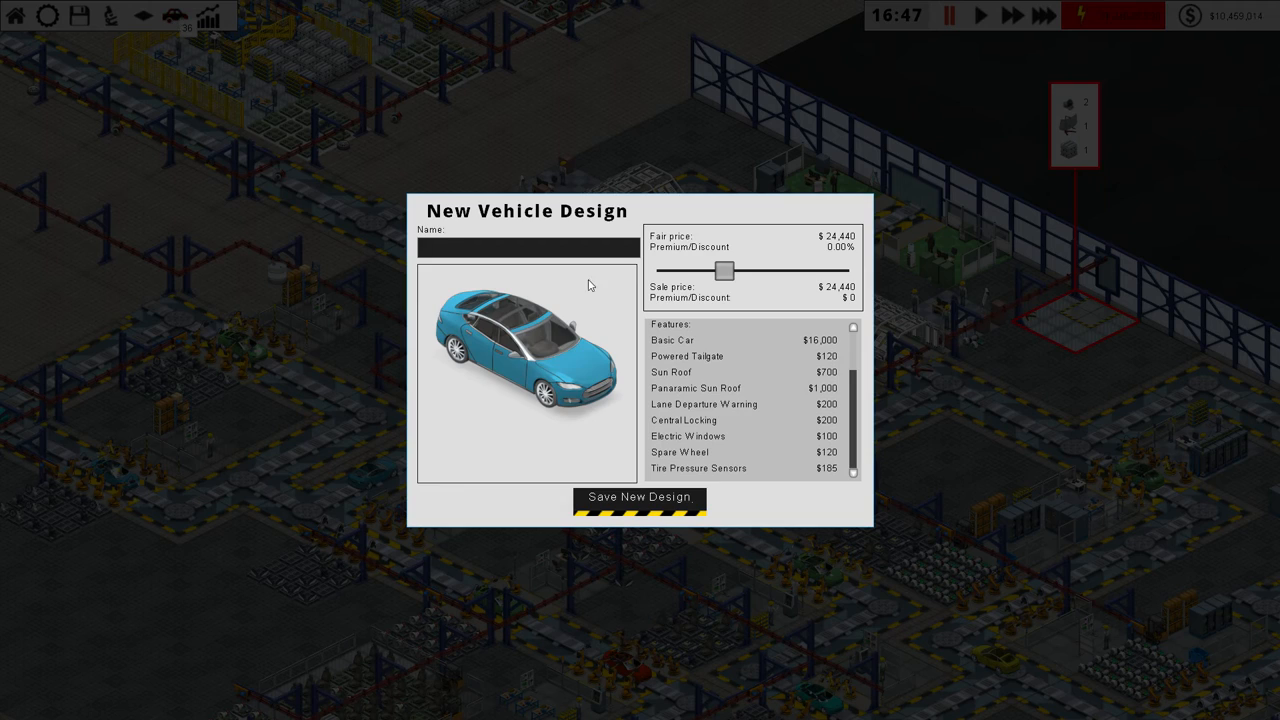
{"action": "mouse_move", "coordinate": [497, 272]}
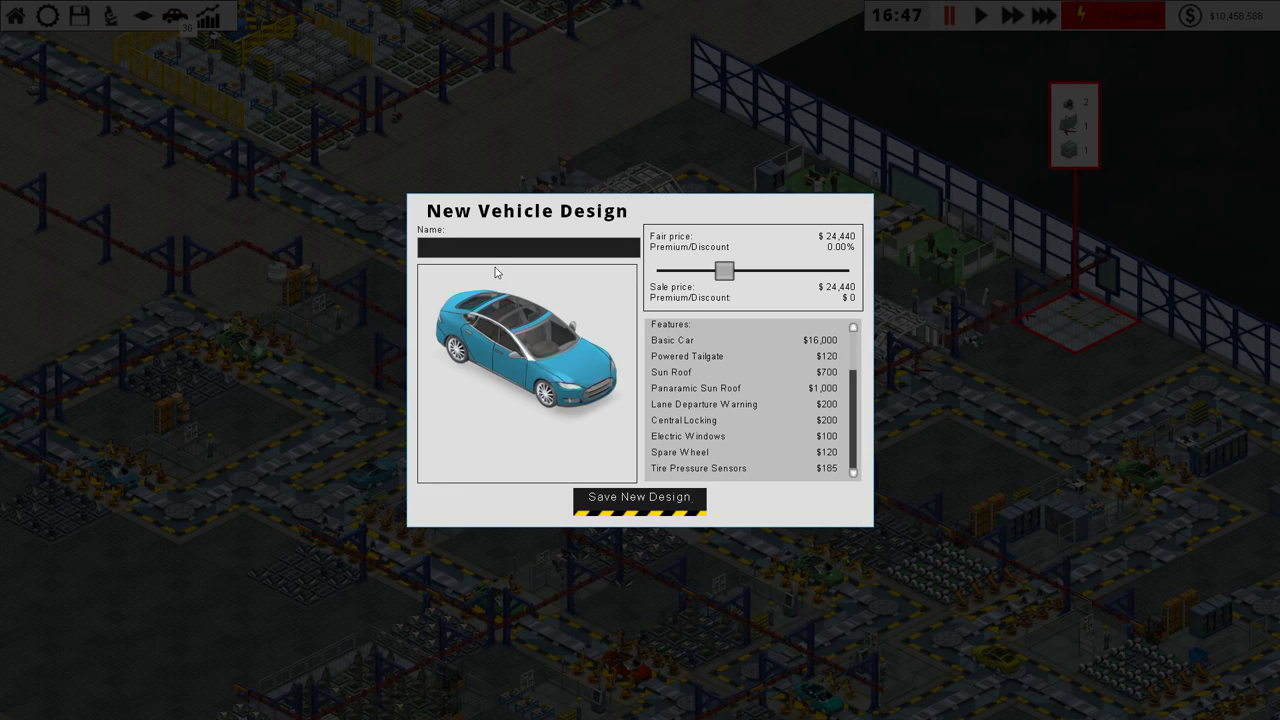
{"action": "type", "text": "V"}
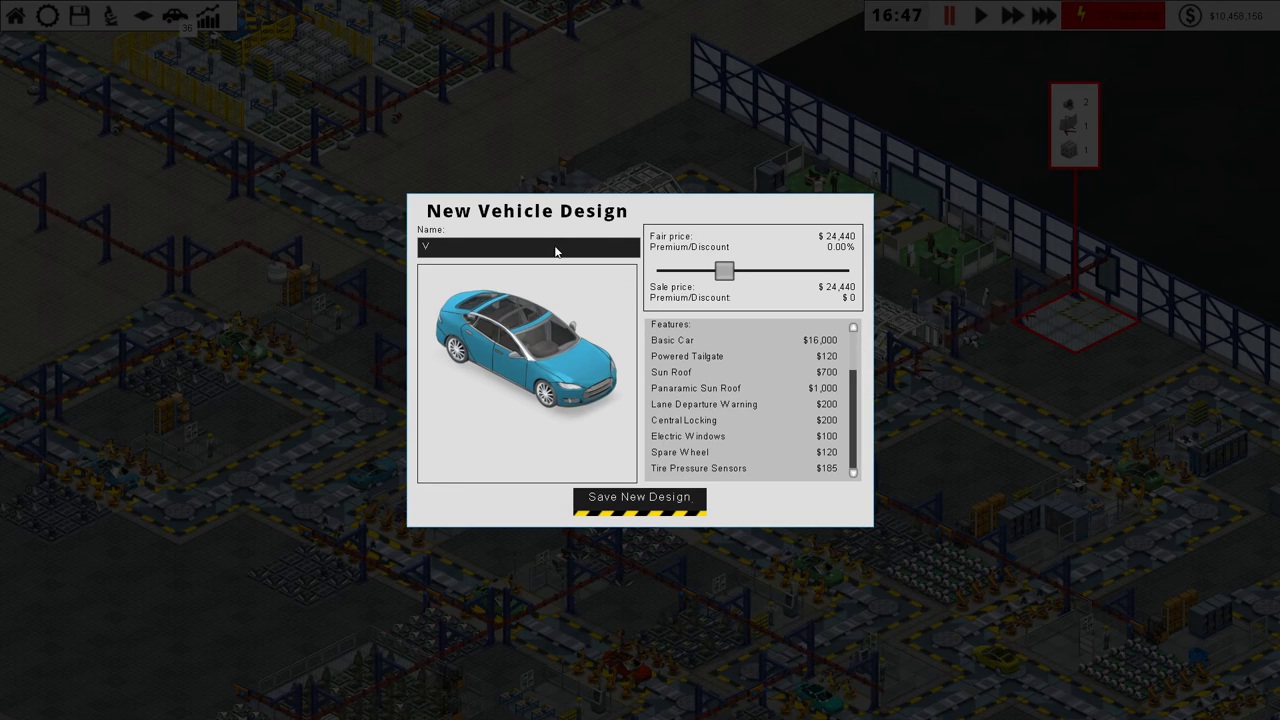
{"action": "type", "text": "Vanilla Ibex"}
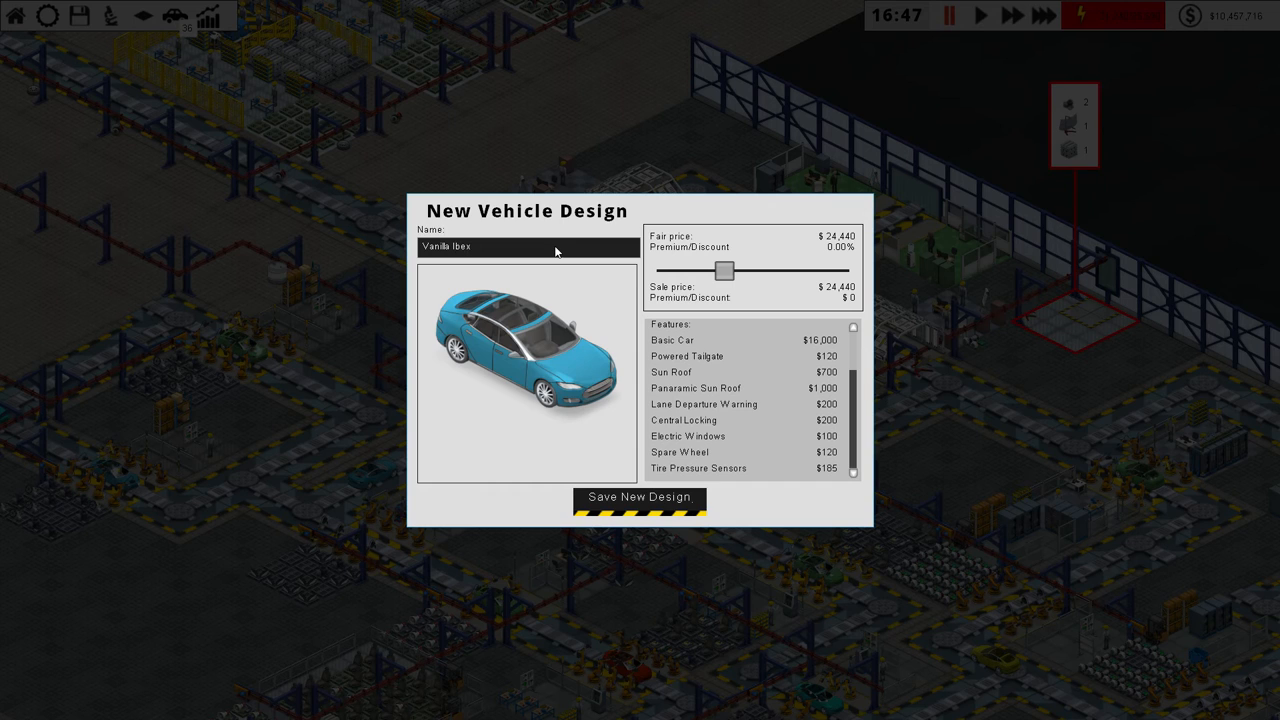
{"action": "left_click_drag", "start_coordinate": [723, 271], "coordinate": [750, 271]}
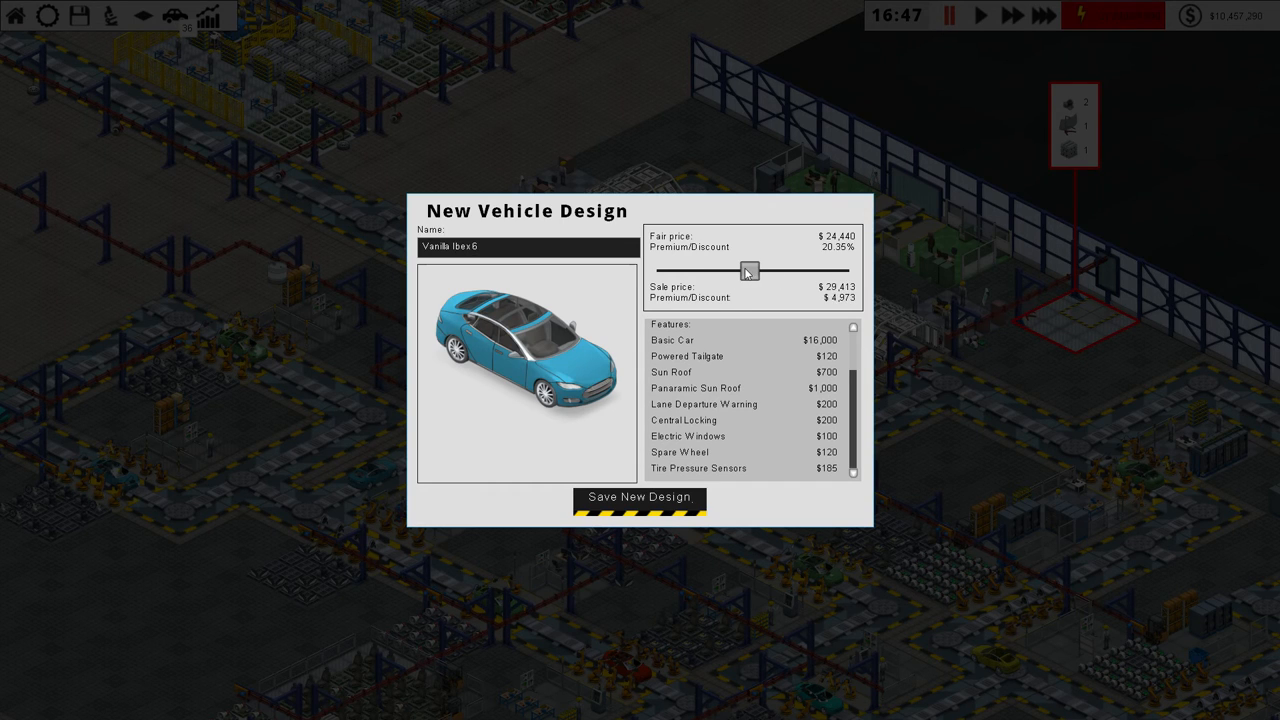
{"action": "left_click", "coordinate": [639, 497]}
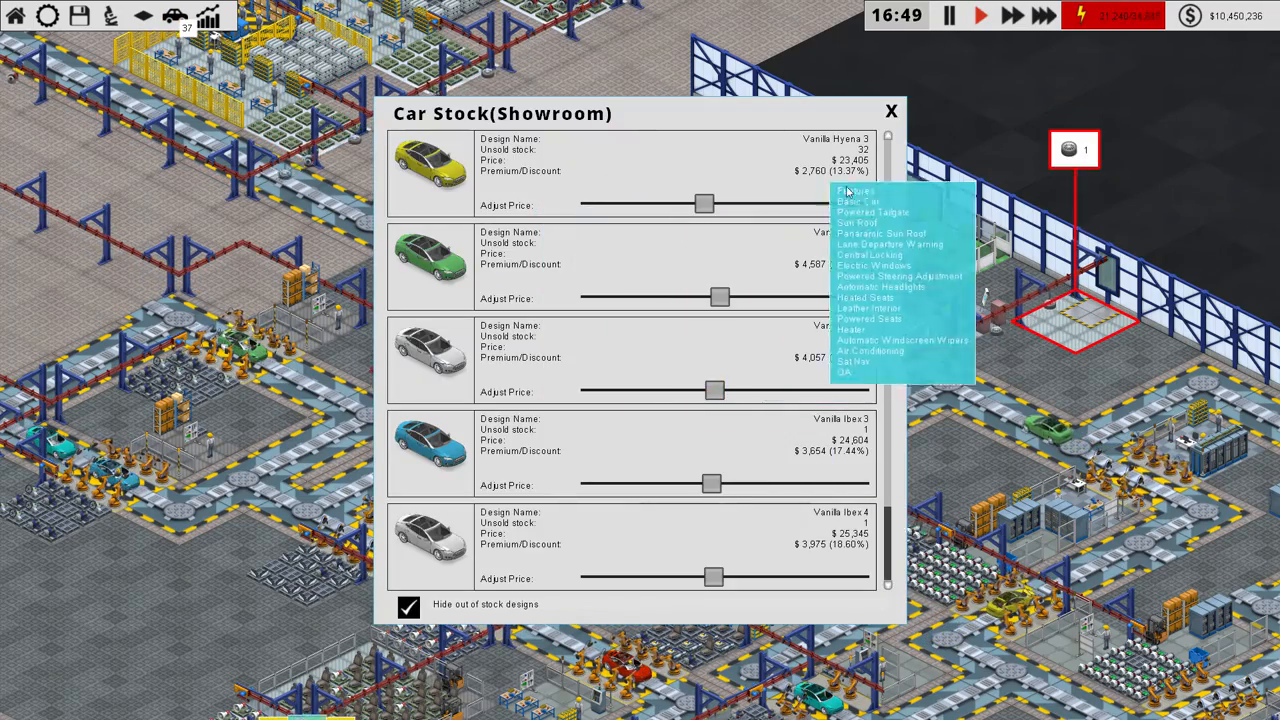
Step: Find Vanilla Ibex 6 at $29,839 in showroom stock, then close the list
{"action": "scroll", "scroll_direction": "down", "scroll_amount": 3}
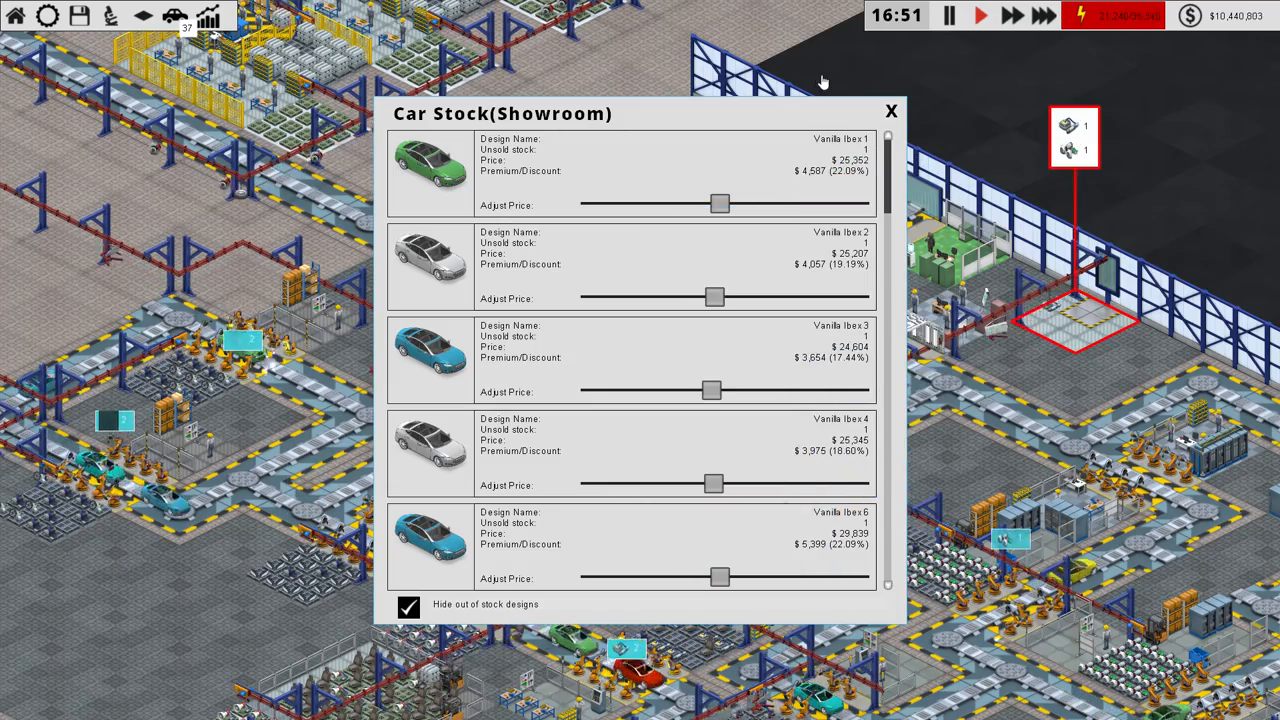
{"action": "left_click", "coordinate": [890, 110]}
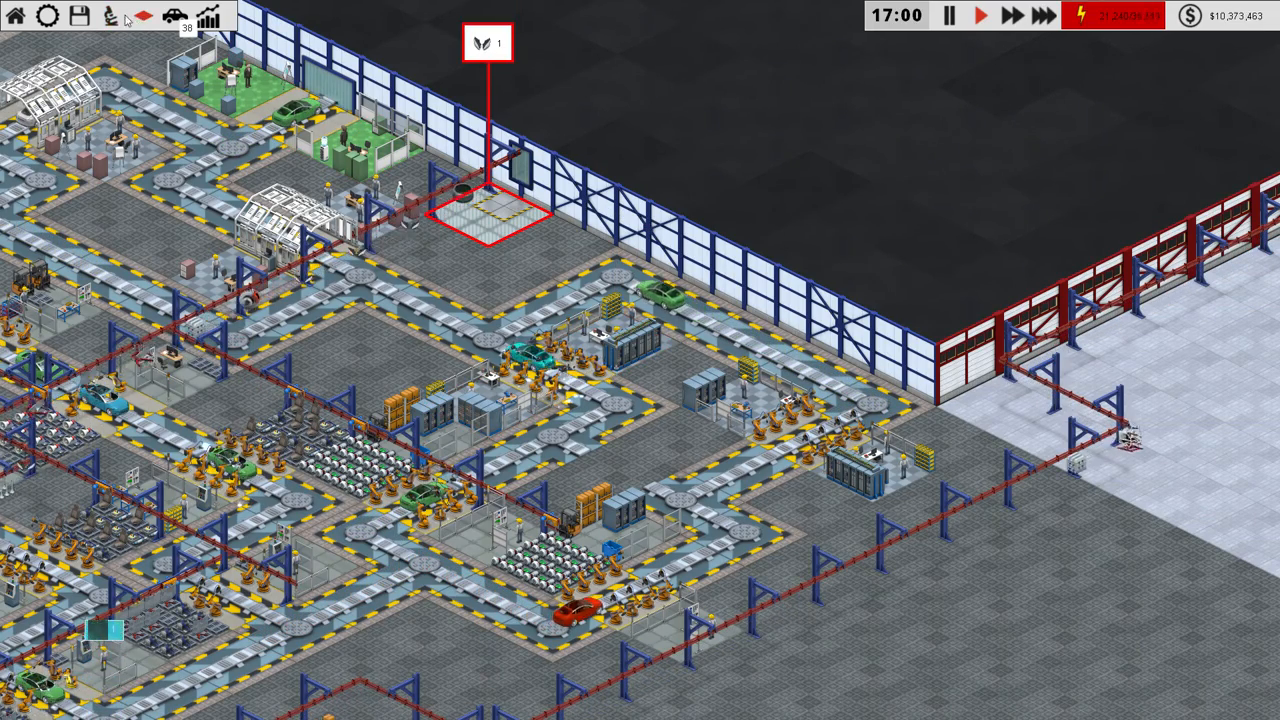
{"action": "left_click", "coordinate": [142, 17]}
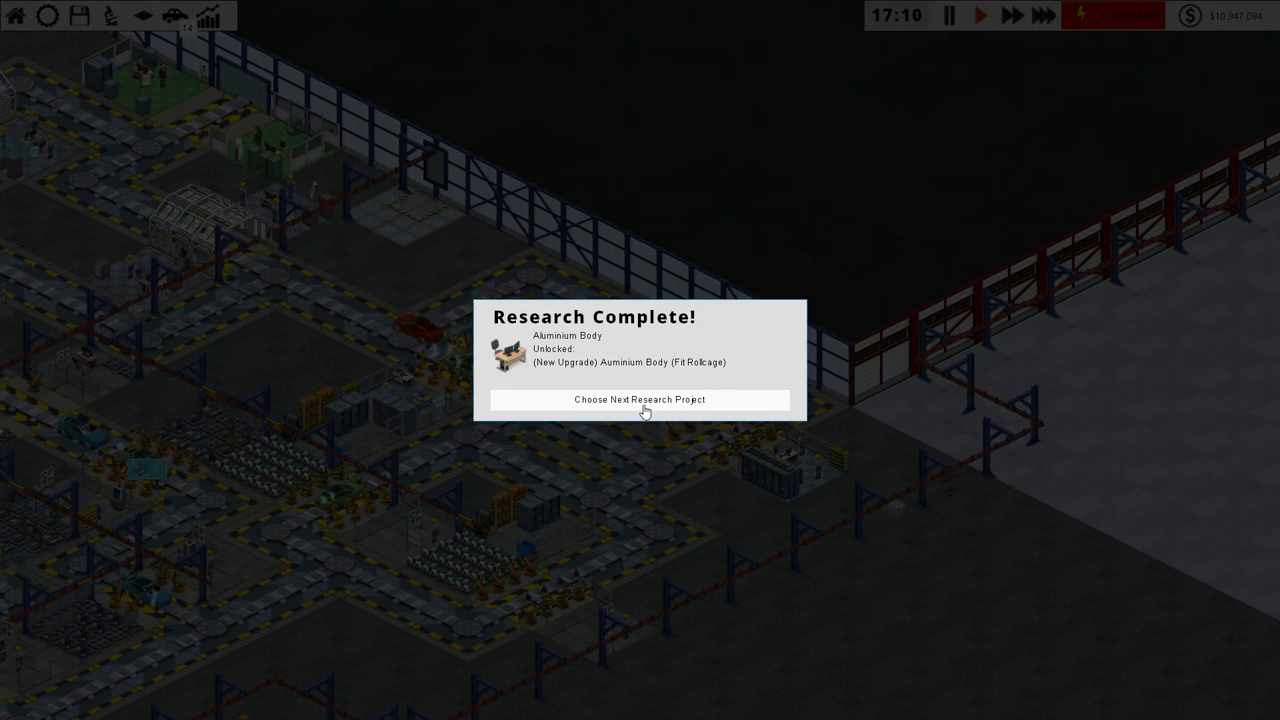
Step: Set Advanced production (0/1,800 points) as the next research project
{"action": "left_click", "coordinate": [640, 399]}
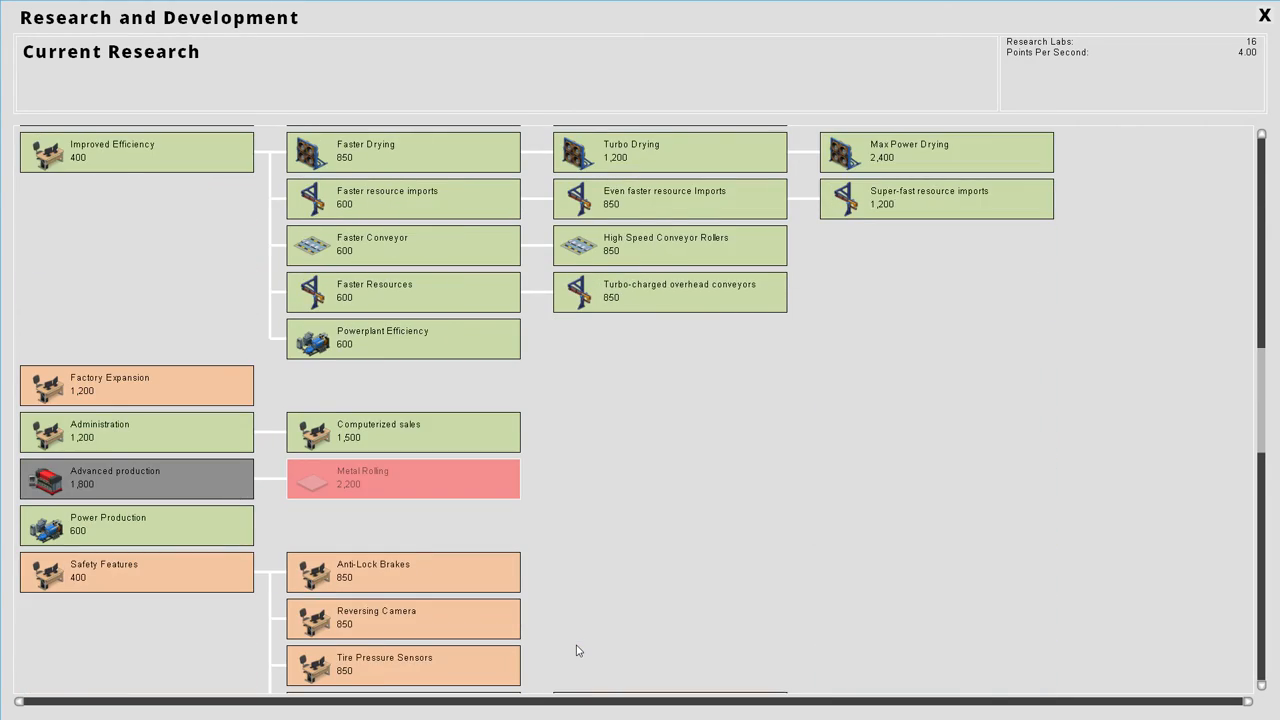
{"action": "left_click", "coordinate": [136, 478]}
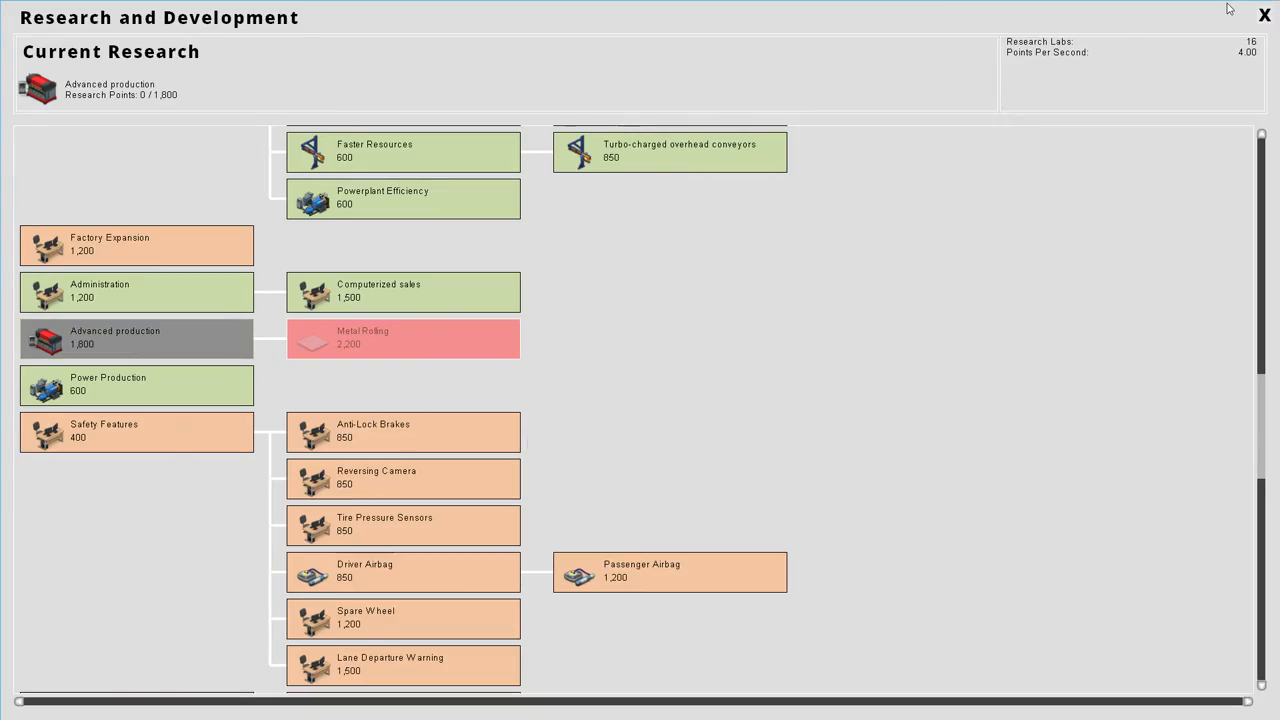
{"action": "left_click", "coordinate": [1264, 15]}
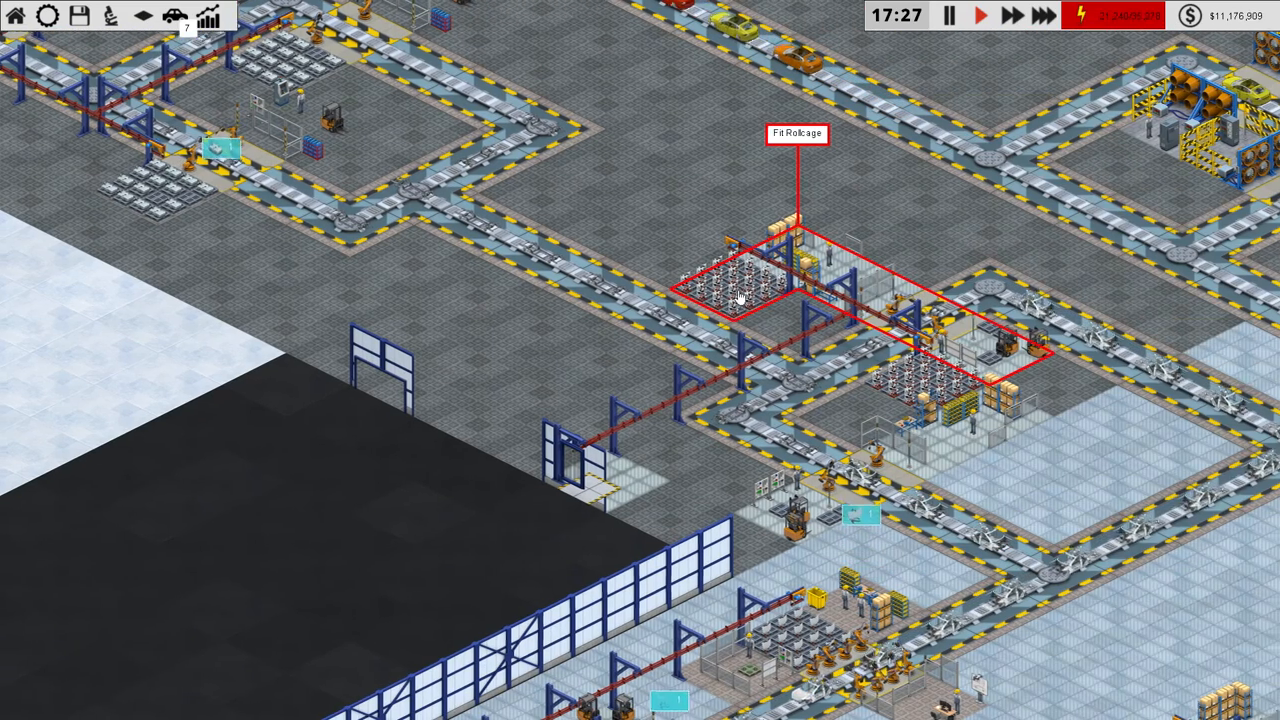
Step: Buy Extra Robots and Aluminium Body for one Fit Rollcage station, robots for the other
{"action": "left_click", "coordinate": [740, 295]}
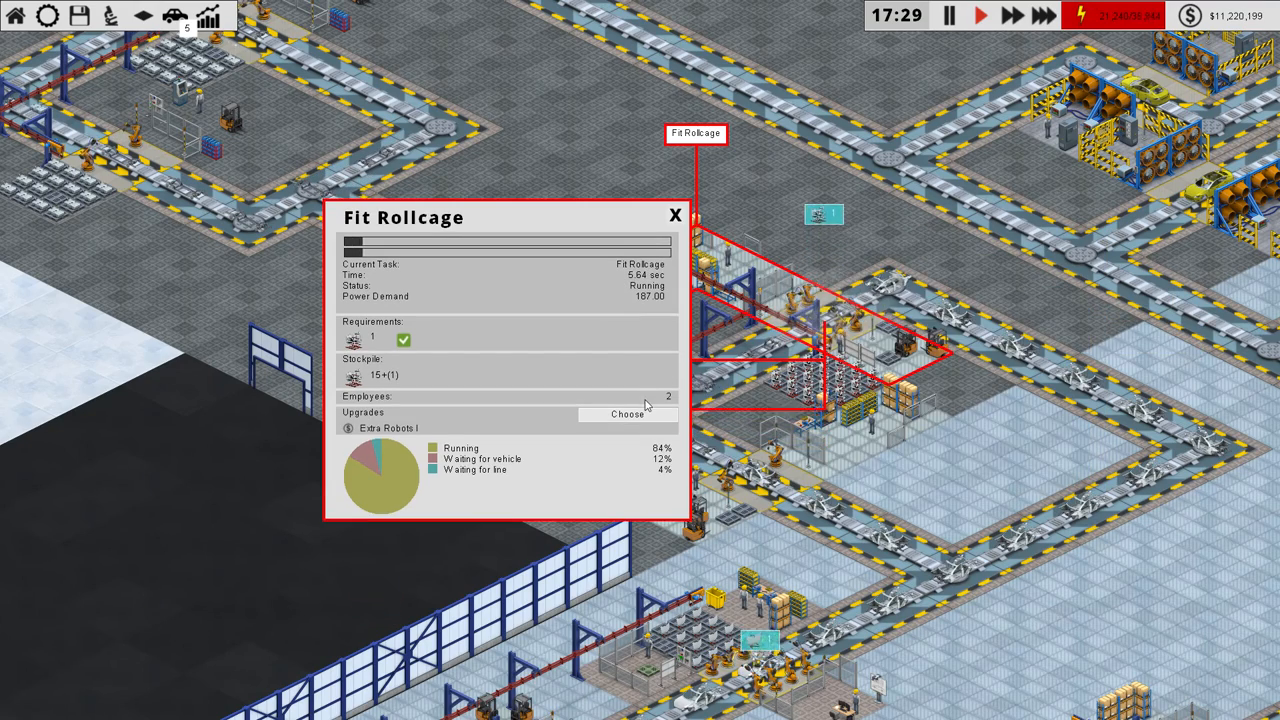
{"action": "left_click", "coordinate": [627, 413]}
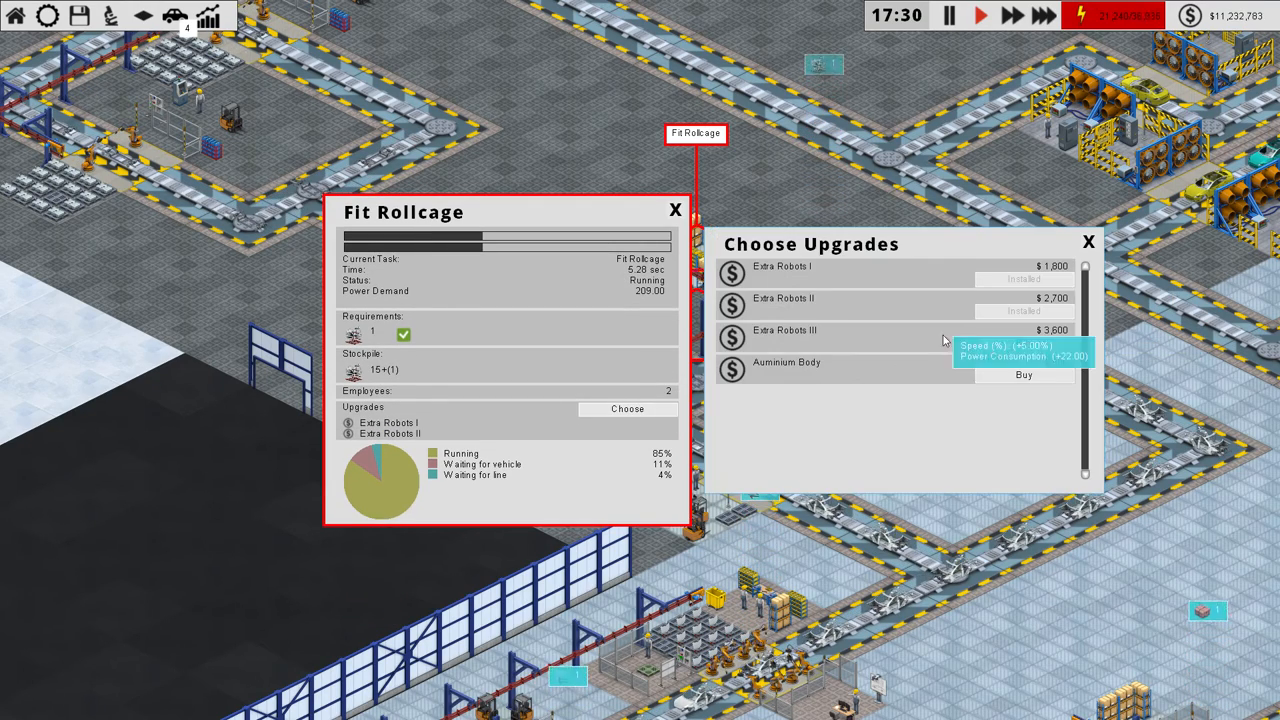
{"action": "left_click", "coordinate": [1089, 242]}
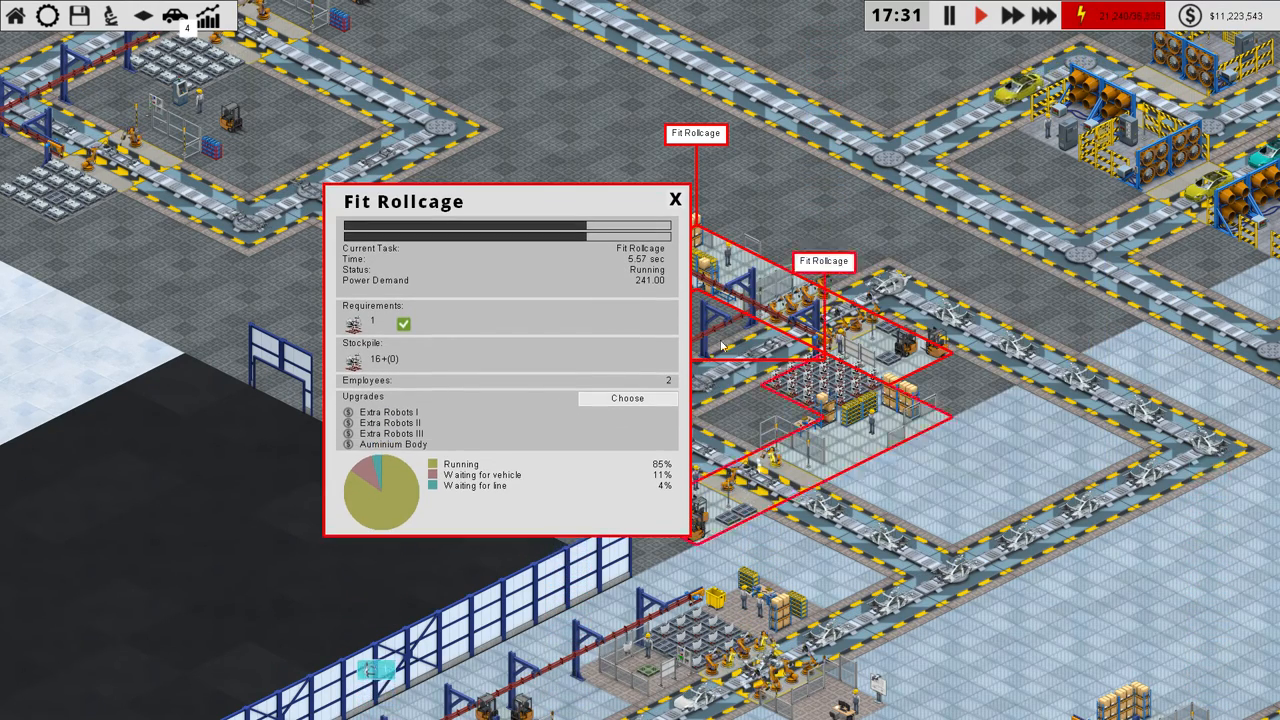
{"action": "left_click", "coordinate": [675, 199]}
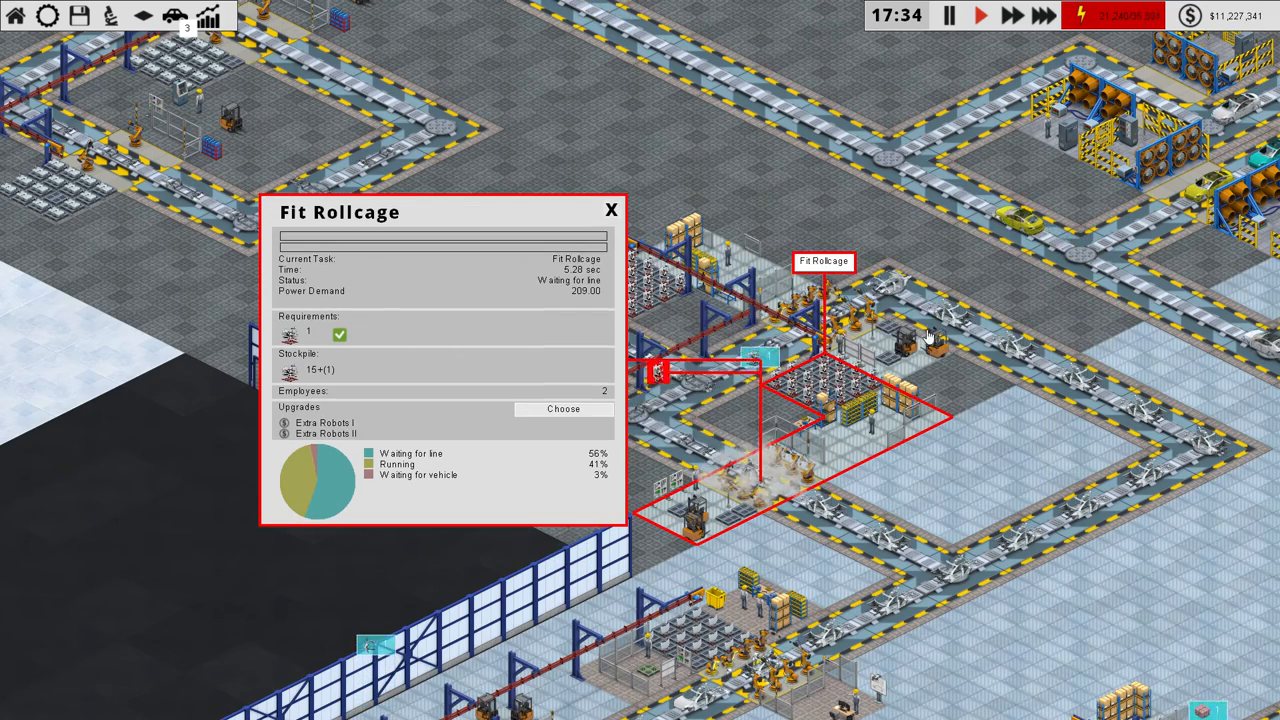
{"action": "left_click", "coordinate": [563, 408]}
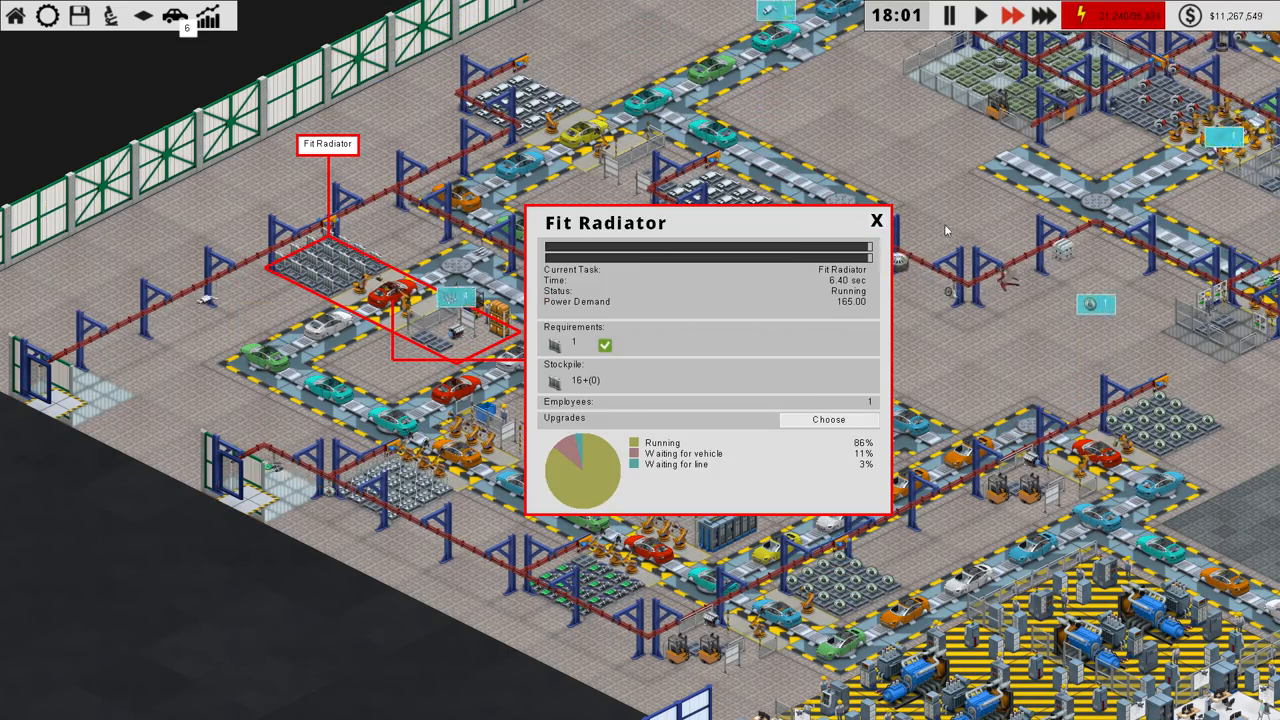
Step: Buy Extra Robots I–III for one Fit Radiator station and I–II for the other
{"action": "left_click", "coordinate": [828, 419]}
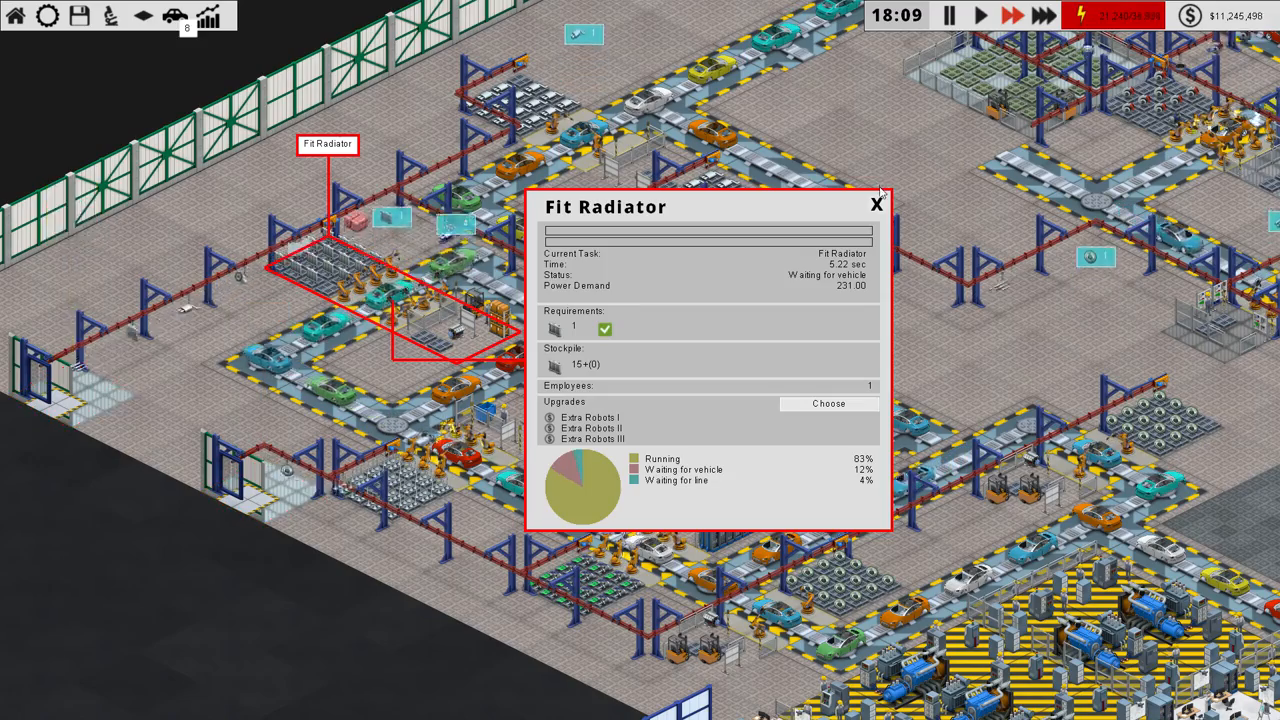
{"action": "left_click", "coordinate": [875, 203]}
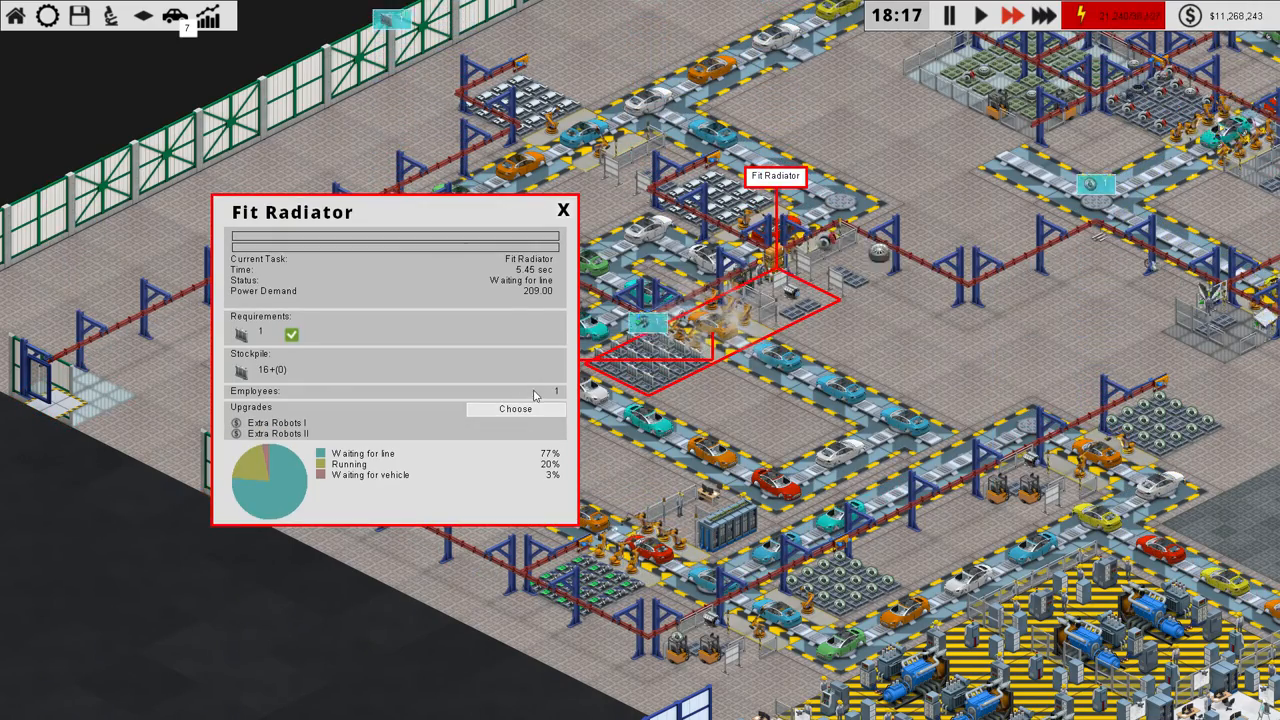
{"action": "left_click", "coordinate": [563, 210]}
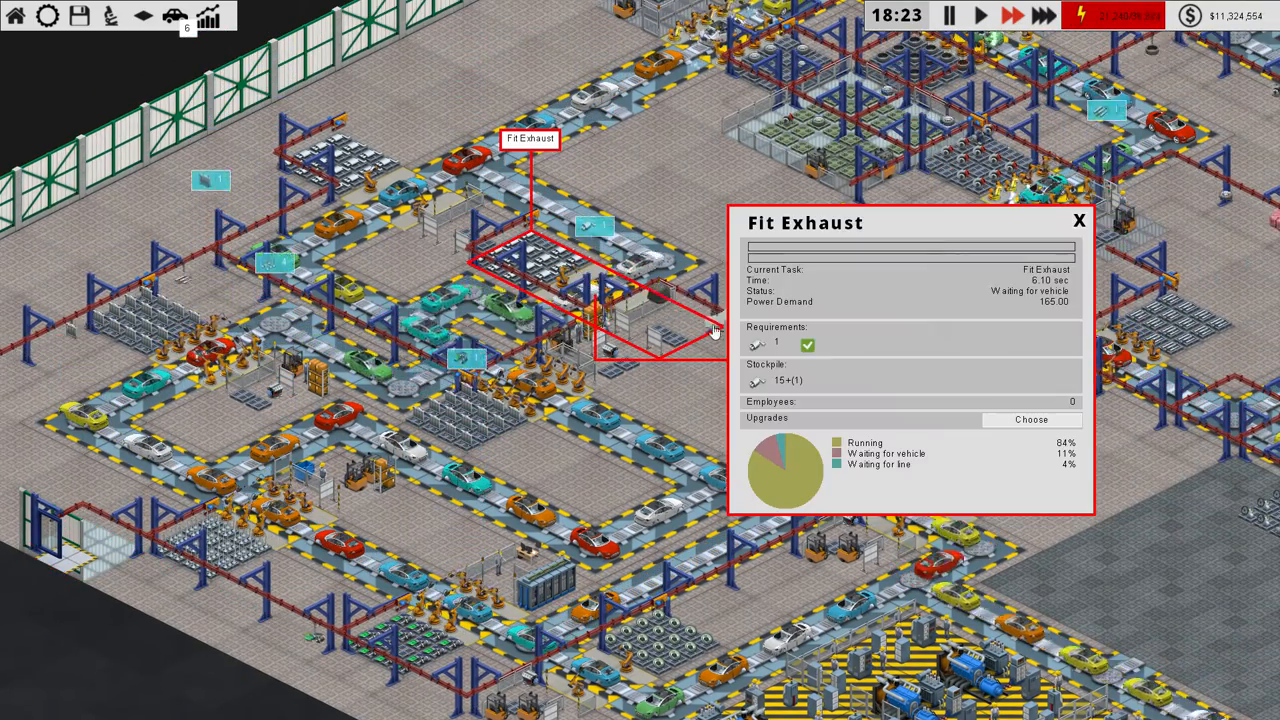
Step: Give the first Fit Exhaust station Extra Robots I–III and open the second's upgrades
{"action": "left_click", "coordinate": [1031, 419]}
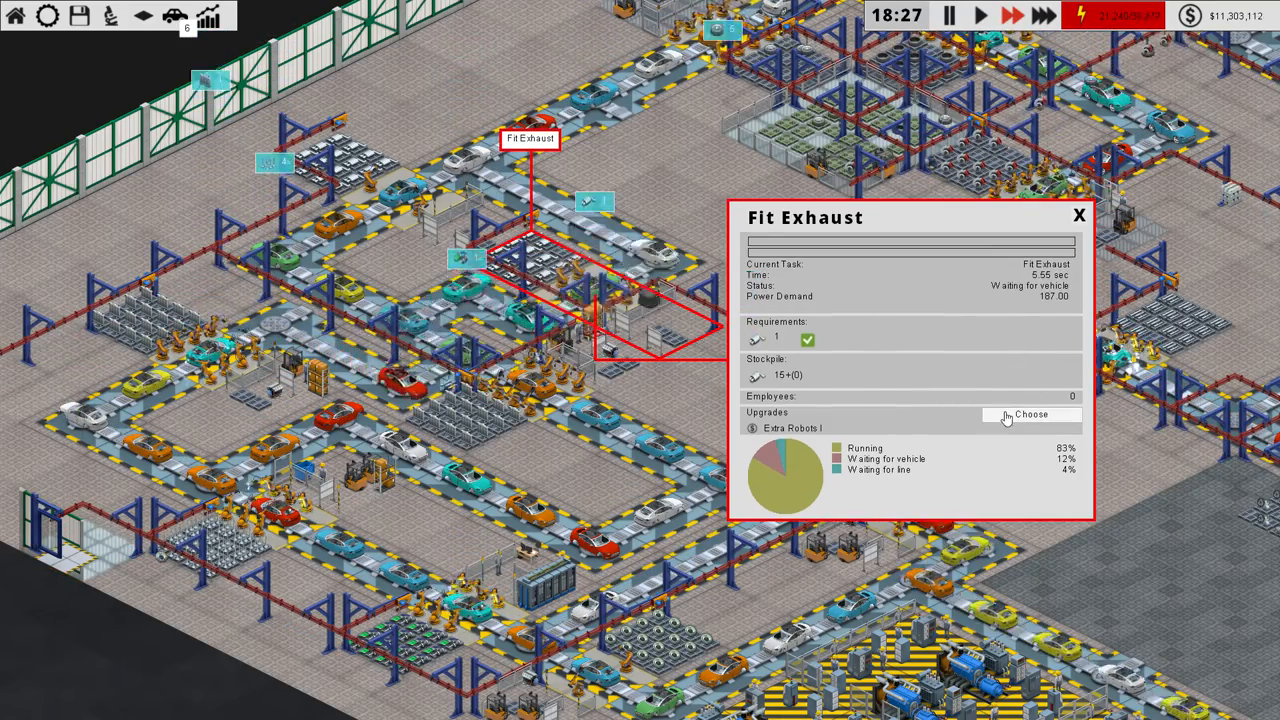
{"action": "left_click", "coordinate": [1030, 414]}
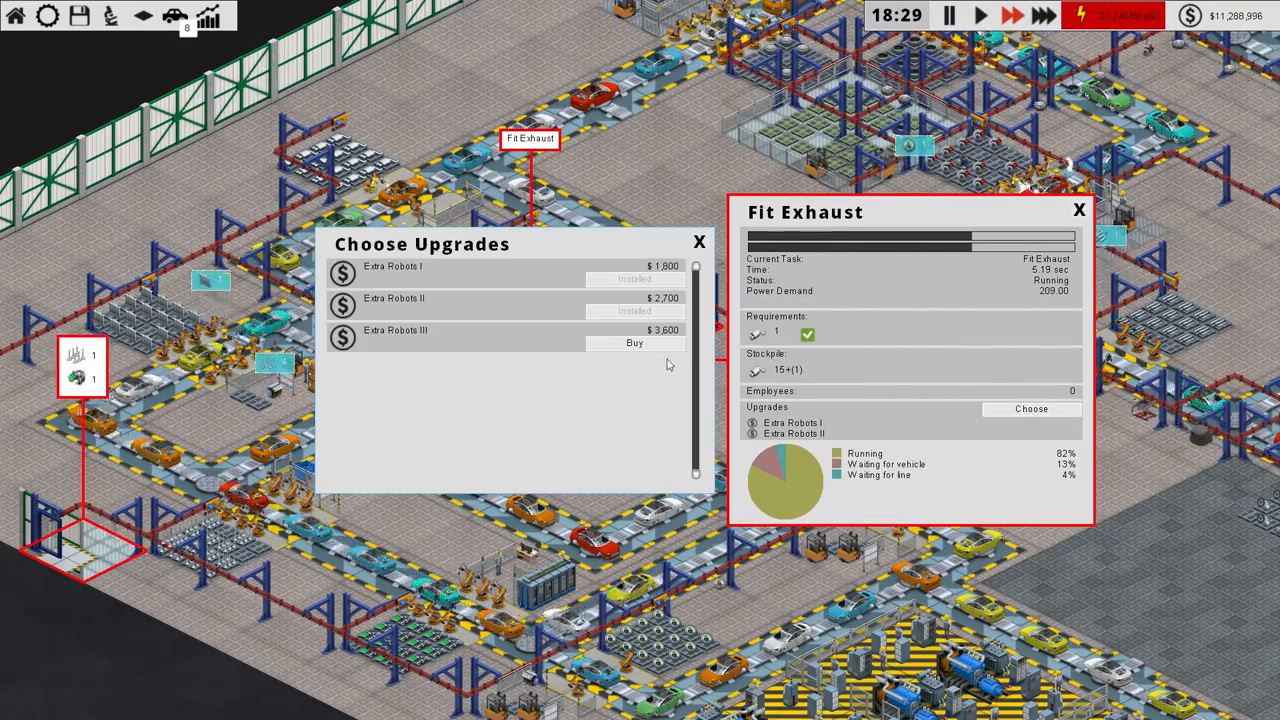
{"action": "left_click", "coordinate": [699, 242]}
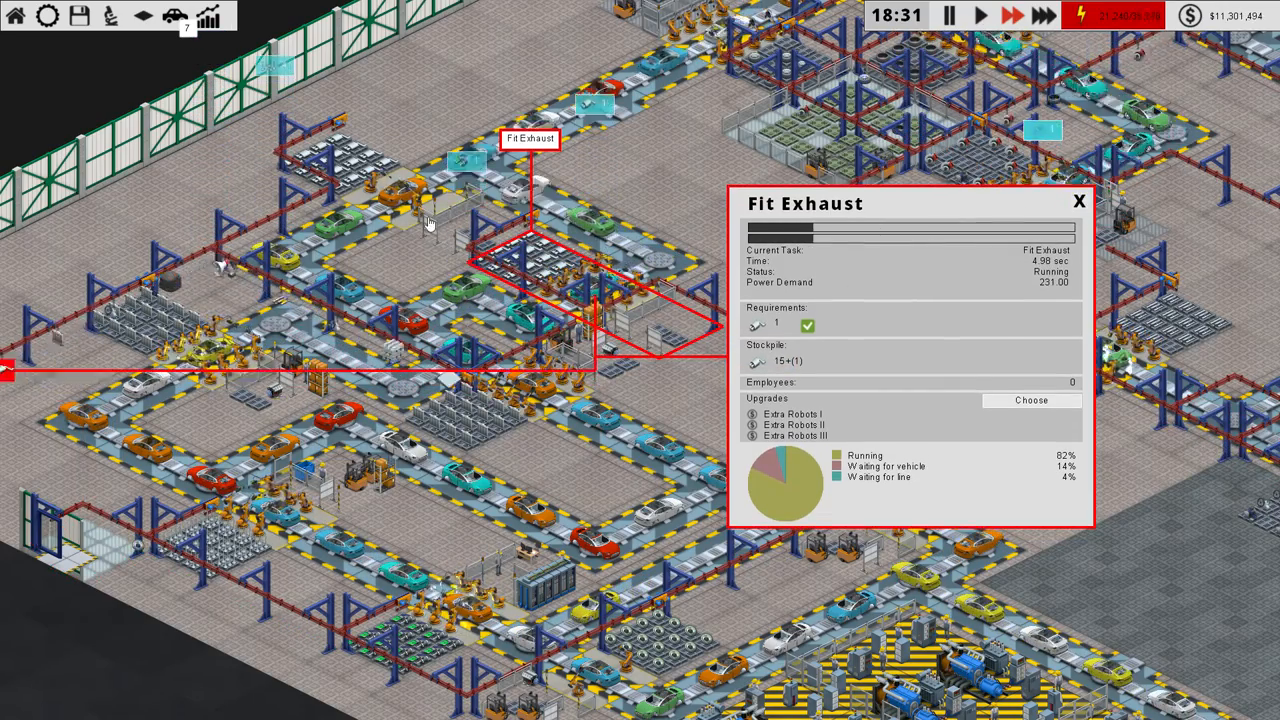
{"action": "left_click", "coordinate": [1030, 400]}
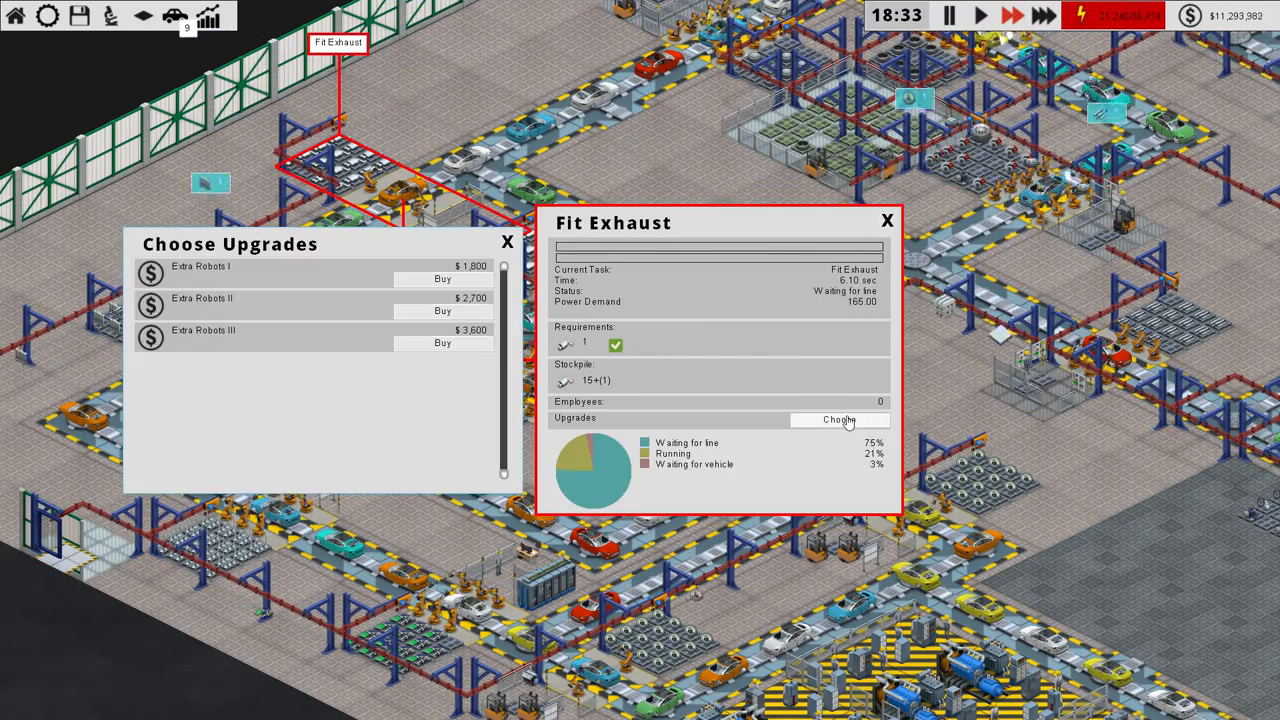
{"action": "left_click", "coordinate": [442, 278]}
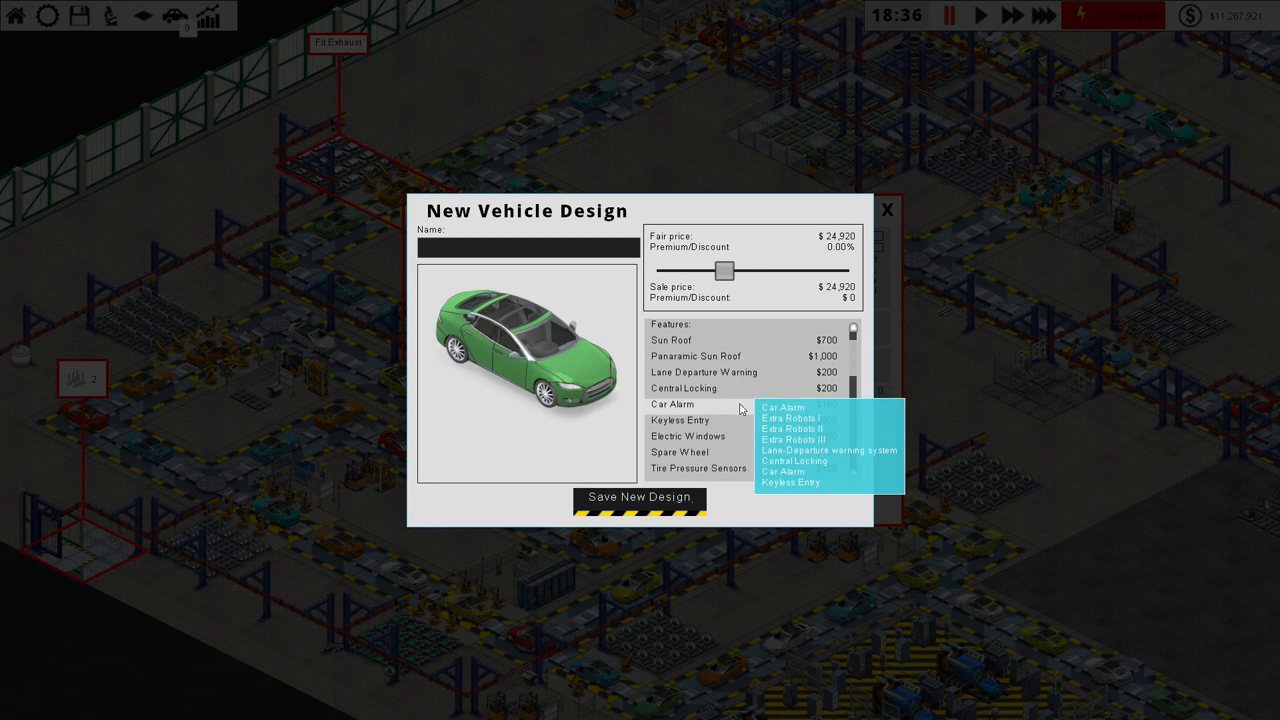
Step: Name the $24,920 car design 'Vanilla Ibex 5' and review its features list
{"action": "type", "text": "V"}
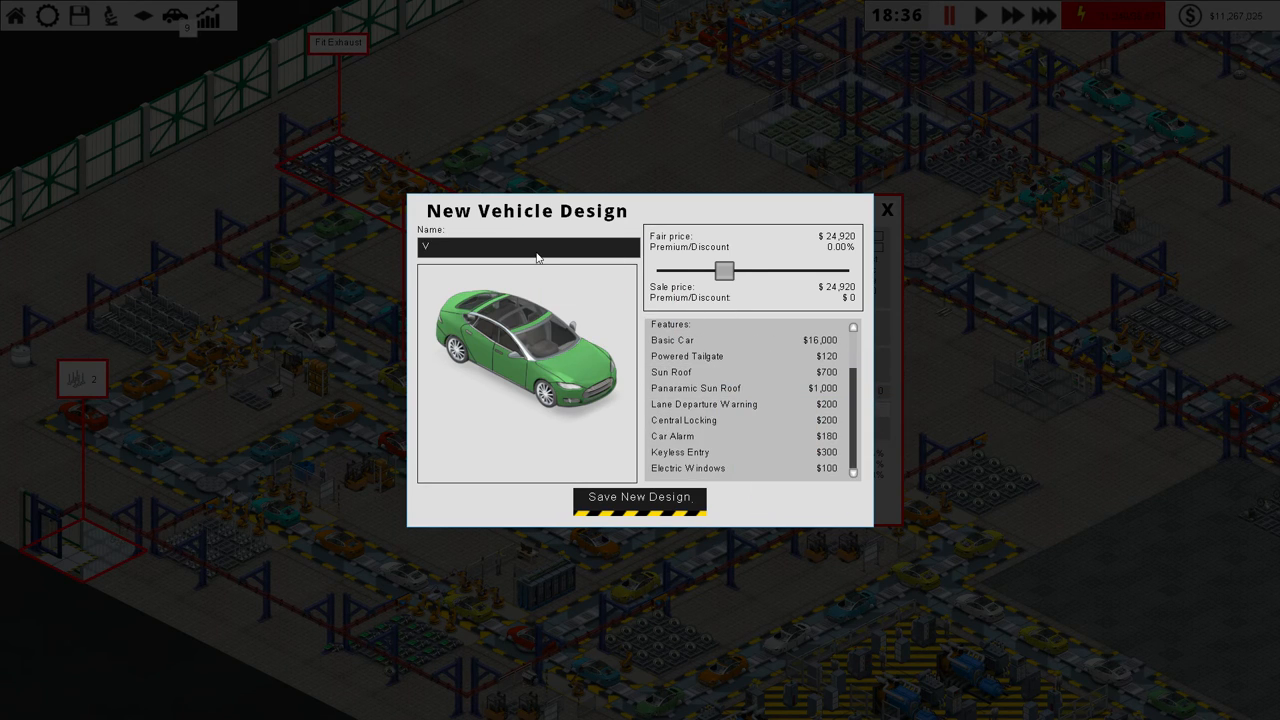
{"action": "type", "text": "anilla Ibex 5"}
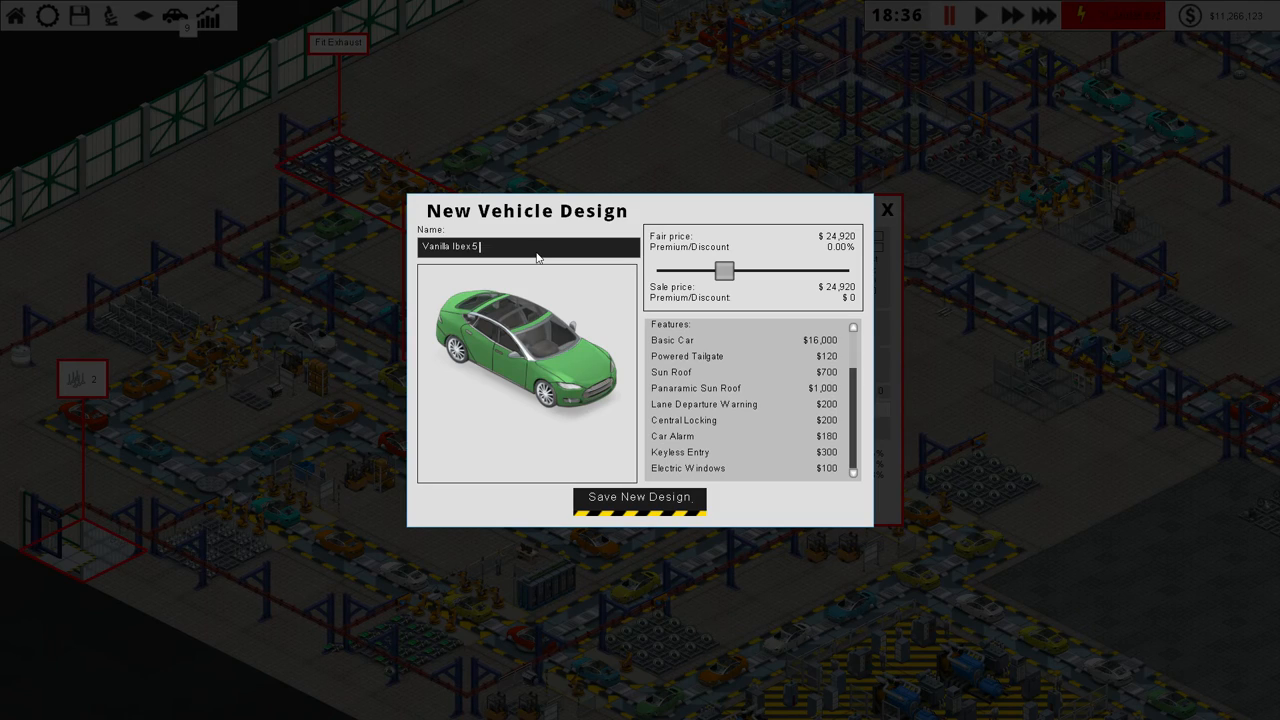
{"action": "left_click_drag", "start_coordinate": [723, 272], "coordinate": [750, 272]}
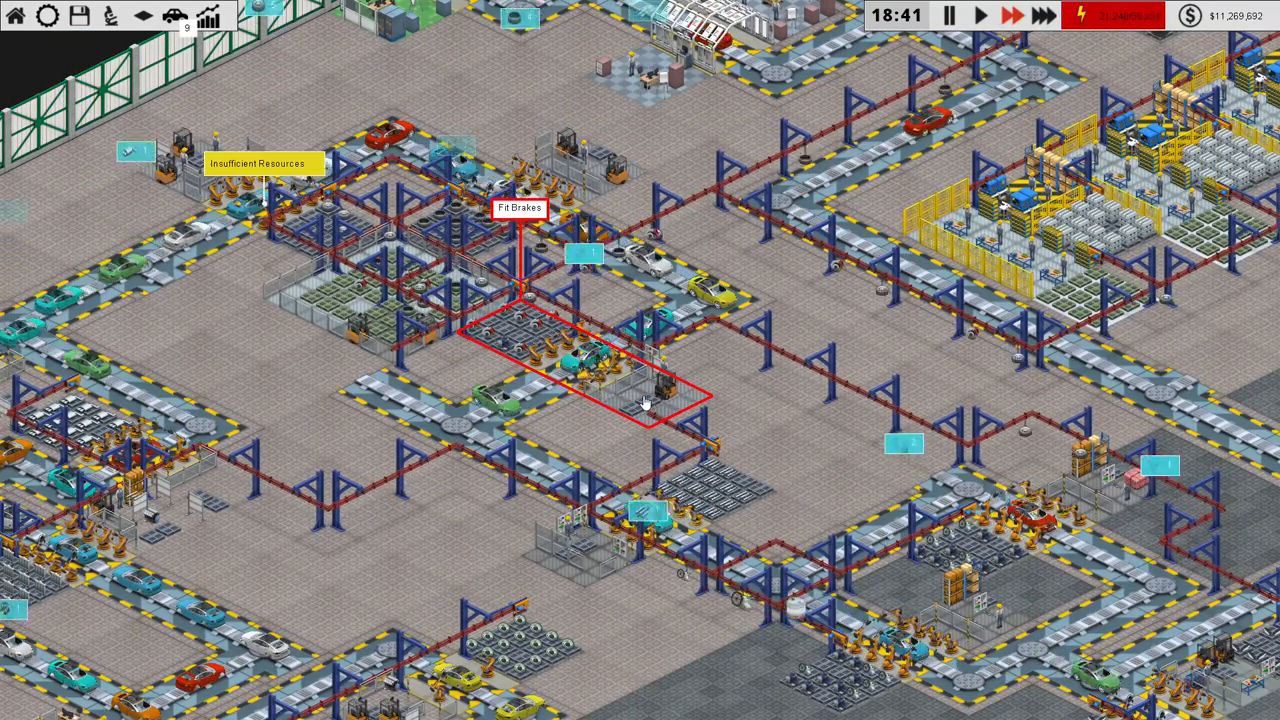
Step: Inspect the Fit Brakes station details, then close them
{"action": "left_click", "coordinate": [519, 208]}
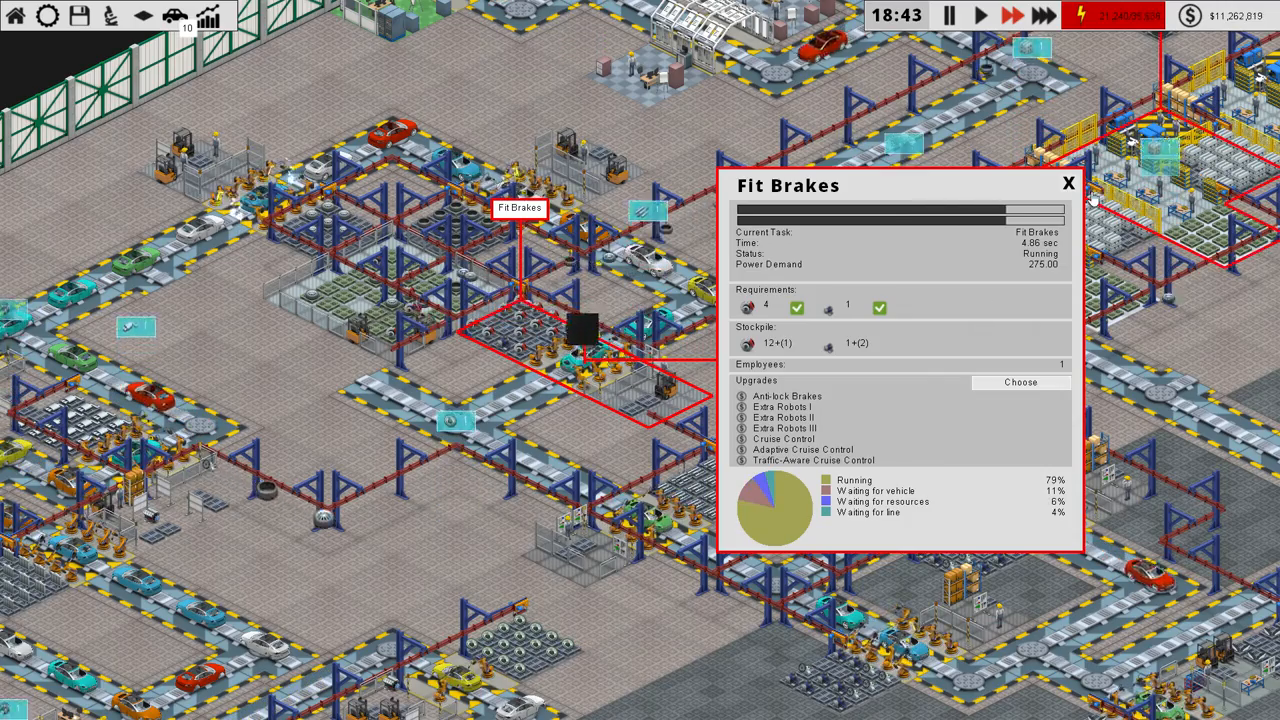
{"action": "left_click", "coordinate": [1020, 382]}
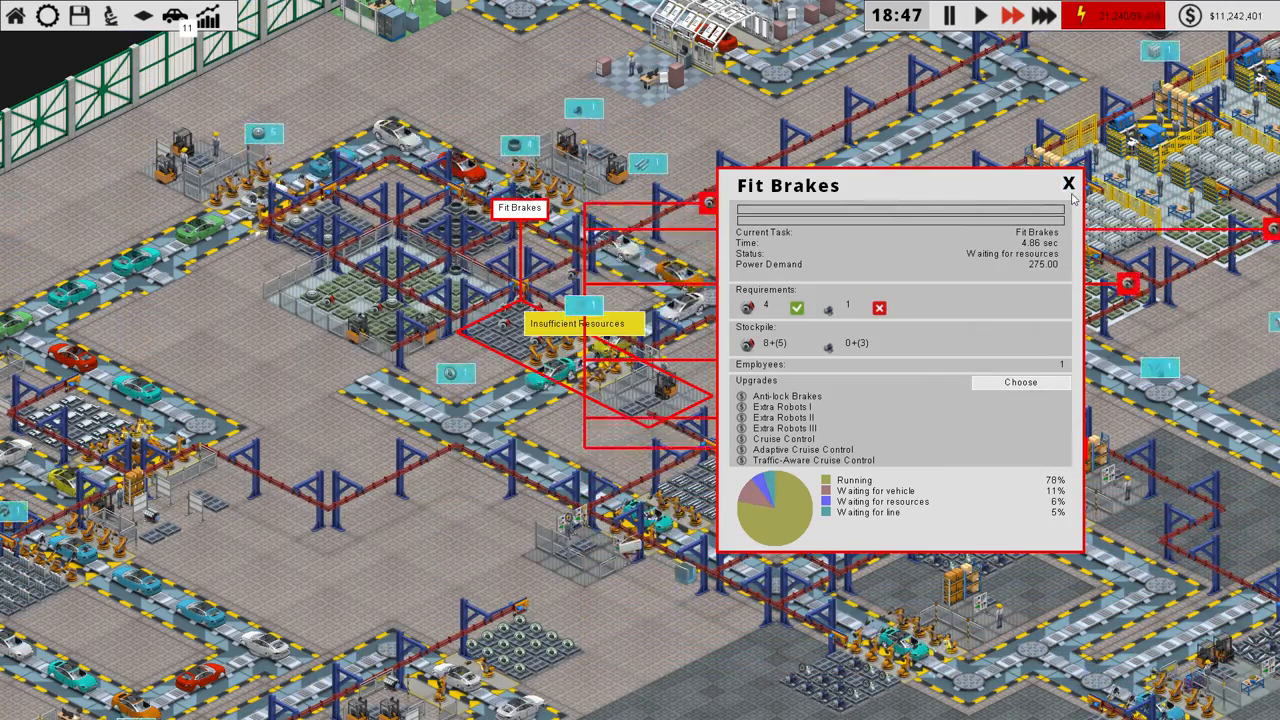
{"action": "left_click", "coordinate": [1068, 183]}
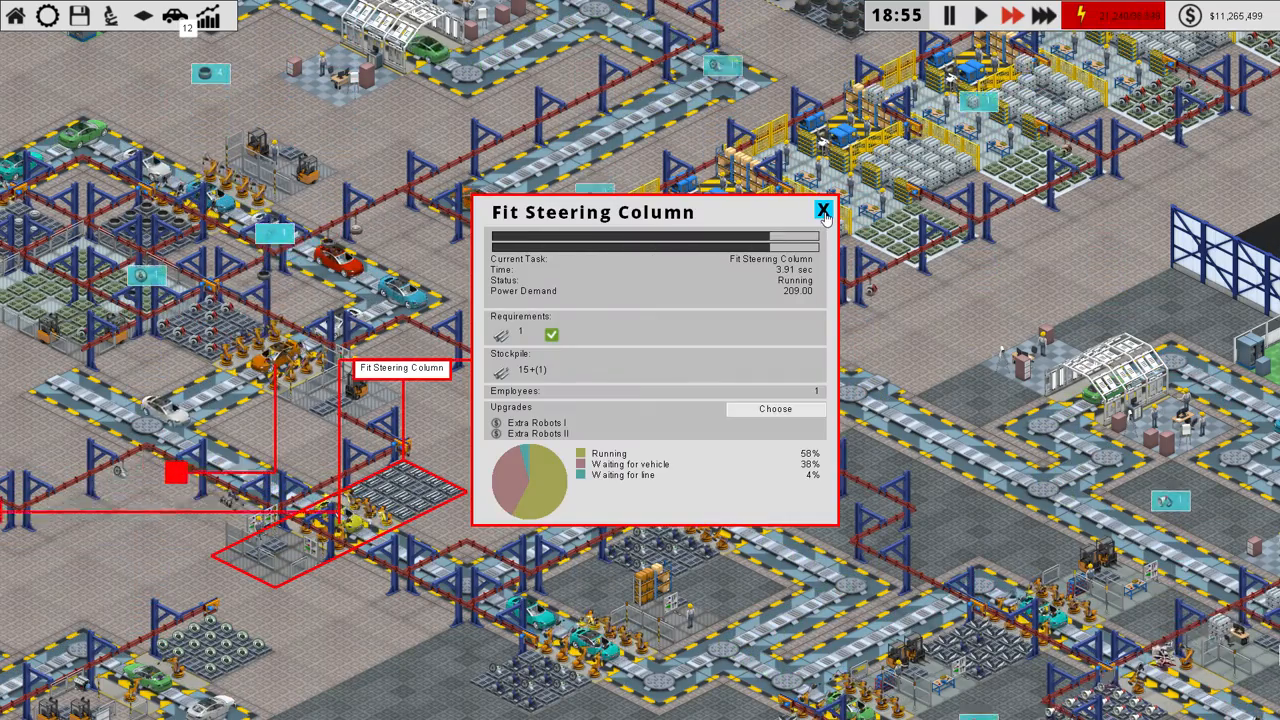
Step: Buy Extra Robots III for Fit Steering Column, then inspect Fit Steering Wheel
{"action": "left_click", "coordinate": [775, 408]}
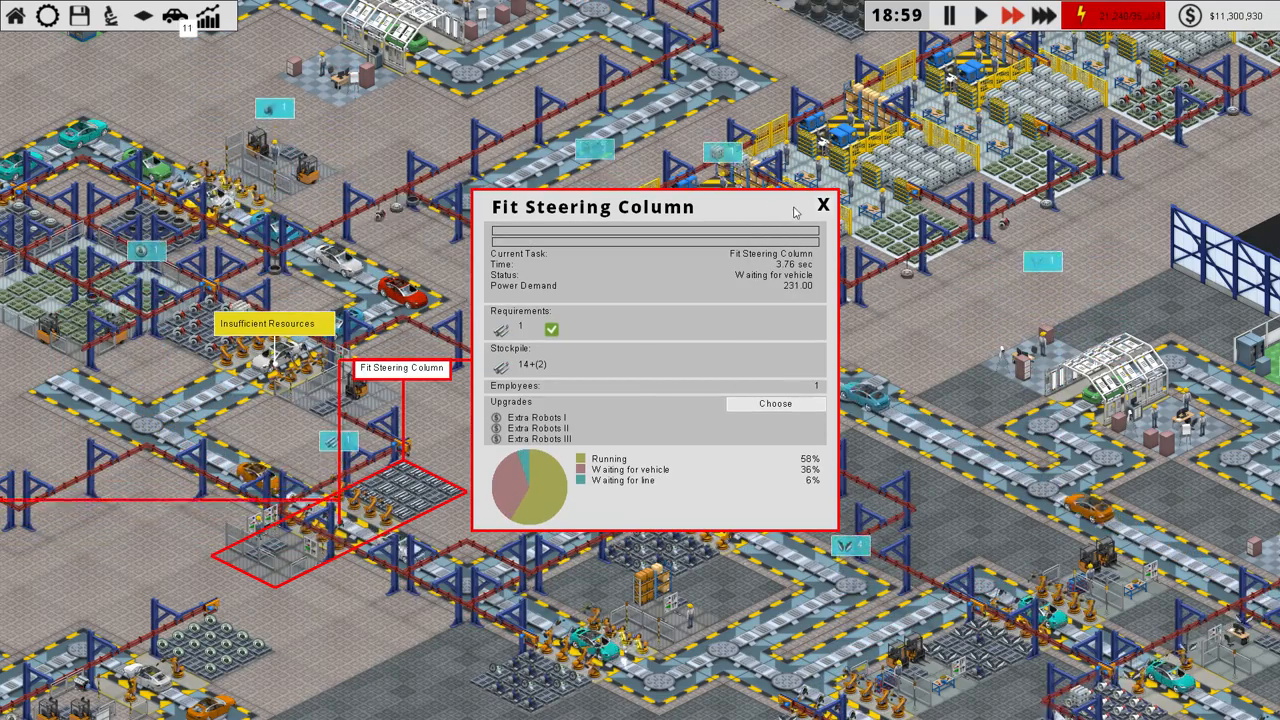
{"action": "left_click", "coordinate": [823, 204]}
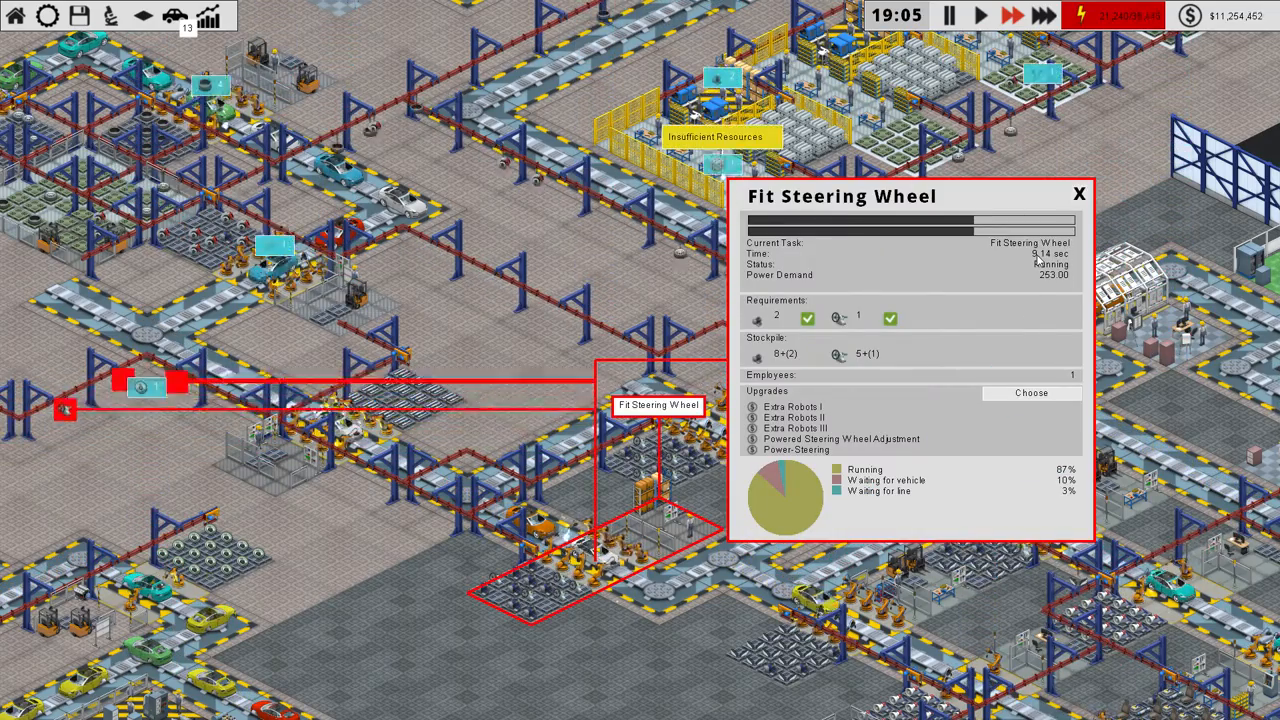
{"action": "left_click", "coordinate": [1079, 193]}
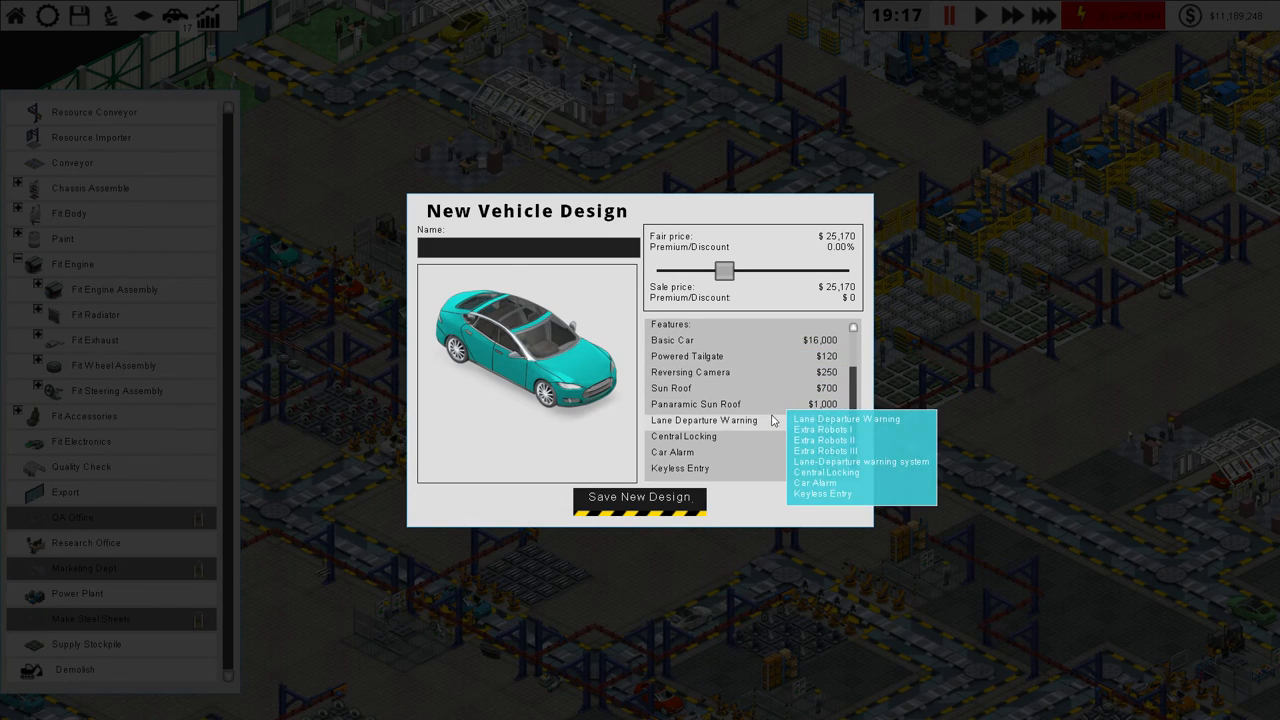
Step: Raise the new design's premium to 23.26% ($31,023) and type 'Vanilla Ibe' as its name
{"action": "scroll", "scroll_direction": "down", "scroll_amount": 3}
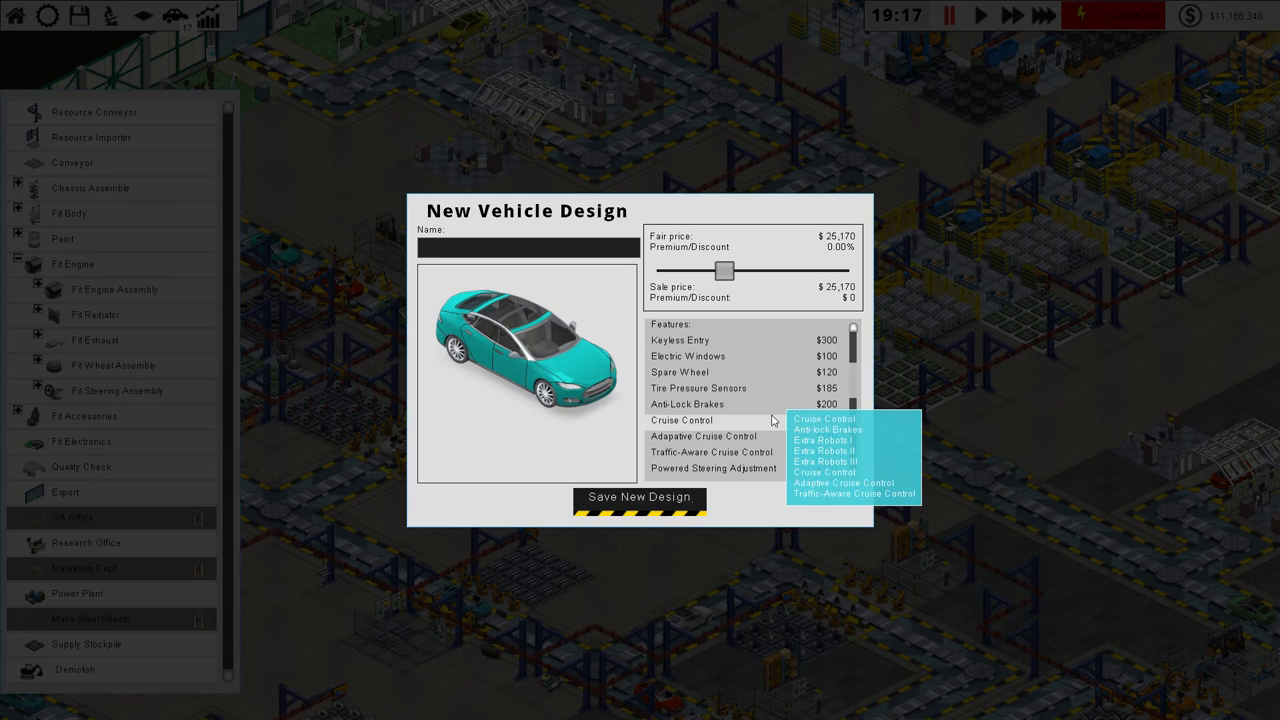
{"action": "scroll", "scroll_direction": "down", "scroll_amount": 3}
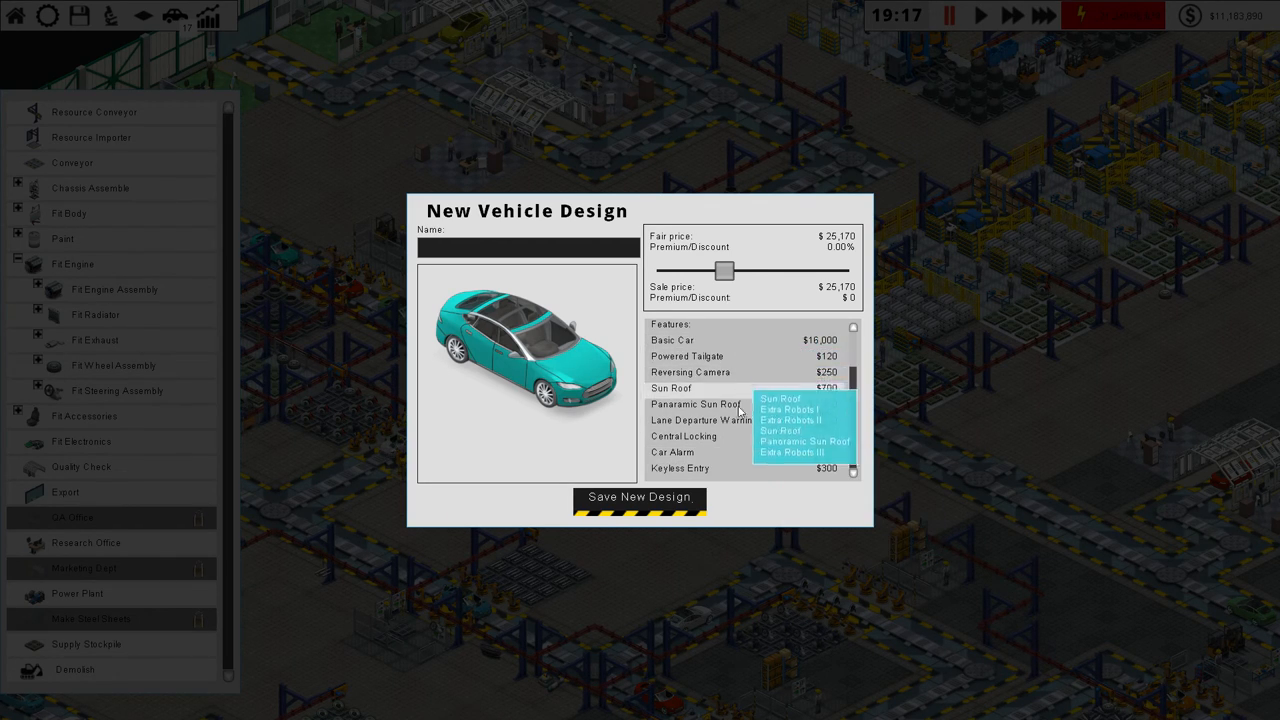
{"action": "mouse_move", "coordinate": [738, 281]}
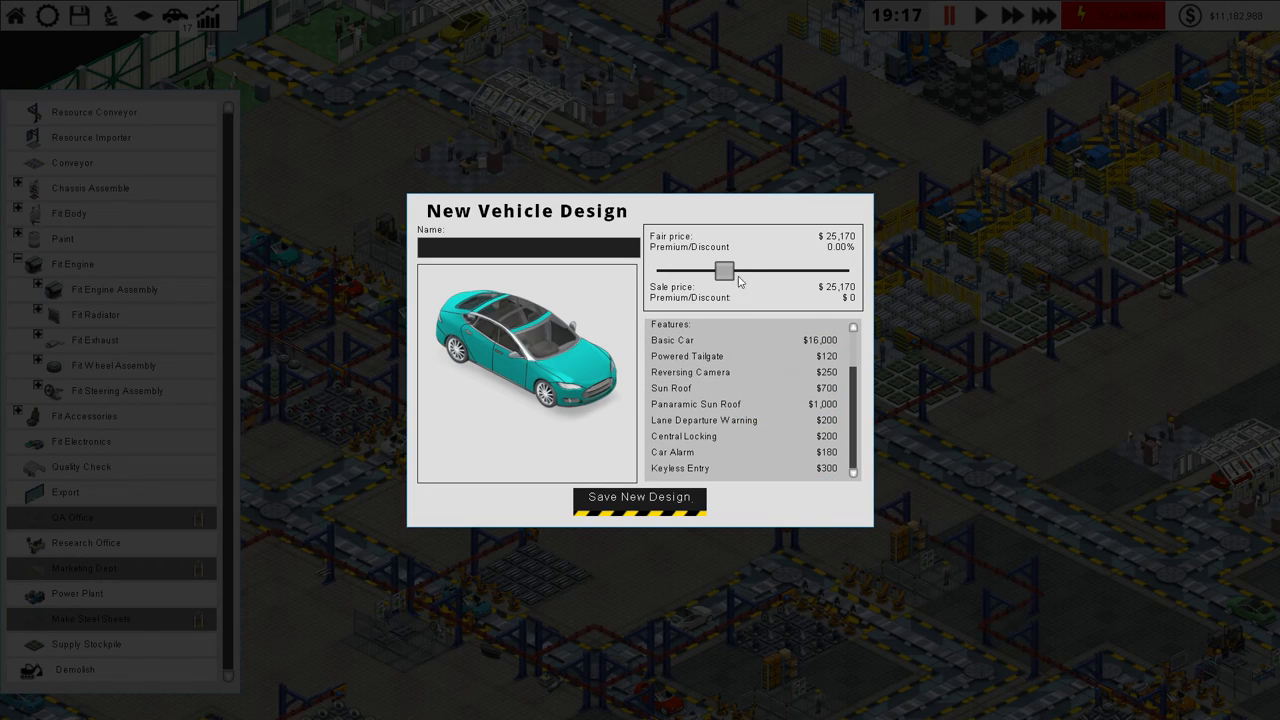
{"action": "left_click_drag", "start_coordinate": [724, 271], "coordinate": [751, 271]}
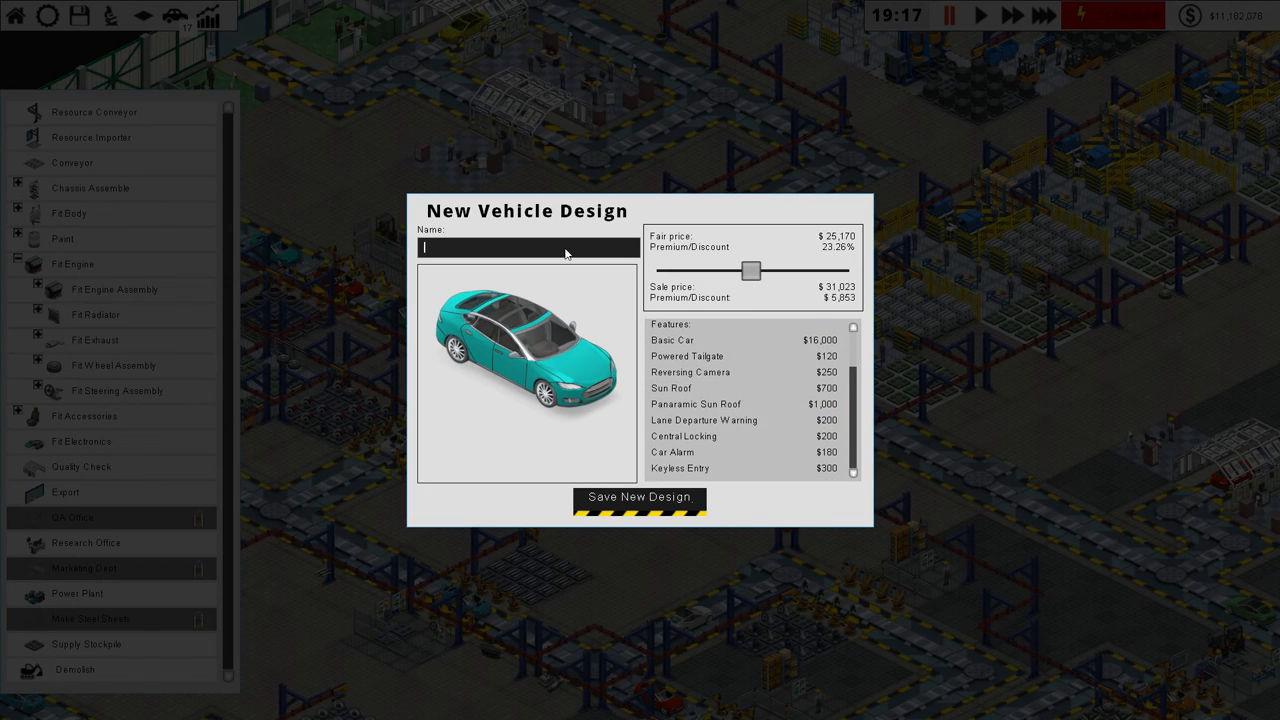
{"action": "type", "text": "Vanilla Ibe"}
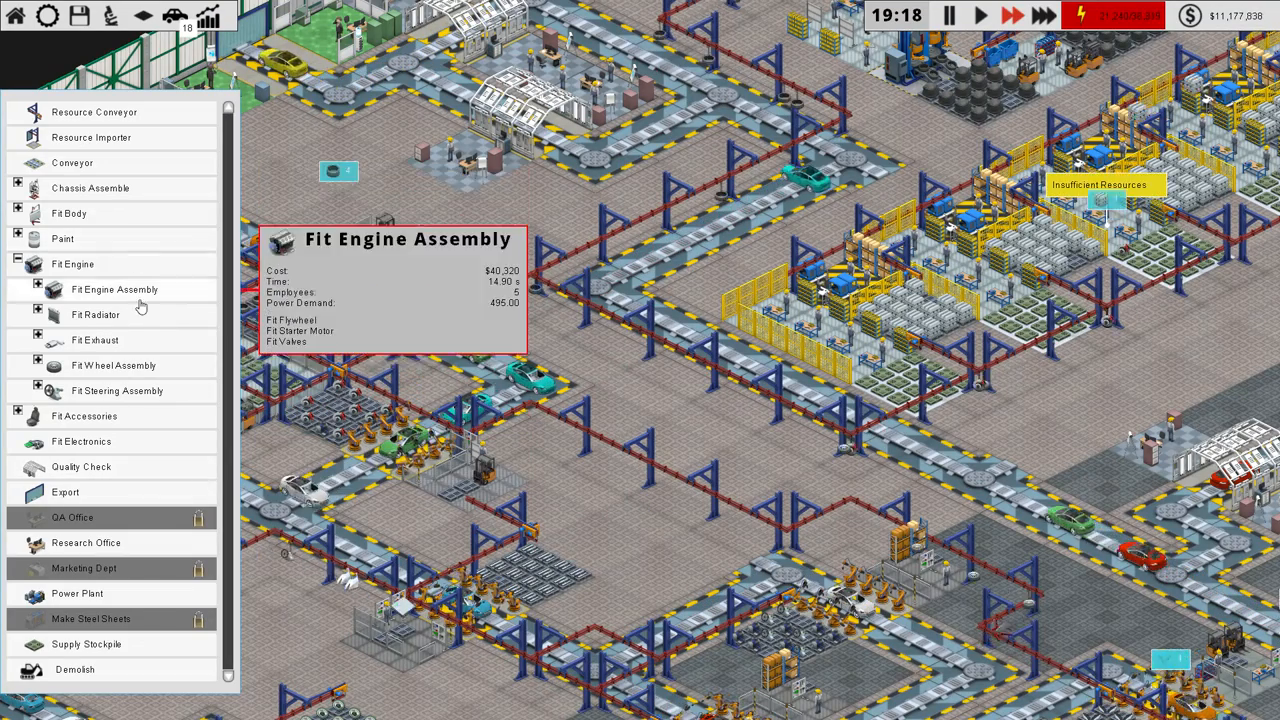
{"action": "mouse_move", "coordinate": [72, 263]}
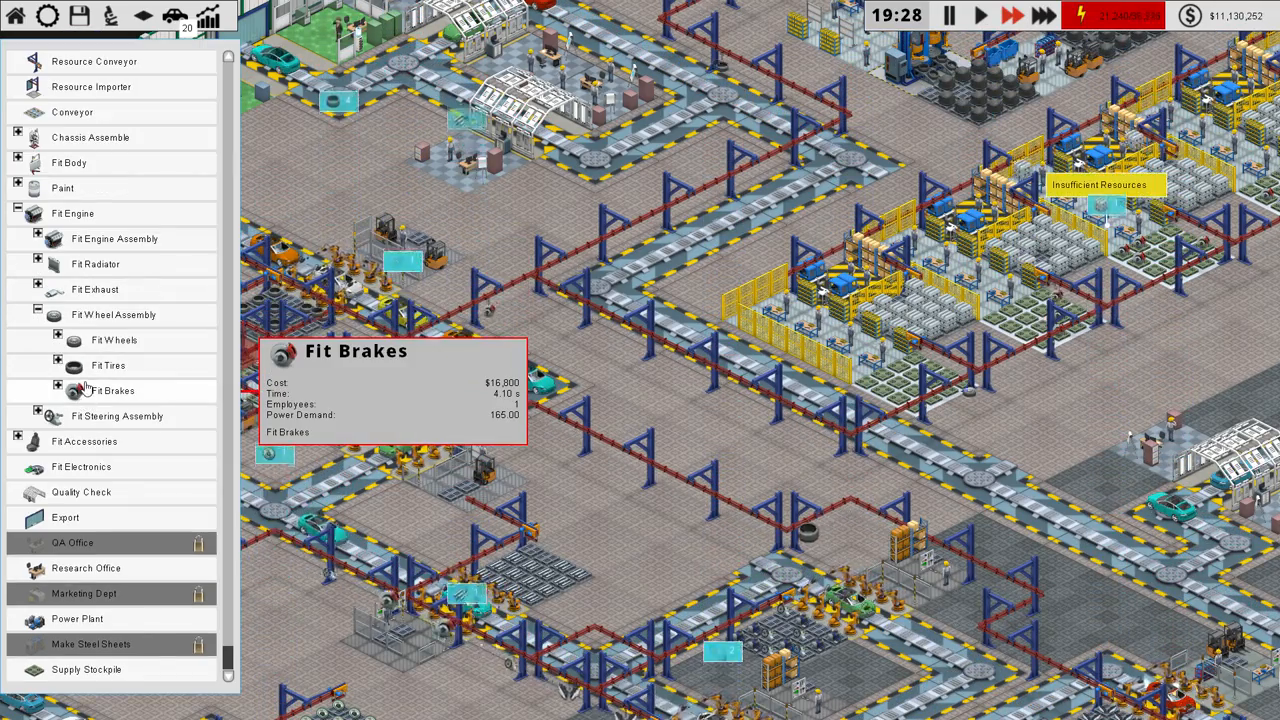
Step: Expand the station catalogue through Fit Brakes to reveal Make Brake
{"action": "left_click", "coordinate": [58, 390]}
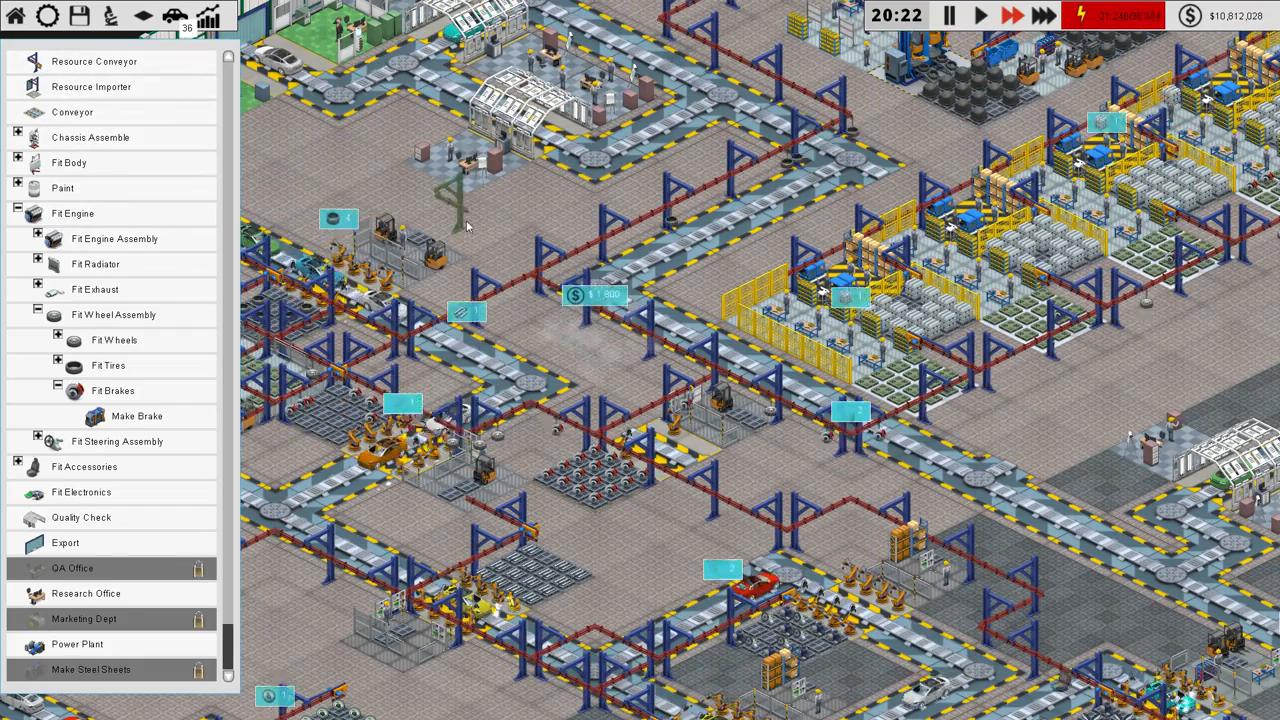
Step: Review Fit Brakes upgrades (Extra Robots I–III, Cruise Control) and close its panel
{"action": "left_click", "coordinate": [720, 293]}
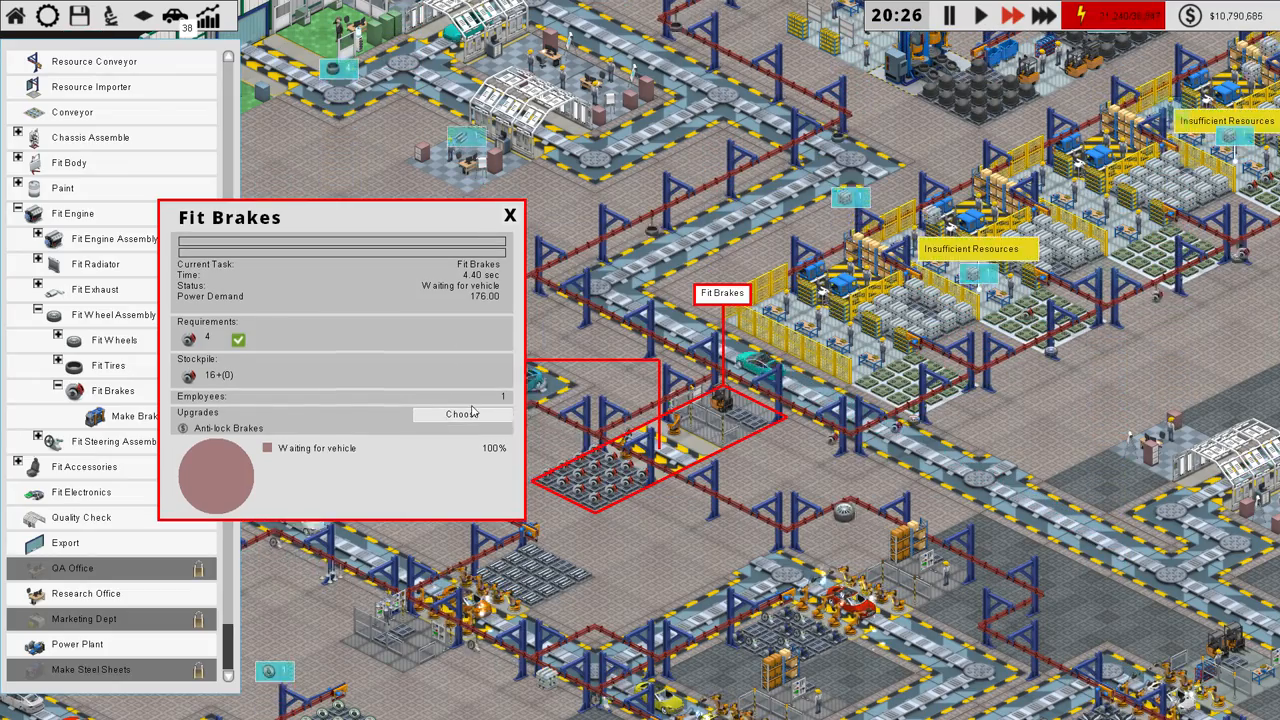
{"action": "left_click", "coordinate": [462, 414]}
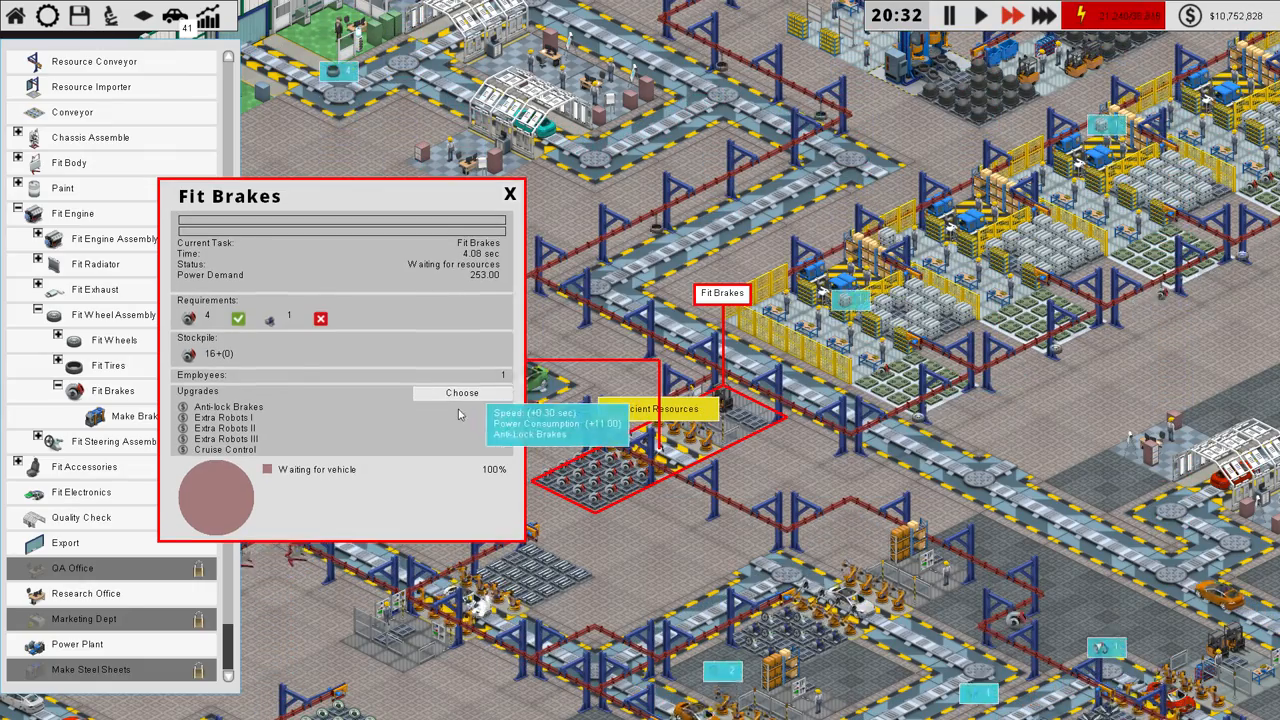
{"action": "left_click", "coordinate": [461, 392]}
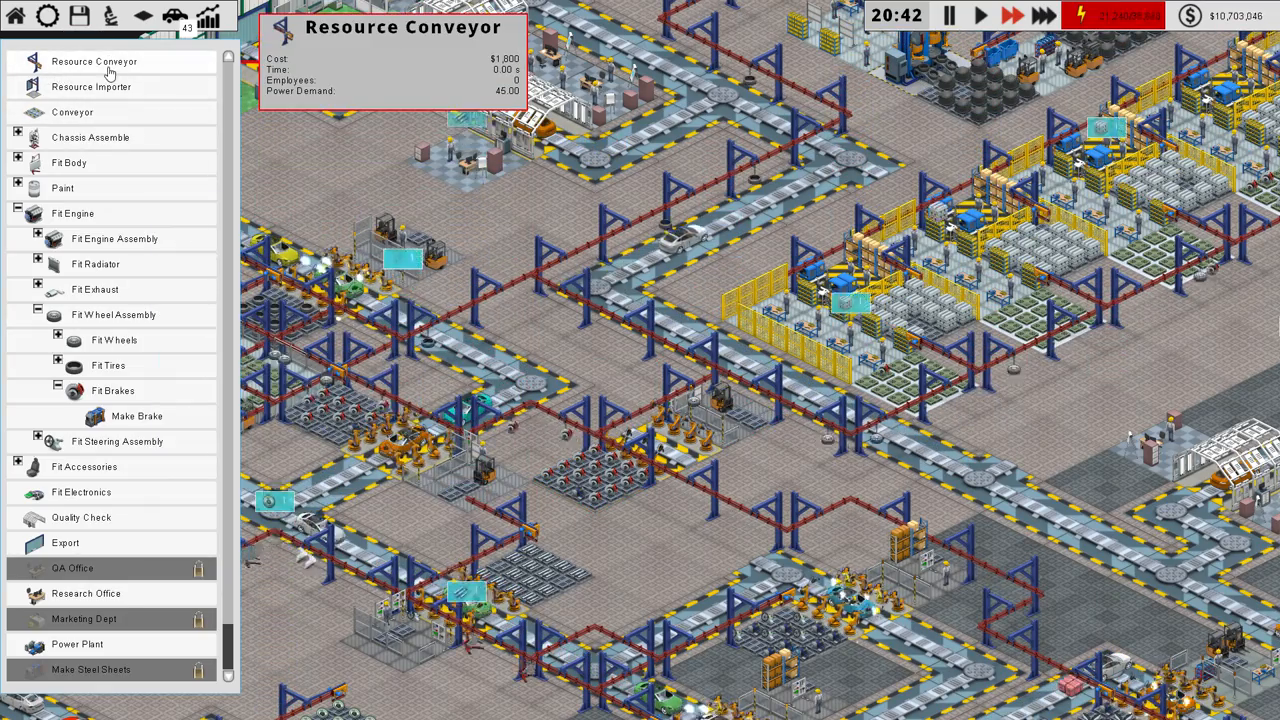
{"action": "left_click", "coordinate": [72, 111]}
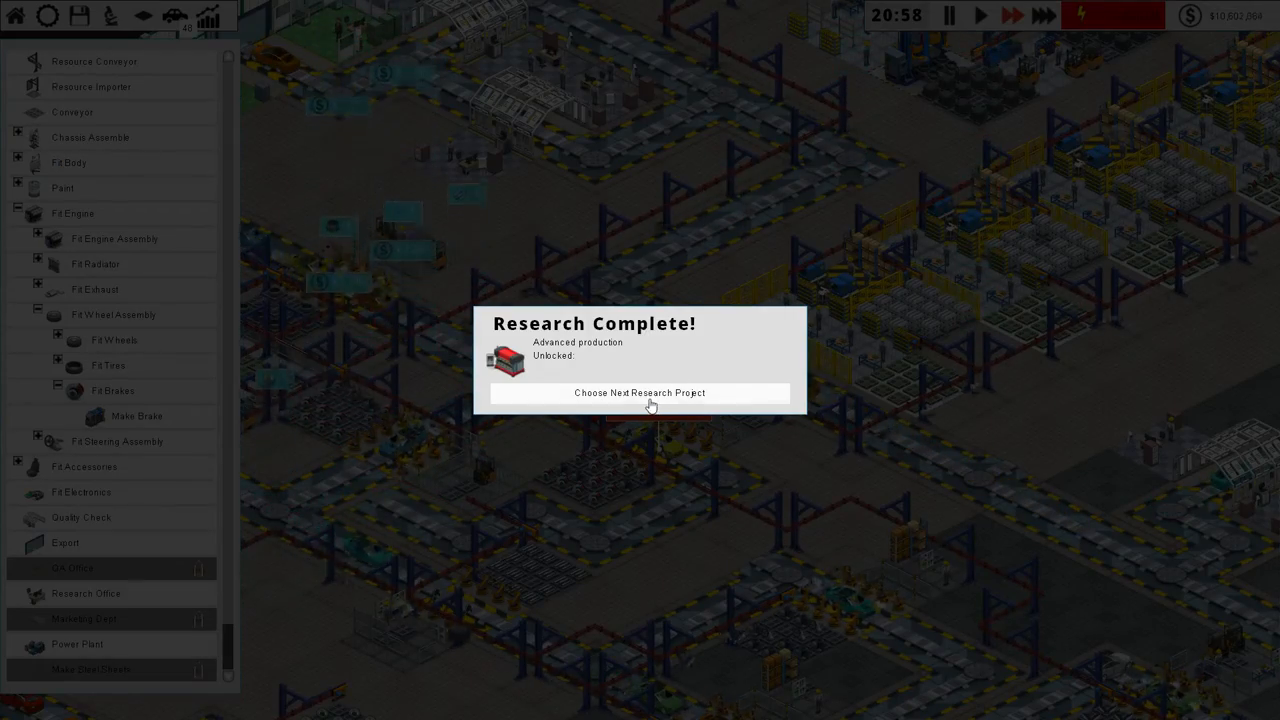
Step: Choose Metal Rolling as the next research project and close the research tree
{"action": "left_click", "coordinate": [640, 392]}
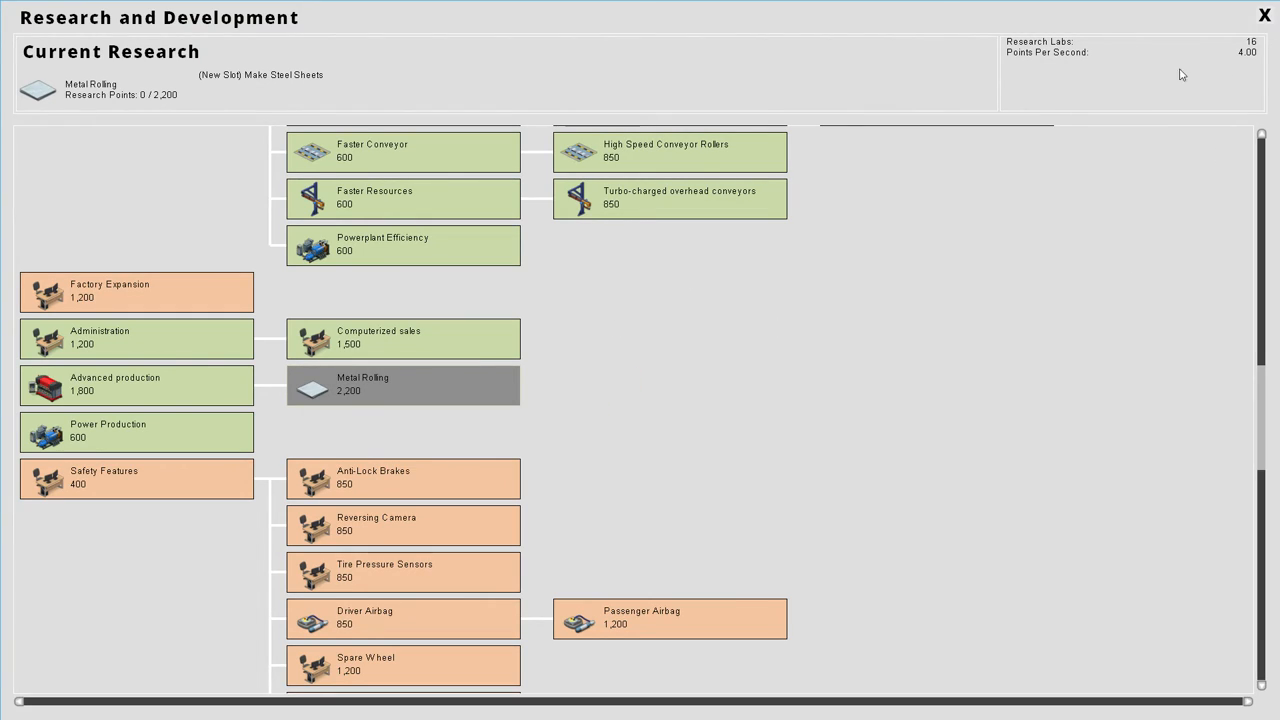
{"action": "left_click", "coordinate": [1264, 14]}
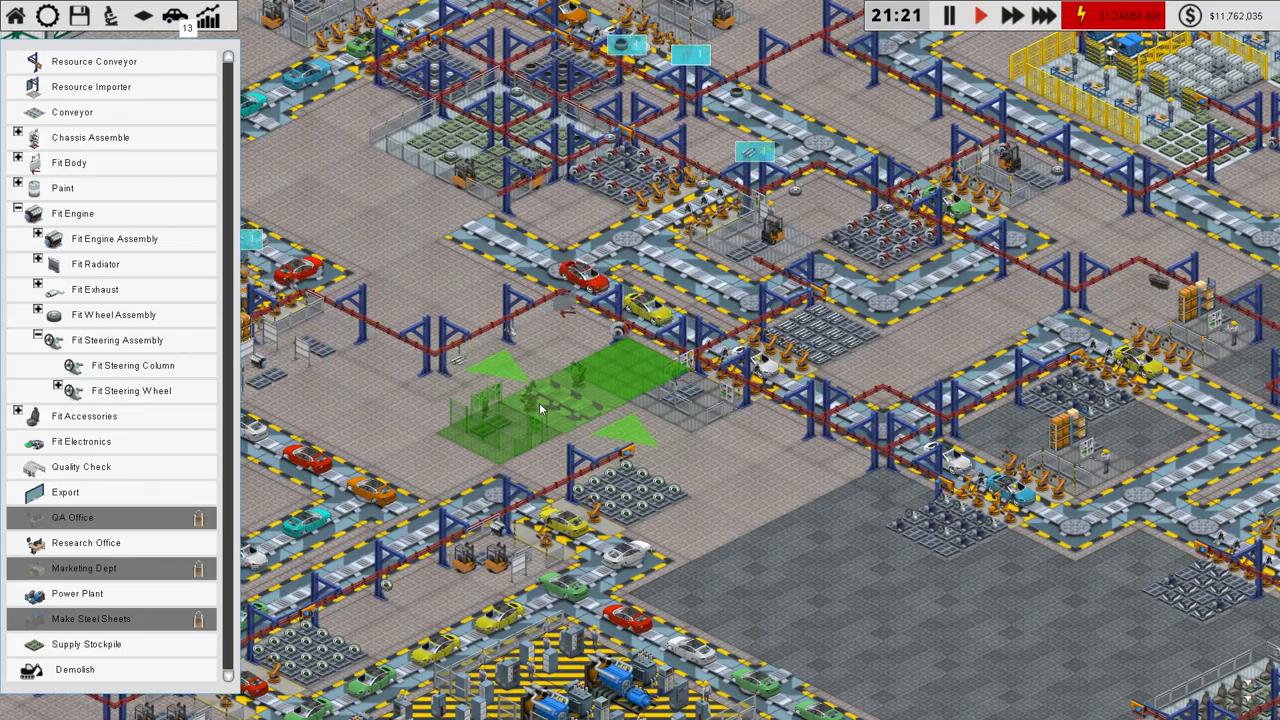
Step: Place a second Fit Steering Column, link it with resource conveyors, and buy Extra Robots
{"action": "left_click", "coordinate": [540, 410]}
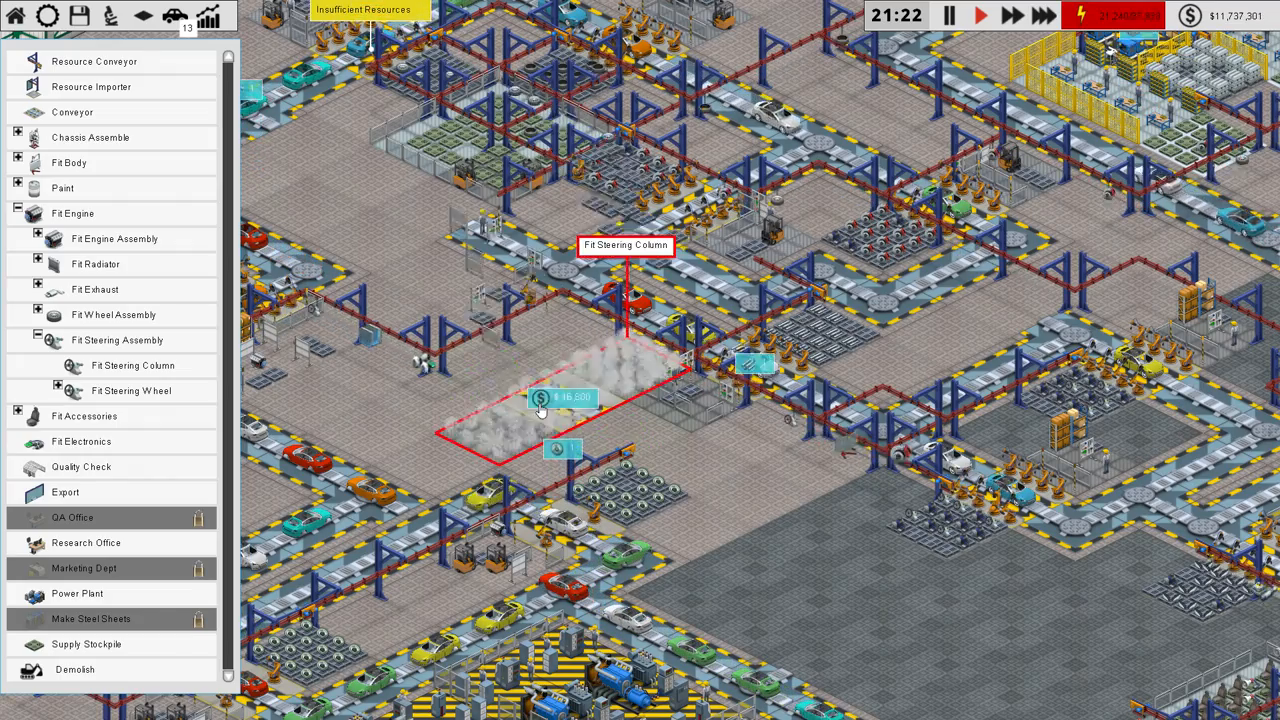
{"action": "left_click", "coordinate": [72, 111]}
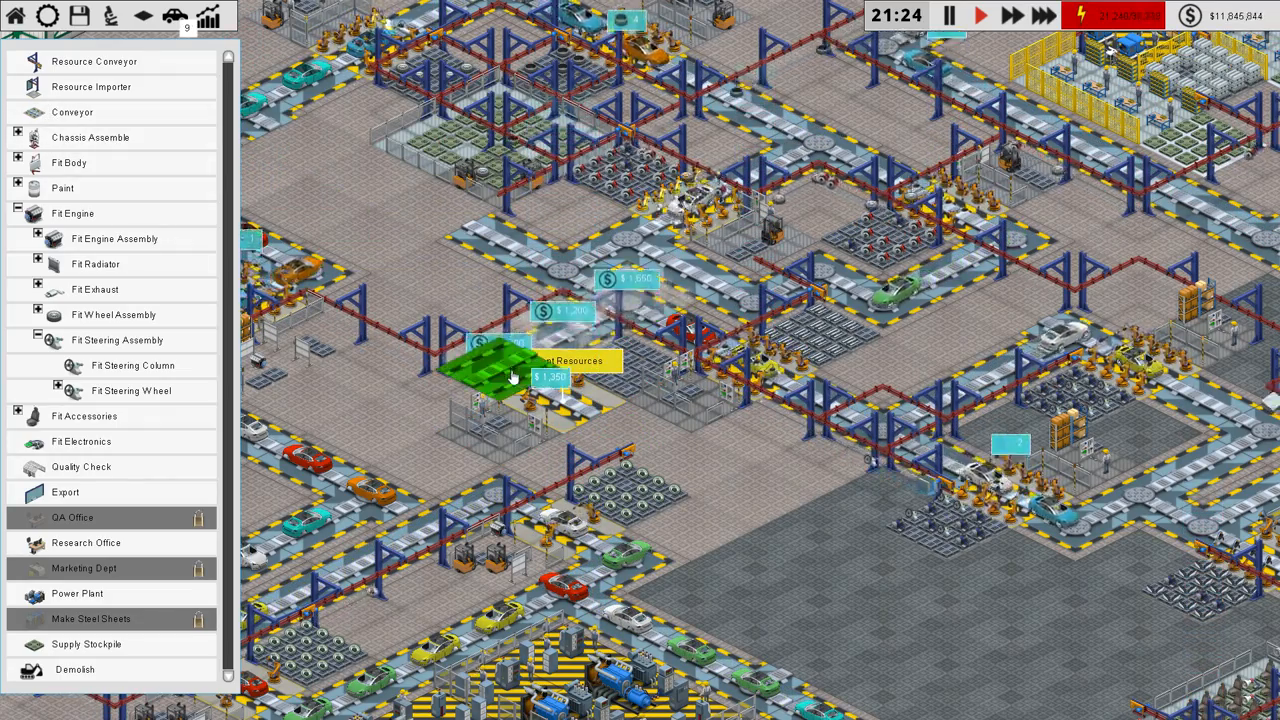
{"action": "left_click", "coordinate": [490, 370]}
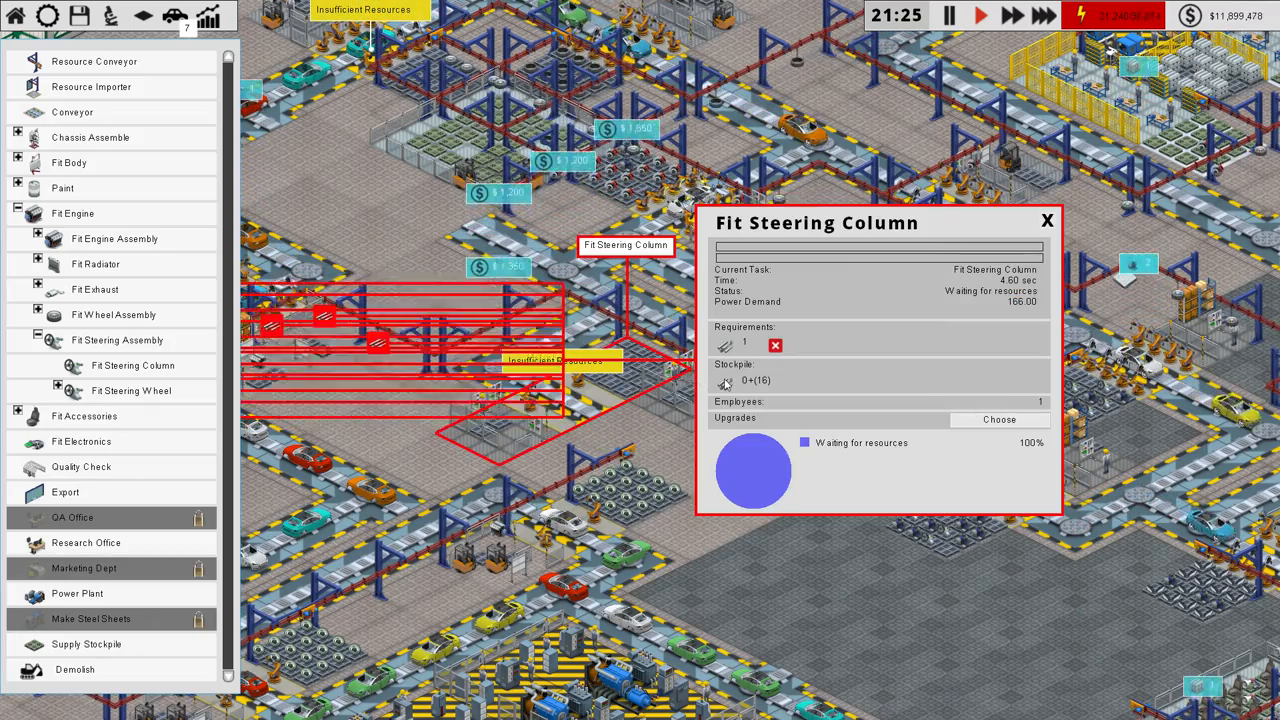
{"action": "left_click", "coordinate": [999, 419]}
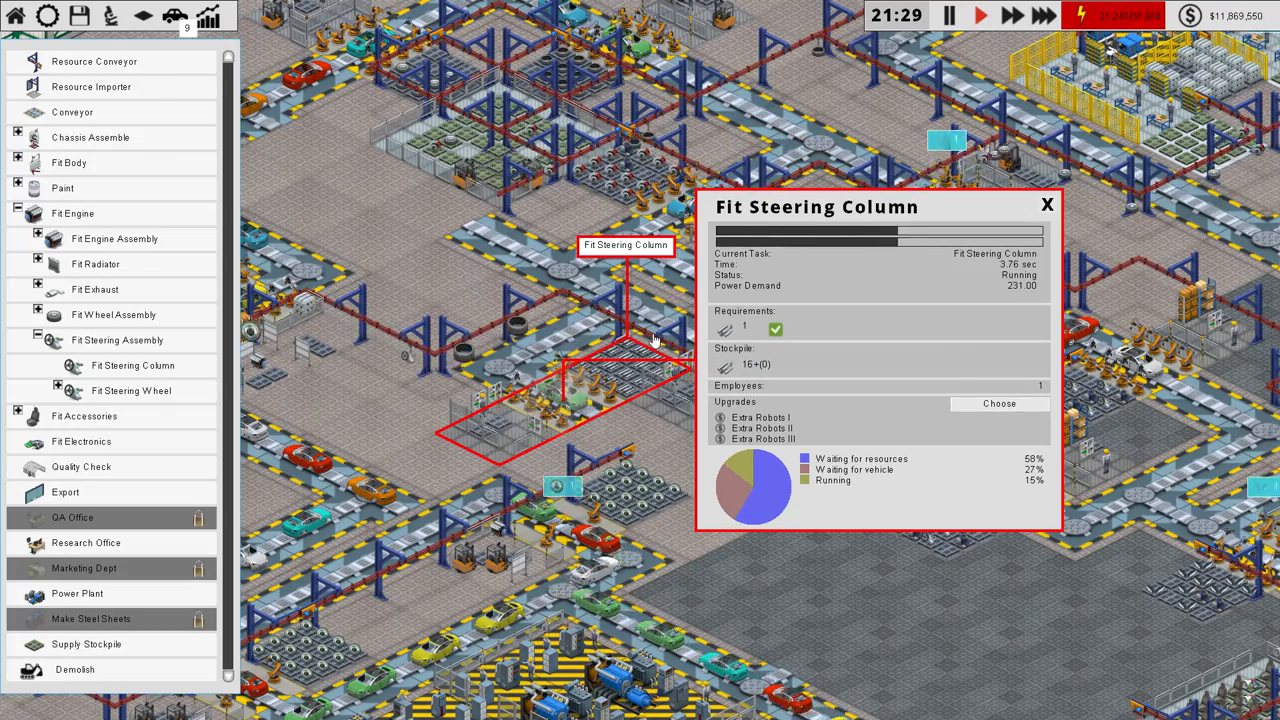
{"action": "left_click", "coordinate": [1047, 204]}
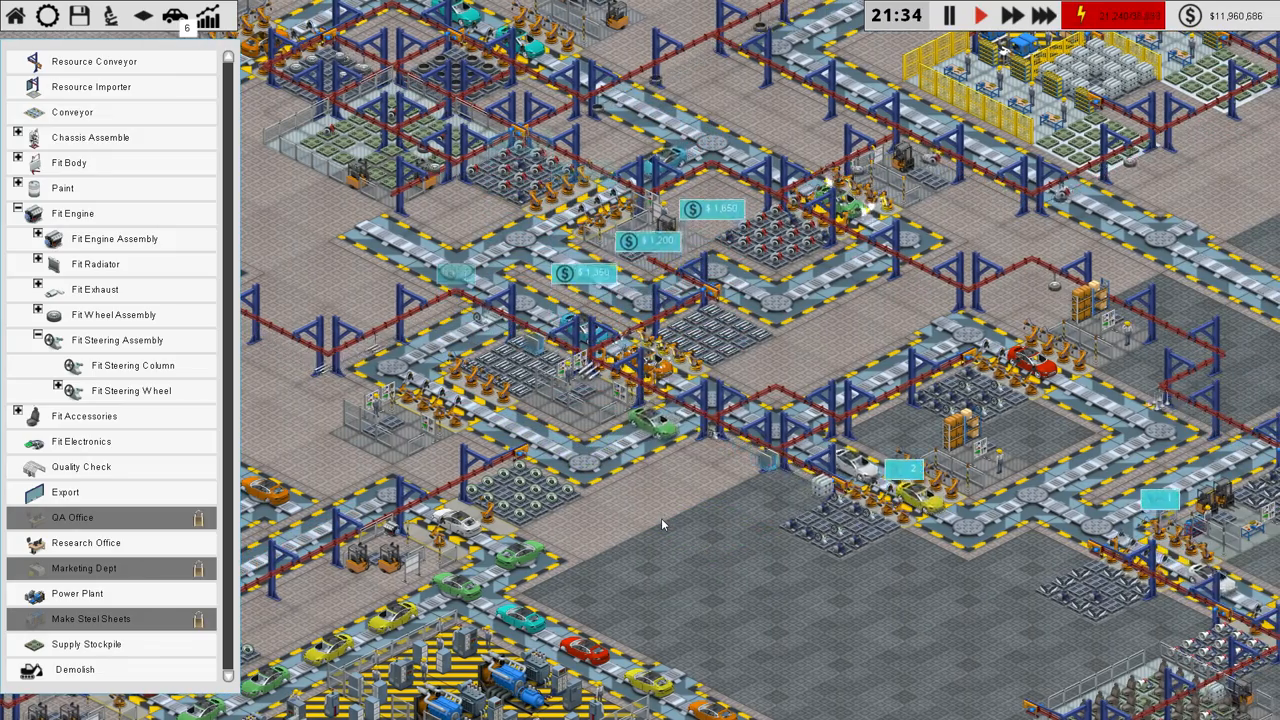
{"action": "scroll", "scroll_direction": "down", "scroll_amount": 3}
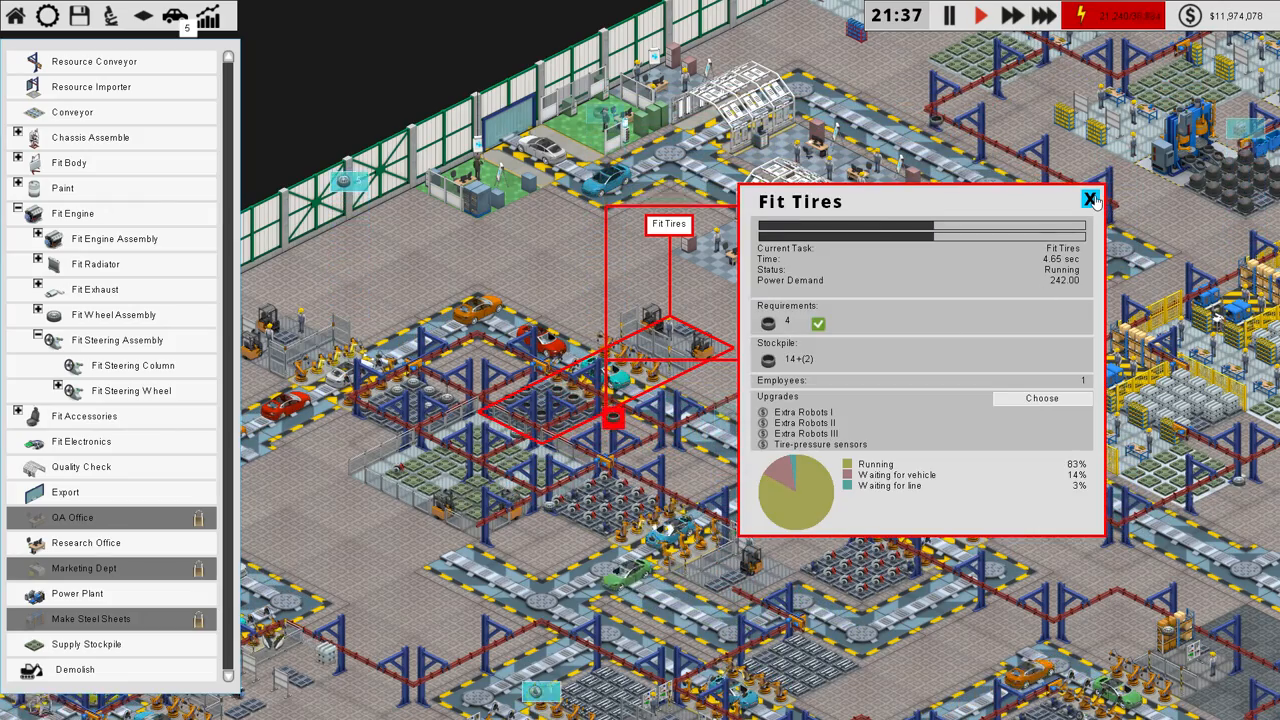
Step: Build a second Fit Tires station by the wall with Tire-pressure sensors and Extra Robots I–III
{"action": "left_click", "coordinate": [1041, 398]}
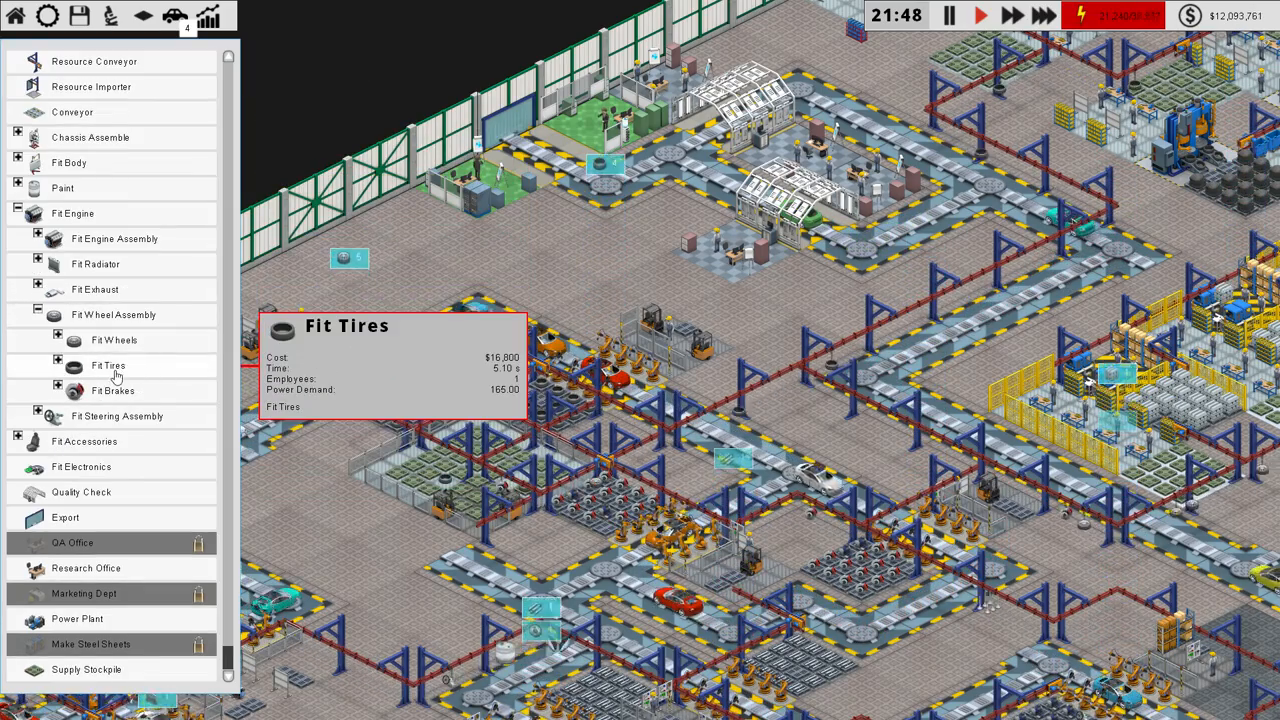
{"action": "left_click", "coordinate": [108, 365]}
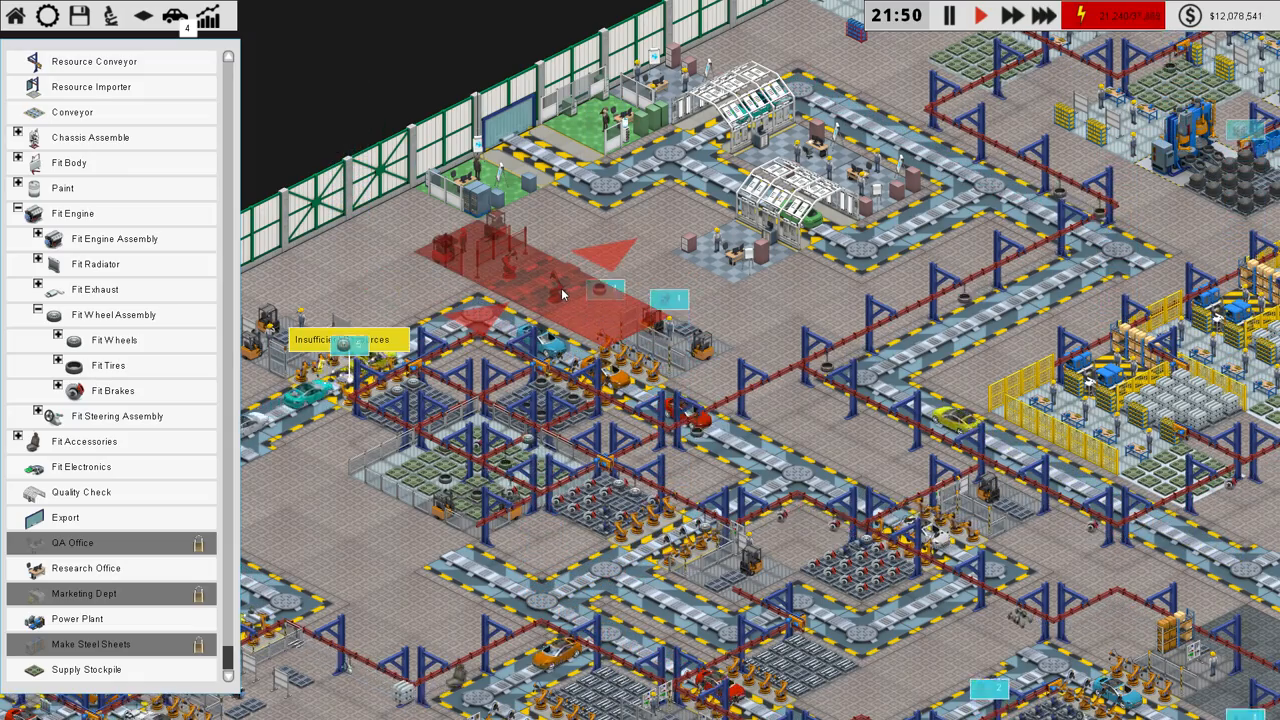
{"action": "left_click", "coordinate": [72, 112]}
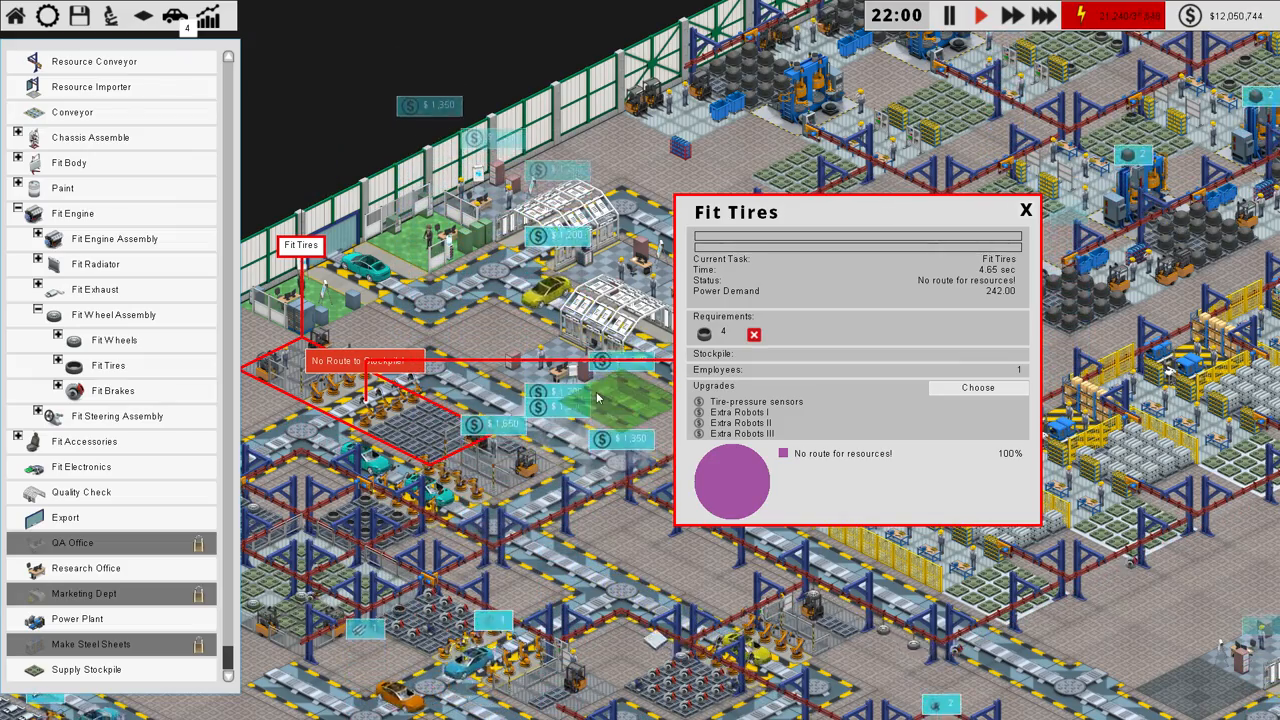
{"action": "left_click", "coordinate": [1025, 209]}
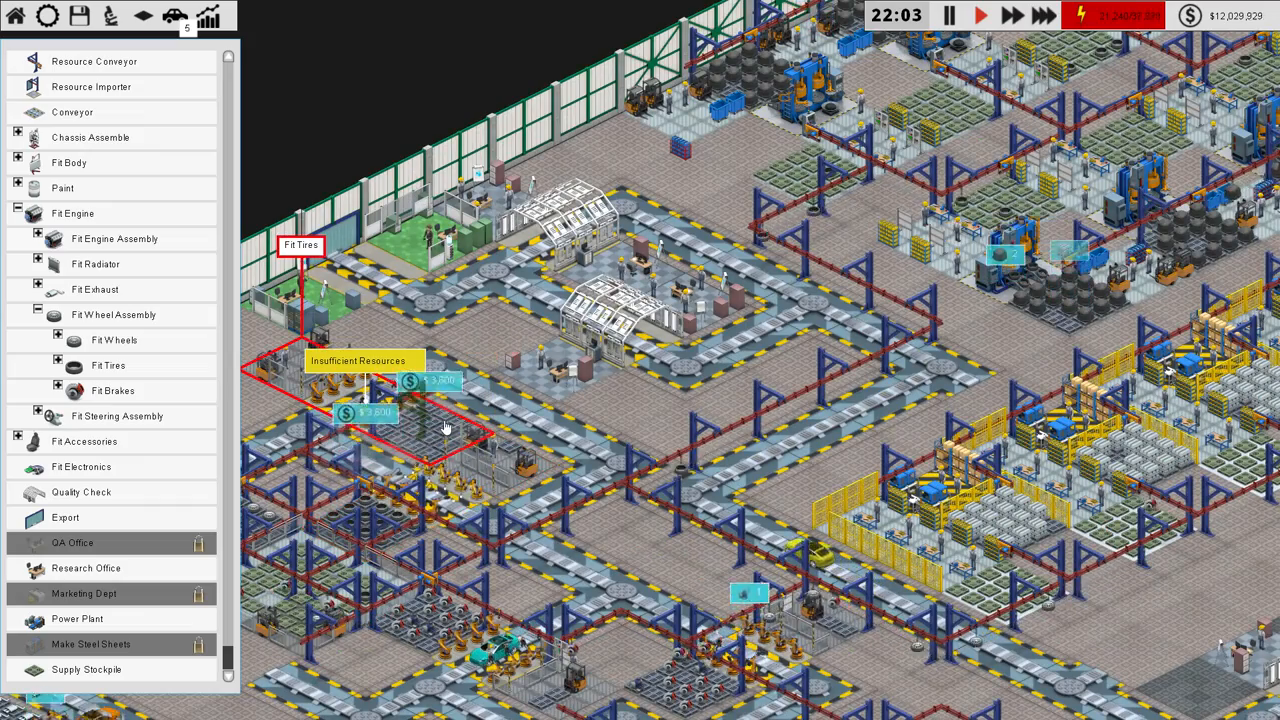
{"action": "mouse_move", "coordinate": [94, 289]}
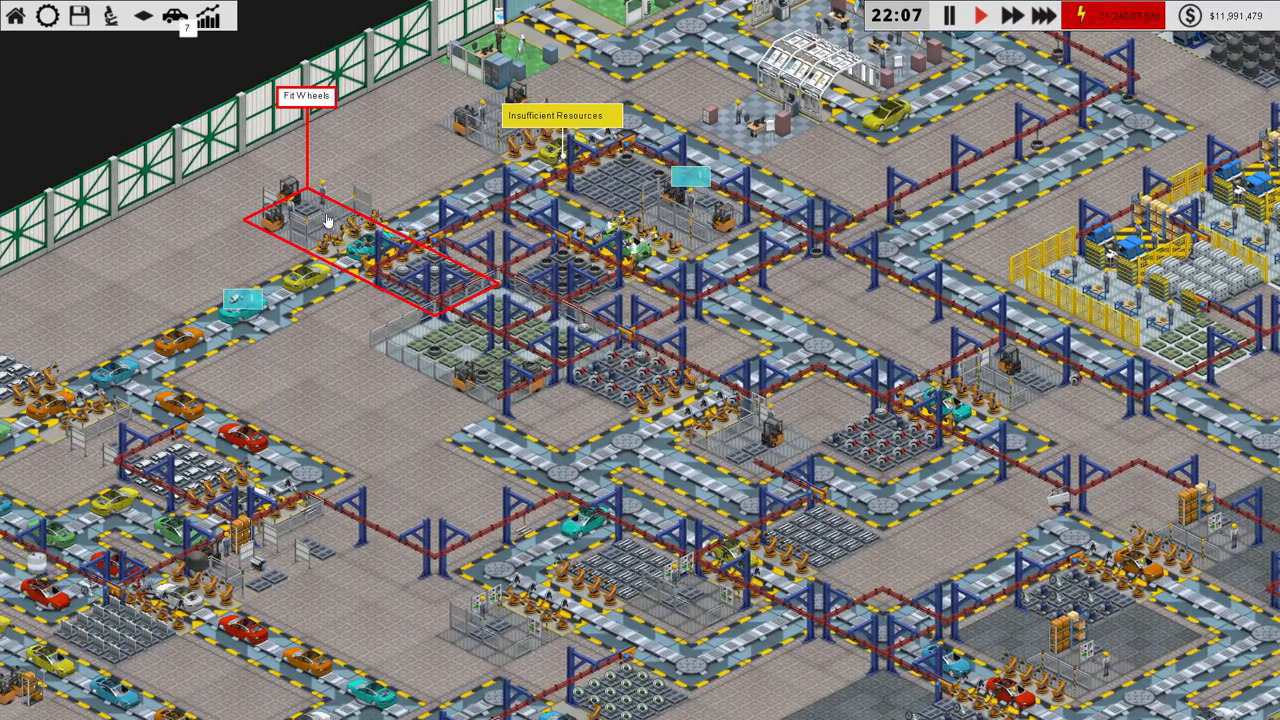
Step: Check which upgrades the existing Fit Wheels station already has
{"action": "left_click", "coordinate": [330, 220]}
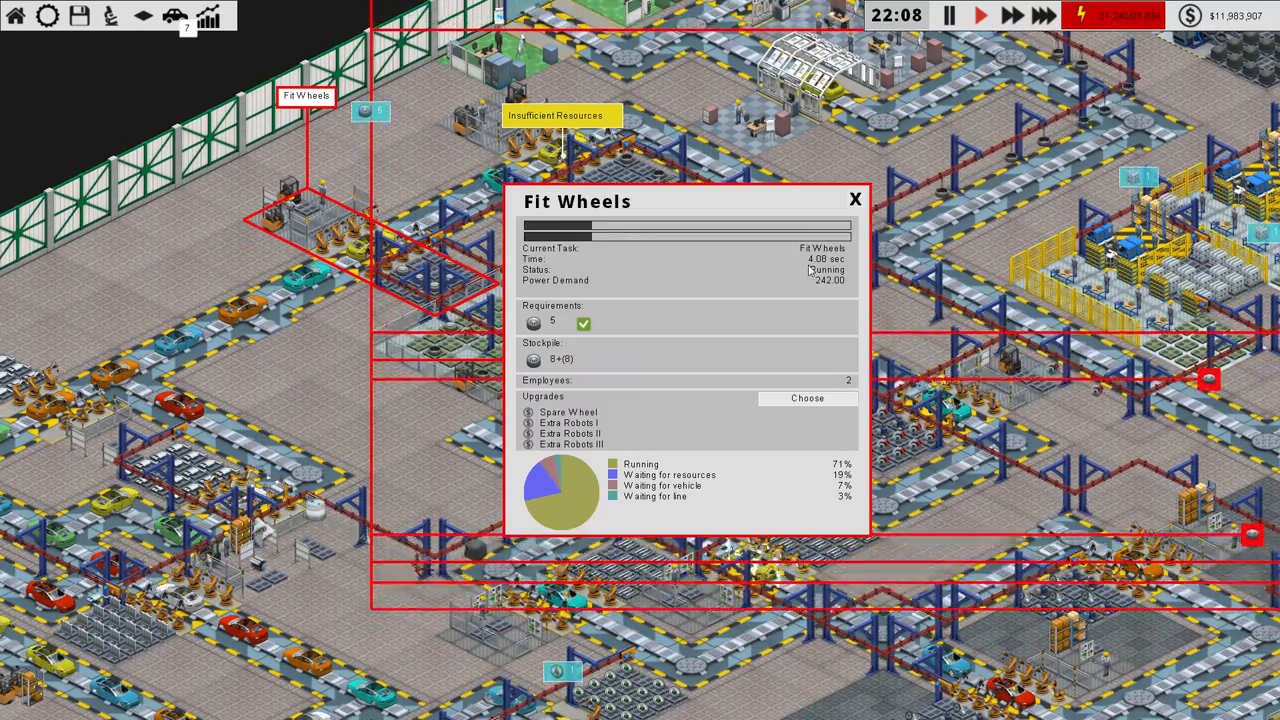
{"action": "left_click", "coordinate": [807, 398]}
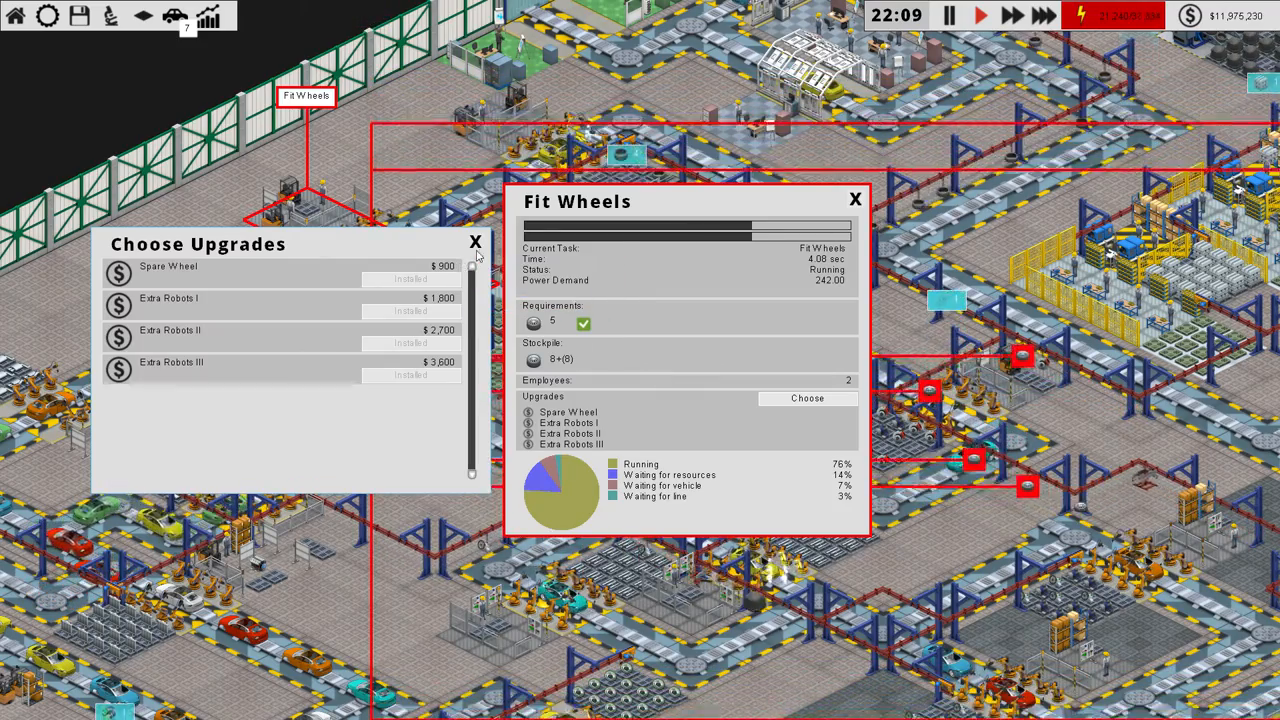
{"action": "left_click", "coordinate": [855, 199]}
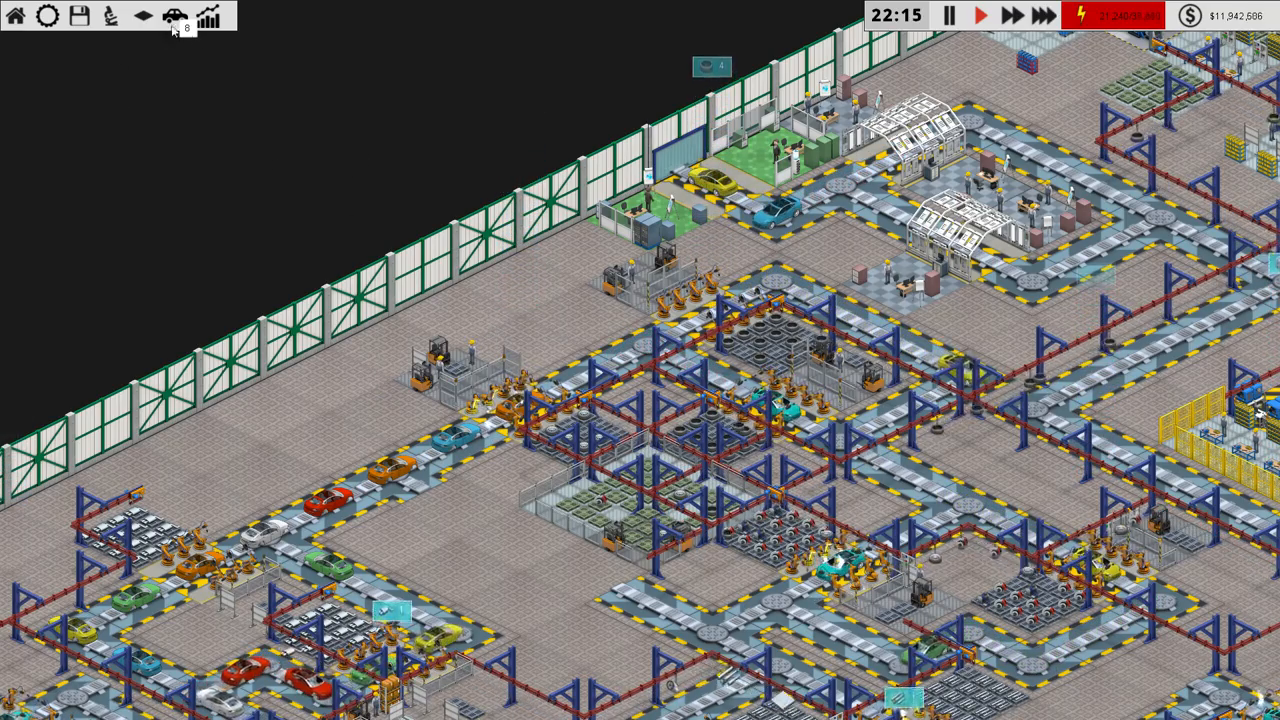
Step: Place a new Fit Wheels station by the wall and buy Extra Robots upgrades
{"action": "left_click", "coordinate": [175, 15]}
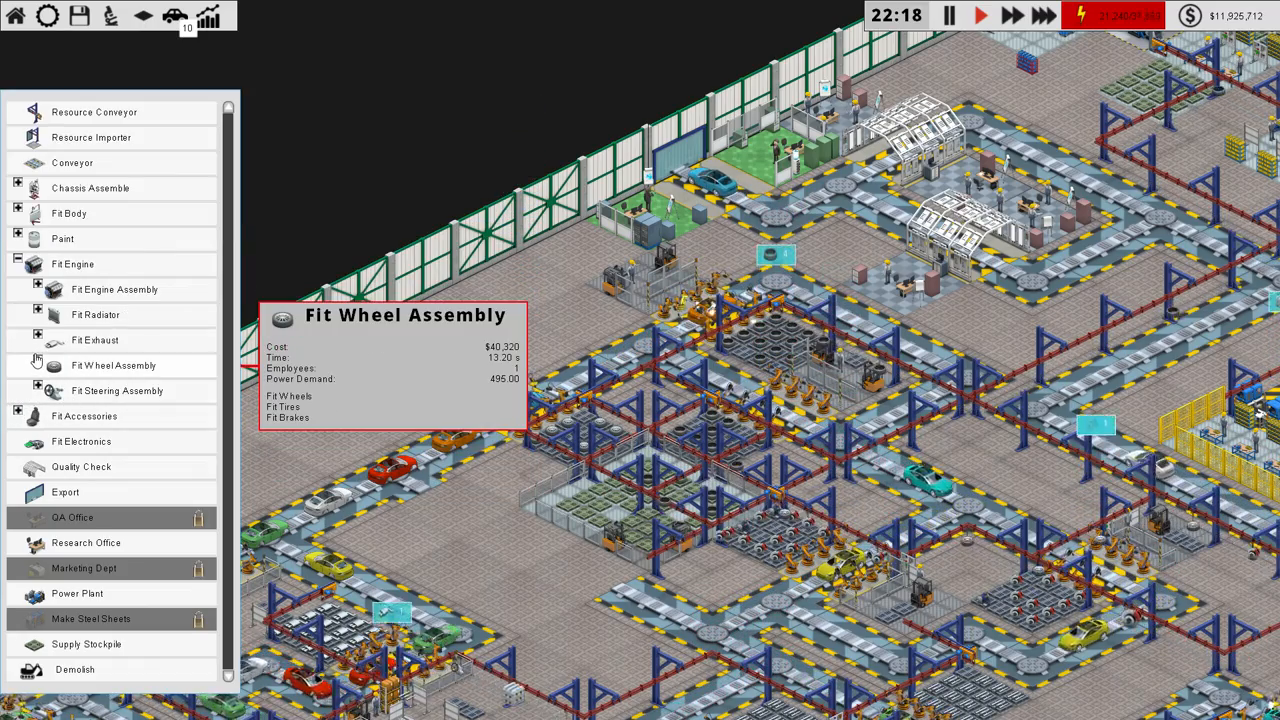
{"action": "left_click", "coordinate": [37, 365]}
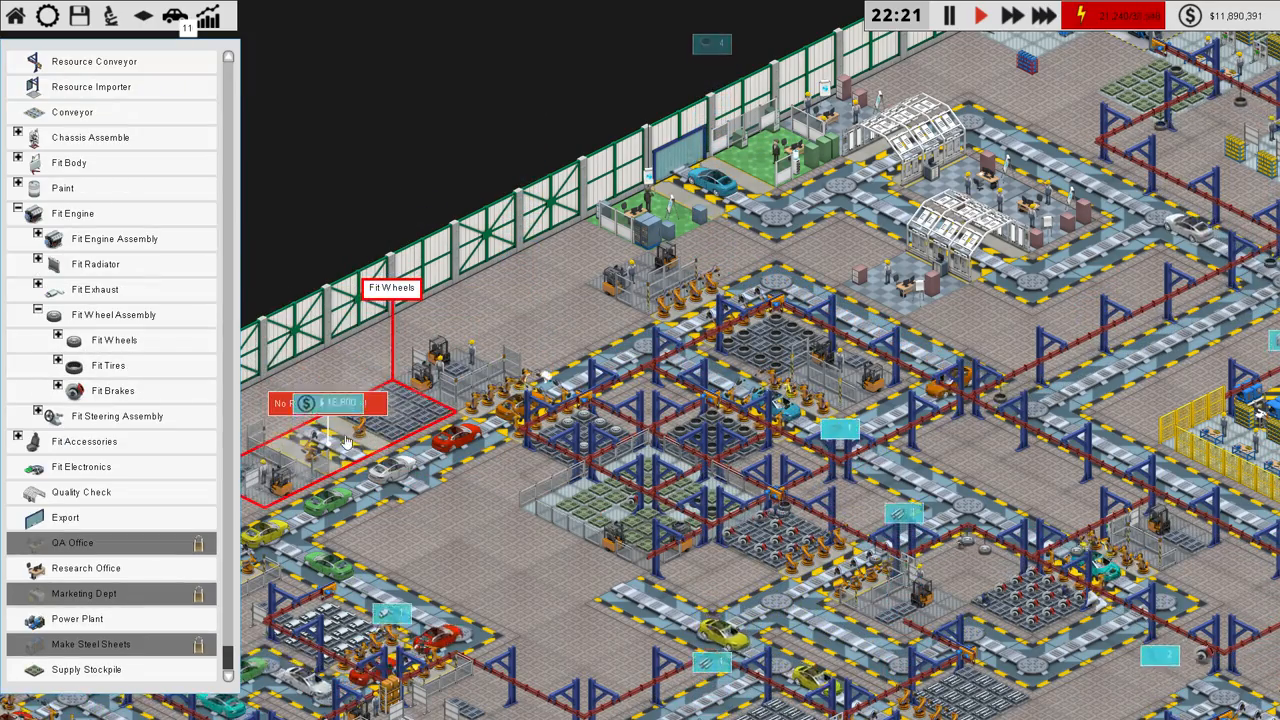
{"action": "left_click", "coordinate": [91, 86]}
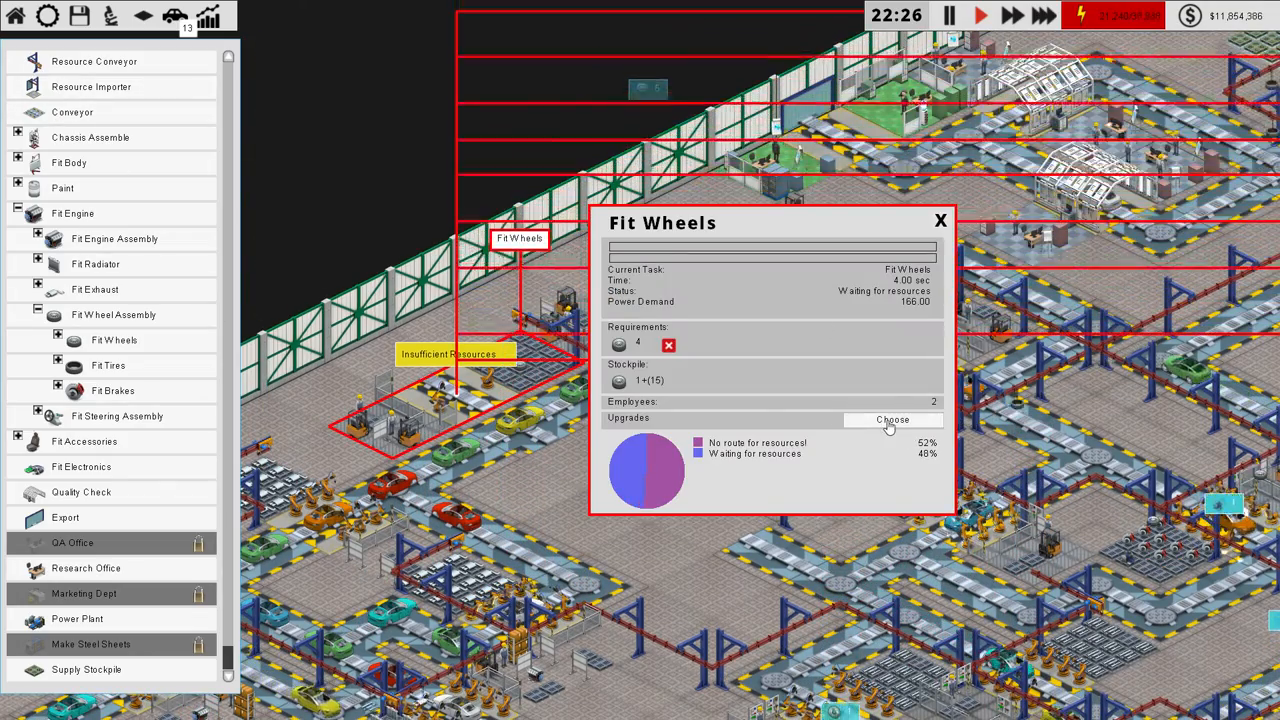
{"action": "left_click", "coordinate": [893, 419]}
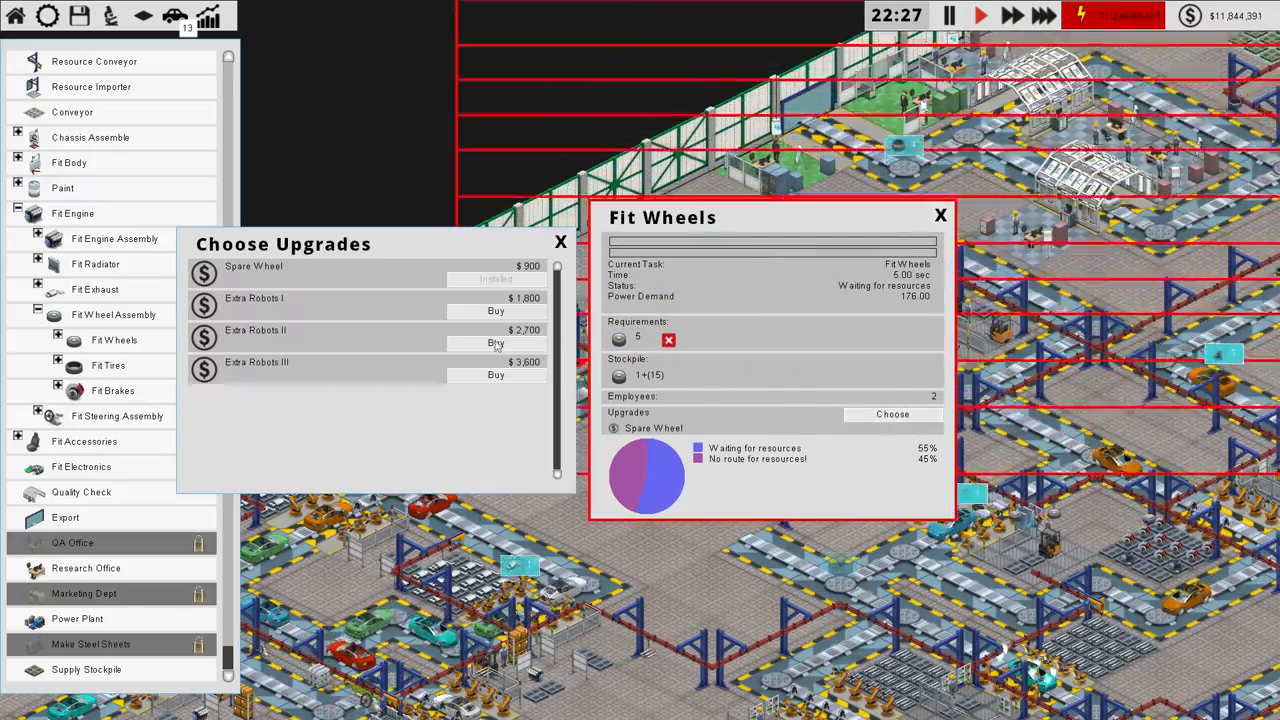
{"action": "left_click", "coordinate": [495, 311]}
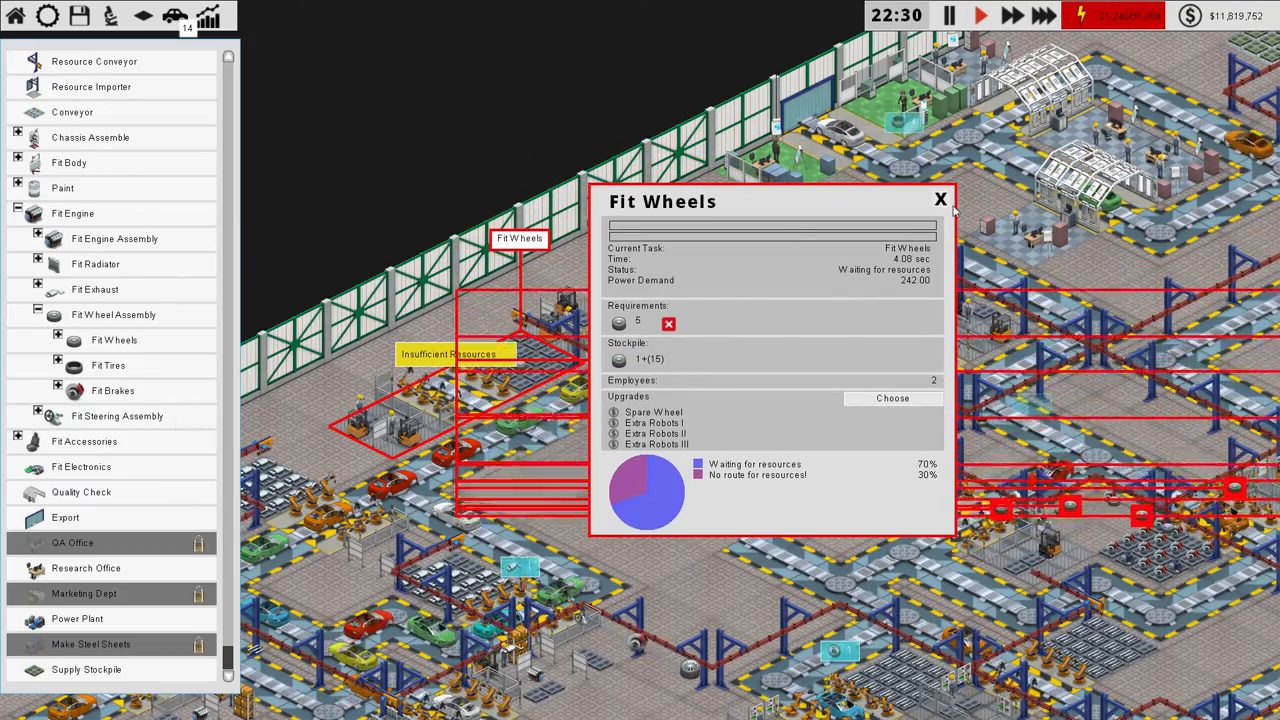
{"action": "left_click", "coordinate": [939, 199]}
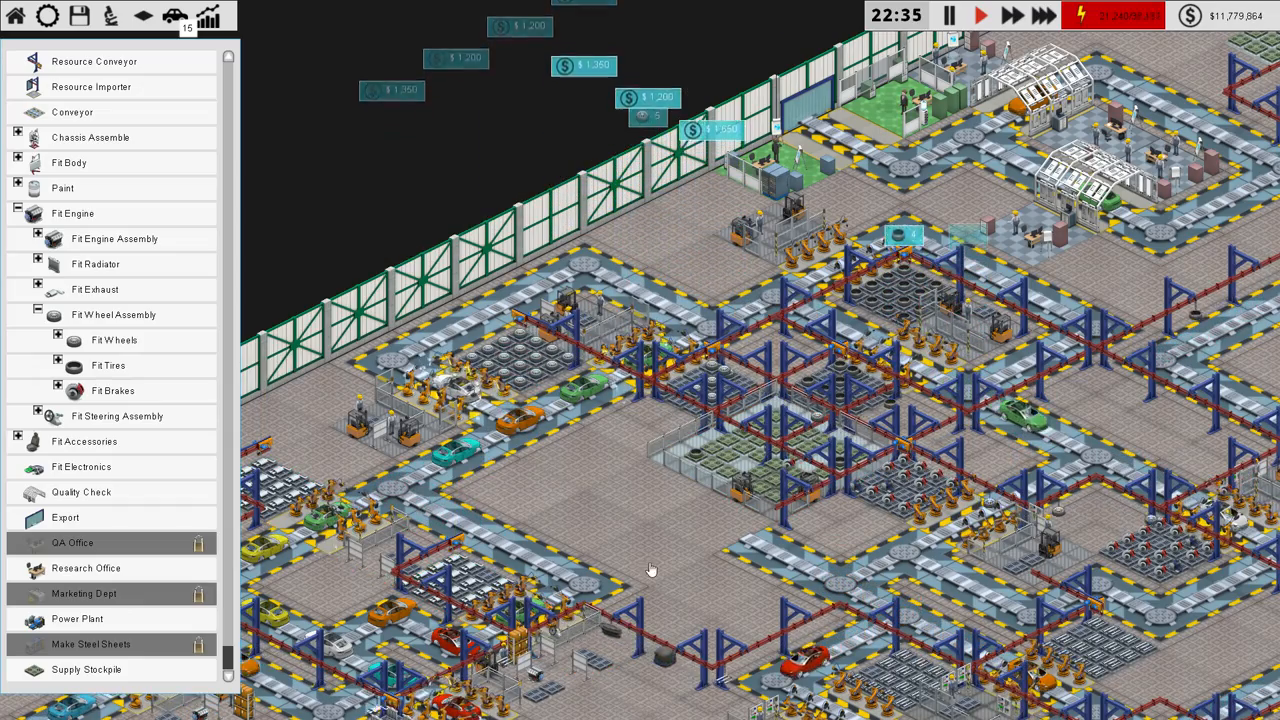
{"action": "mouse_move", "coordinate": [655, 475]}
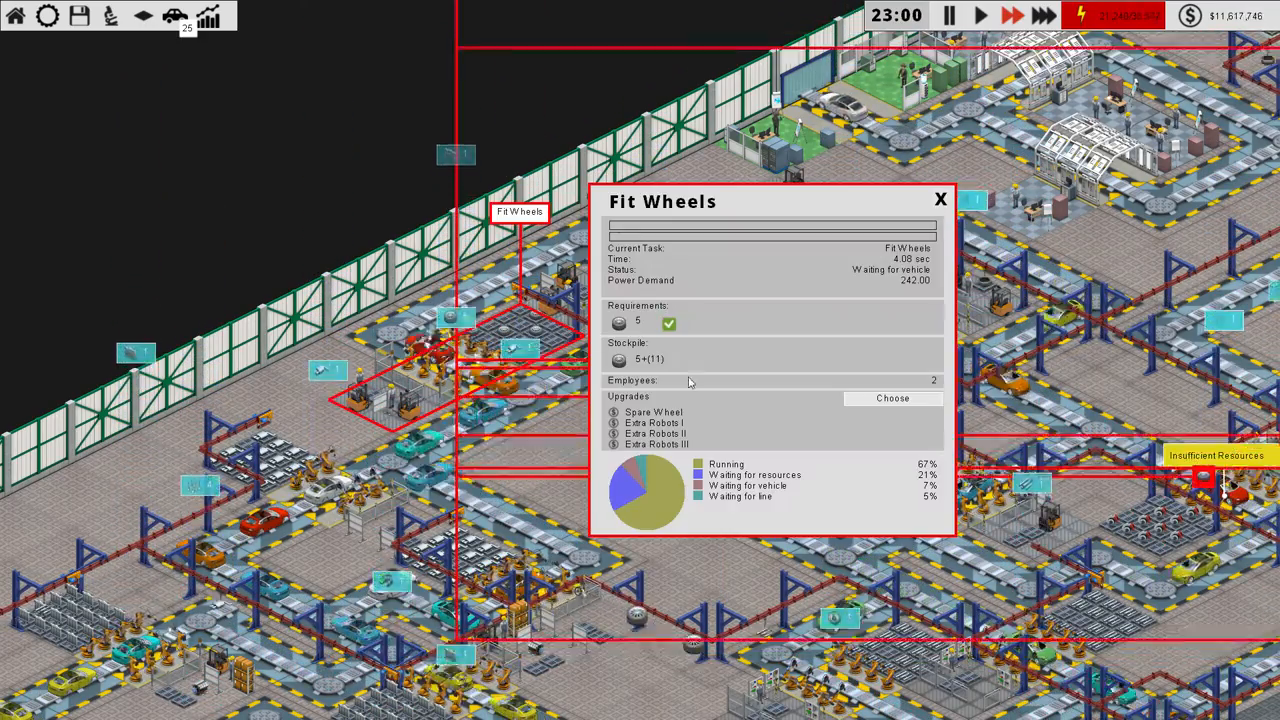
{"action": "left_click", "coordinate": [939, 199]}
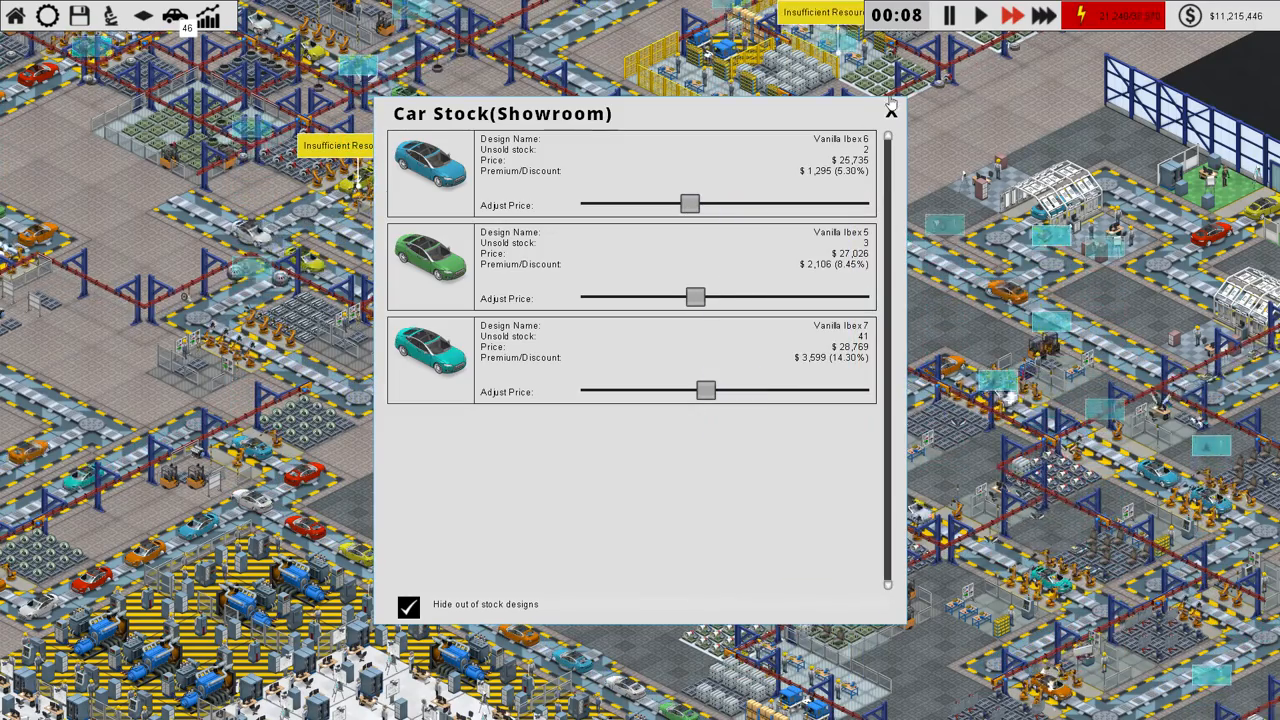
Step: Close the showroom car stock overview and bring up the efficiency overview
{"action": "left_click", "coordinate": [890, 111]}
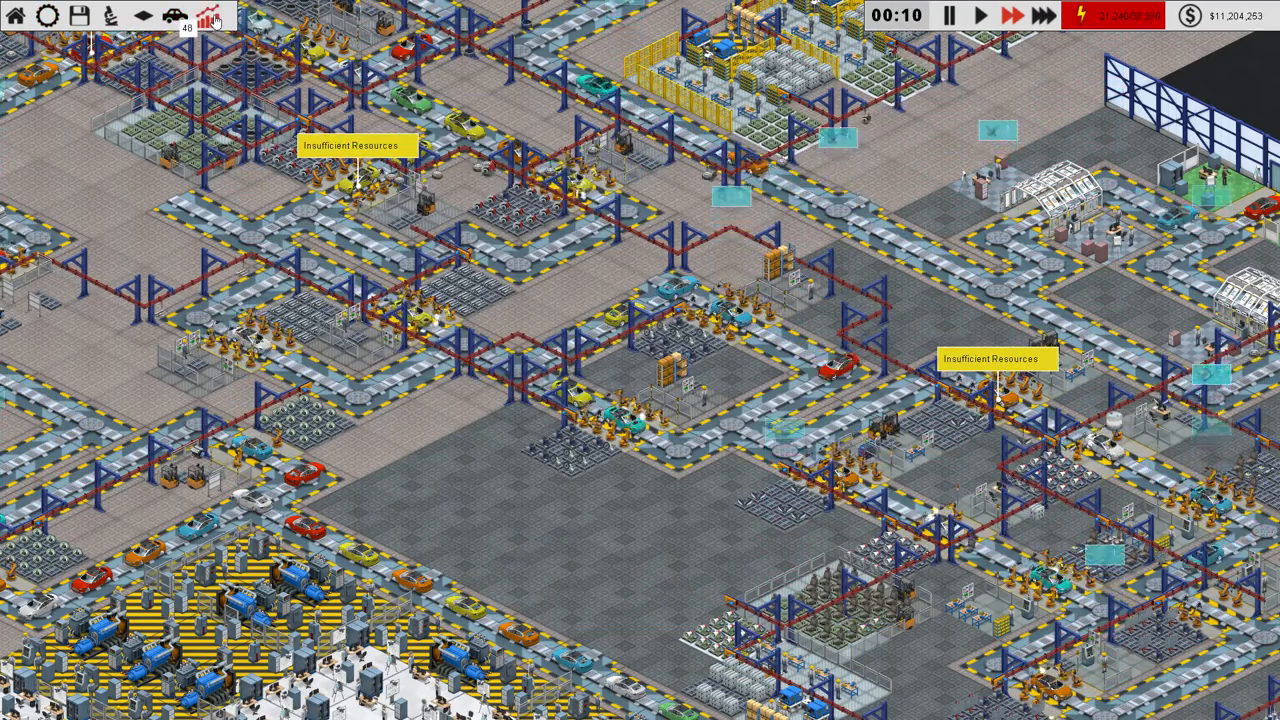
{"action": "left_click", "coordinate": [207, 16]}
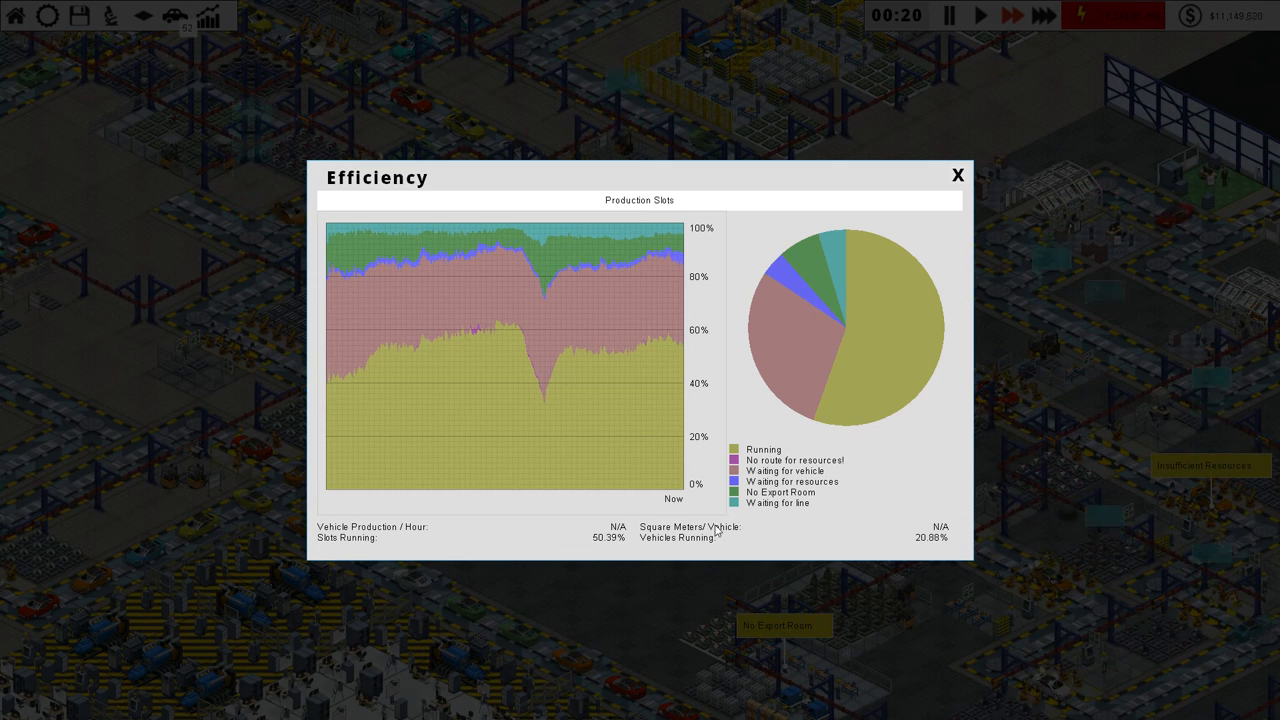
{"action": "mouse_move", "coordinate": [790, 540]}
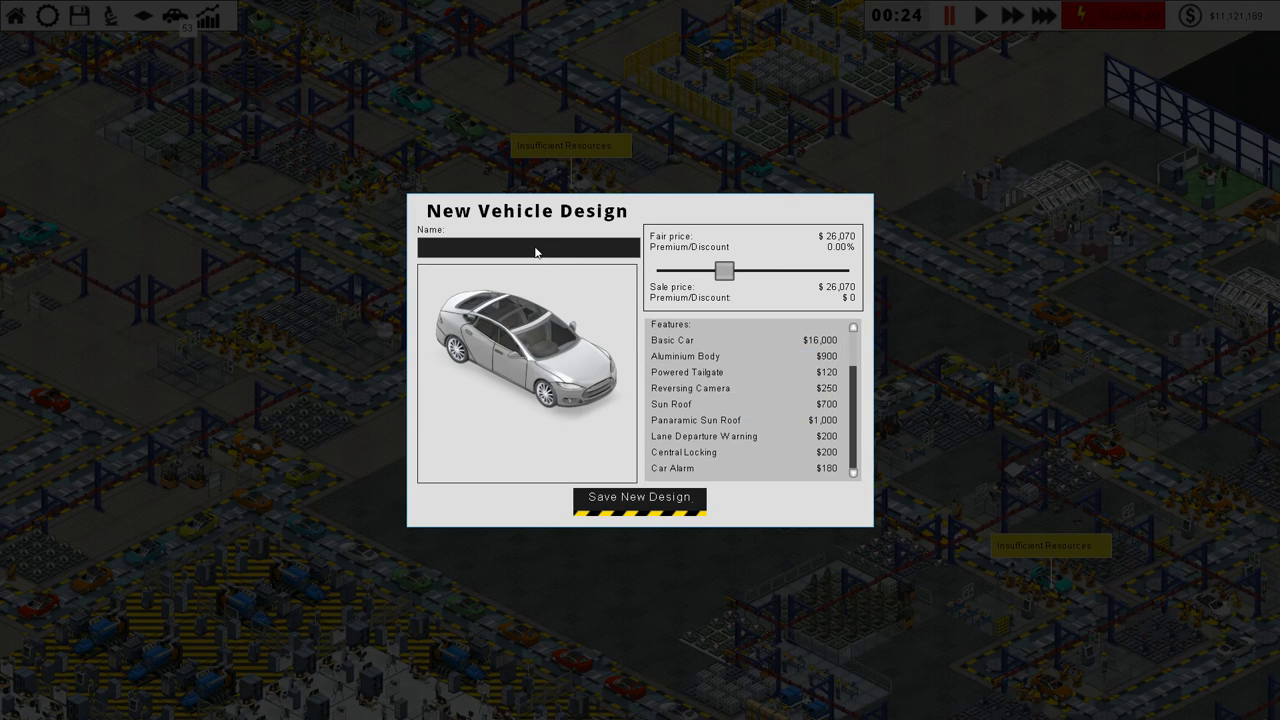
Step: Name the aluminium-body design 'Vanilla Jackalope', price it at $31,981 (22.67% premium), and save
{"action": "type", "text": "Vanilla Jackalope"}
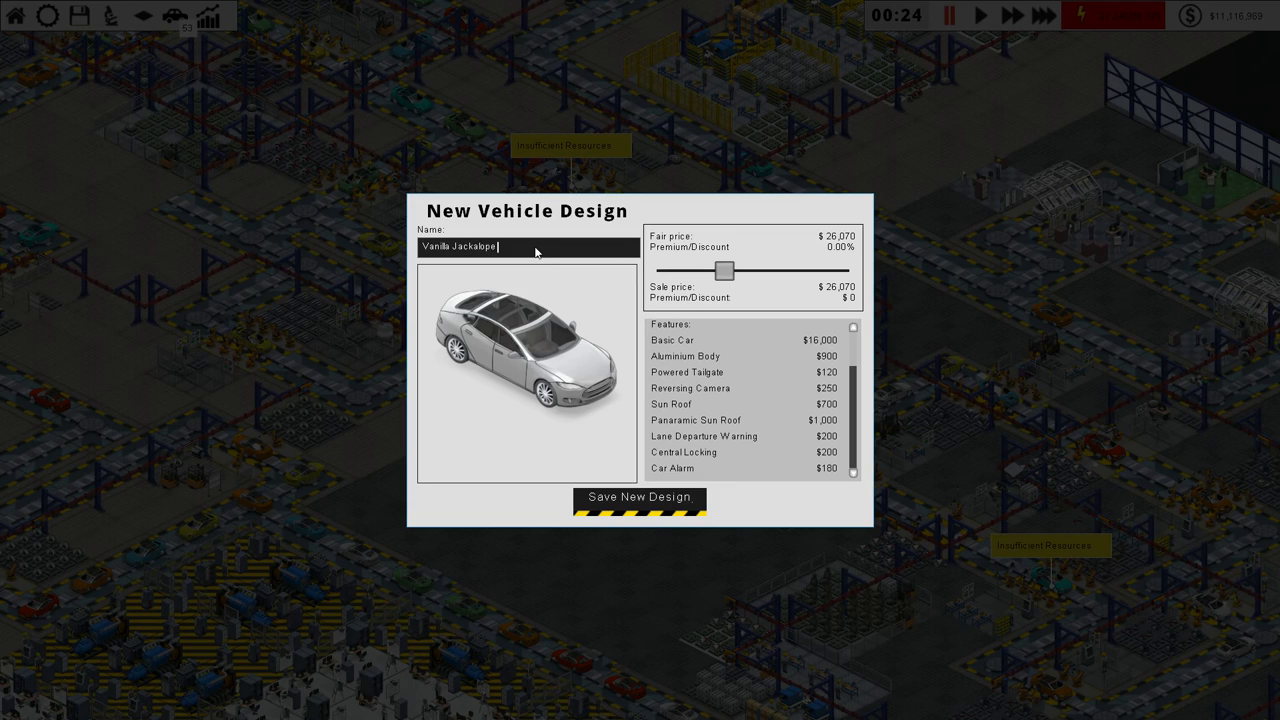
{"action": "left_click_drag", "start_coordinate": [723, 270], "coordinate": [750, 270]}
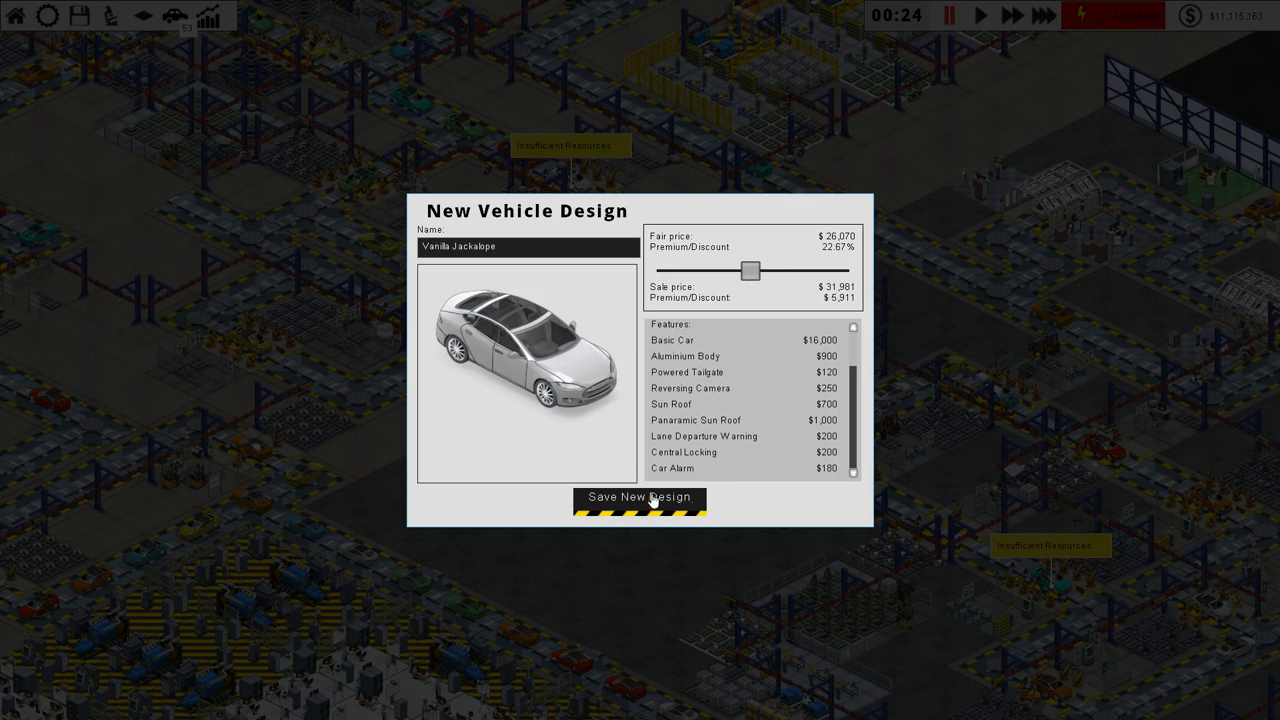
{"action": "left_click", "coordinate": [640, 497]}
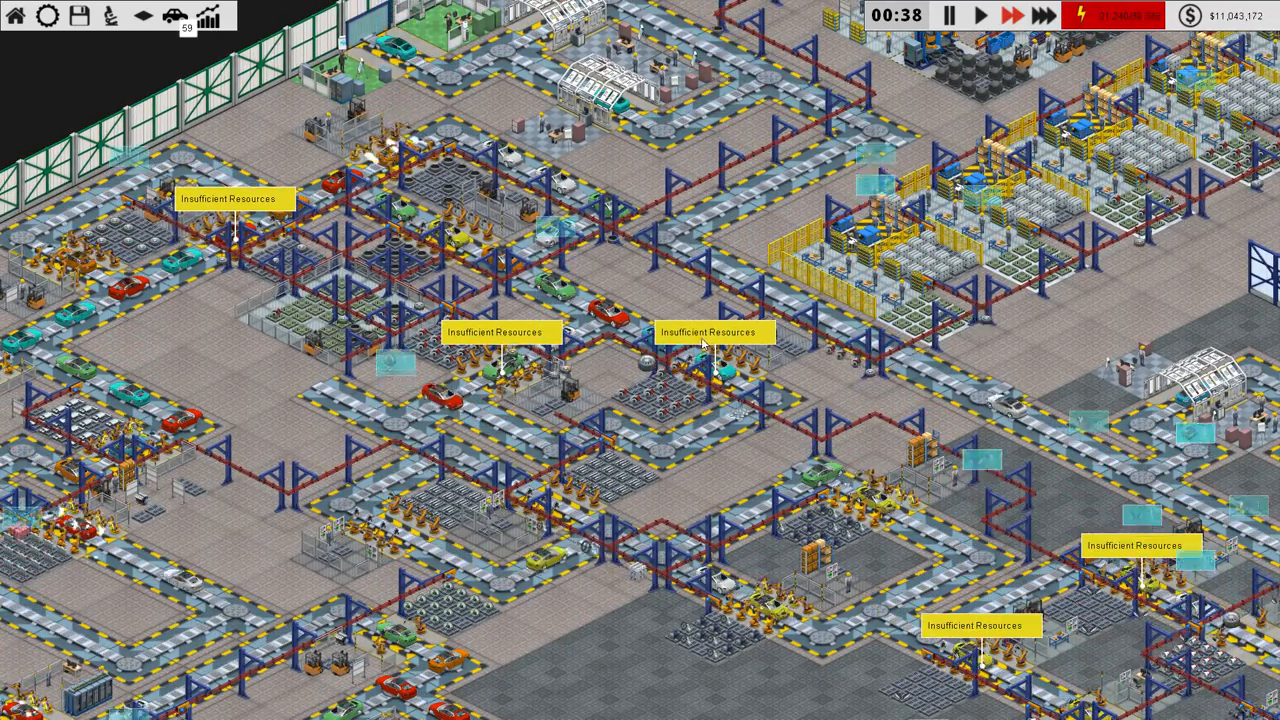
Step: Move the view to the empty floor beside the Make Steel Sheets stations
{"action": "left_click", "coordinate": [715, 380]}
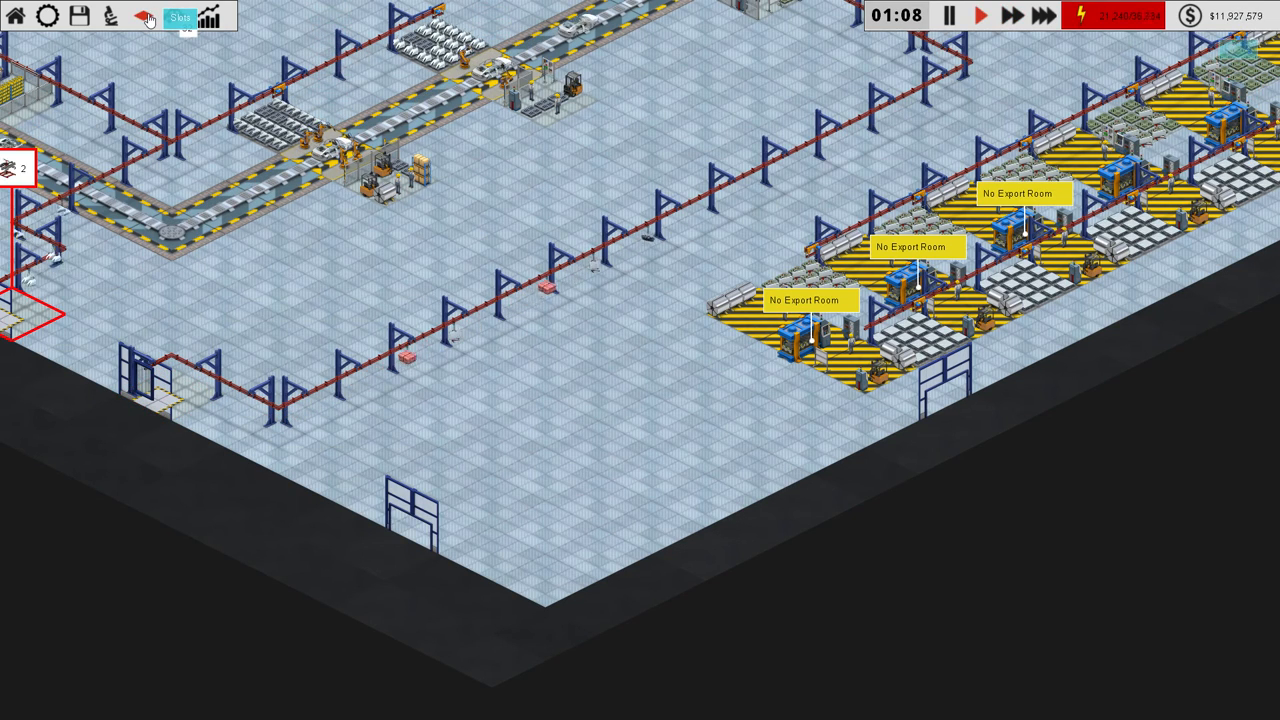
Step: Browse the research tree's engine and robot entries, confirming no research is in progress
{"action": "left_click", "coordinate": [147, 16]}
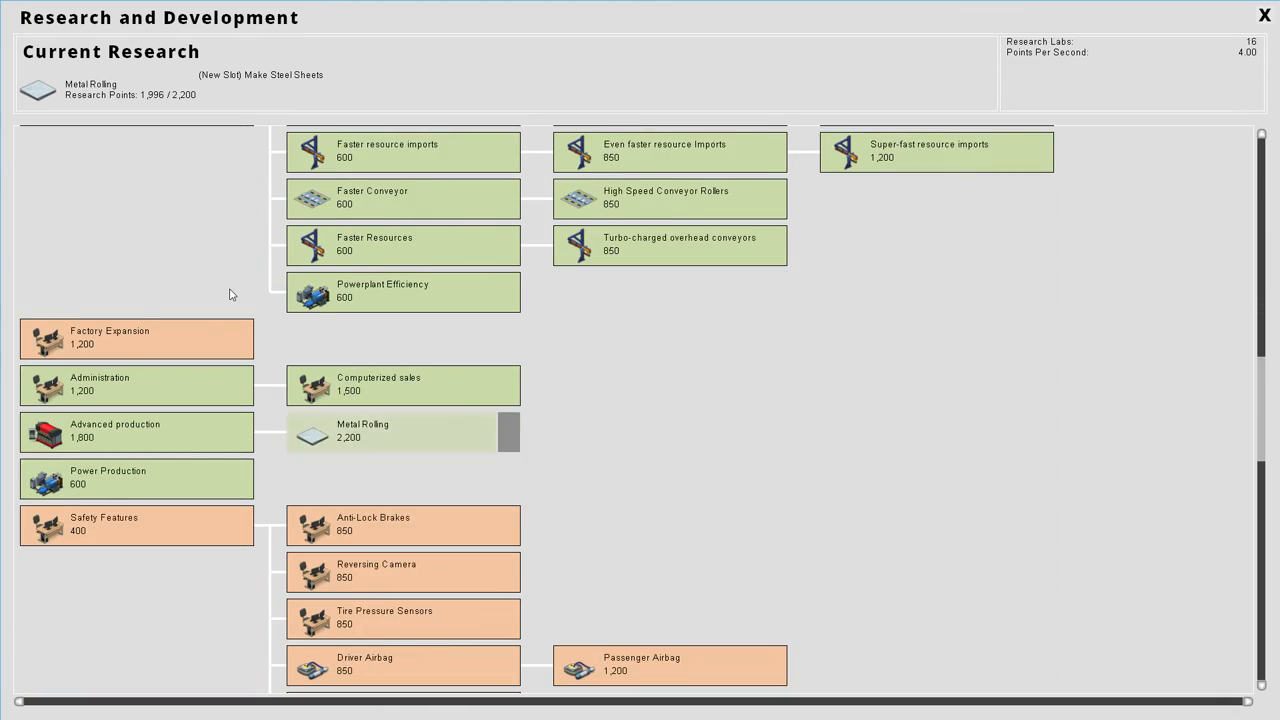
{"action": "scroll", "scroll_direction": "down", "scroll_amount": 3}
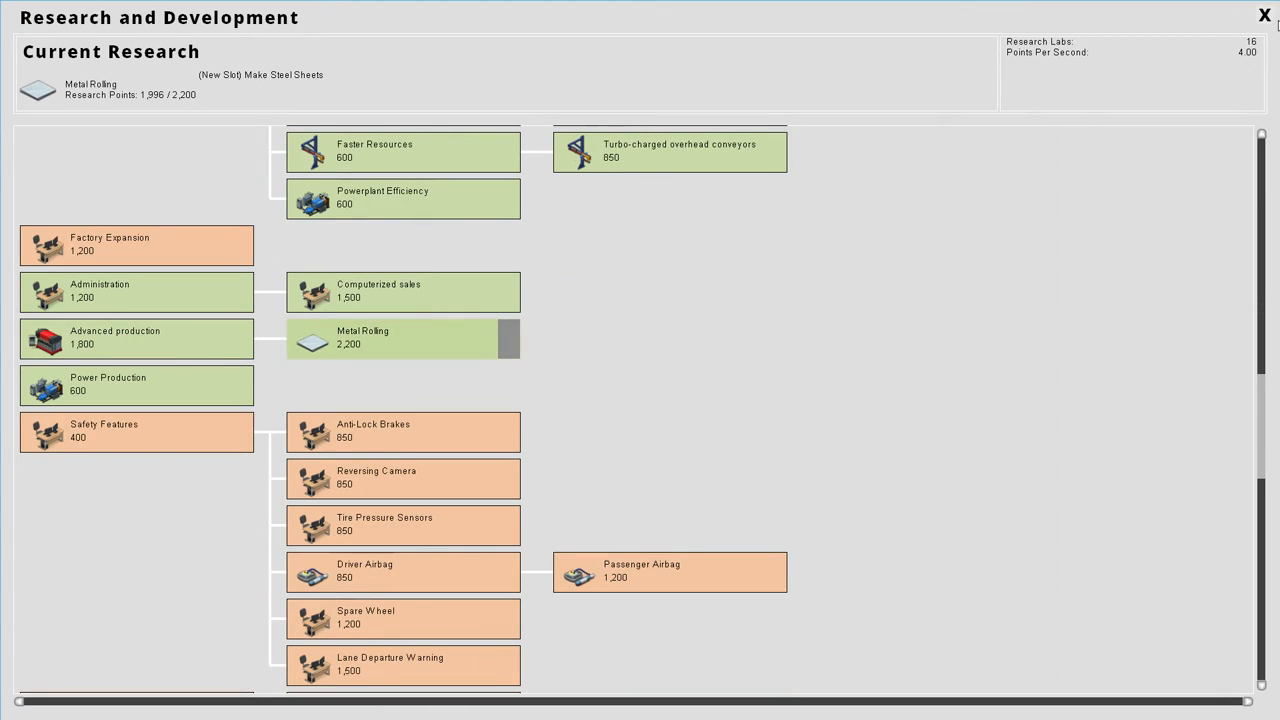
{"action": "left_click", "coordinate": [1264, 14]}
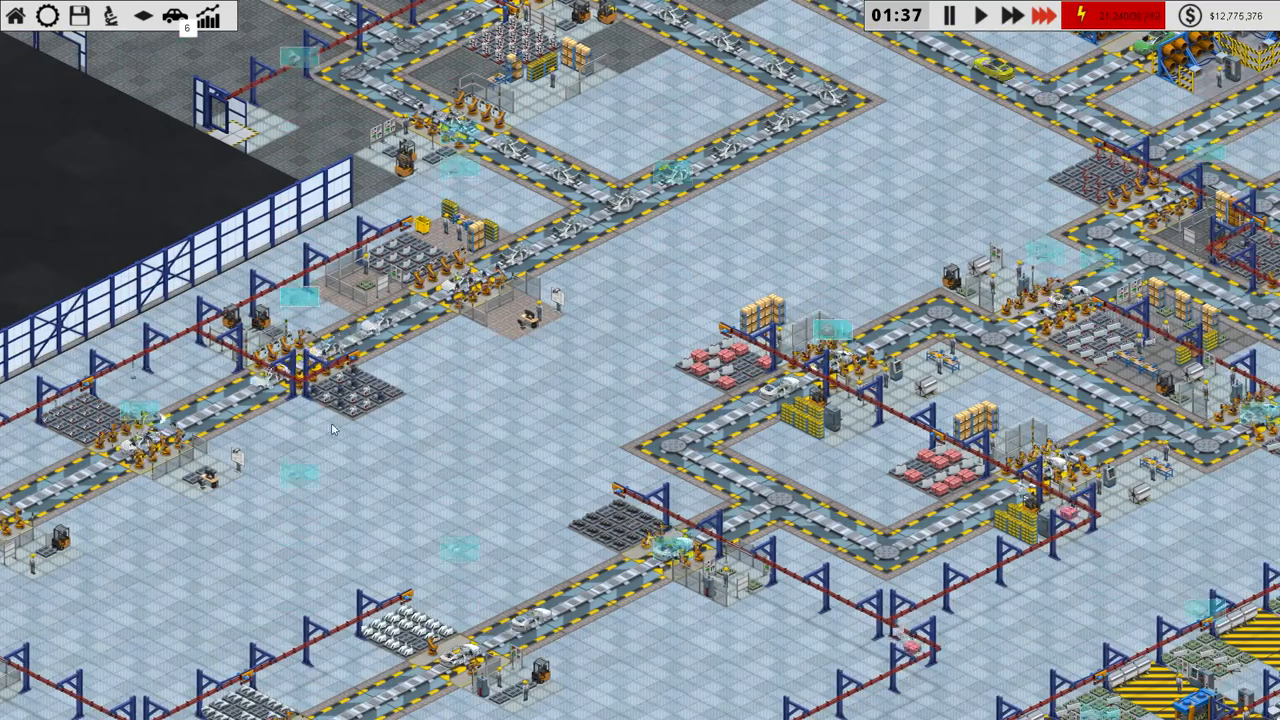
{"action": "left_click", "coordinate": [208, 18]}
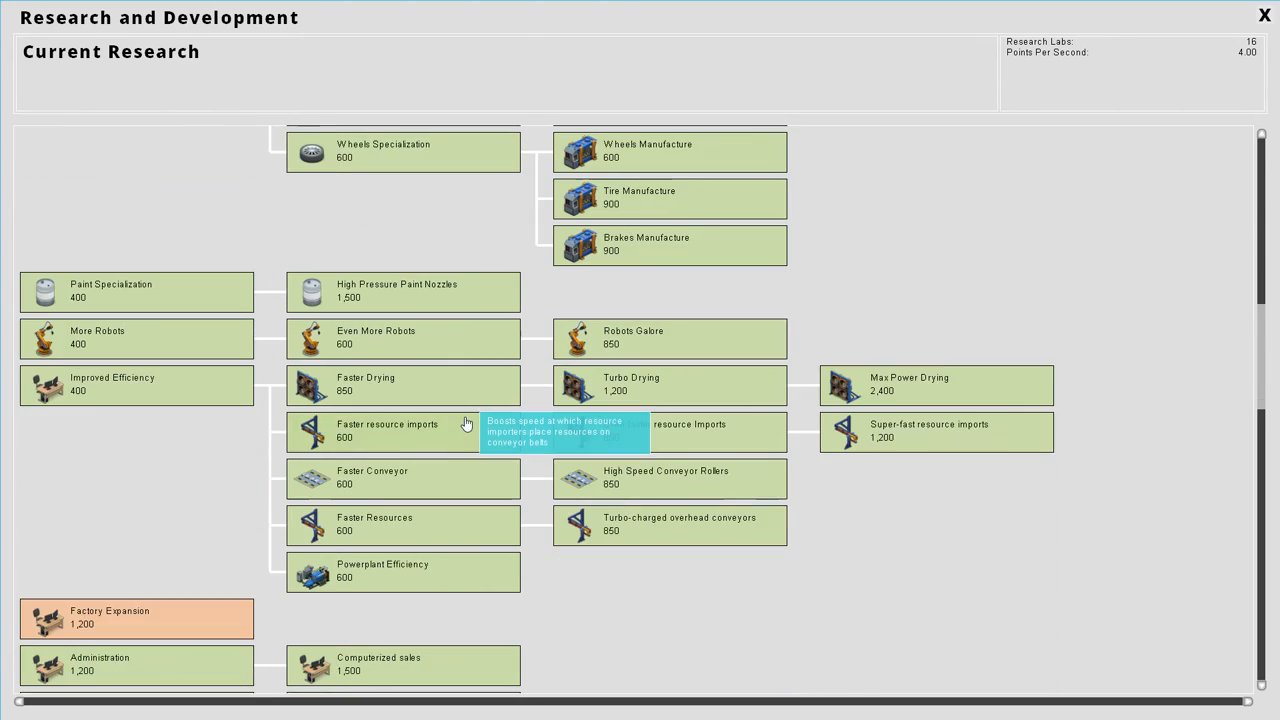
{"action": "scroll", "scroll_direction": "down", "scroll_amount": 3}
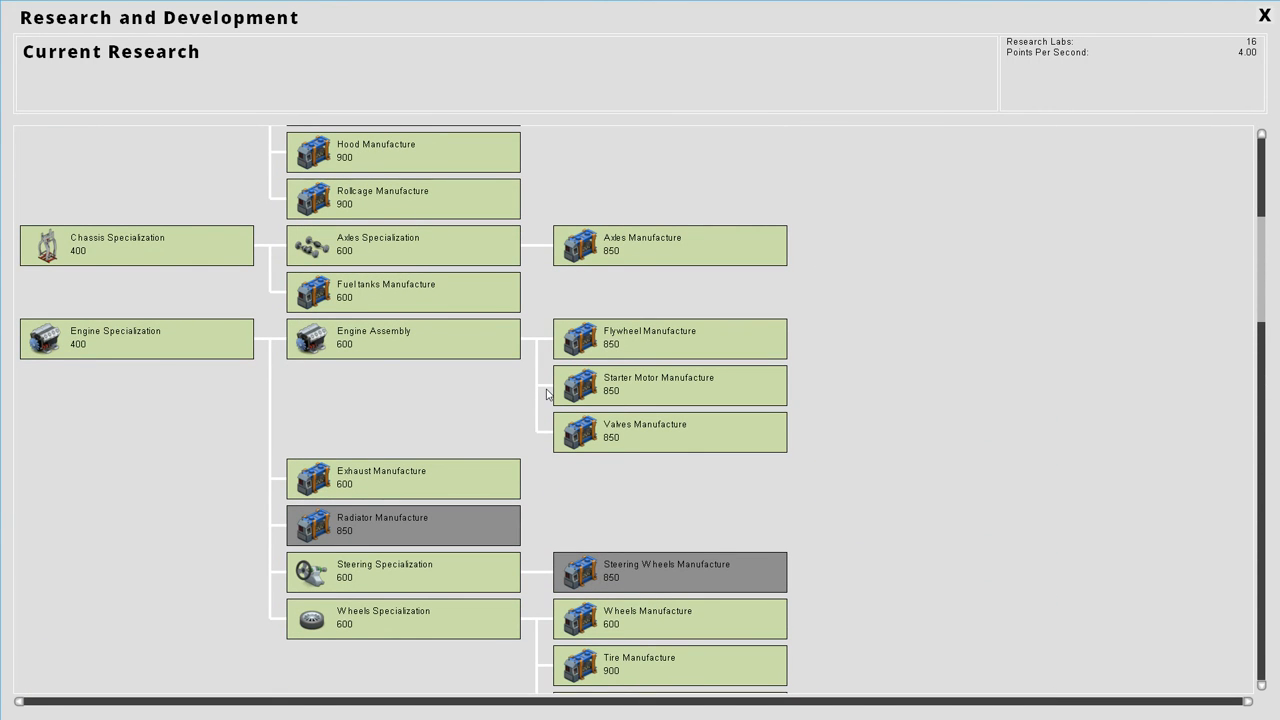
{"action": "scroll", "scroll_direction": "down", "scroll_amount": 3}
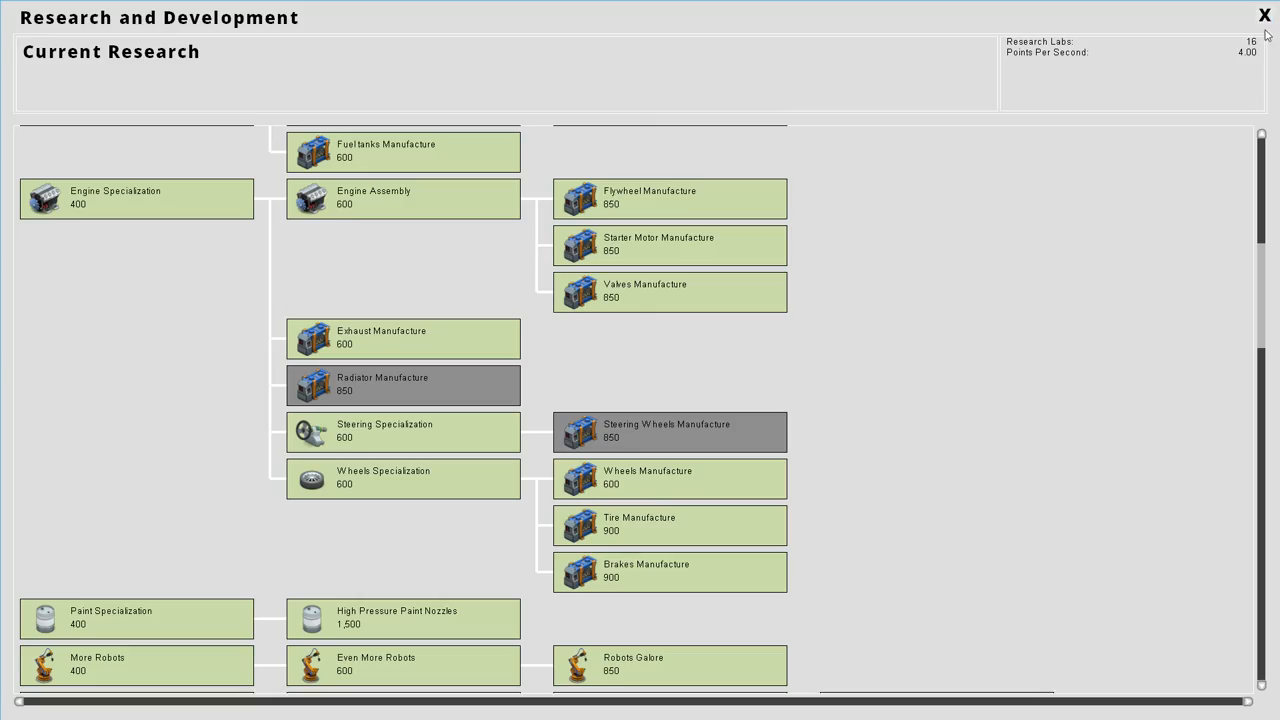
Step: Close the research tree and bring up the facility build catalogue, showing Power Plant at $5,200
{"action": "left_click", "coordinate": [1264, 15]}
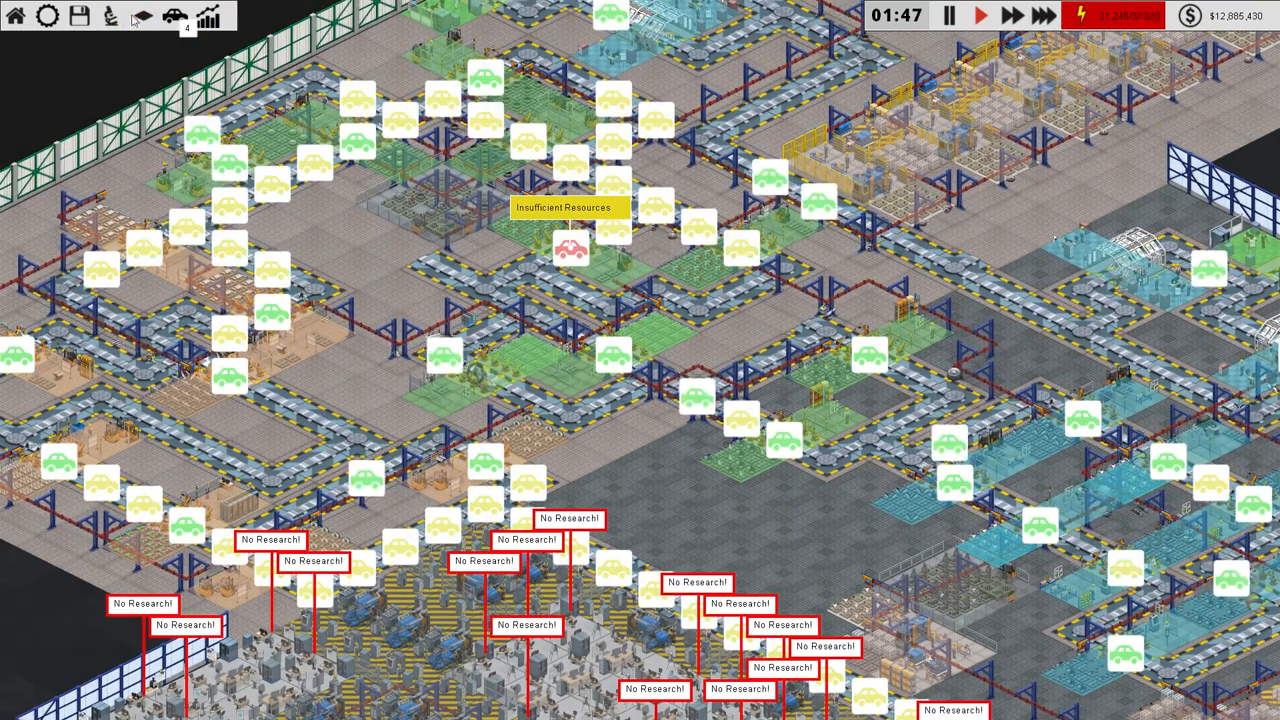
{"action": "left_click", "coordinate": [143, 16]}
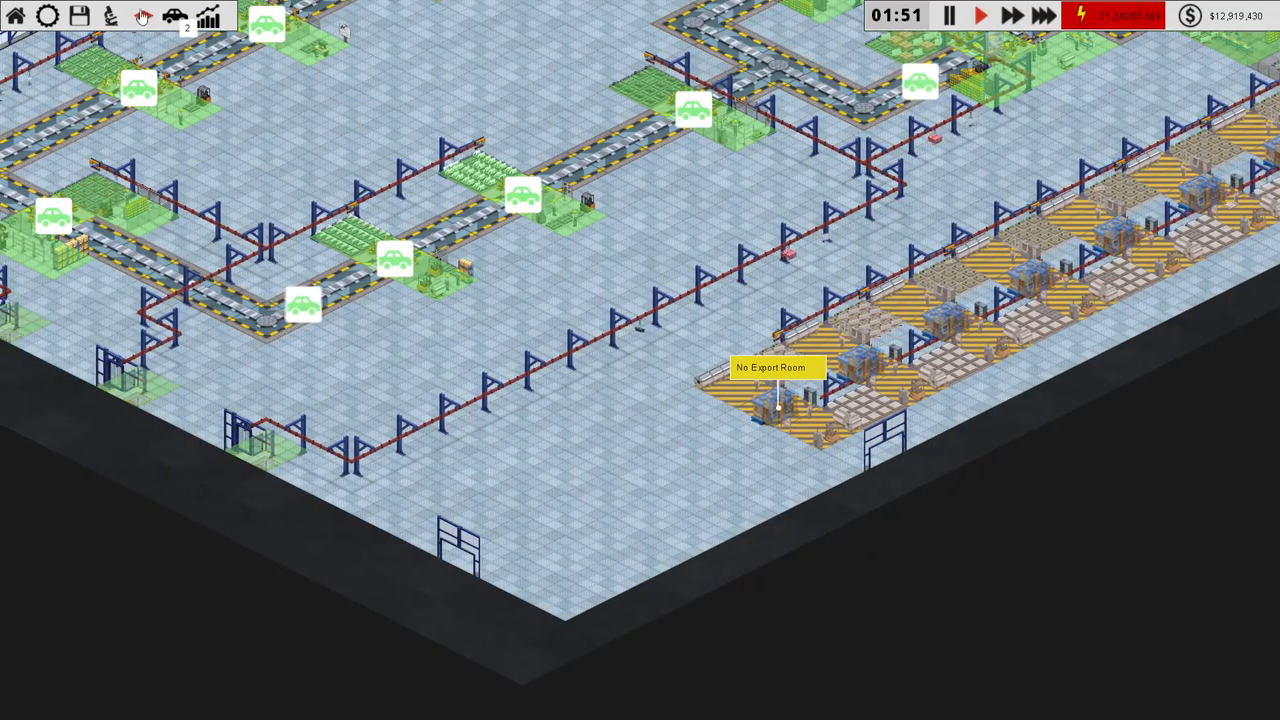
{"action": "left_click", "coordinate": [142, 16]}
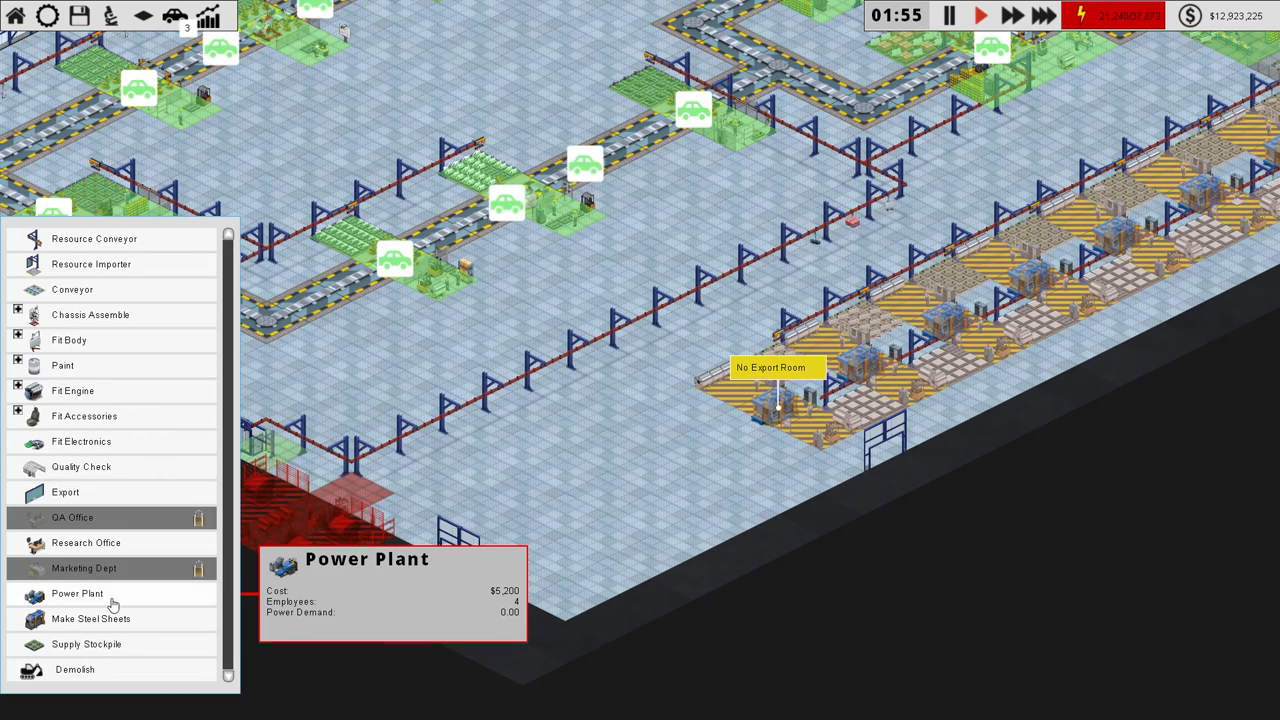
{"action": "mouse_move", "coordinate": [90, 618]}
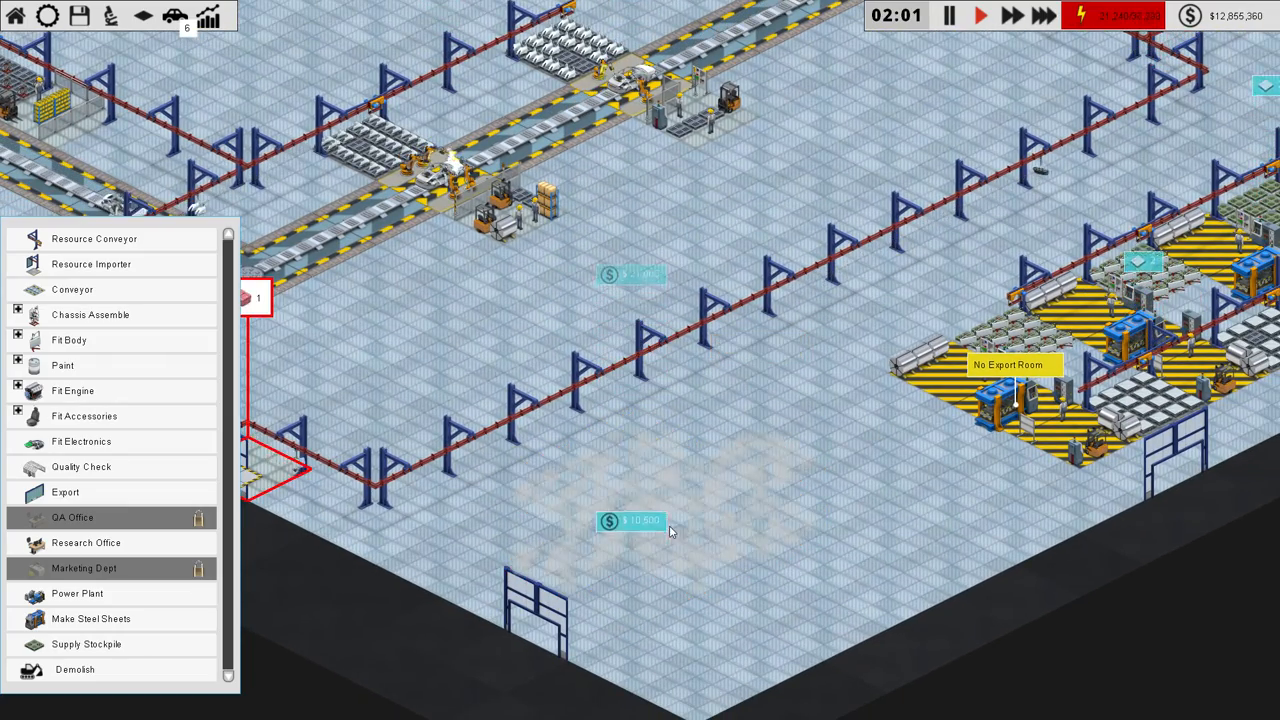
{"action": "mouse_move", "coordinate": [72, 517]}
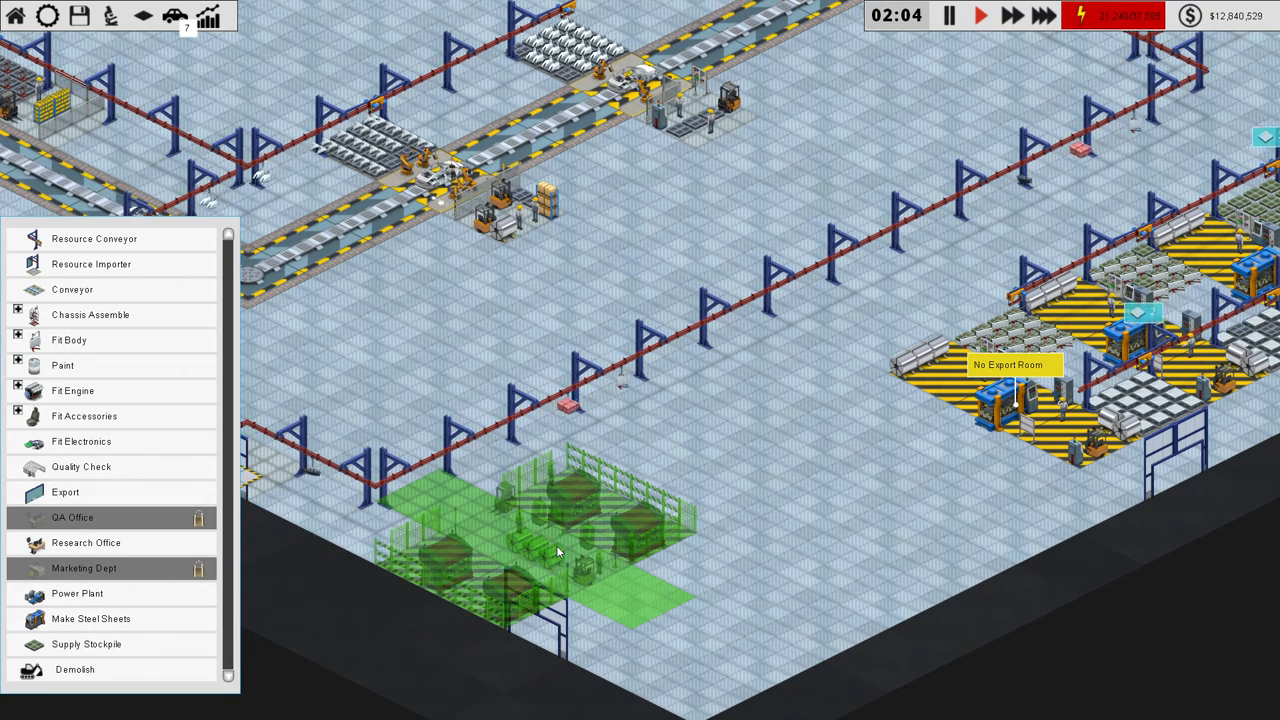
Step: Place rows of new facilities on the empty floor next to the Make Steel Sheets stations
{"action": "left_click", "coordinate": [560, 550]}
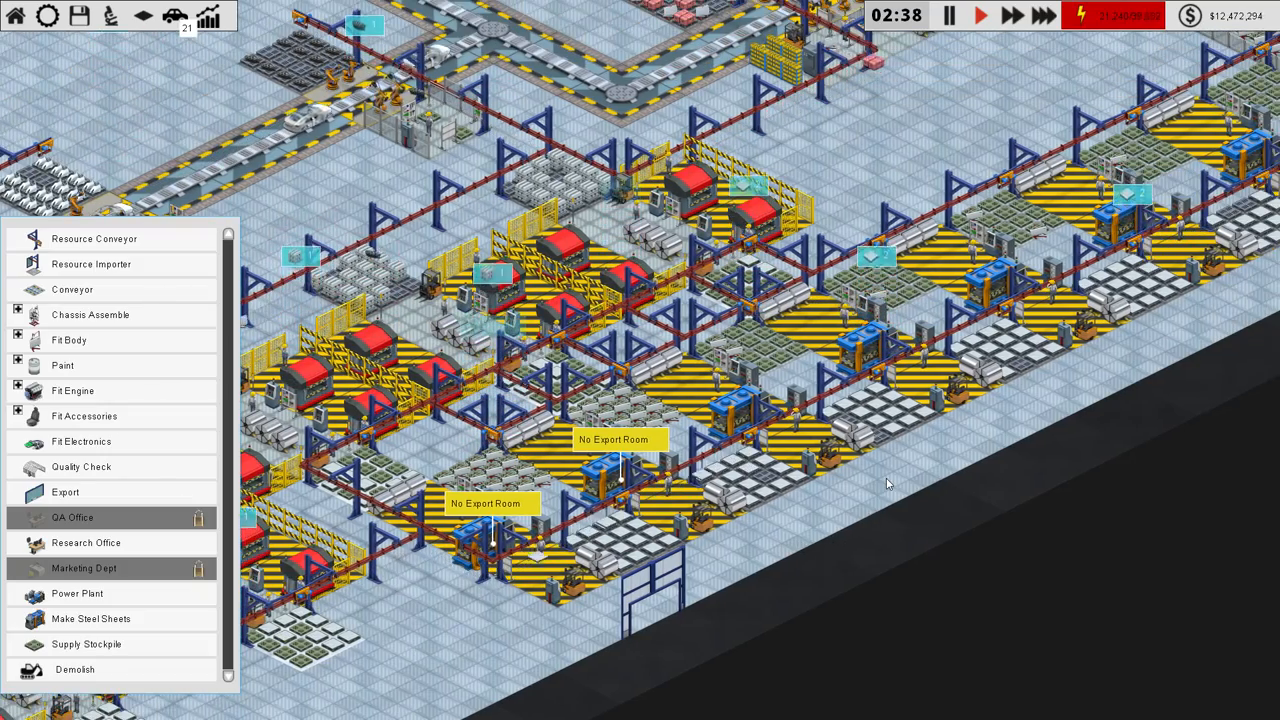
{"action": "mouse_move", "coordinate": [890, 285]}
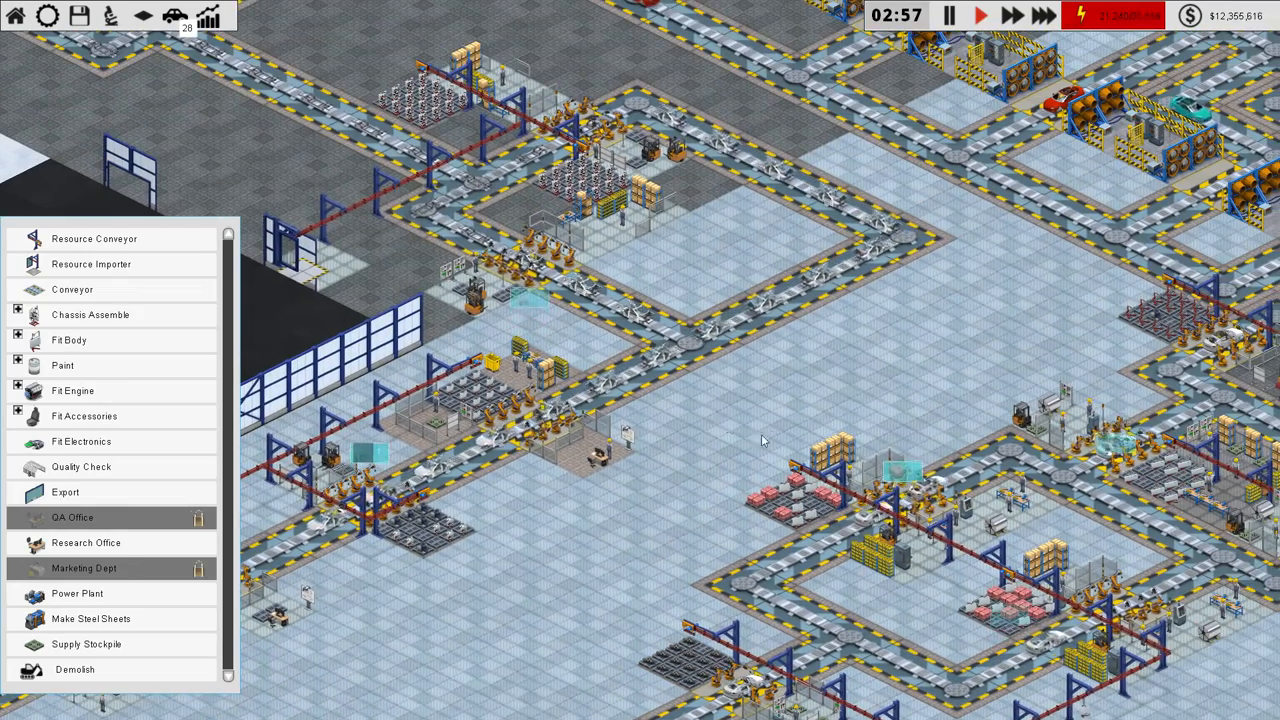
Step: View the production efficiency chart showing 53.03% of slots running, then close it
{"action": "left_click", "coordinate": [208, 16]}
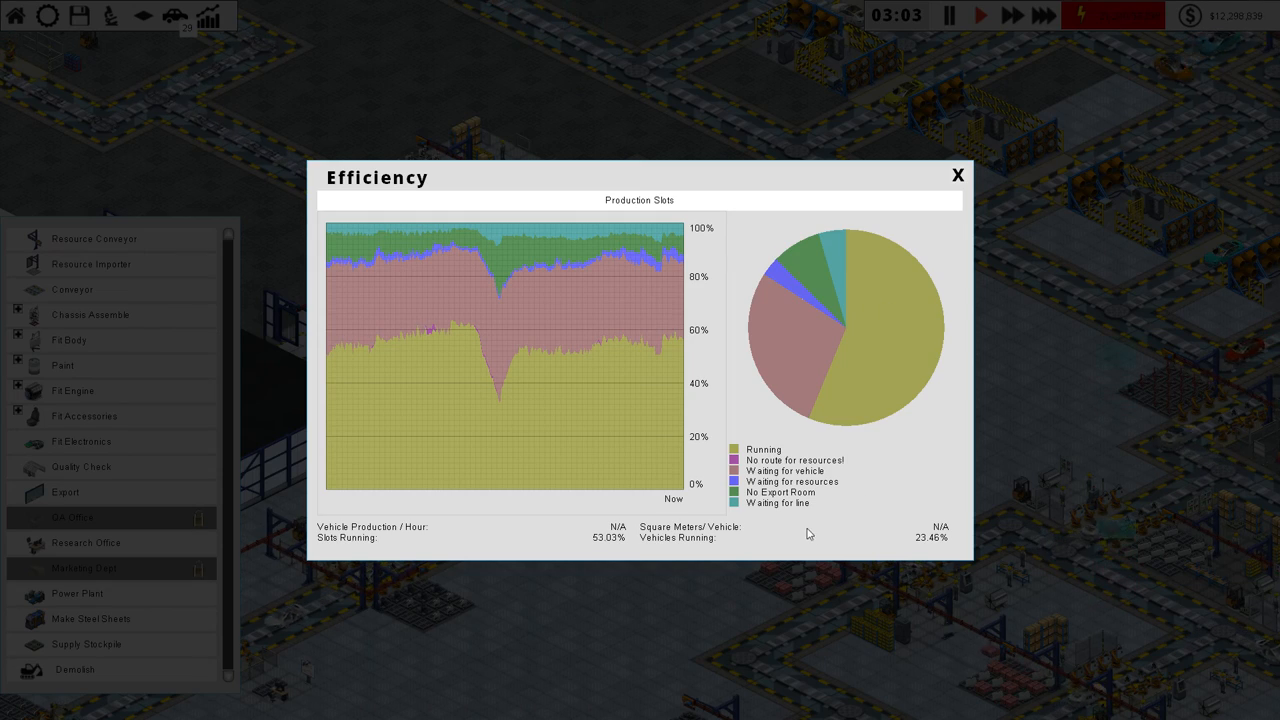
{"action": "left_click", "coordinate": [957, 174]}
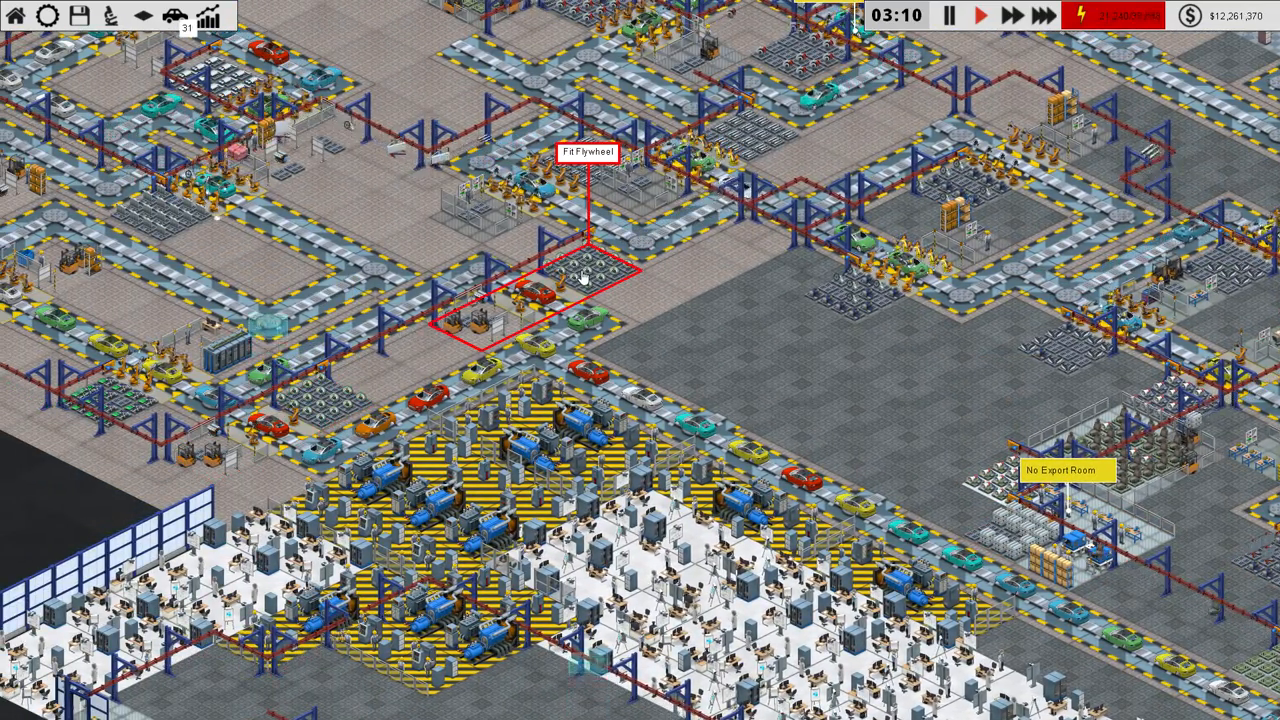
Step: Show the Fit Valves station's details, with Extra Robots I and II installed
{"action": "left_click", "coordinate": [588, 270]}
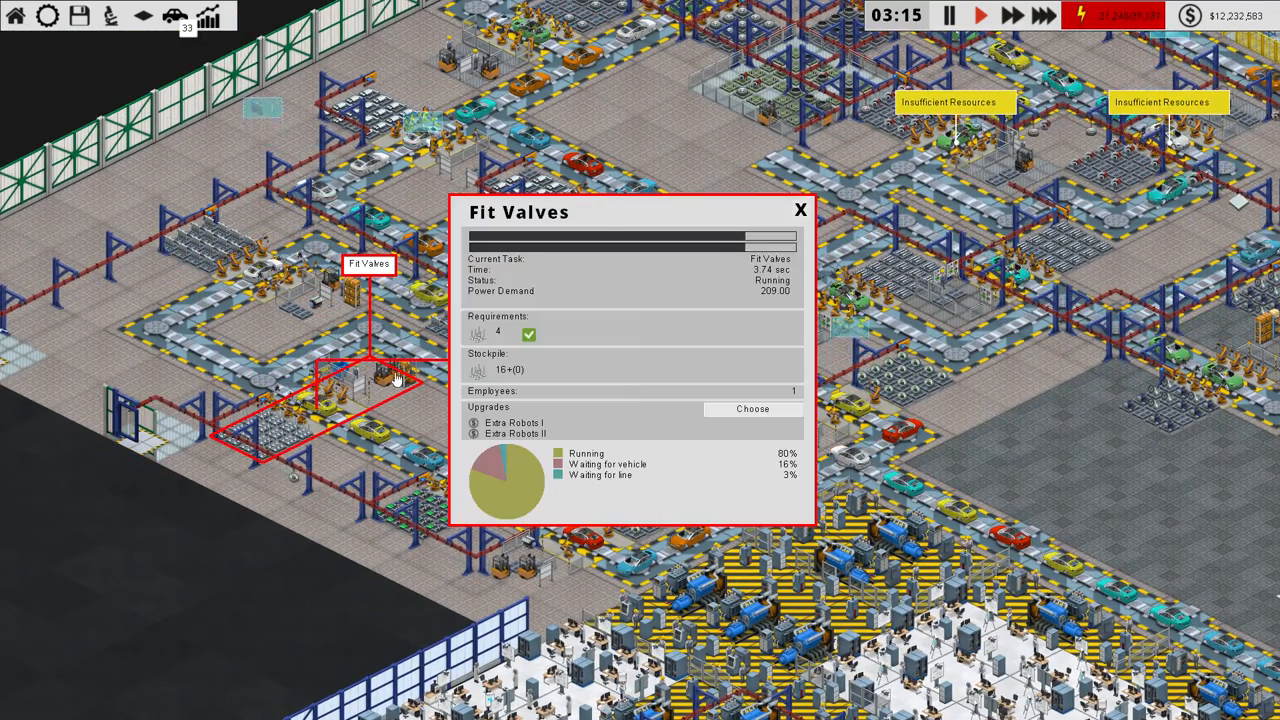
Step: Show the Extra Robots I–III upgrade choices for the unupgraded Fit Valves station
{"action": "left_click", "coordinate": [800, 209]}
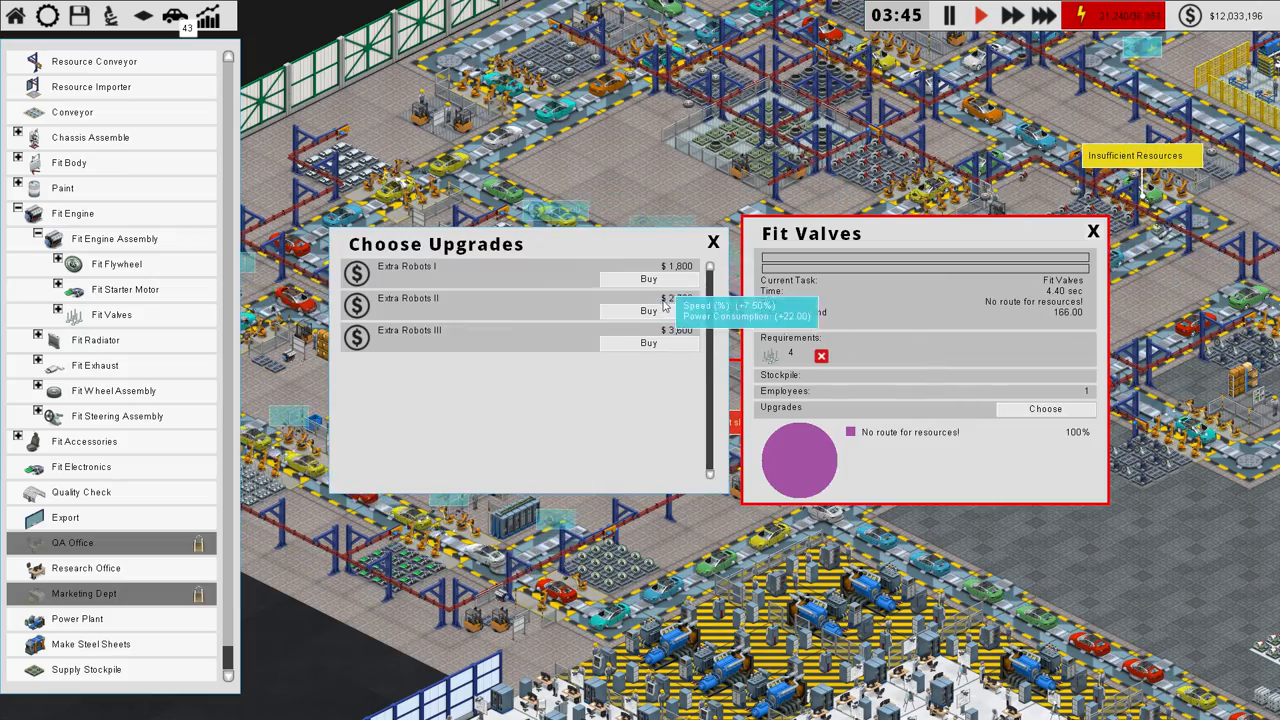
Step: Buy Extra Robots I for Fit Valves and view a Fit Starter Motor station's details
{"action": "left_click", "coordinate": [648, 278]}
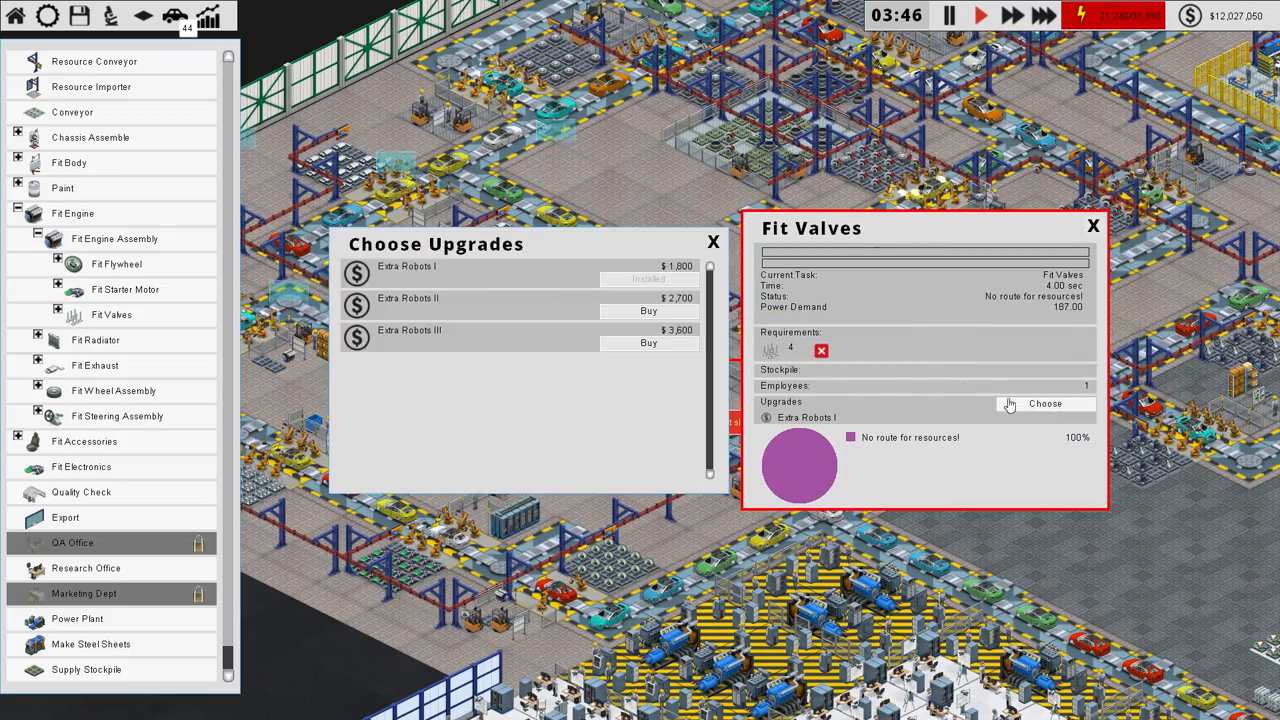
{"action": "left_click", "coordinate": [648, 311]}
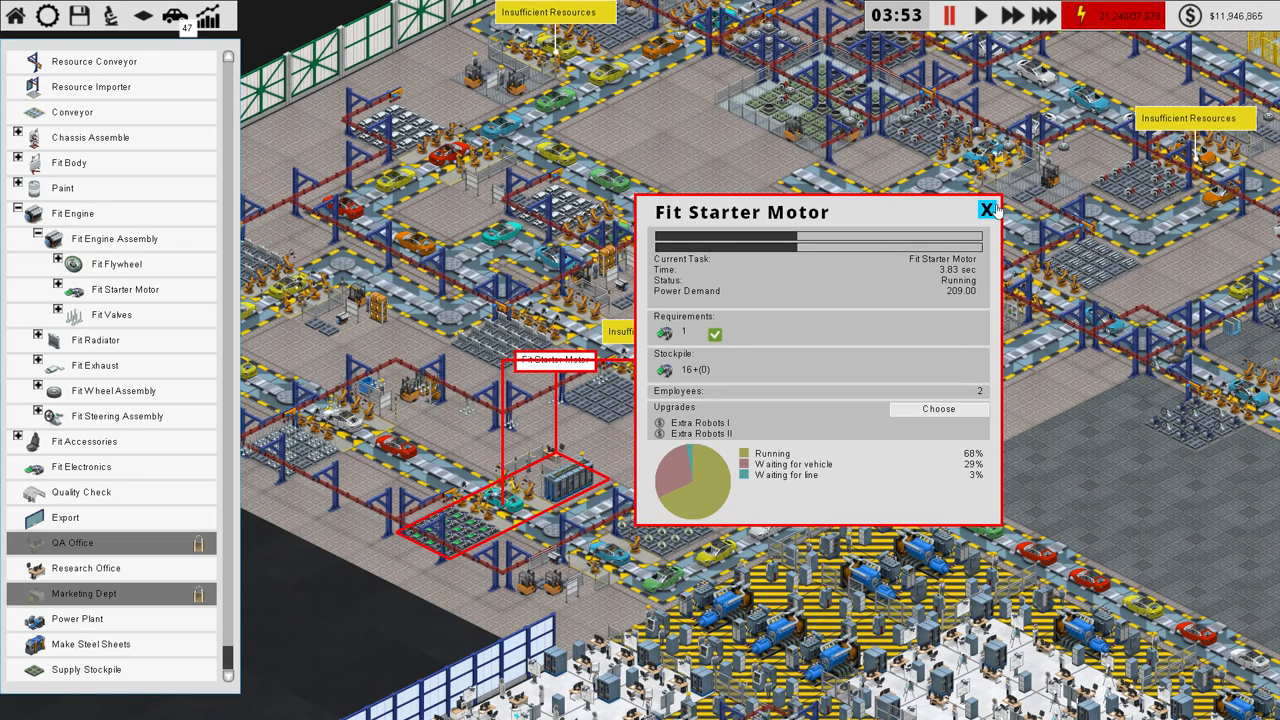
Step: Buy Extra Robots I and Extra Robots II for the second Fit Starter Motor station
{"action": "left_click", "coordinate": [987, 209]}
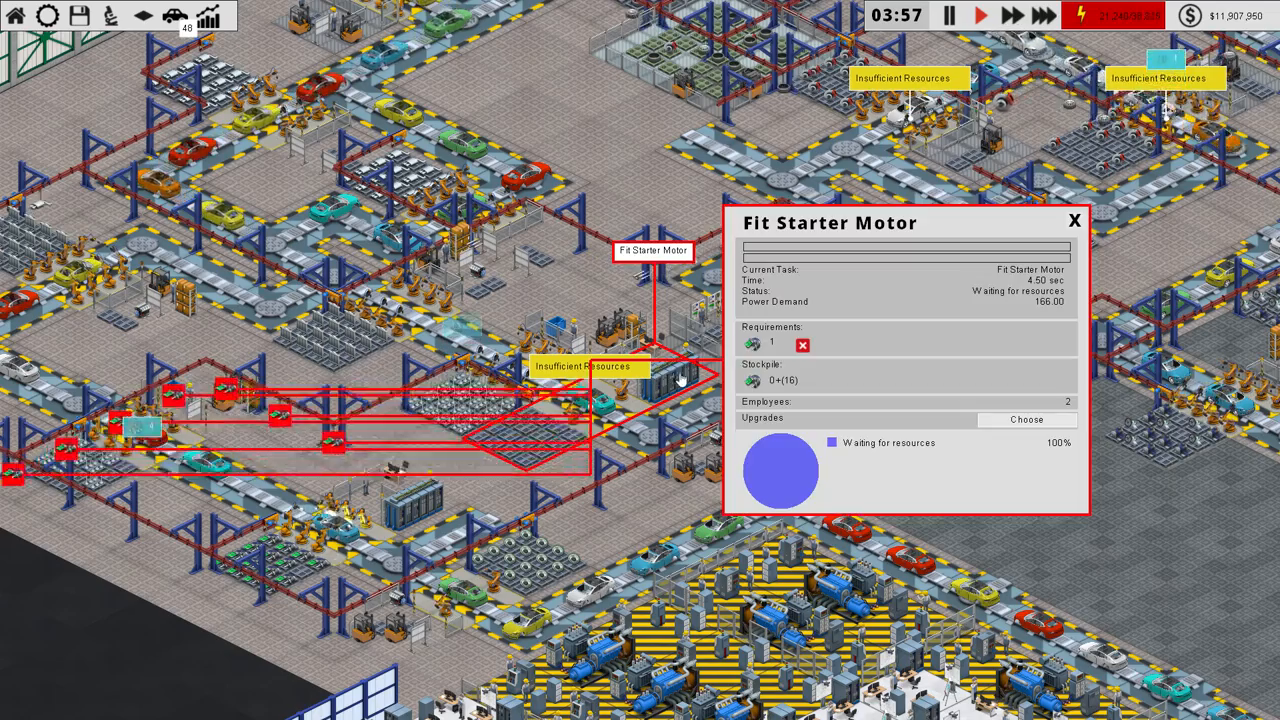
{"action": "left_click", "coordinate": [1026, 419]}
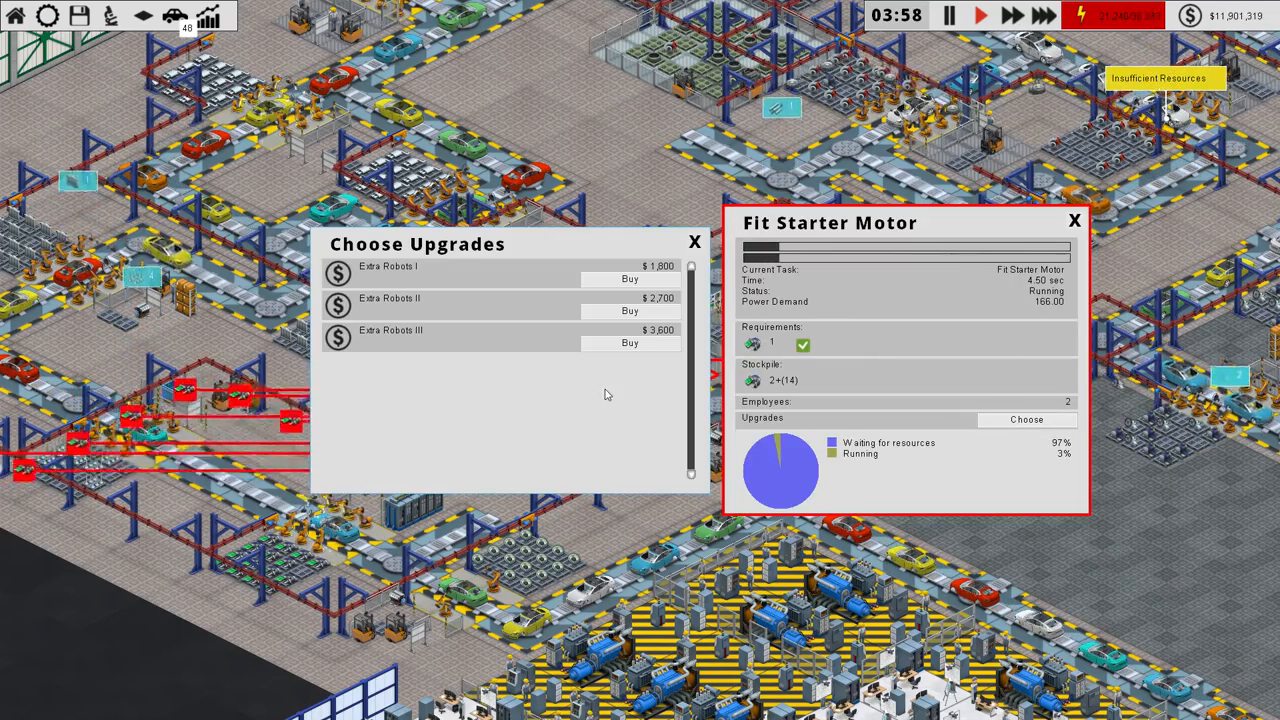
{"action": "left_click", "coordinate": [630, 279]}
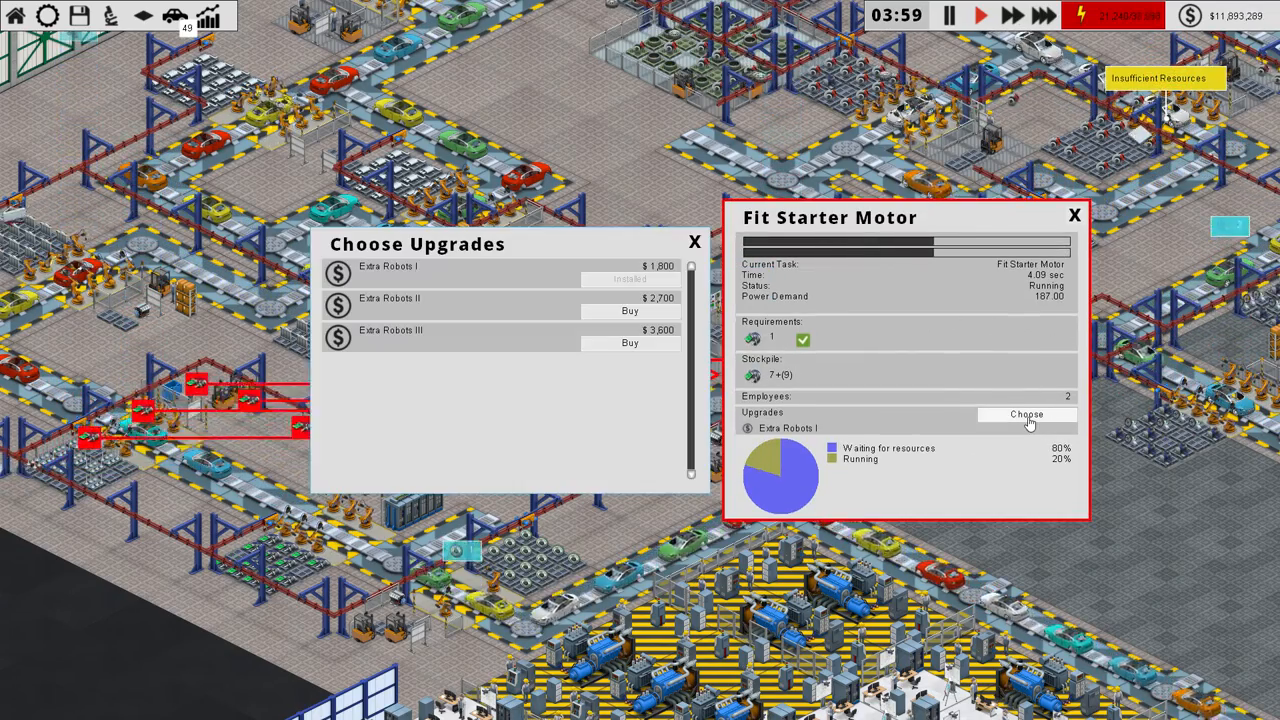
{"action": "left_click", "coordinate": [629, 310]}
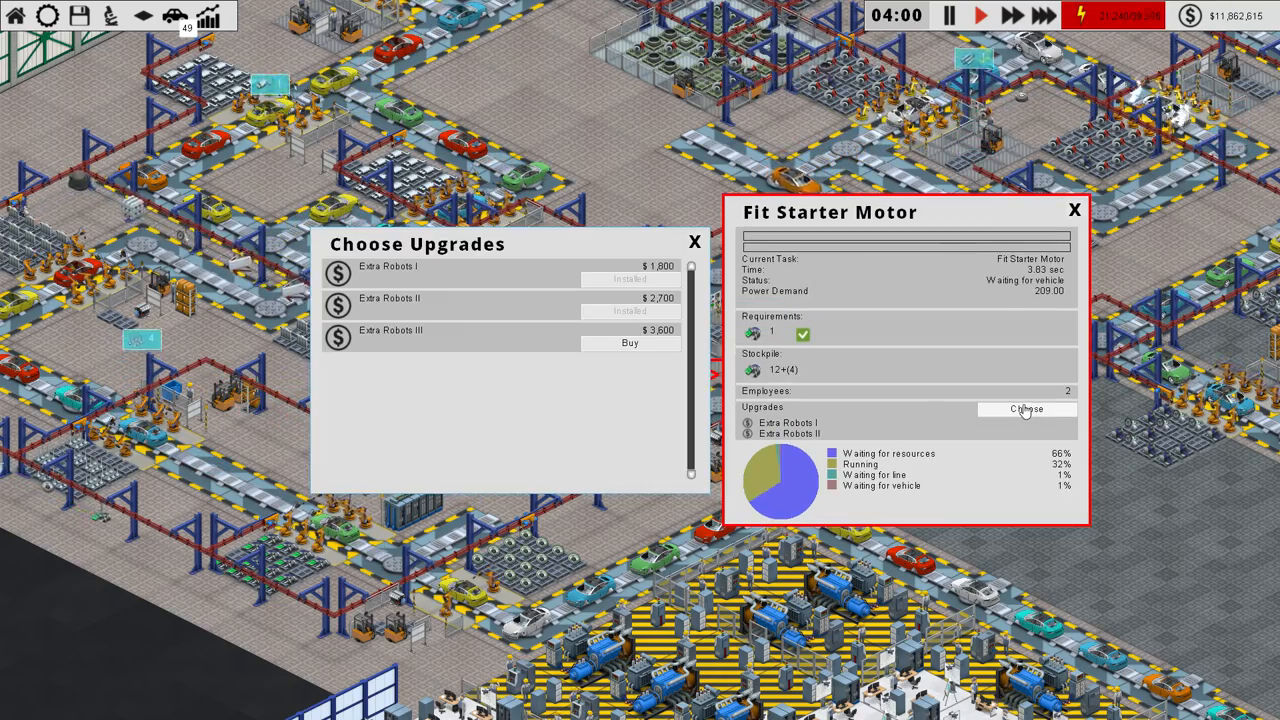